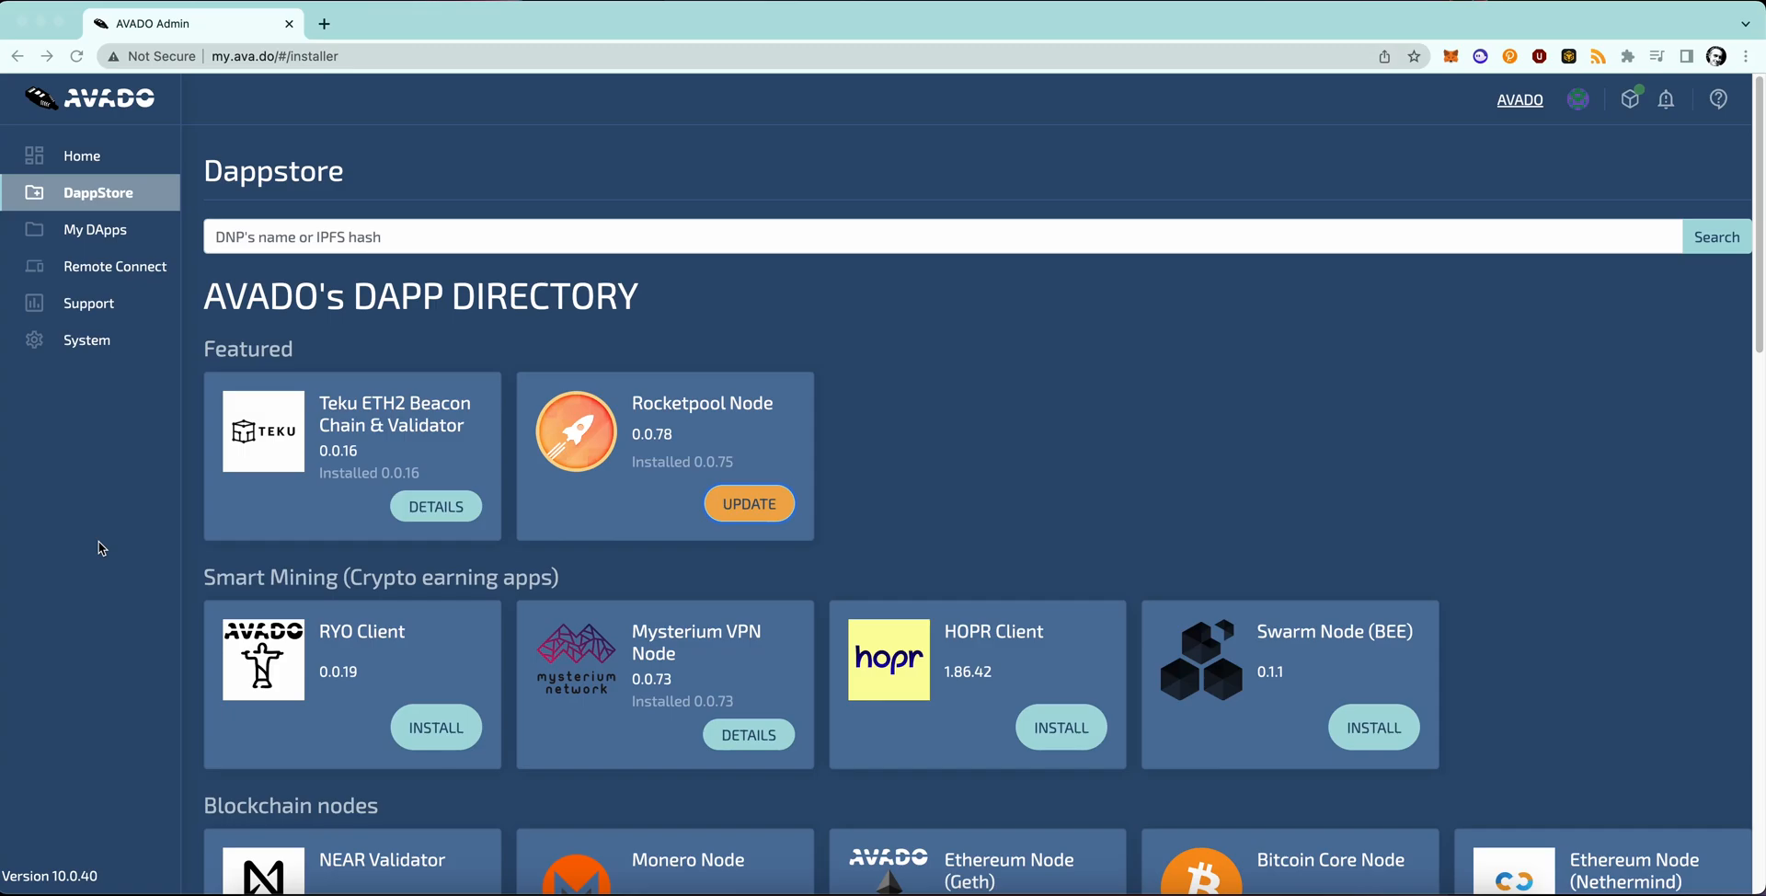
{"action": "mouse_move", "coordinate": [280, 441]}
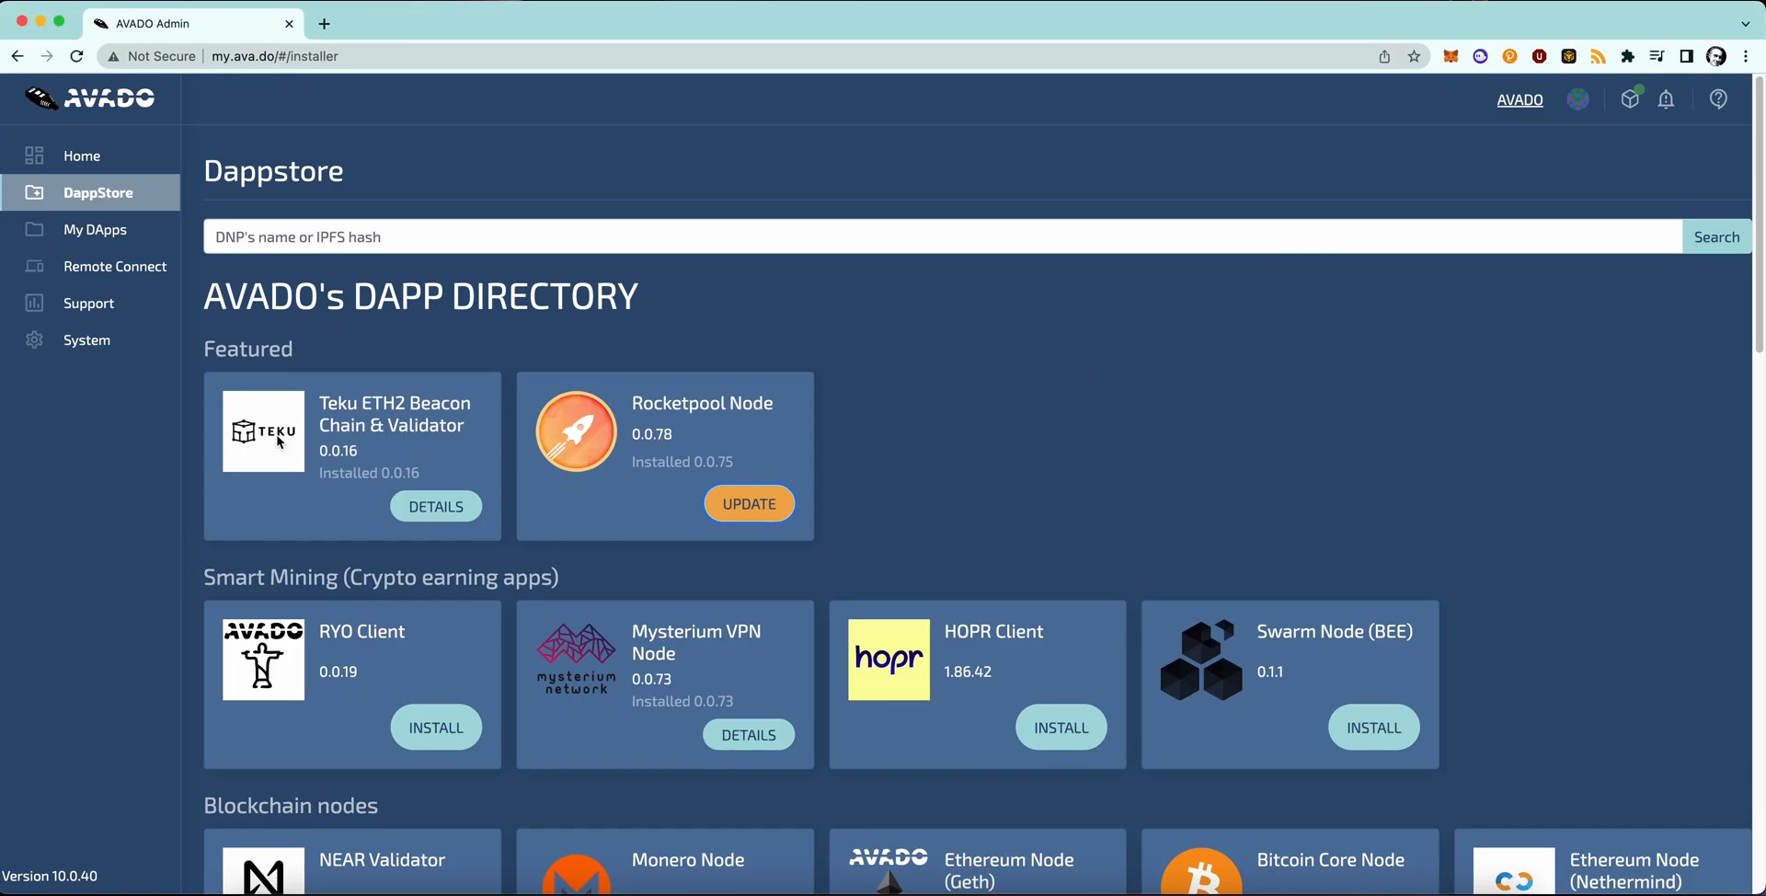
Open My DApps to list the ten installed dapps, including the Prysm validator and Teku.
{"action": "left_click", "coordinate": [95, 230]}
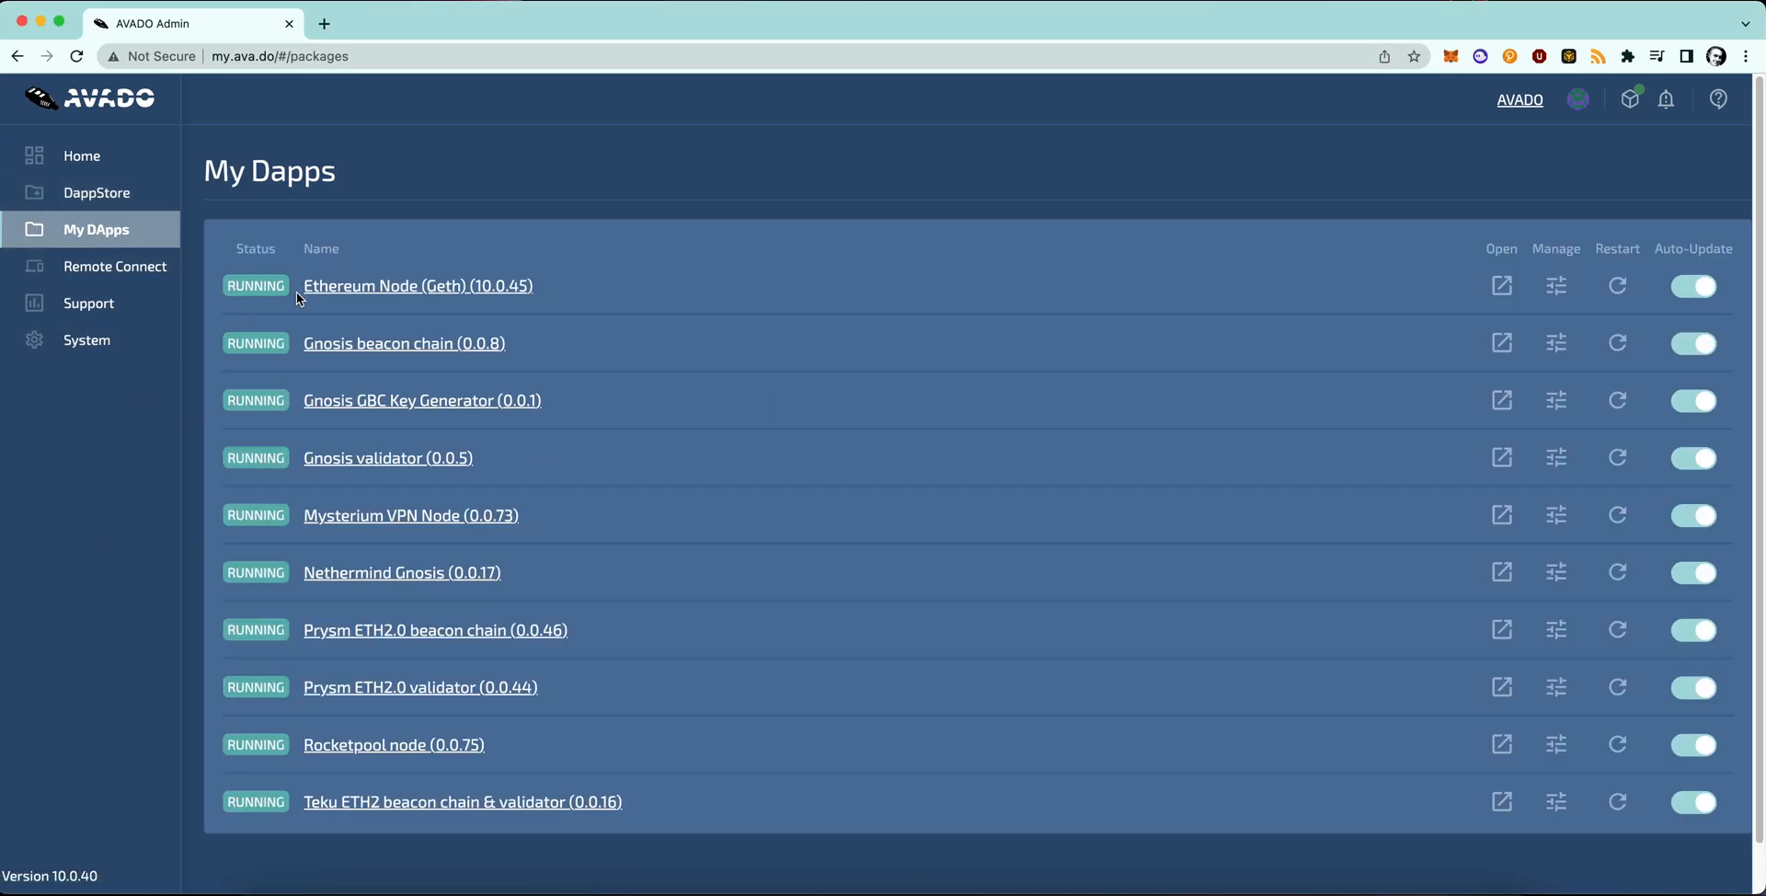
{"action": "mouse_move", "coordinate": [490, 295]}
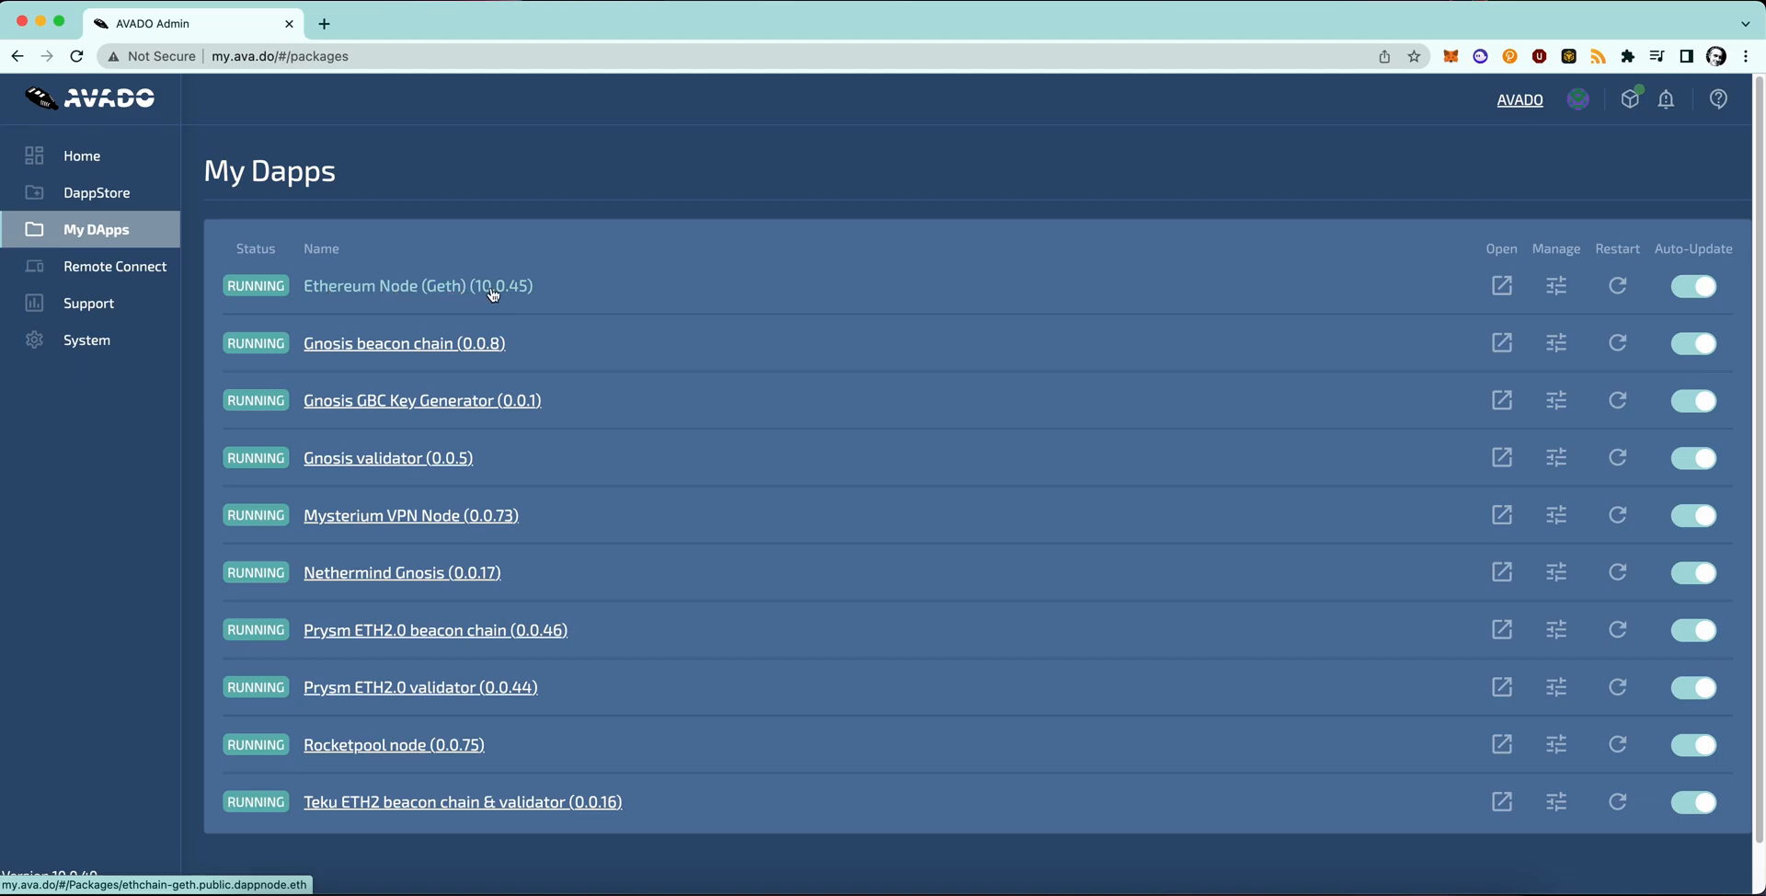
{"action": "mouse_move", "coordinate": [422, 691]}
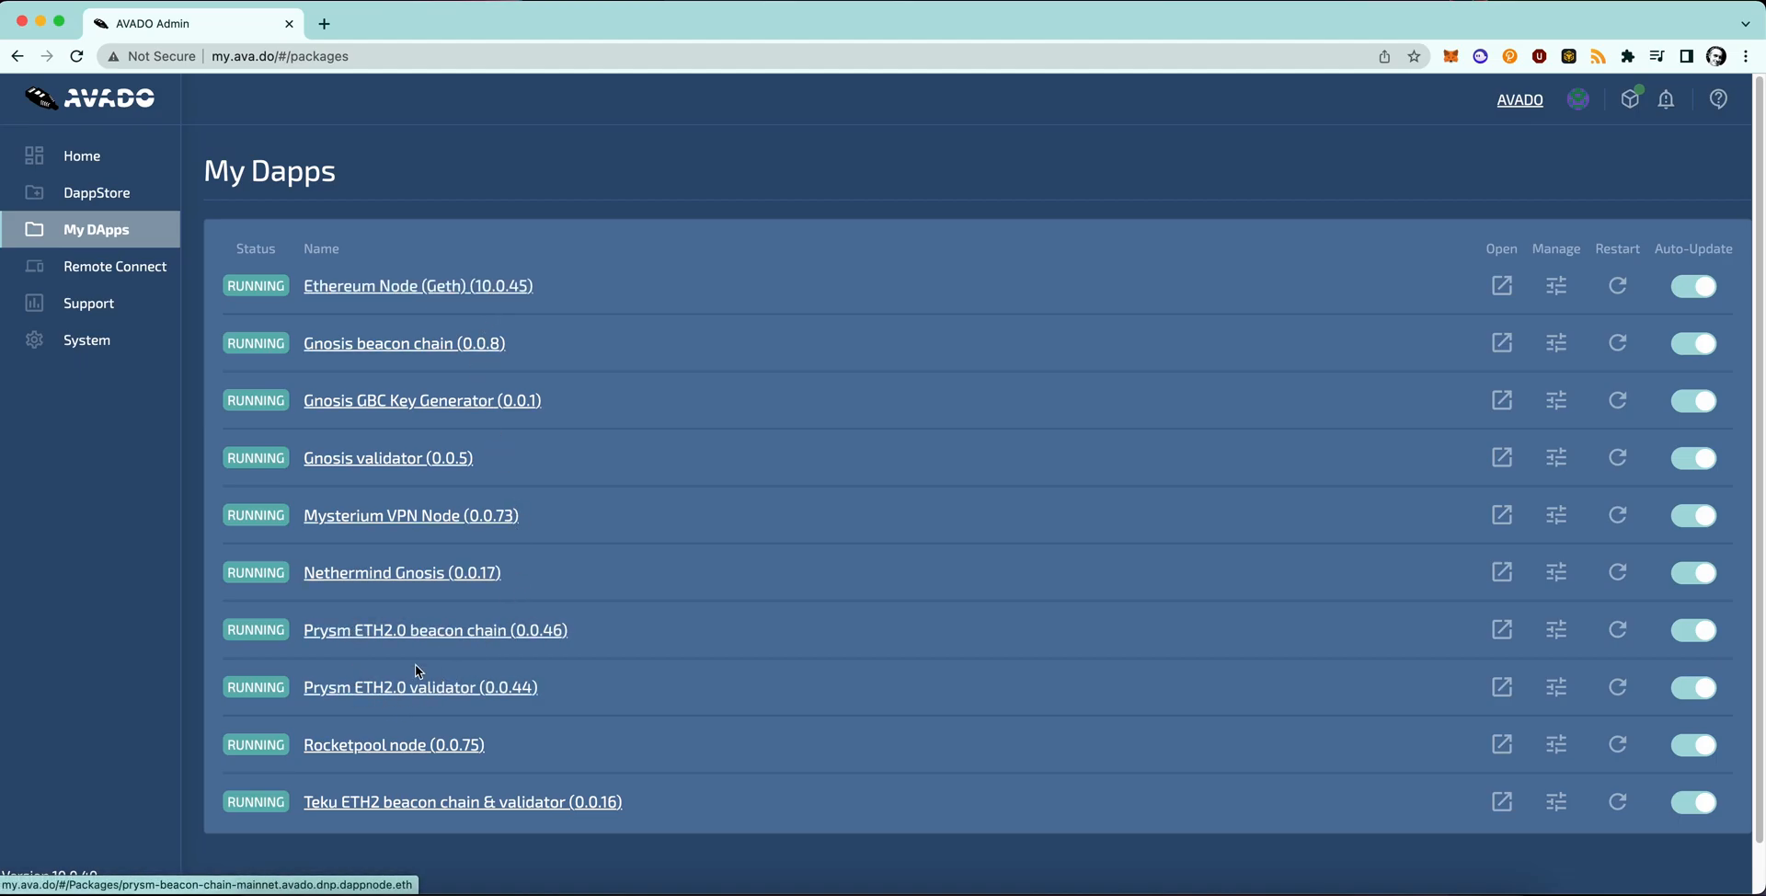
{"action": "mouse_move", "coordinate": [420, 687]}
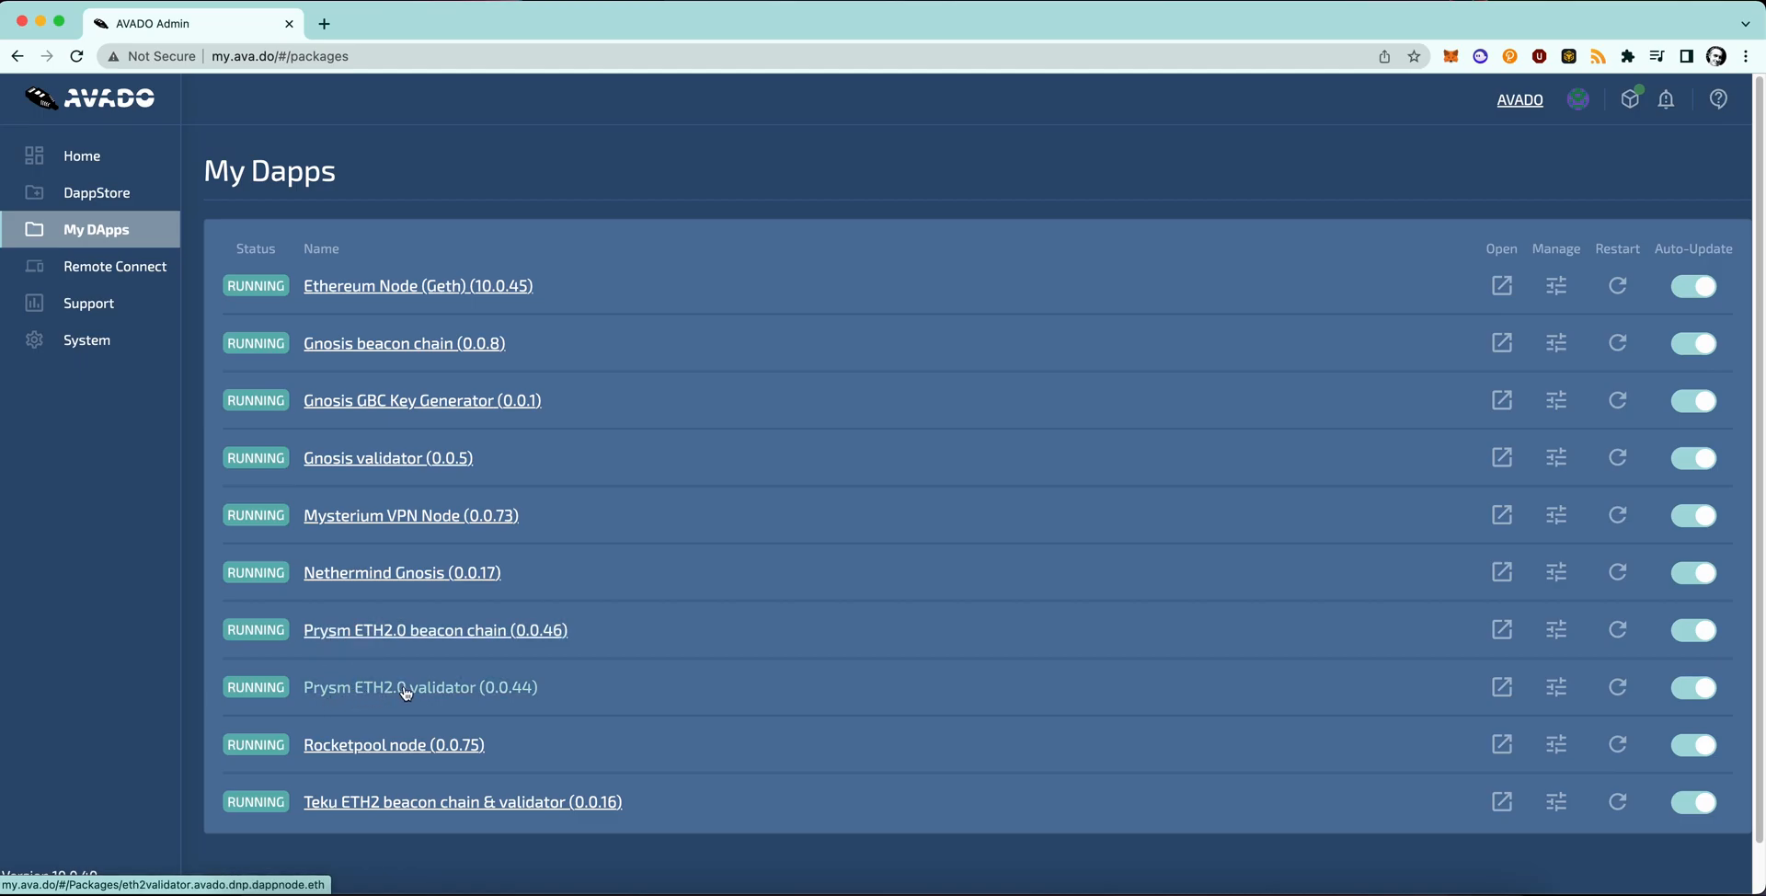
{"action": "mouse_move", "coordinate": [537, 696]}
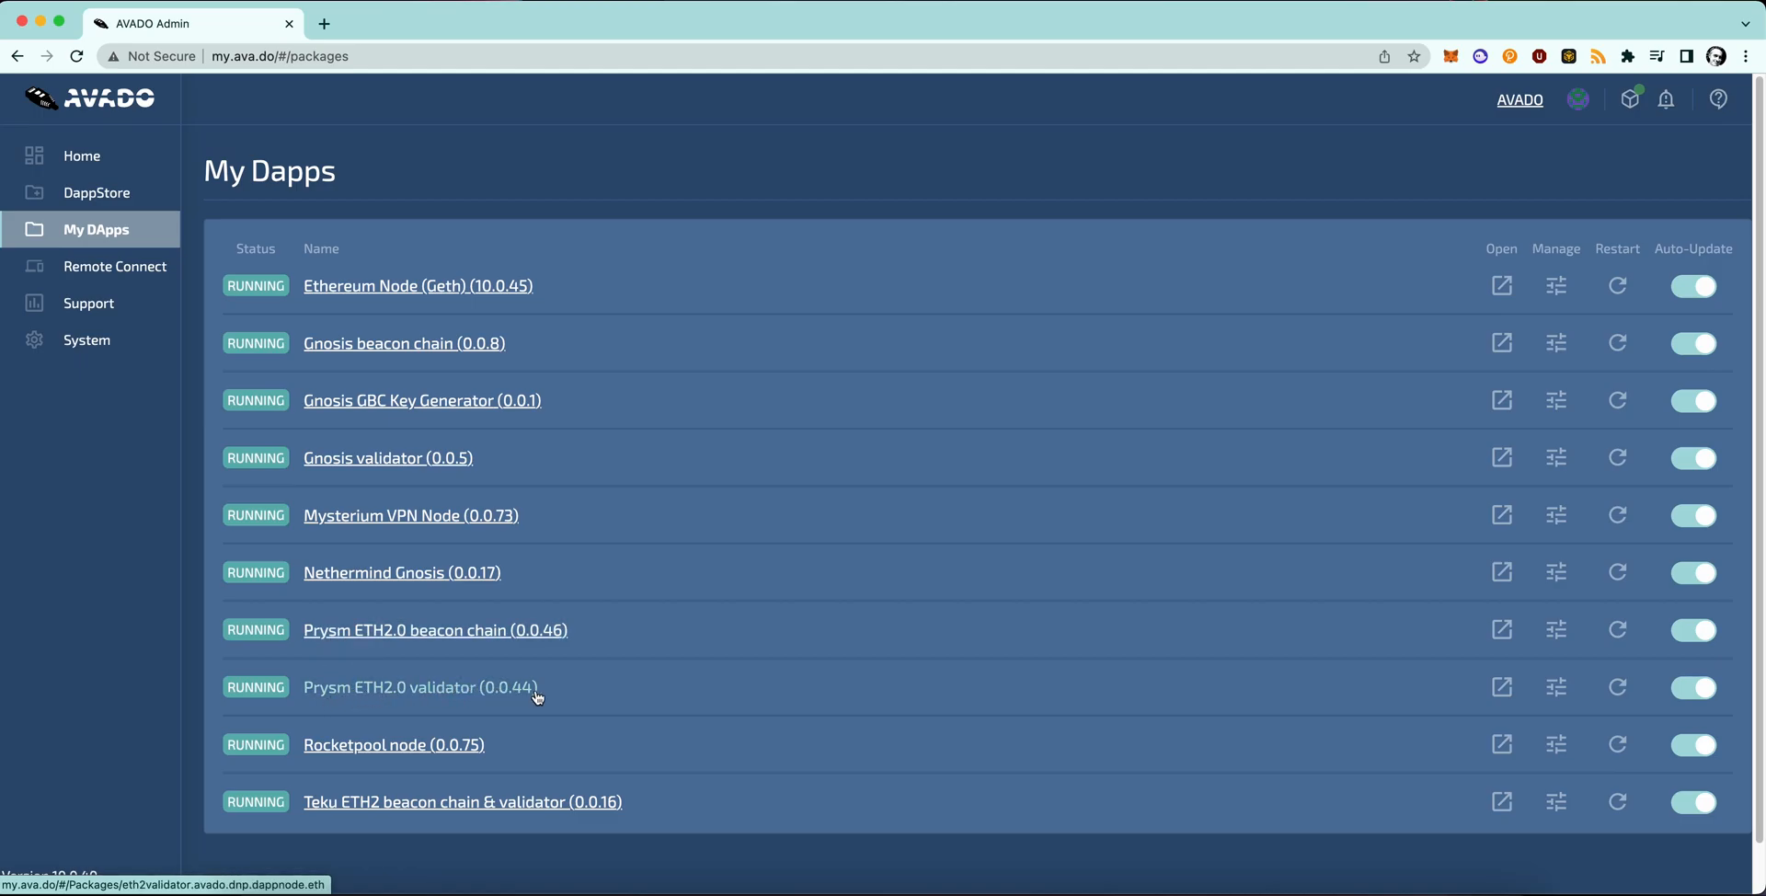
{"action": "mouse_move", "coordinate": [647, 500]}
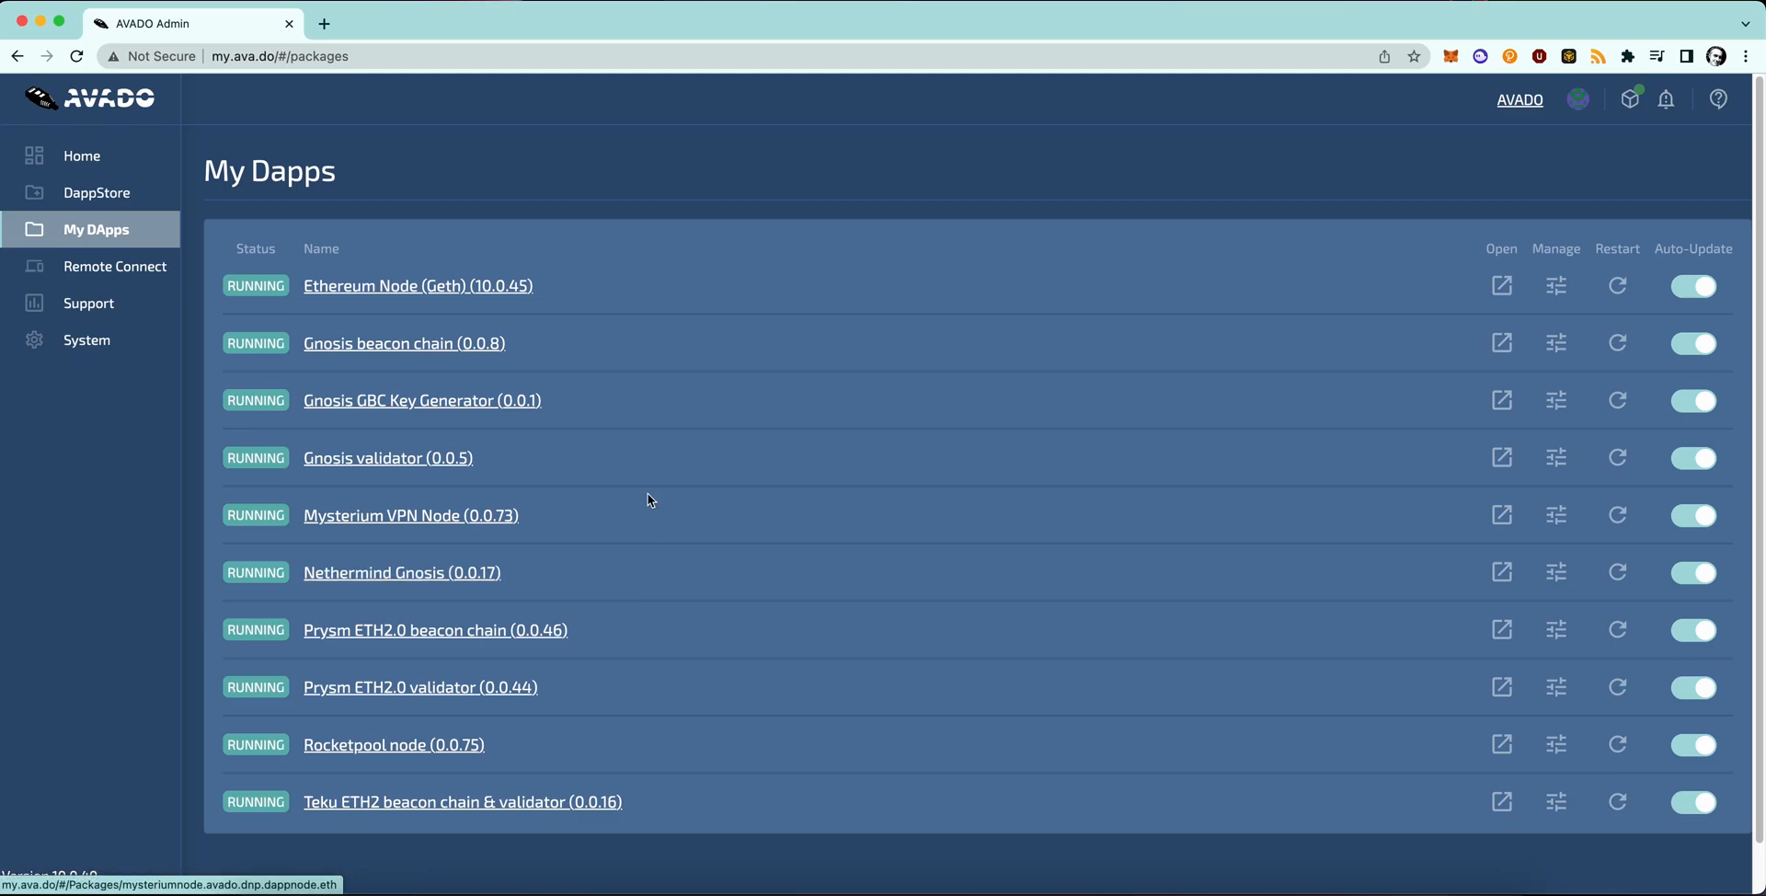
{"action": "mouse_move", "coordinate": [81, 235]}
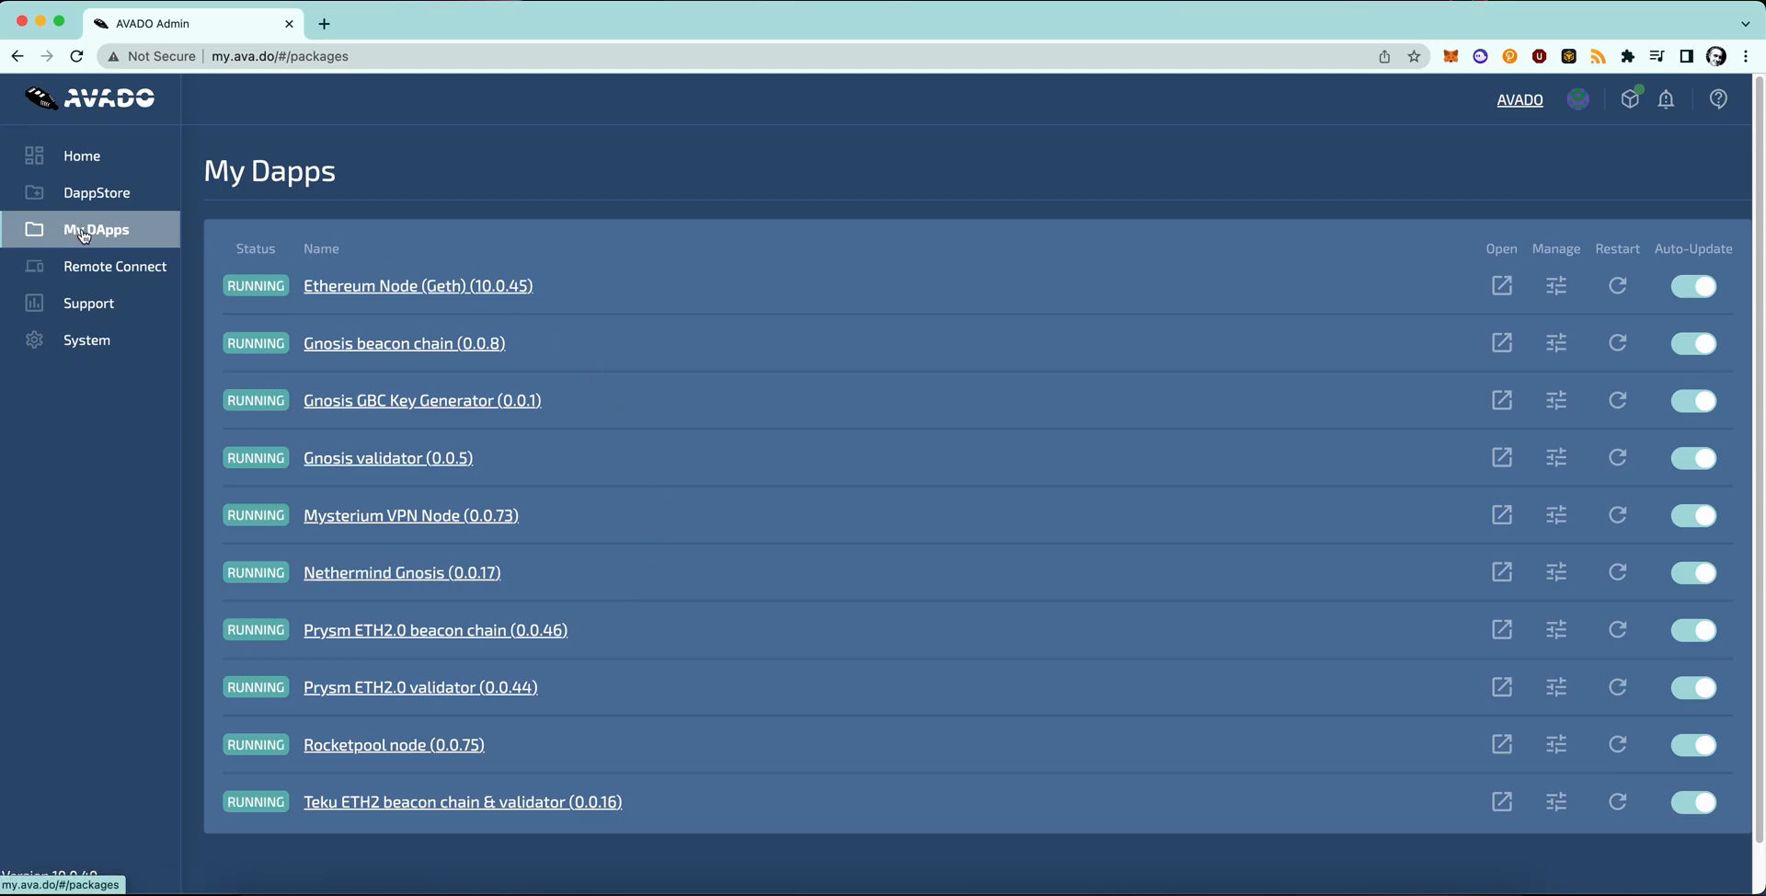
Go to the Home dashboard, close the network details, and refresh until ten active packages show.
{"action": "left_click", "coordinate": [81, 156]}
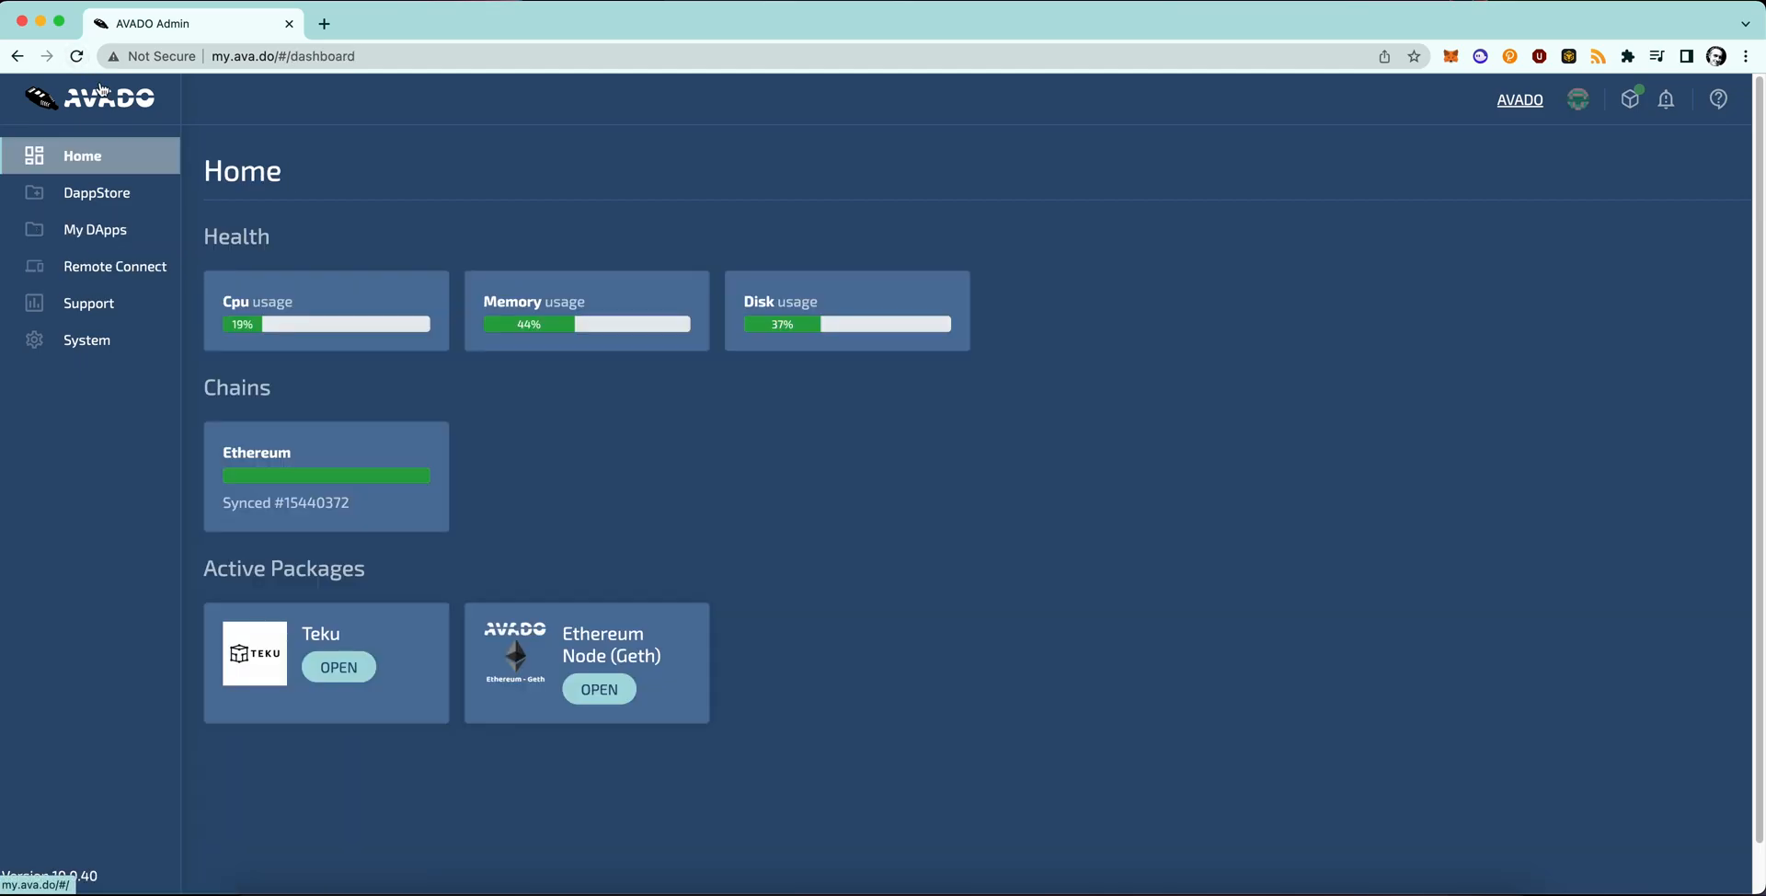
{"action": "mouse_move", "coordinate": [192, 217]}
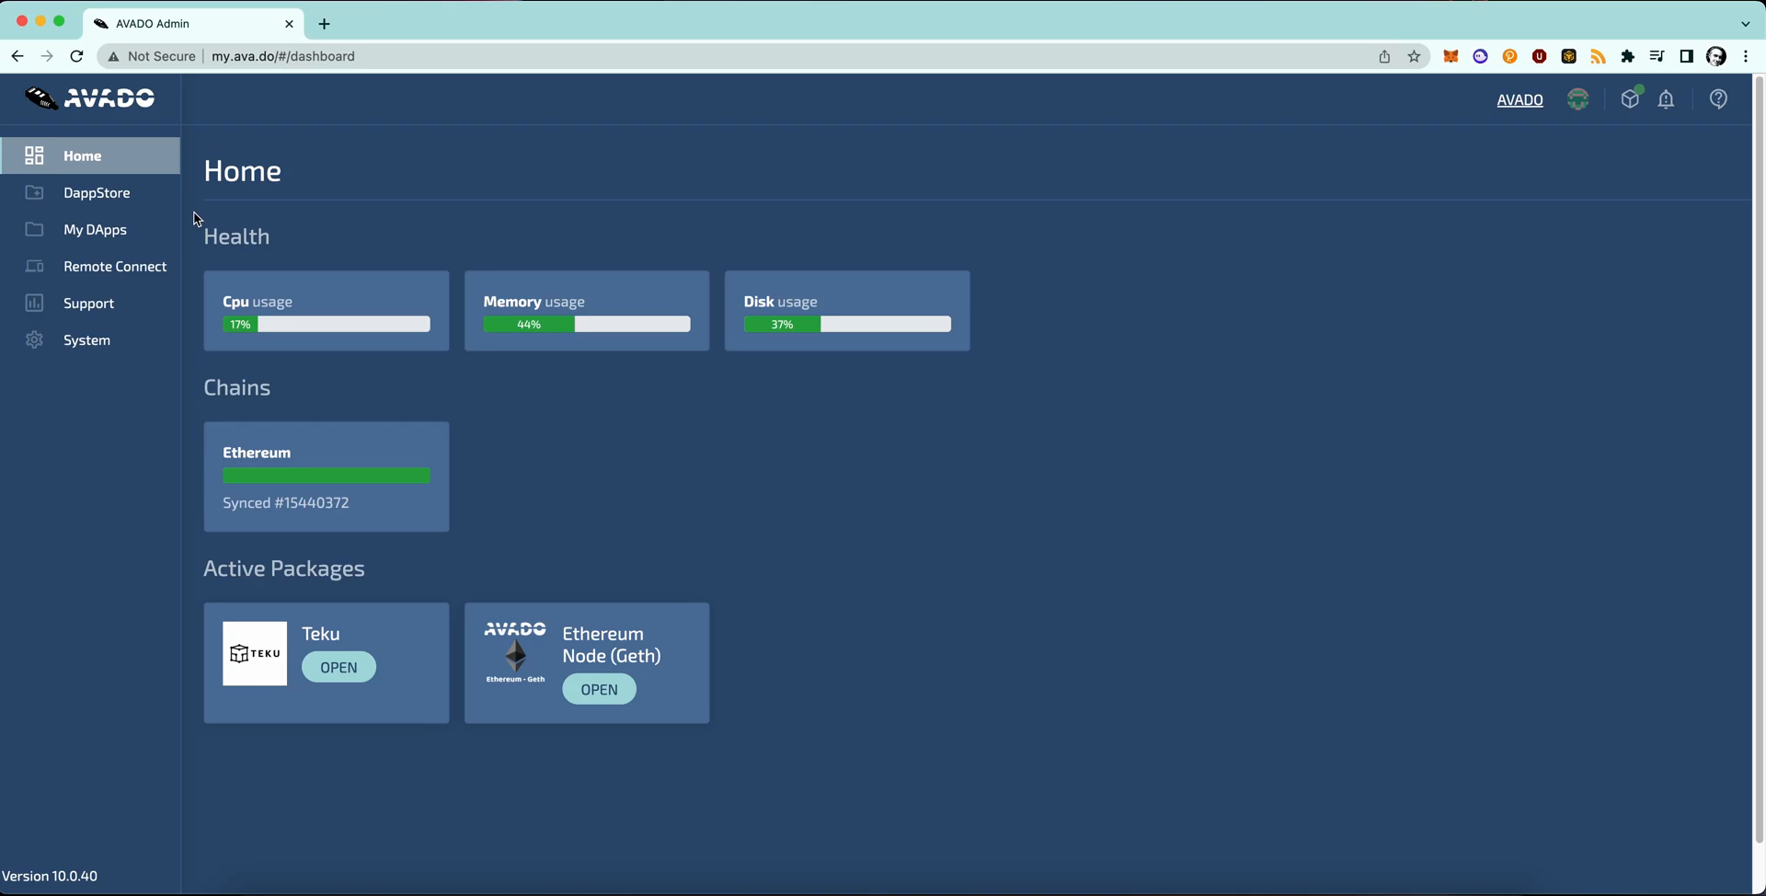
{"action": "mouse_move", "coordinate": [330, 553]}
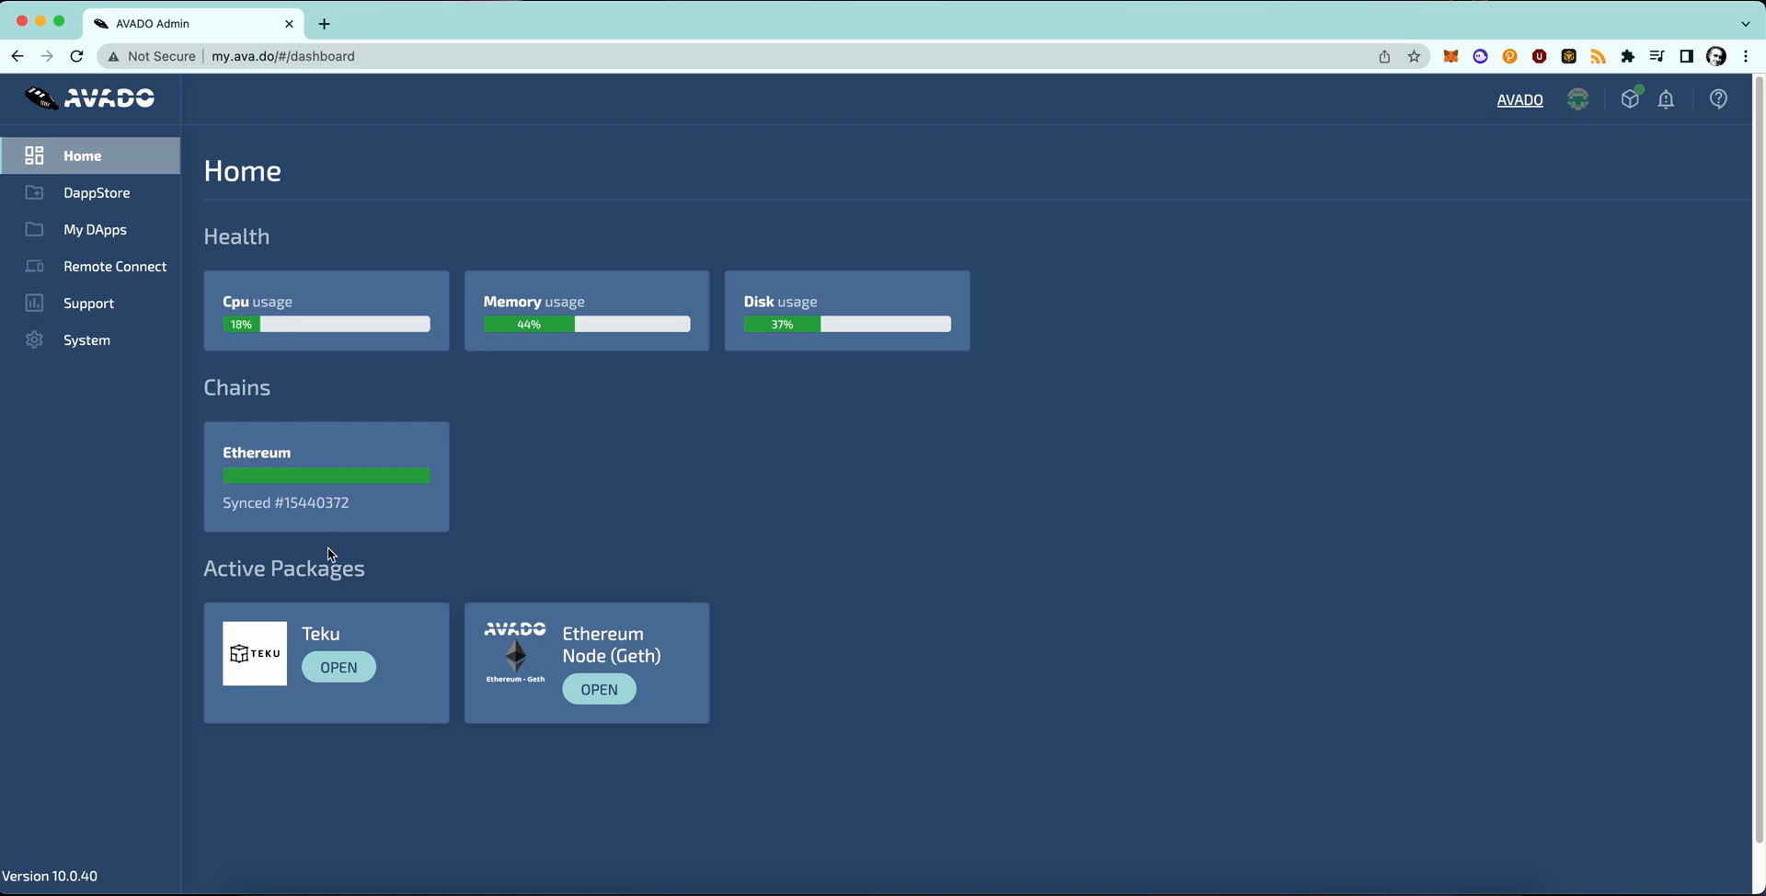
{"action": "mouse_move", "coordinate": [568, 623]}
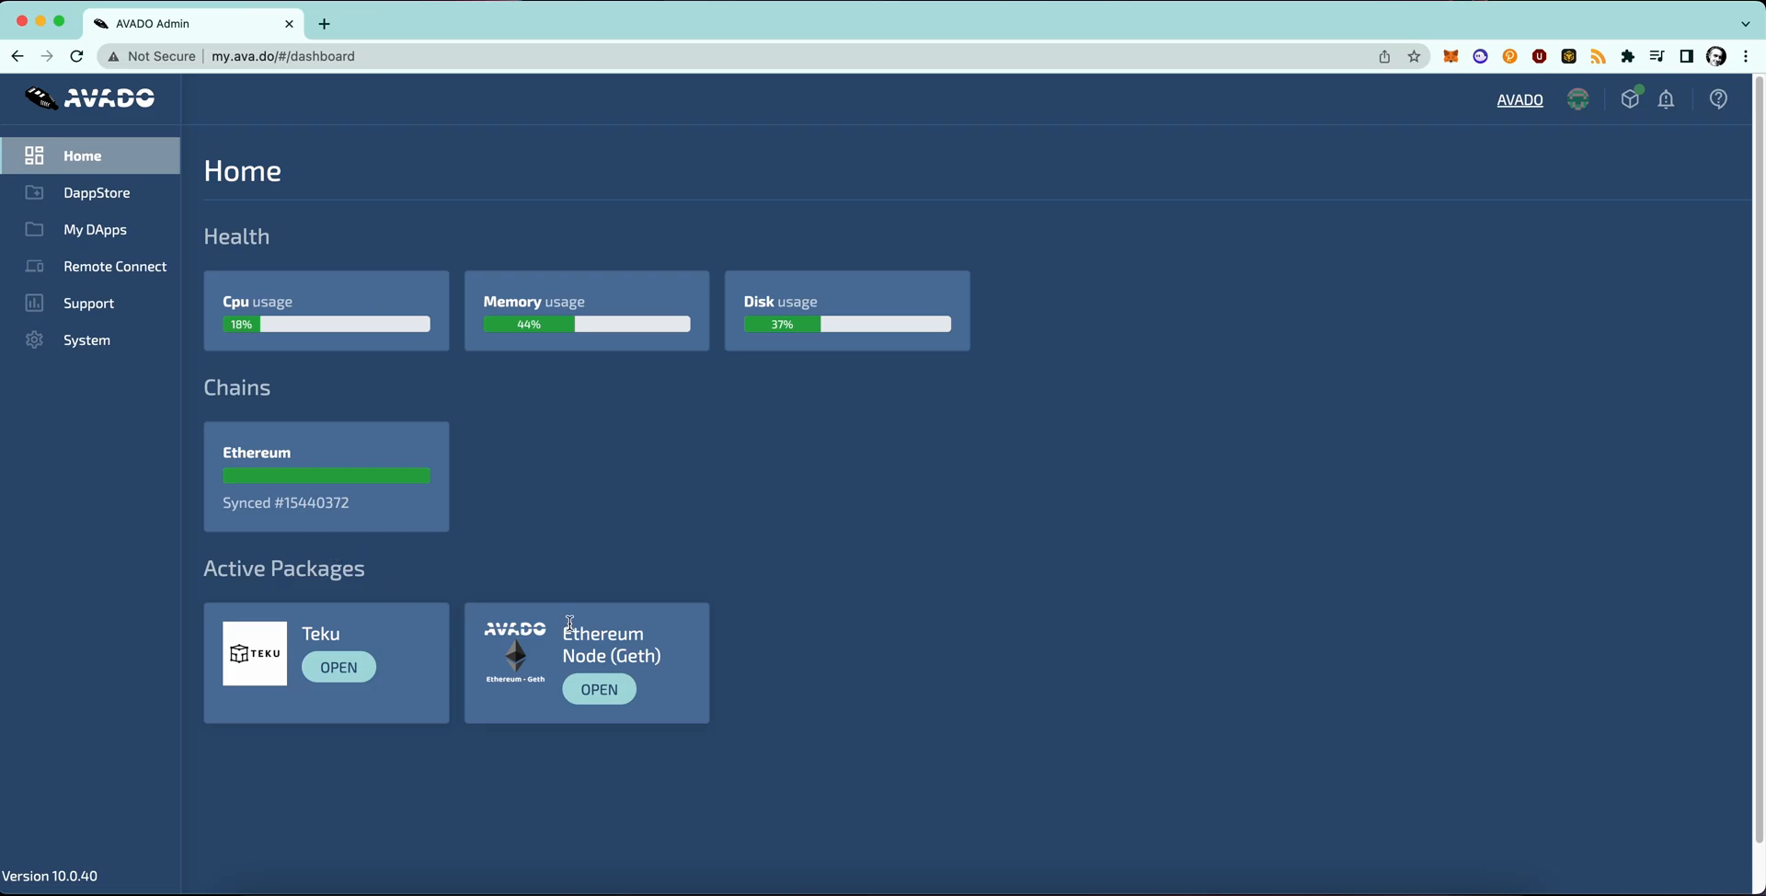
{"action": "mouse_move", "coordinate": [696, 714]}
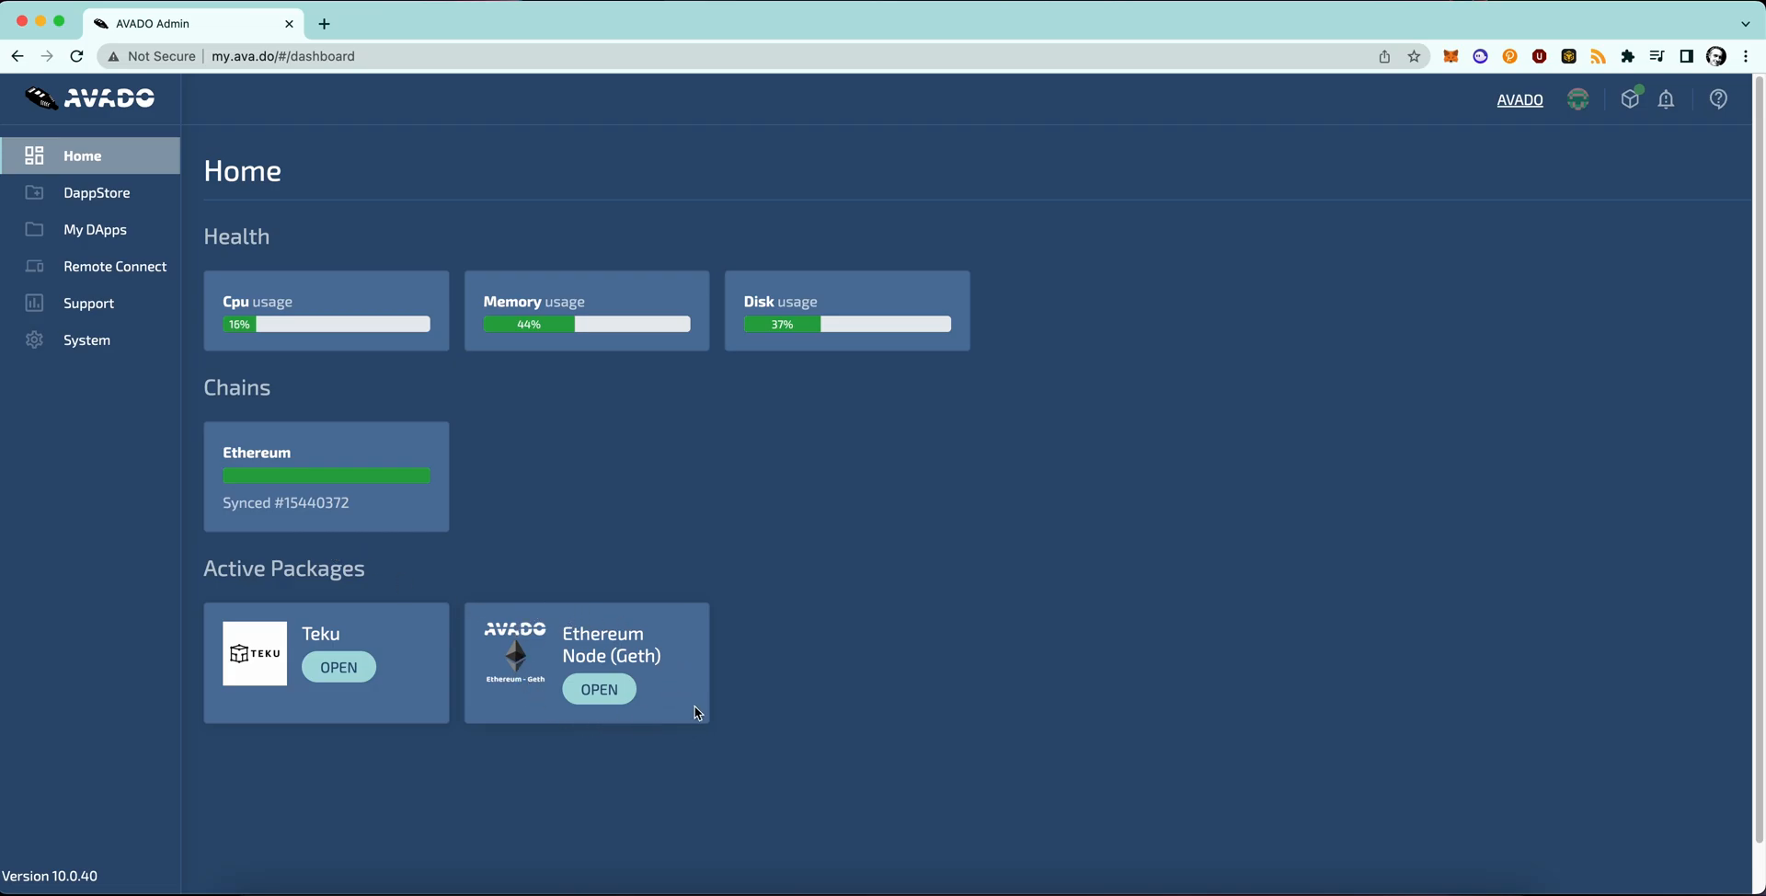
{"action": "mouse_move", "coordinate": [382, 661]}
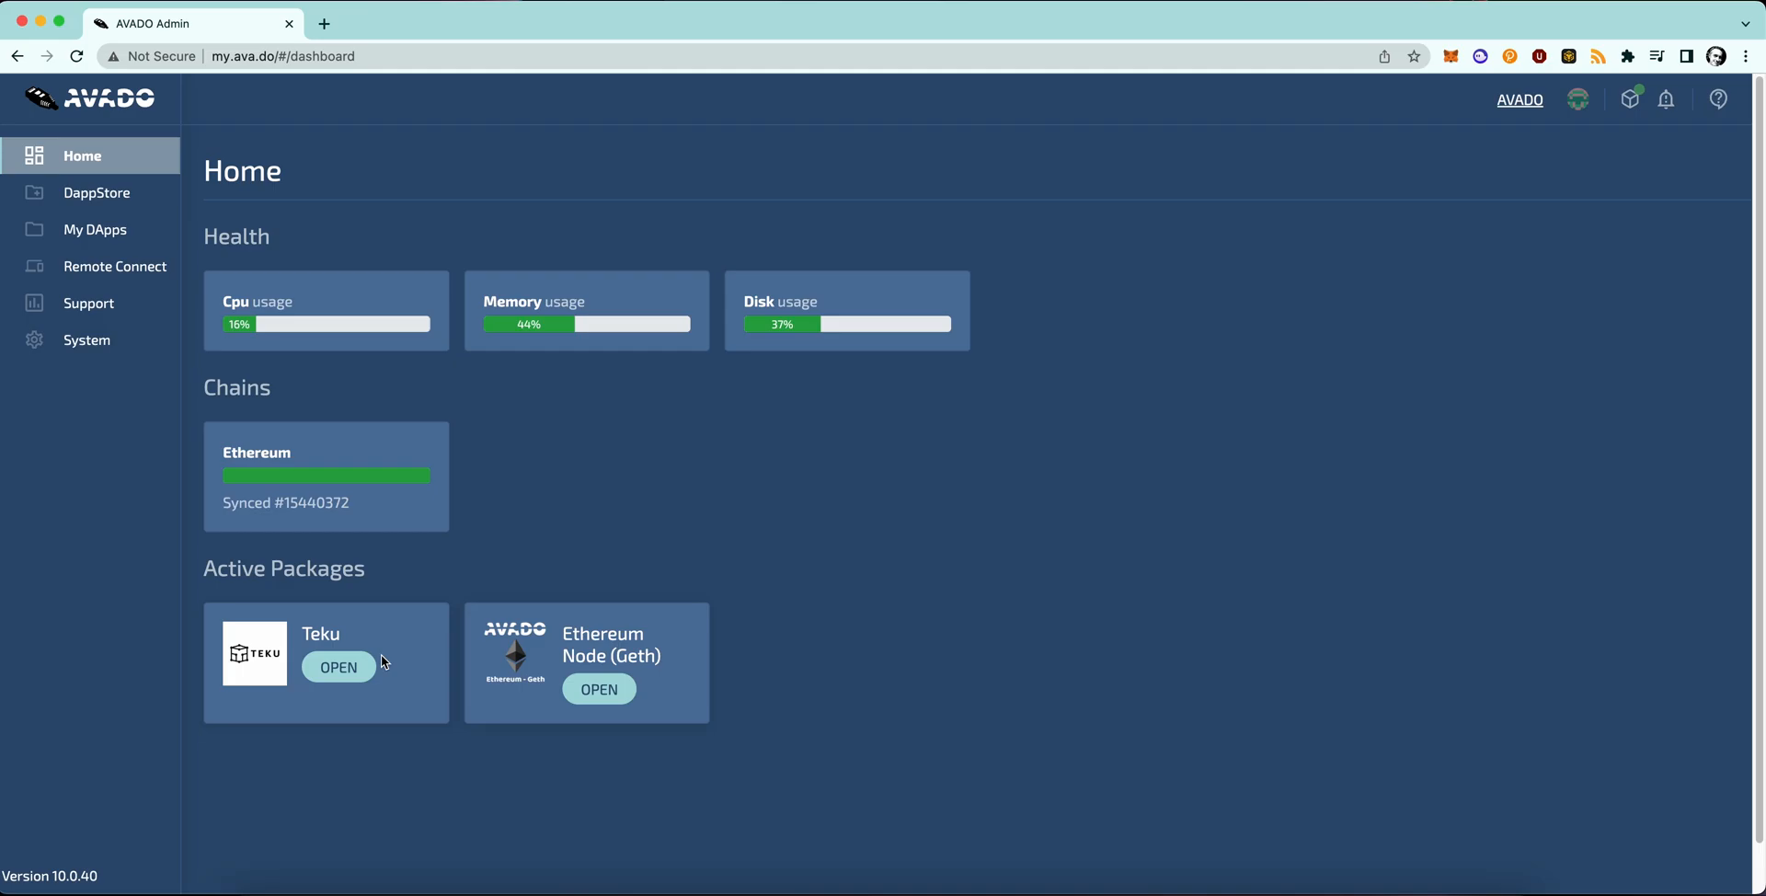
{"action": "mouse_move", "coordinate": [450, 645]}
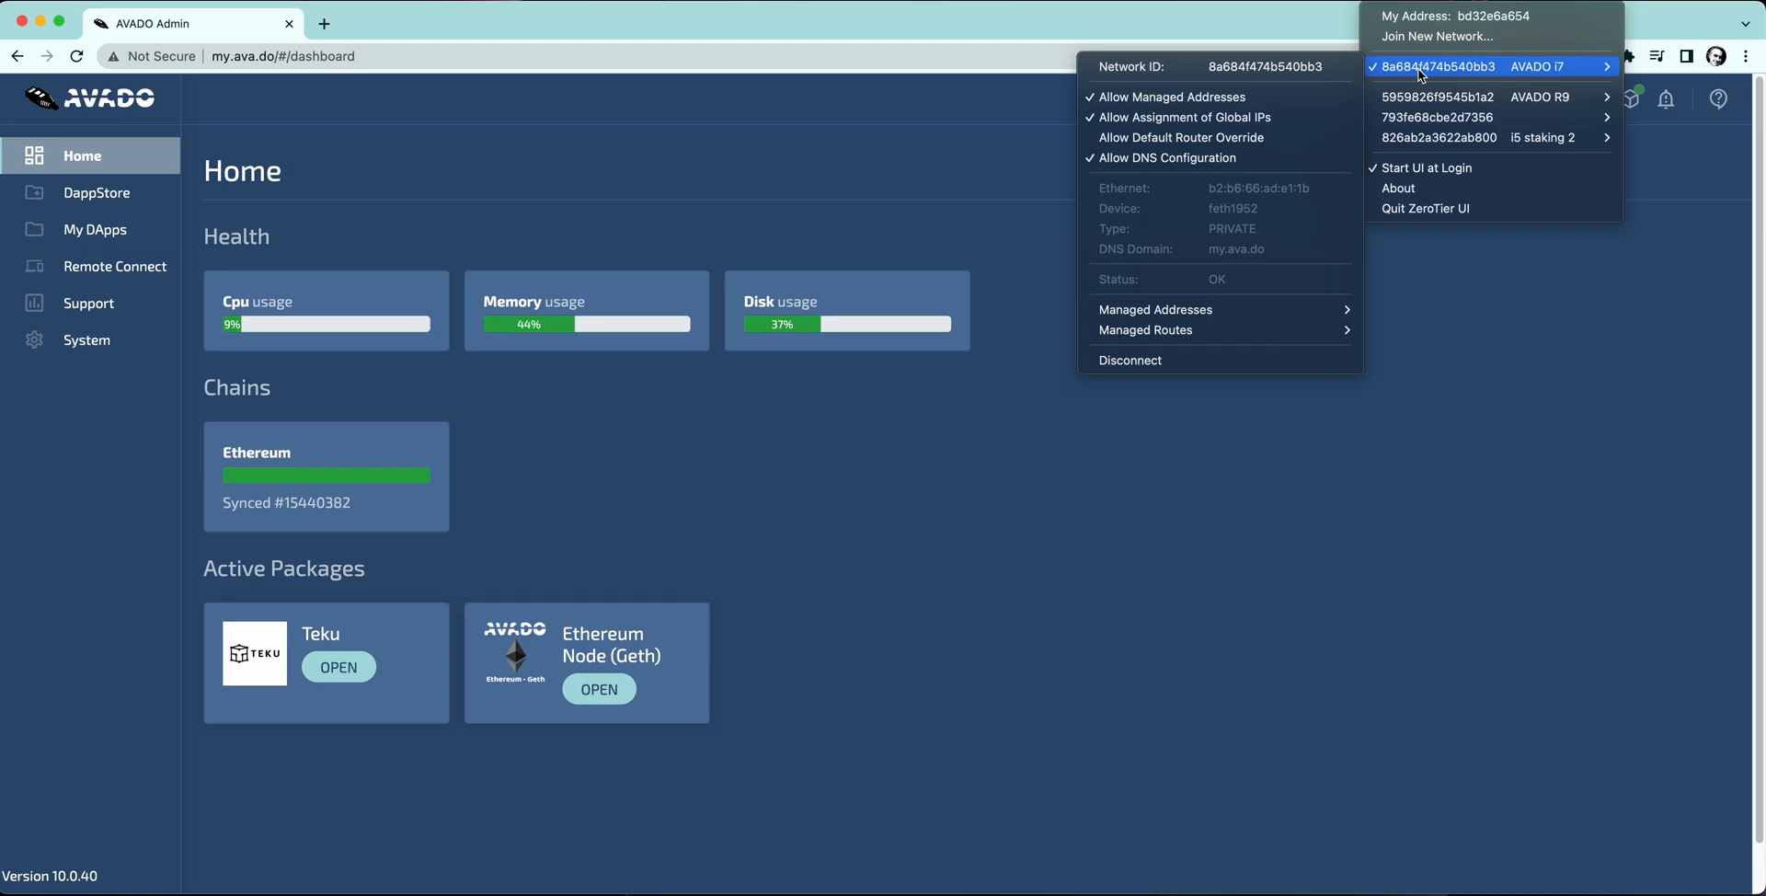
{"action": "mouse_move", "coordinate": [1375, 56]}
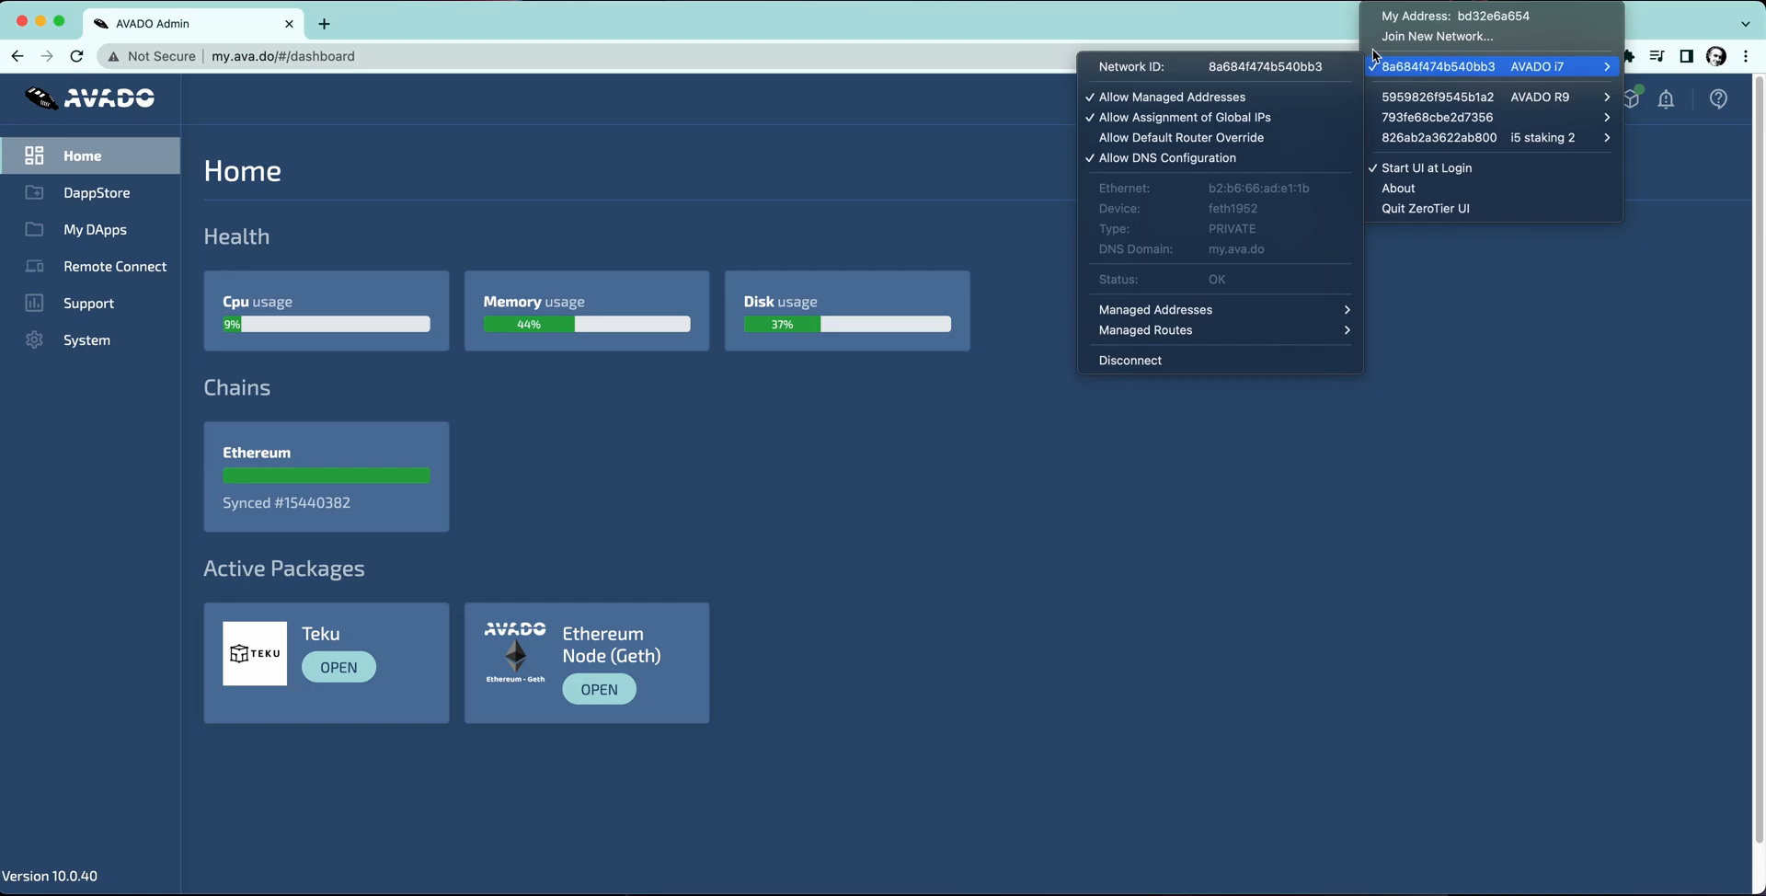
{"action": "mouse_move", "coordinate": [1245, 59]}
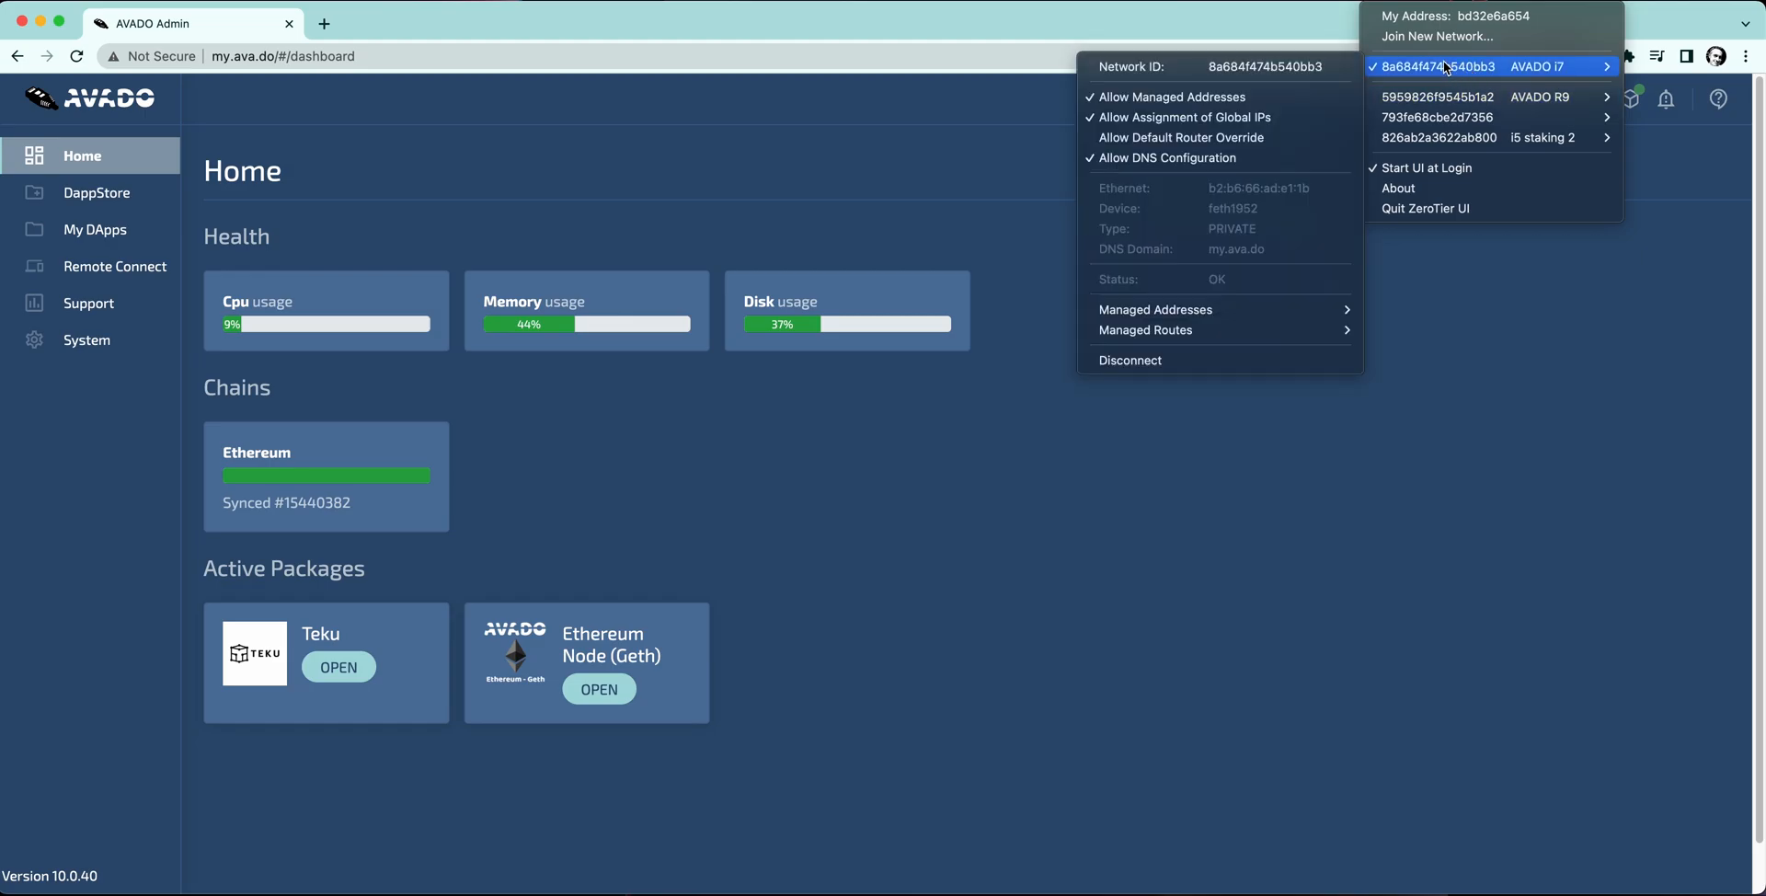
{"action": "left_click", "coordinate": [1176, 359]}
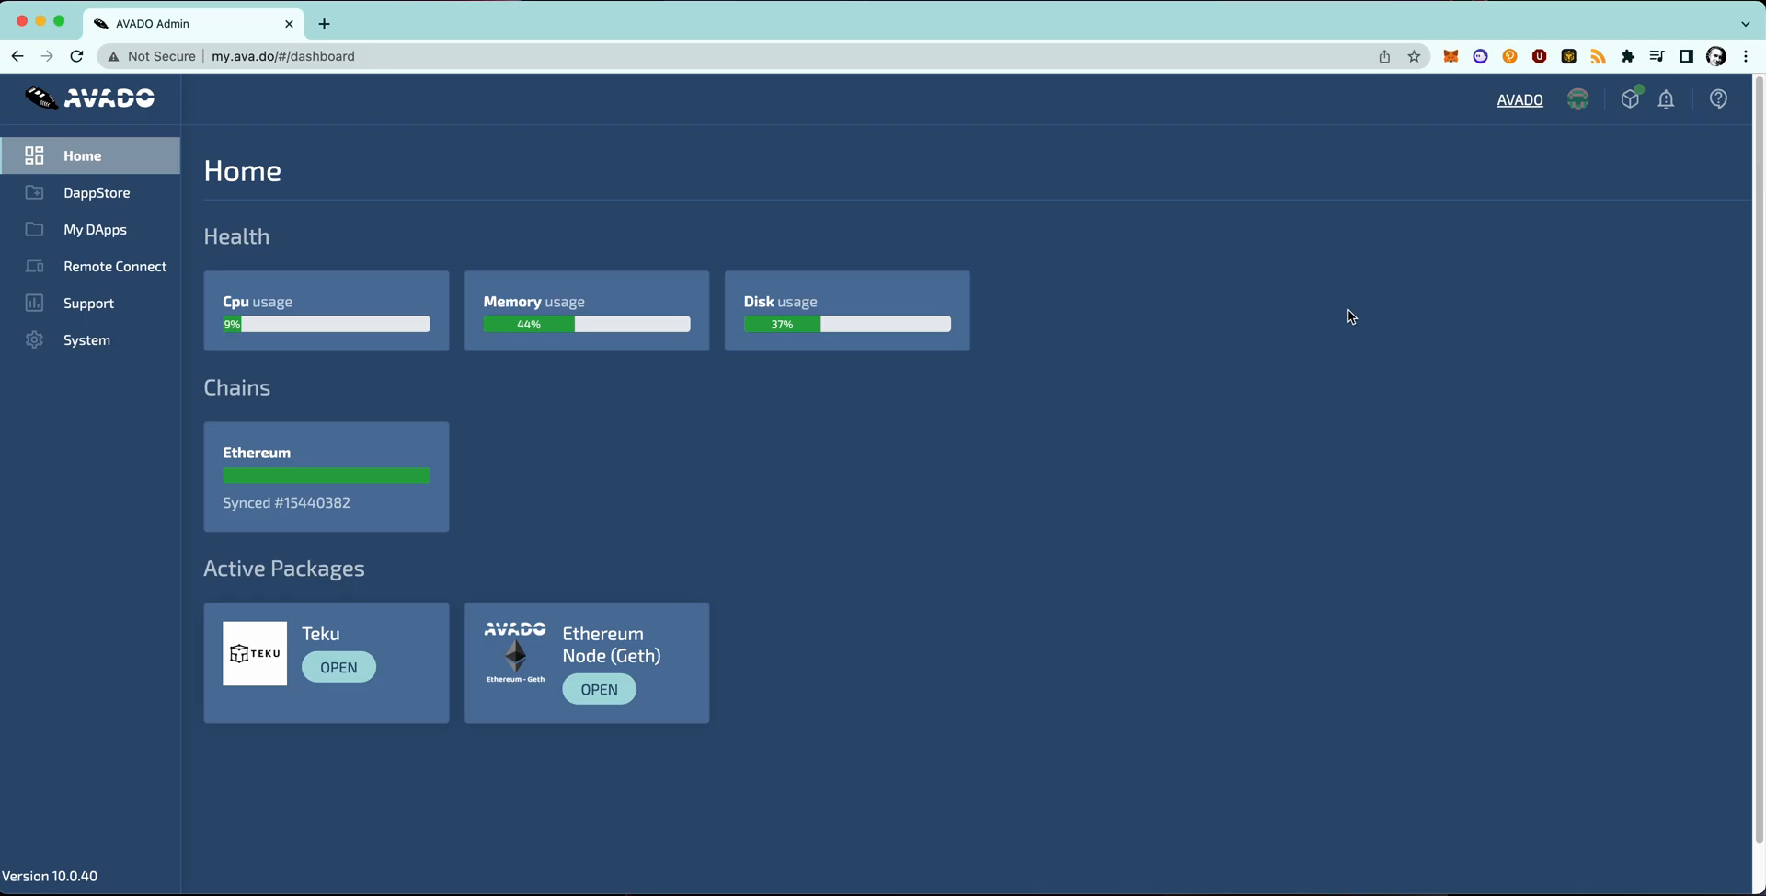
{"action": "left_click", "coordinate": [1599, 57]}
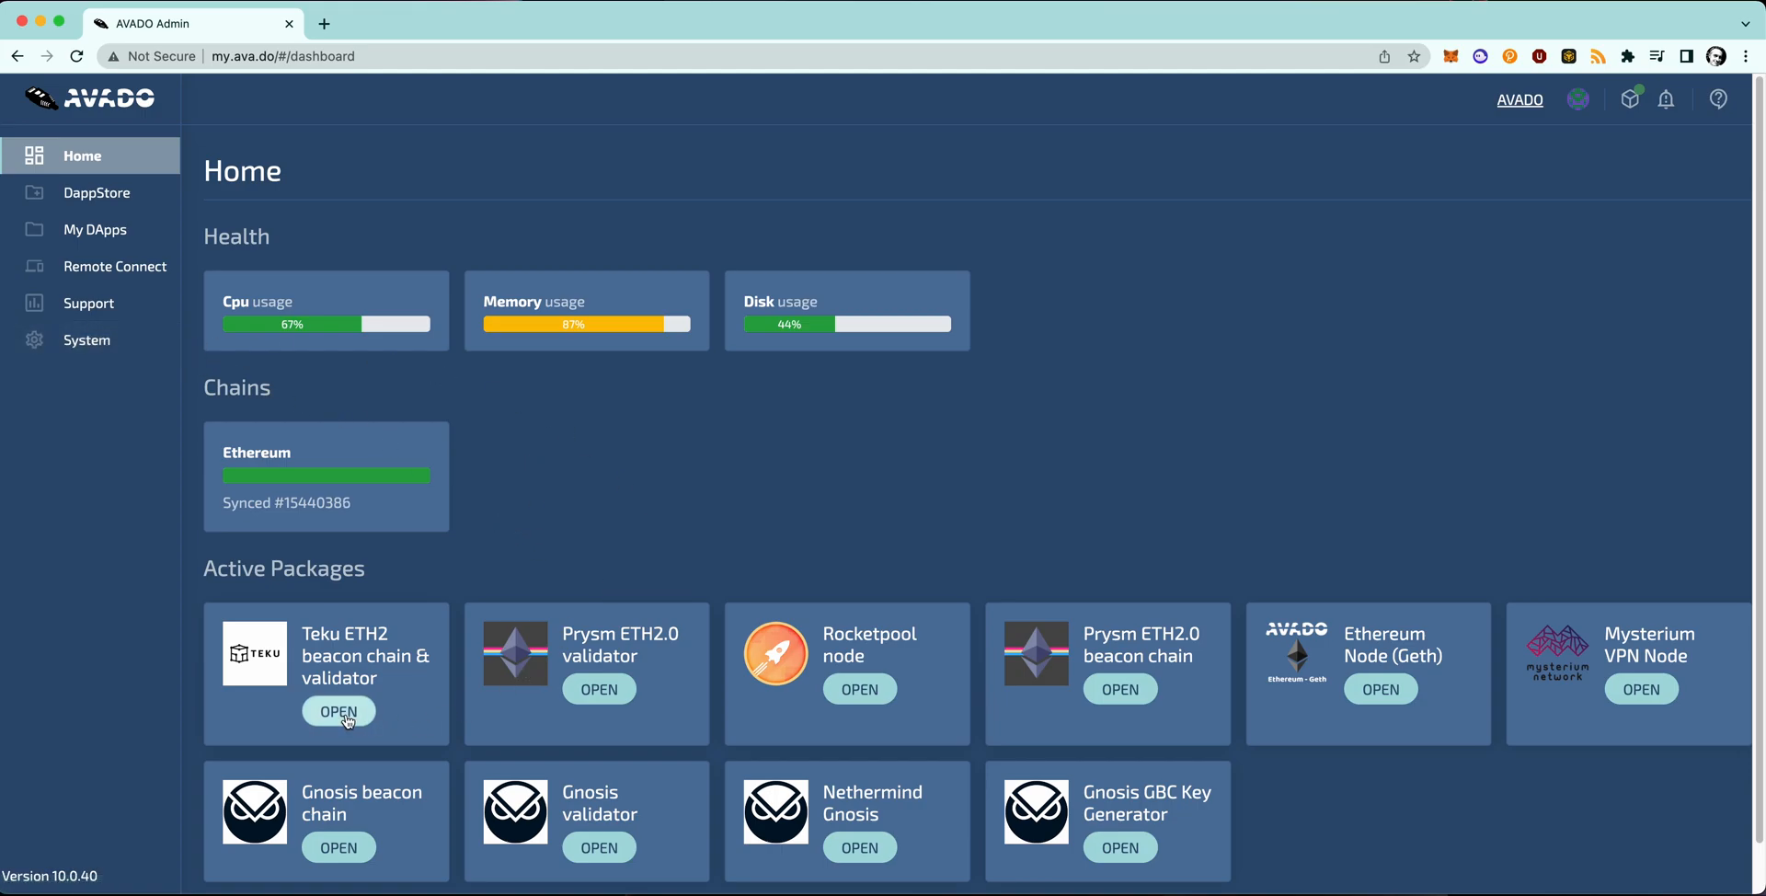
Open the Prysm ETH2.0 validator package and delete its validator key.
{"action": "left_click", "coordinate": [337, 711]}
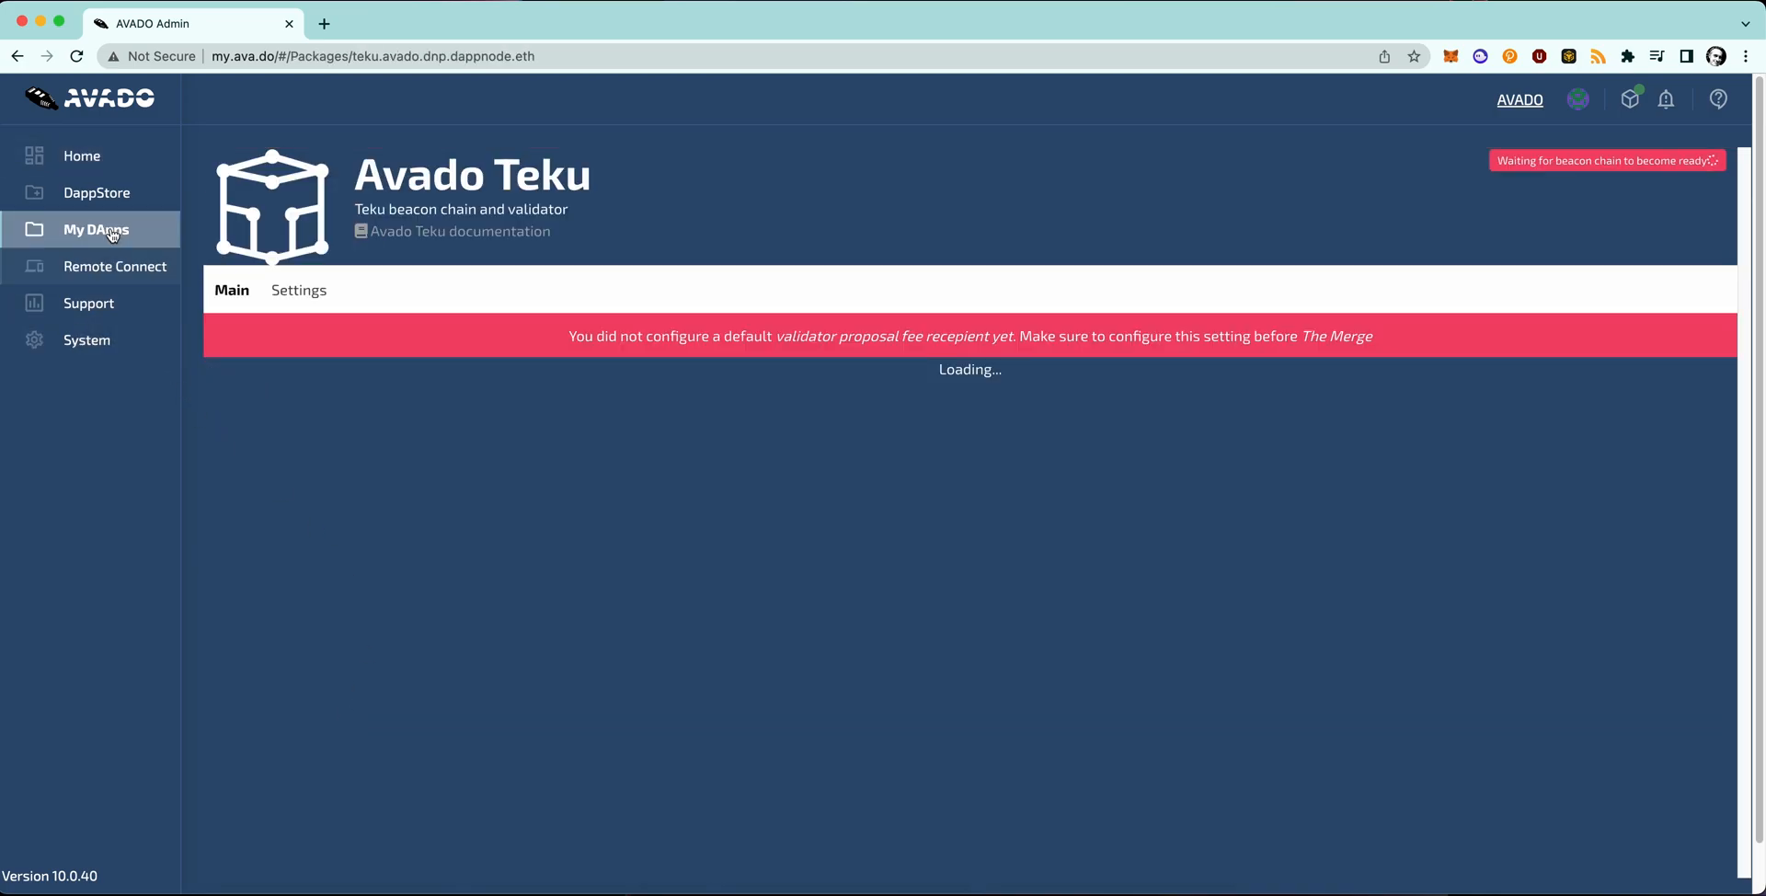
{"action": "left_click", "coordinate": [95, 229]}
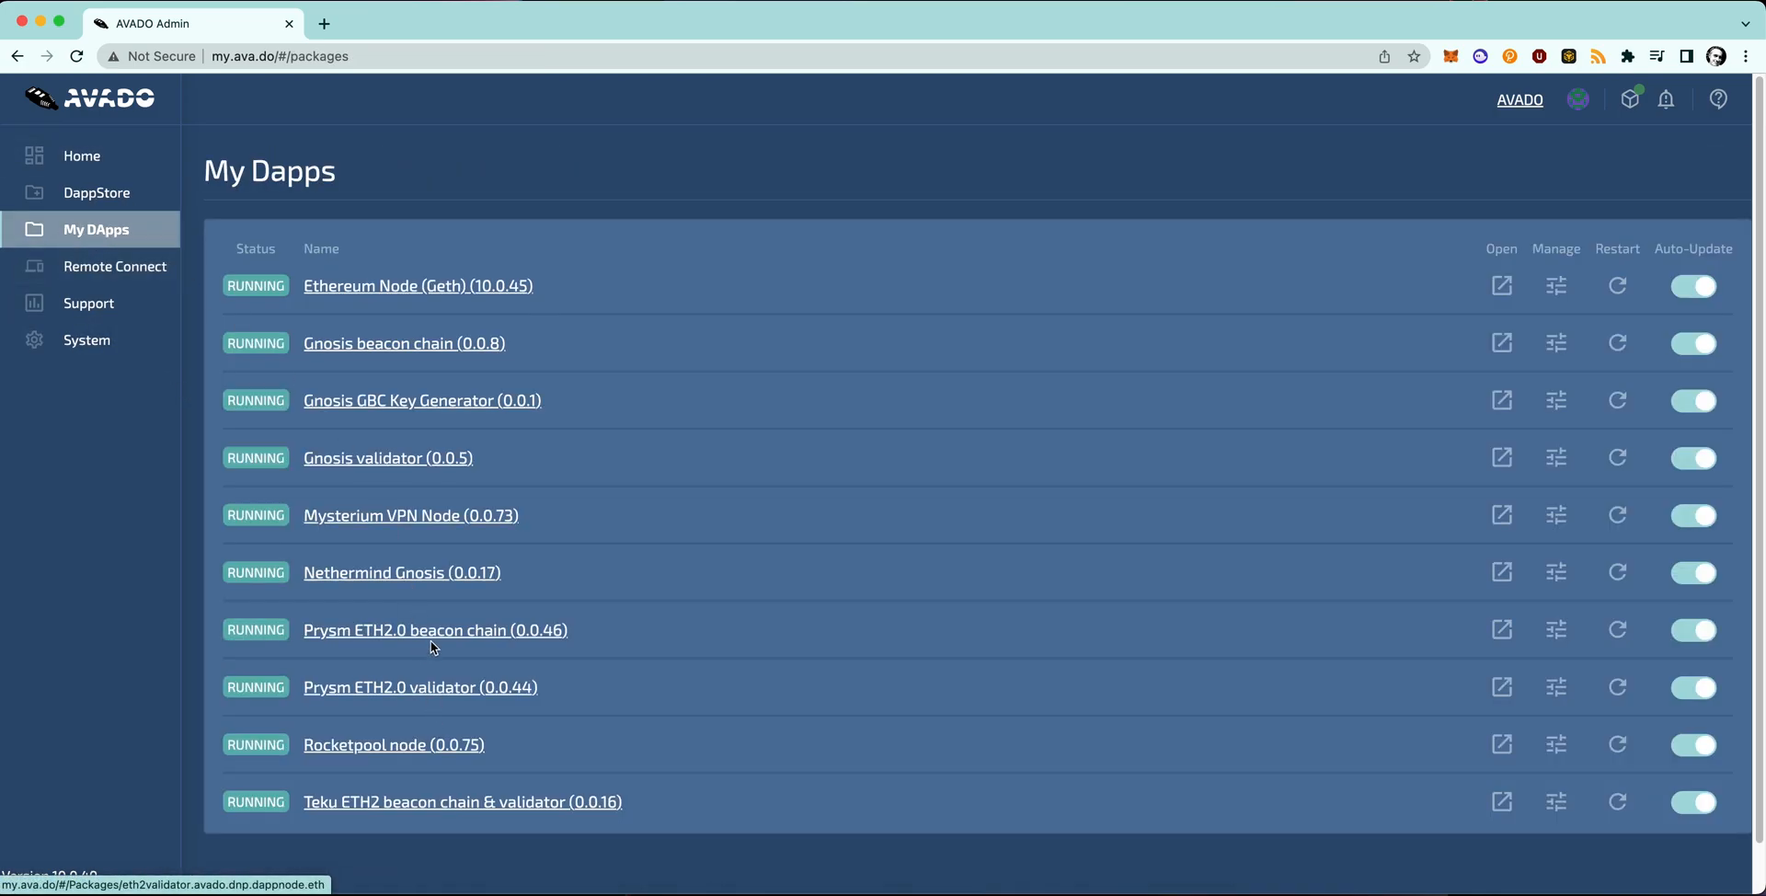
{"action": "left_click", "coordinate": [419, 686]}
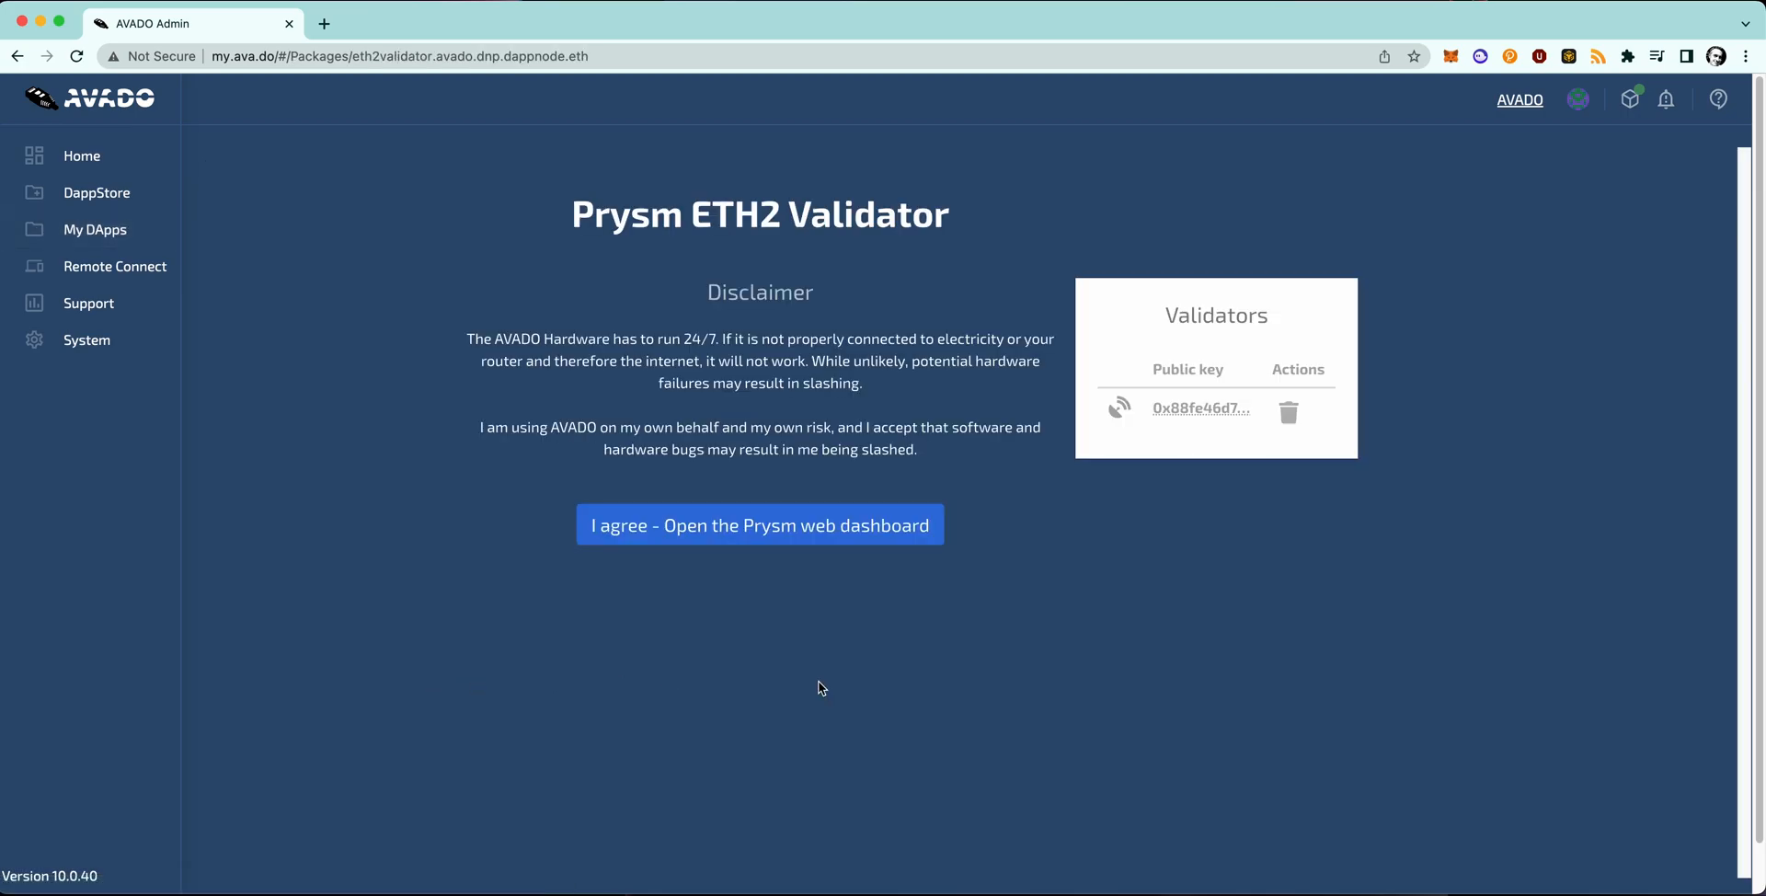
{"action": "mouse_move", "coordinate": [1269, 466]}
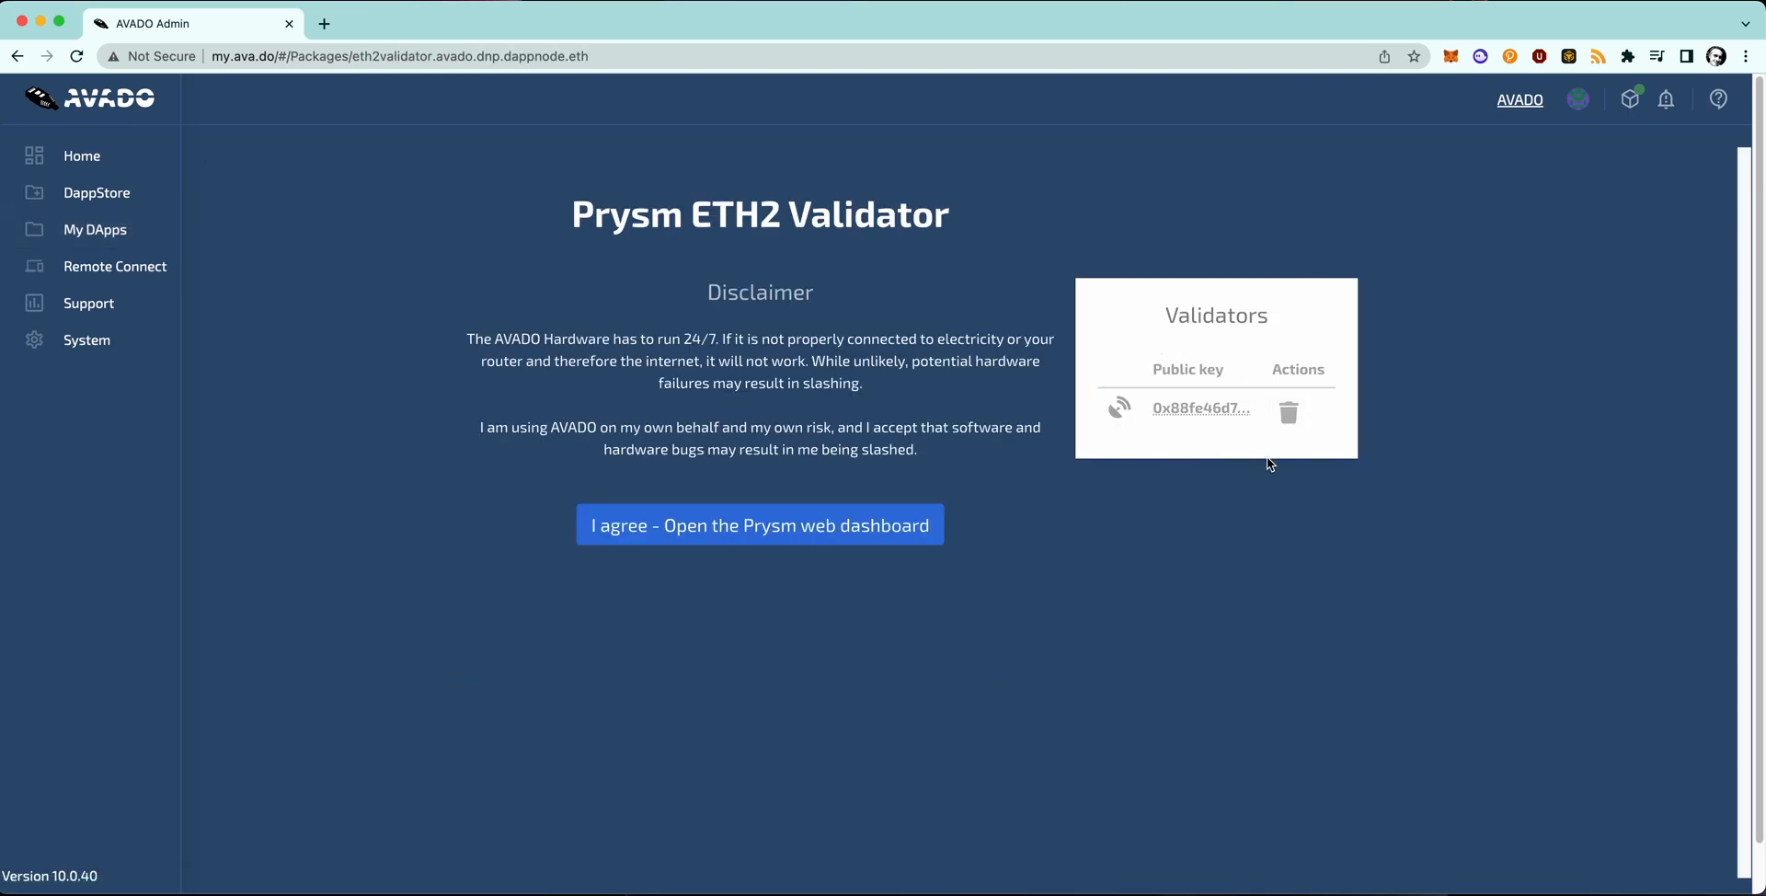
{"action": "mouse_move", "coordinate": [1253, 447]}
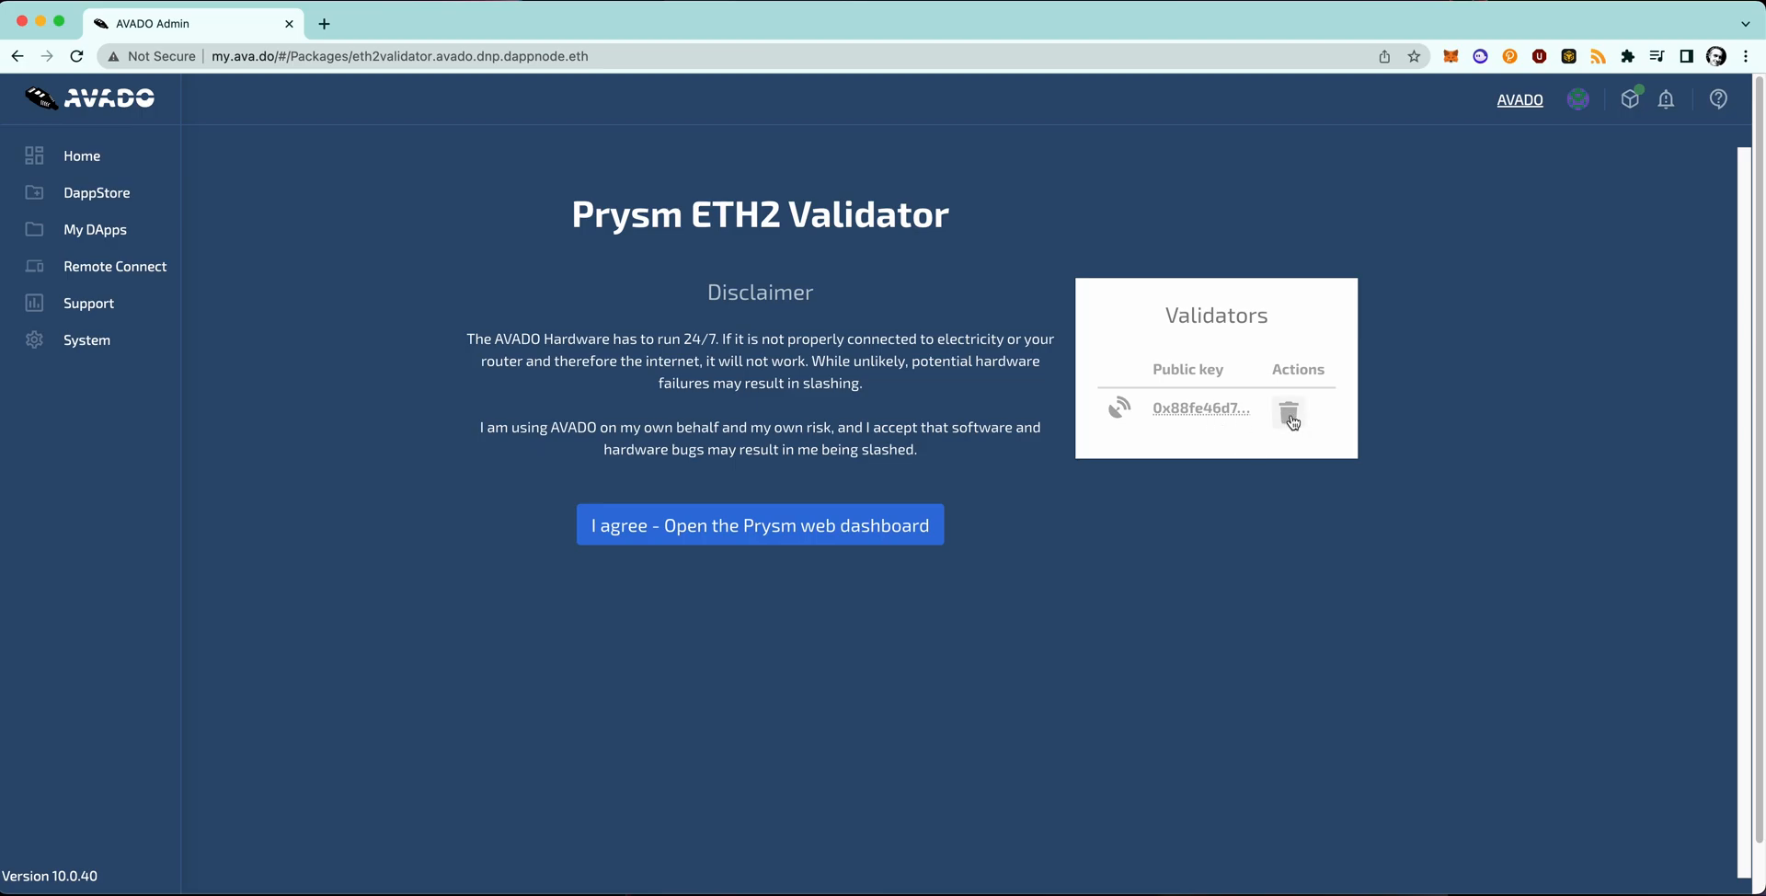
{"action": "left_click", "coordinate": [1289, 409]}
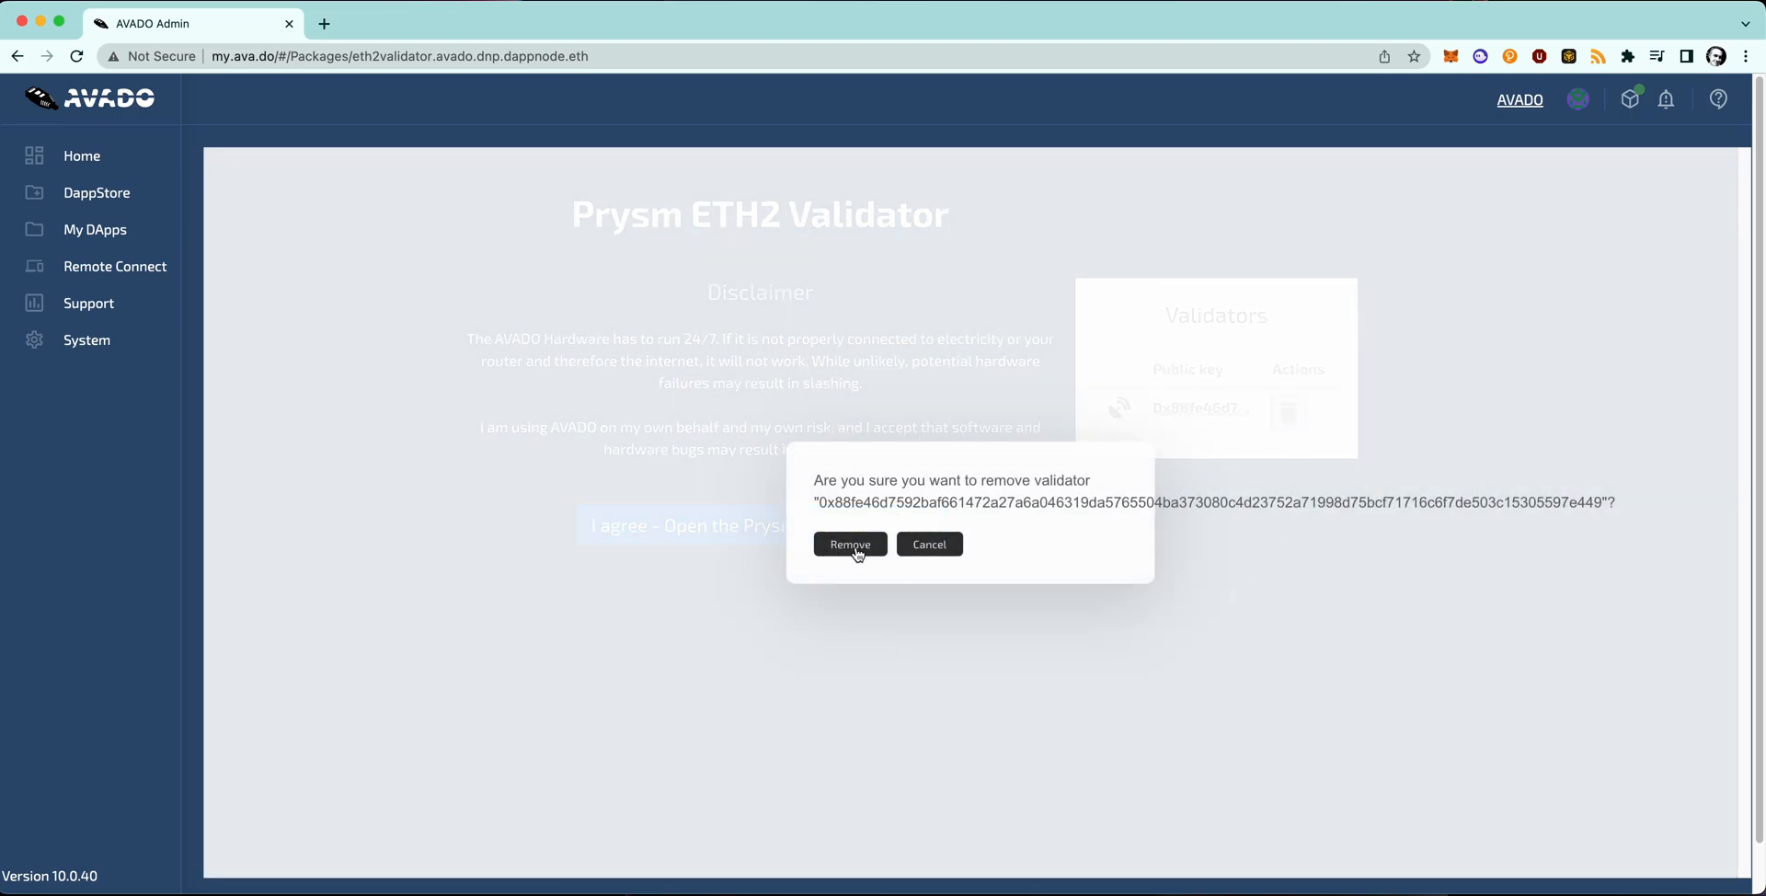
{"action": "left_click", "coordinate": [928, 544]}
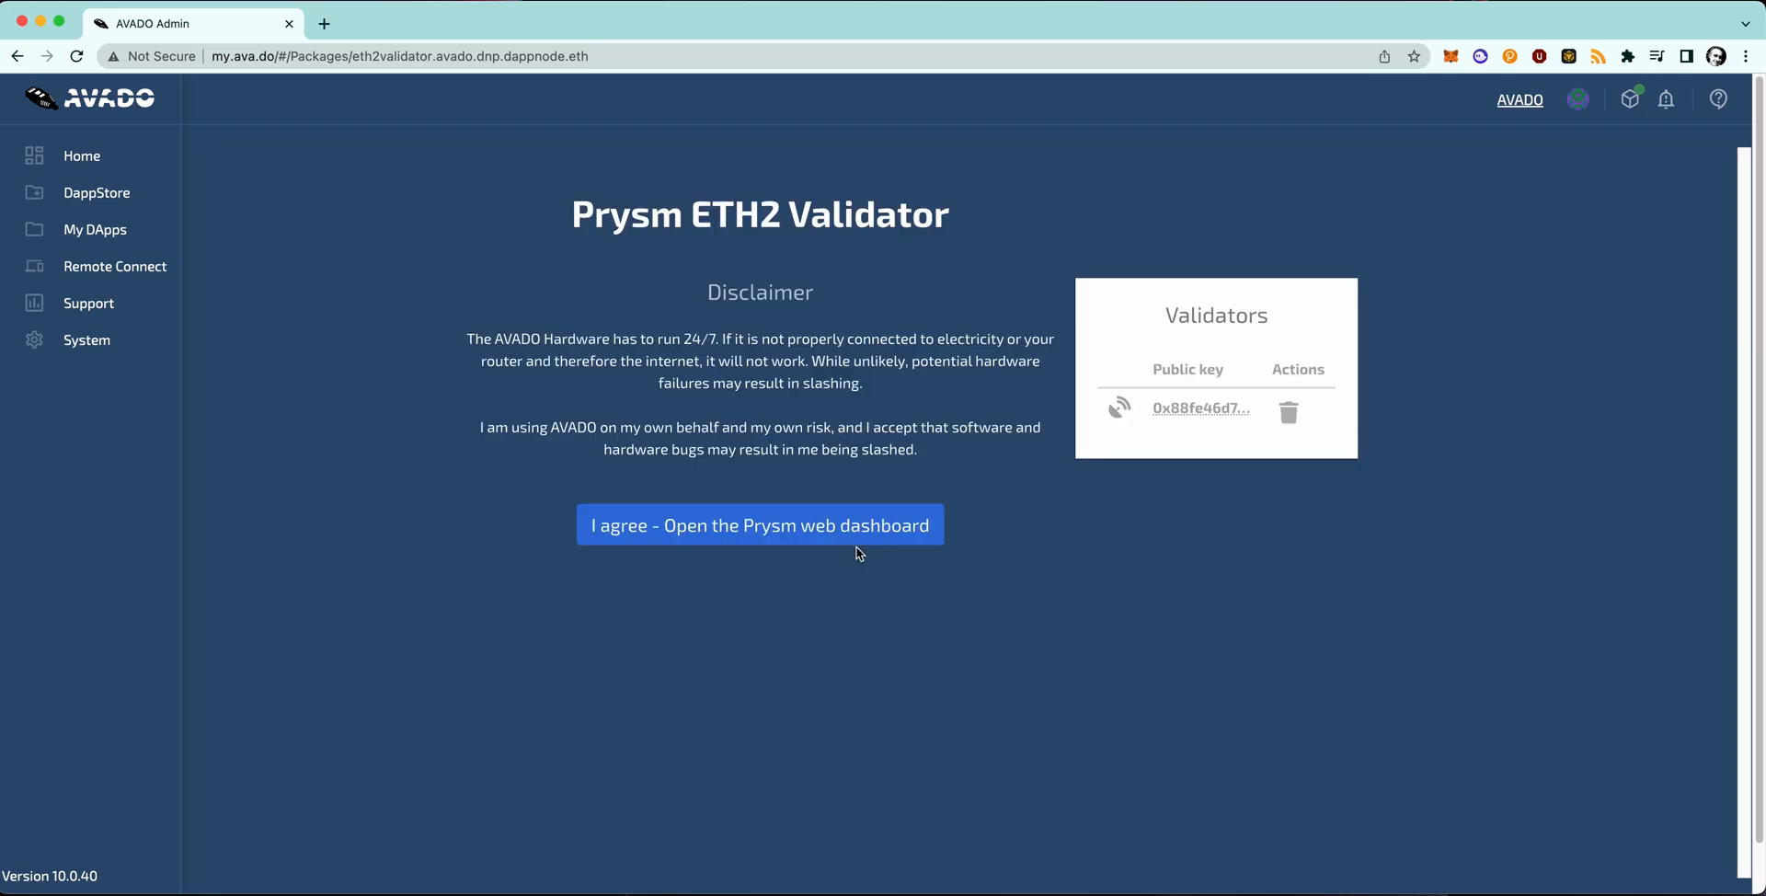
{"action": "mouse_move", "coordinate": [1108, 584]}
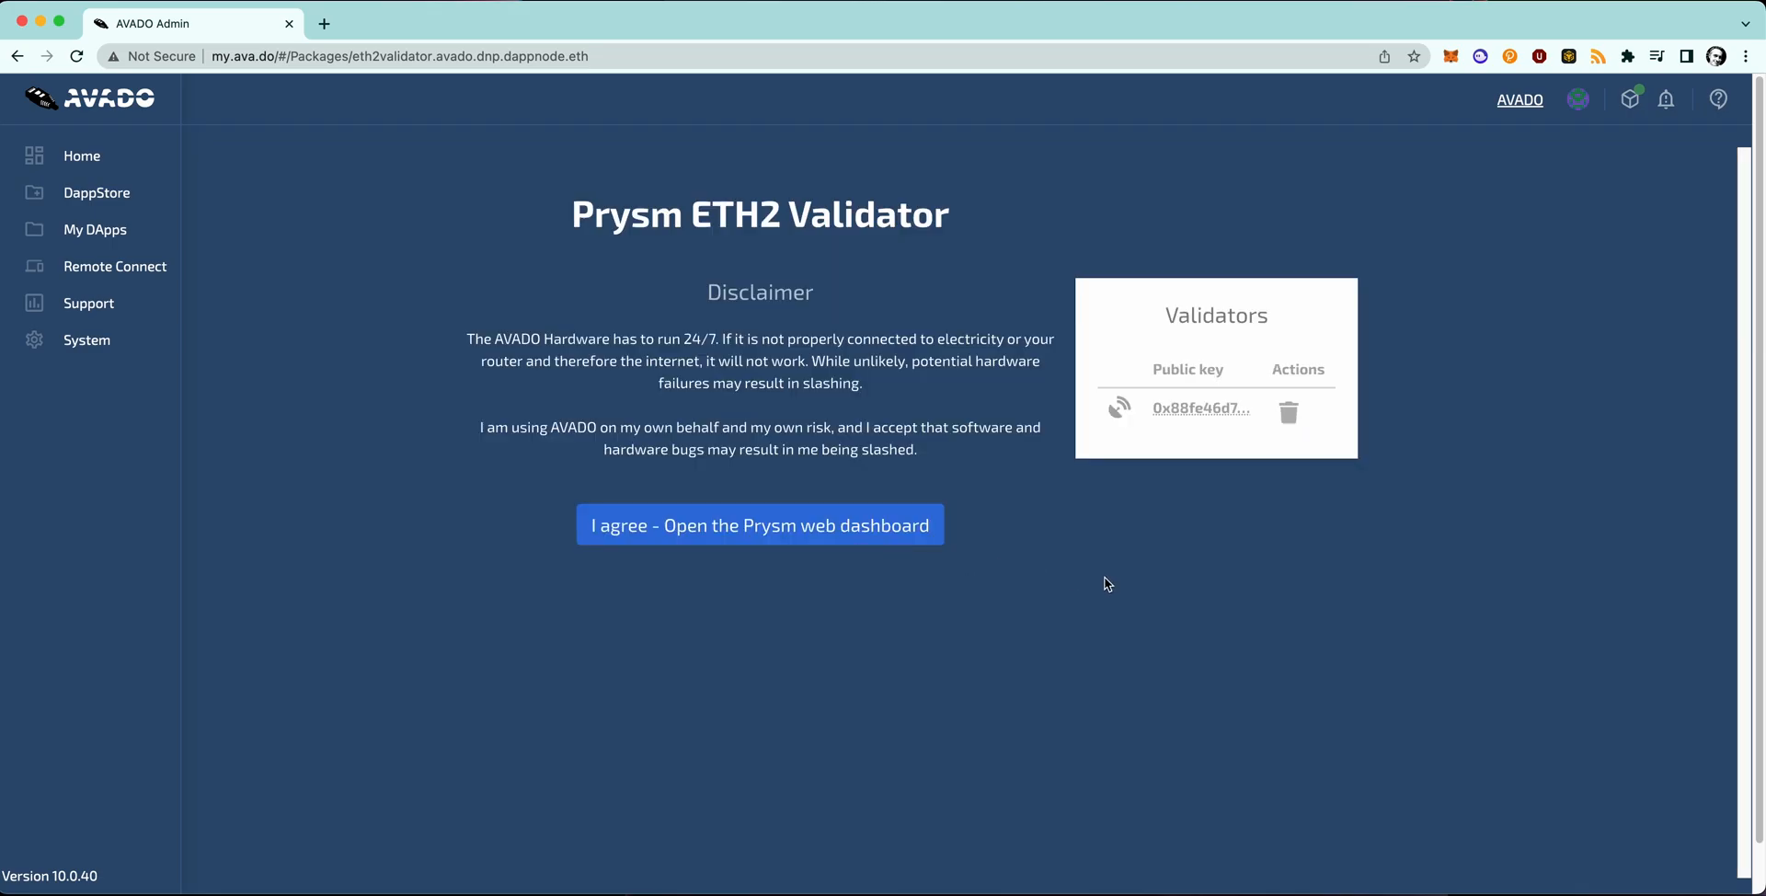
{"action": "mouse_move", "coordinate": [1099, 580]}
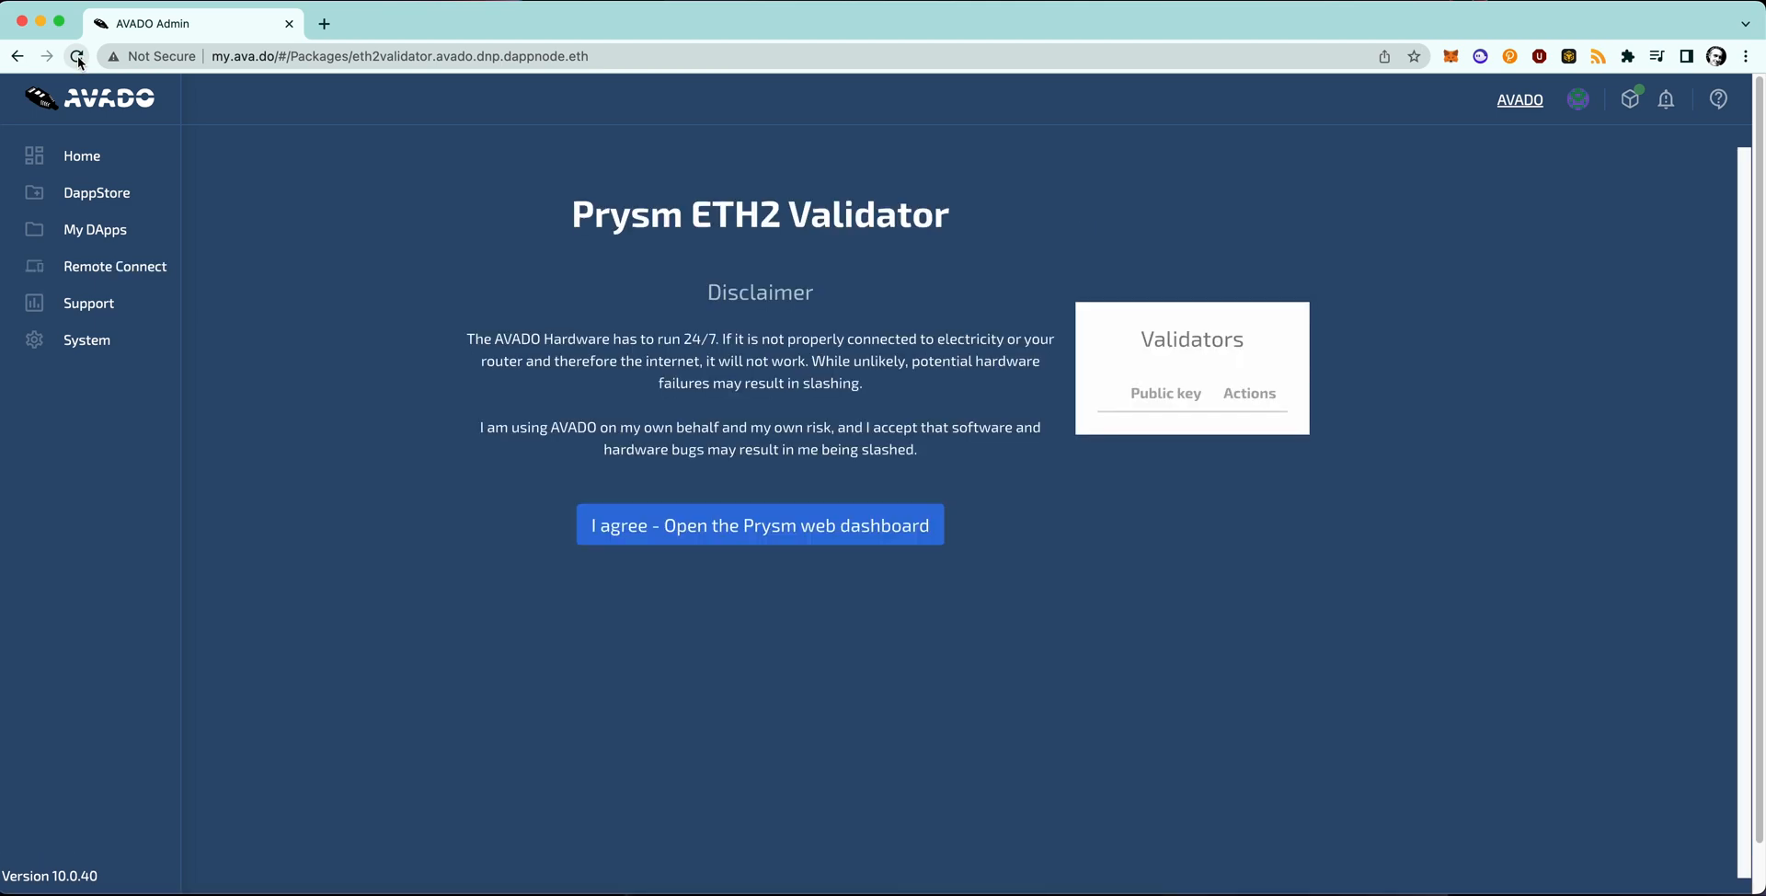
{"action": "left_click", "coordinate": [76, 56]}
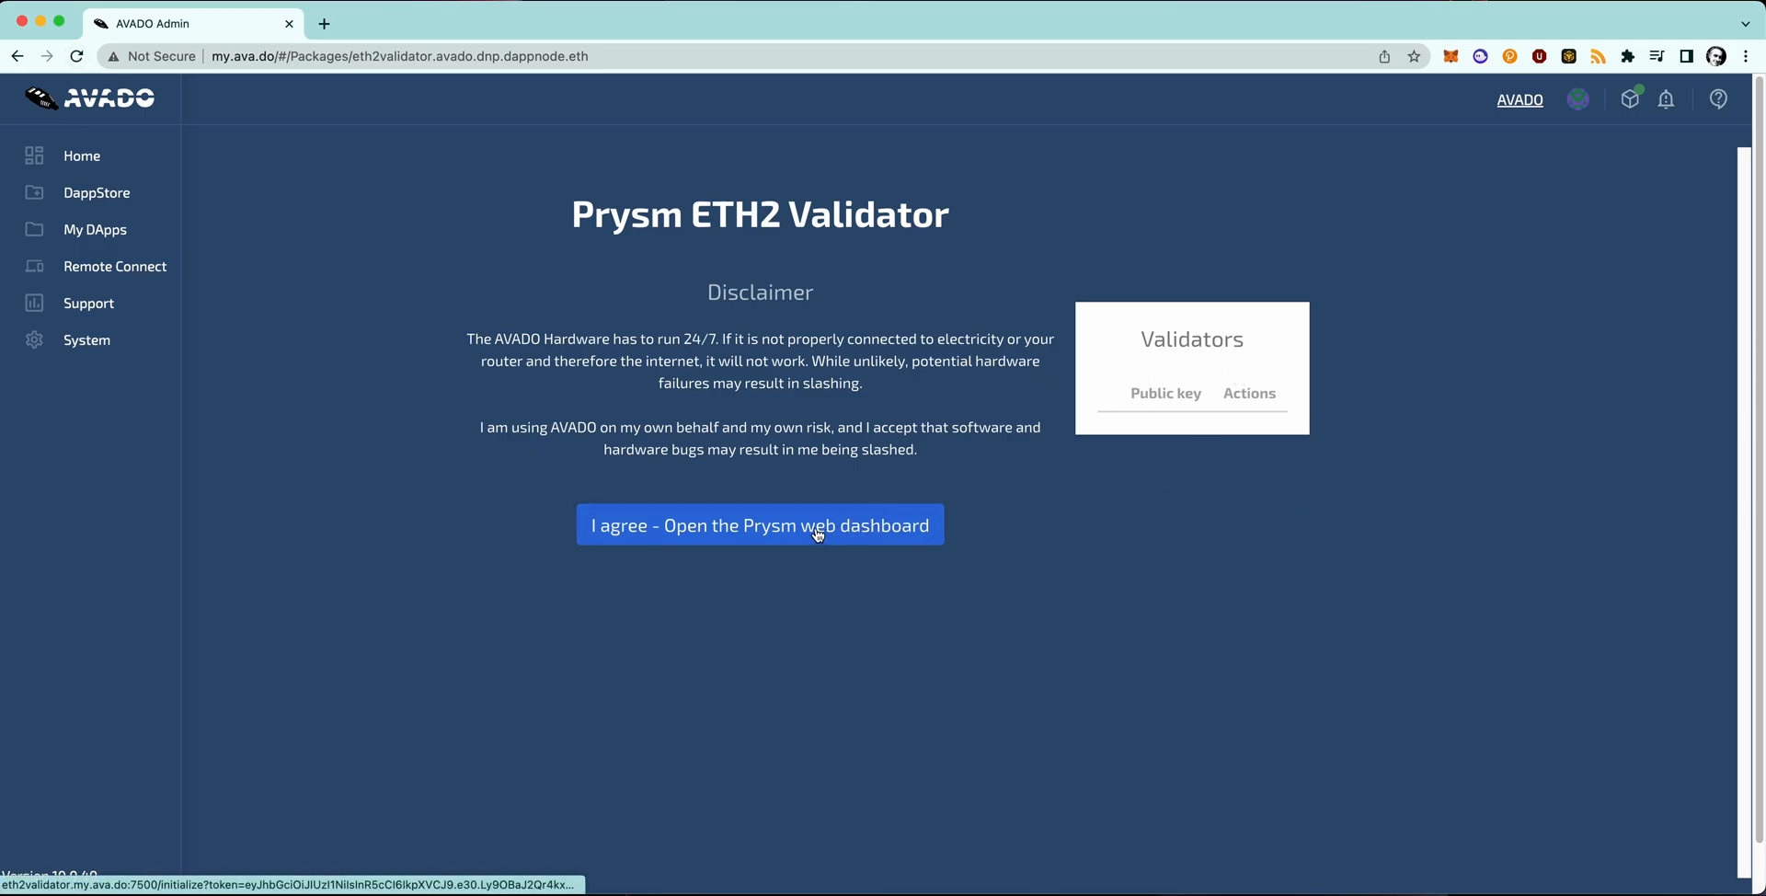
{"action": "mouse_move", "coordinate": [96, 230]}
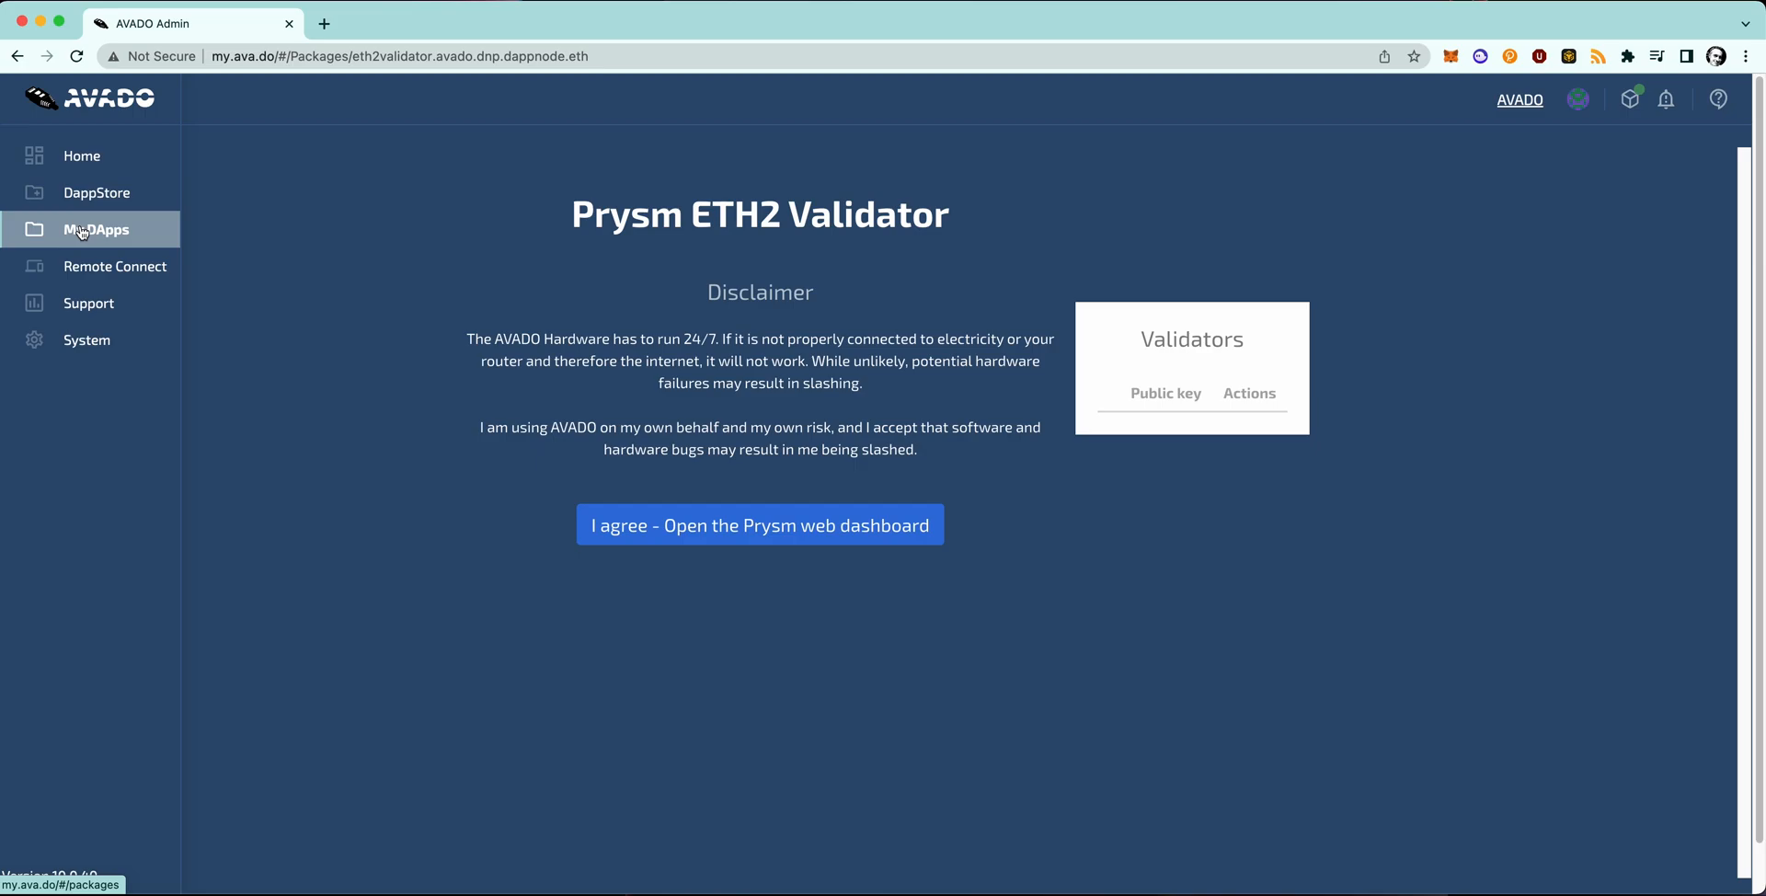
{"action": "mouse_move", "coordinate": [79, 230]}
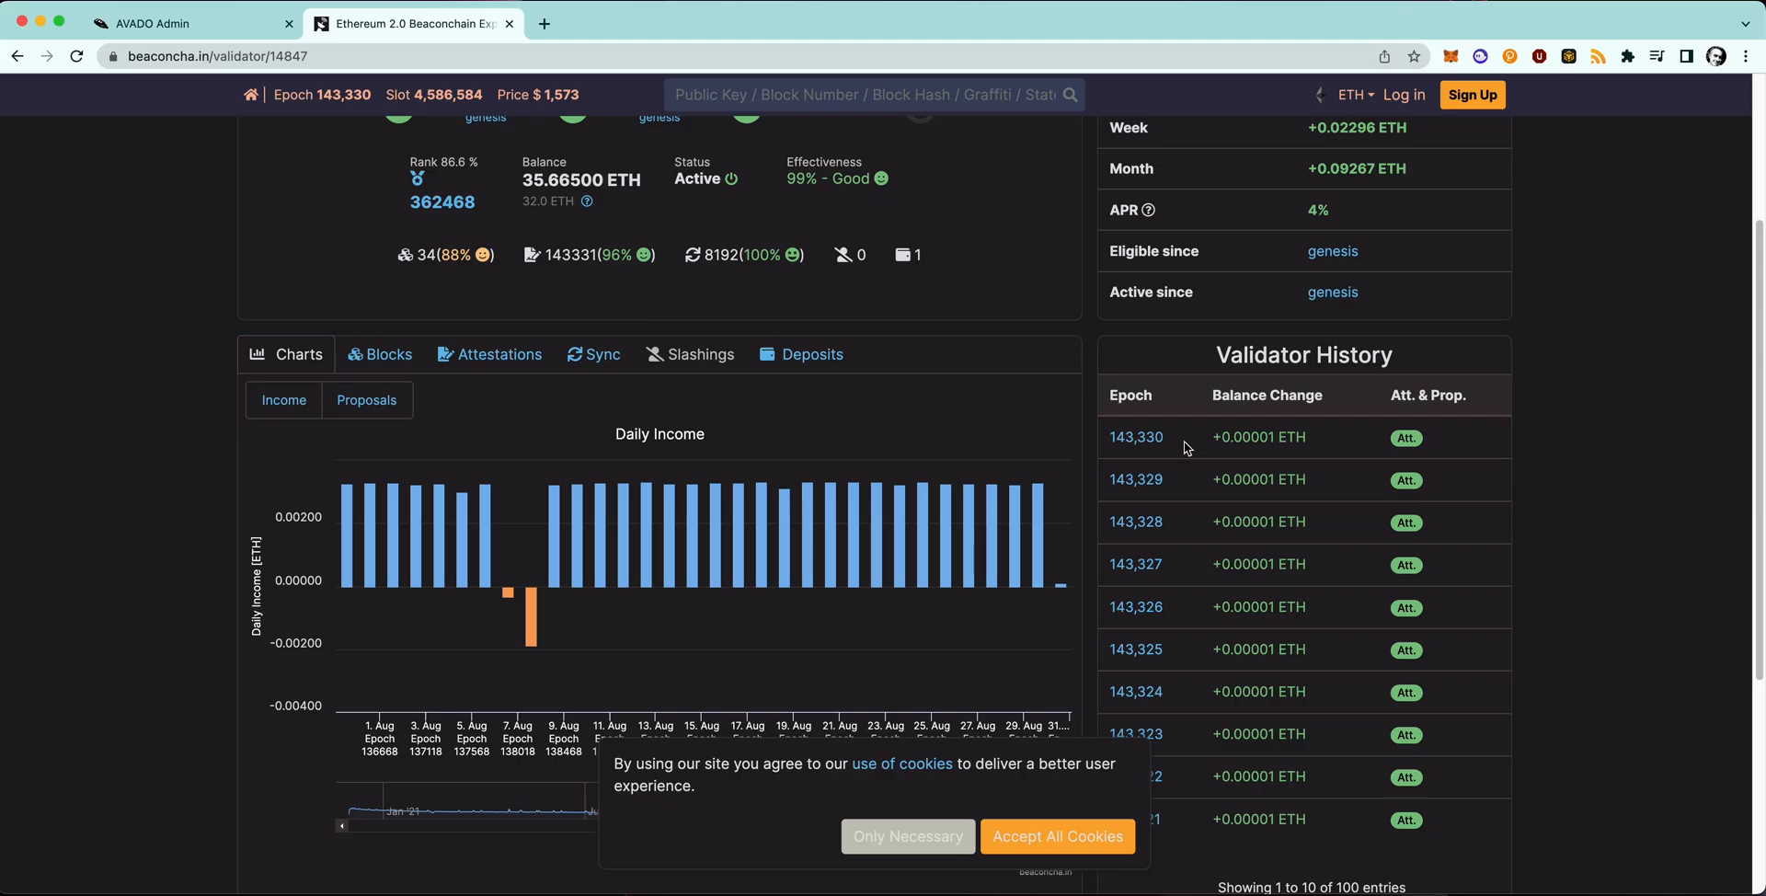
{"action": "mouse_move", "coordinate": [1303, 451]}
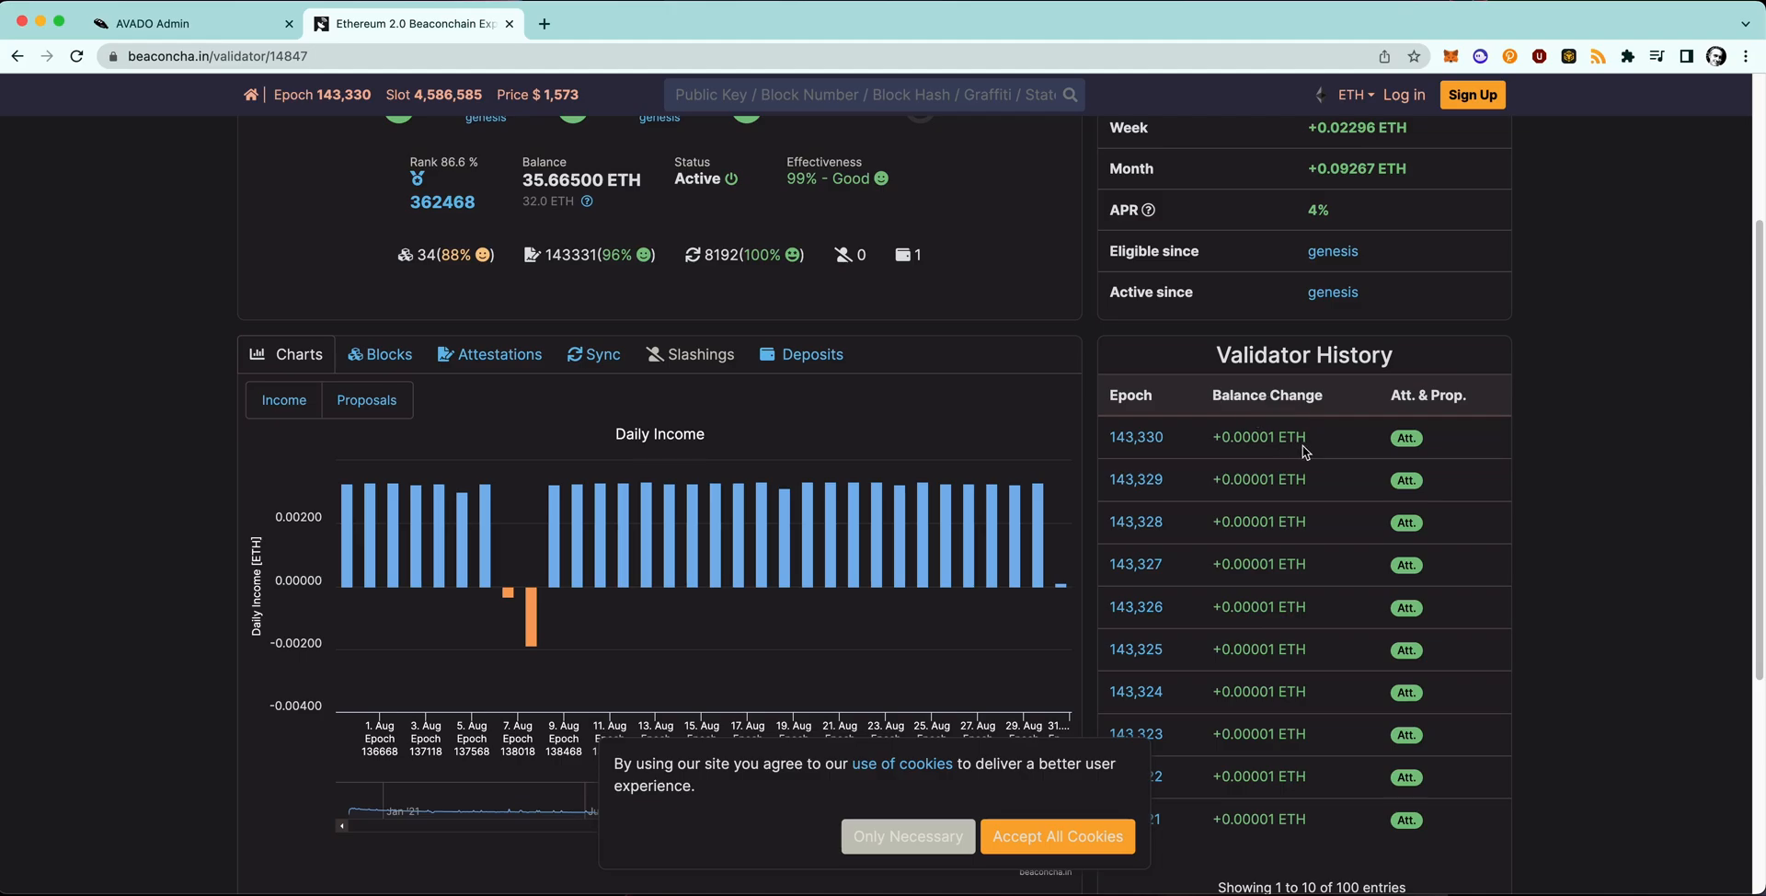
{"action": "mouse_move", "coordinate": [1259, 437]}
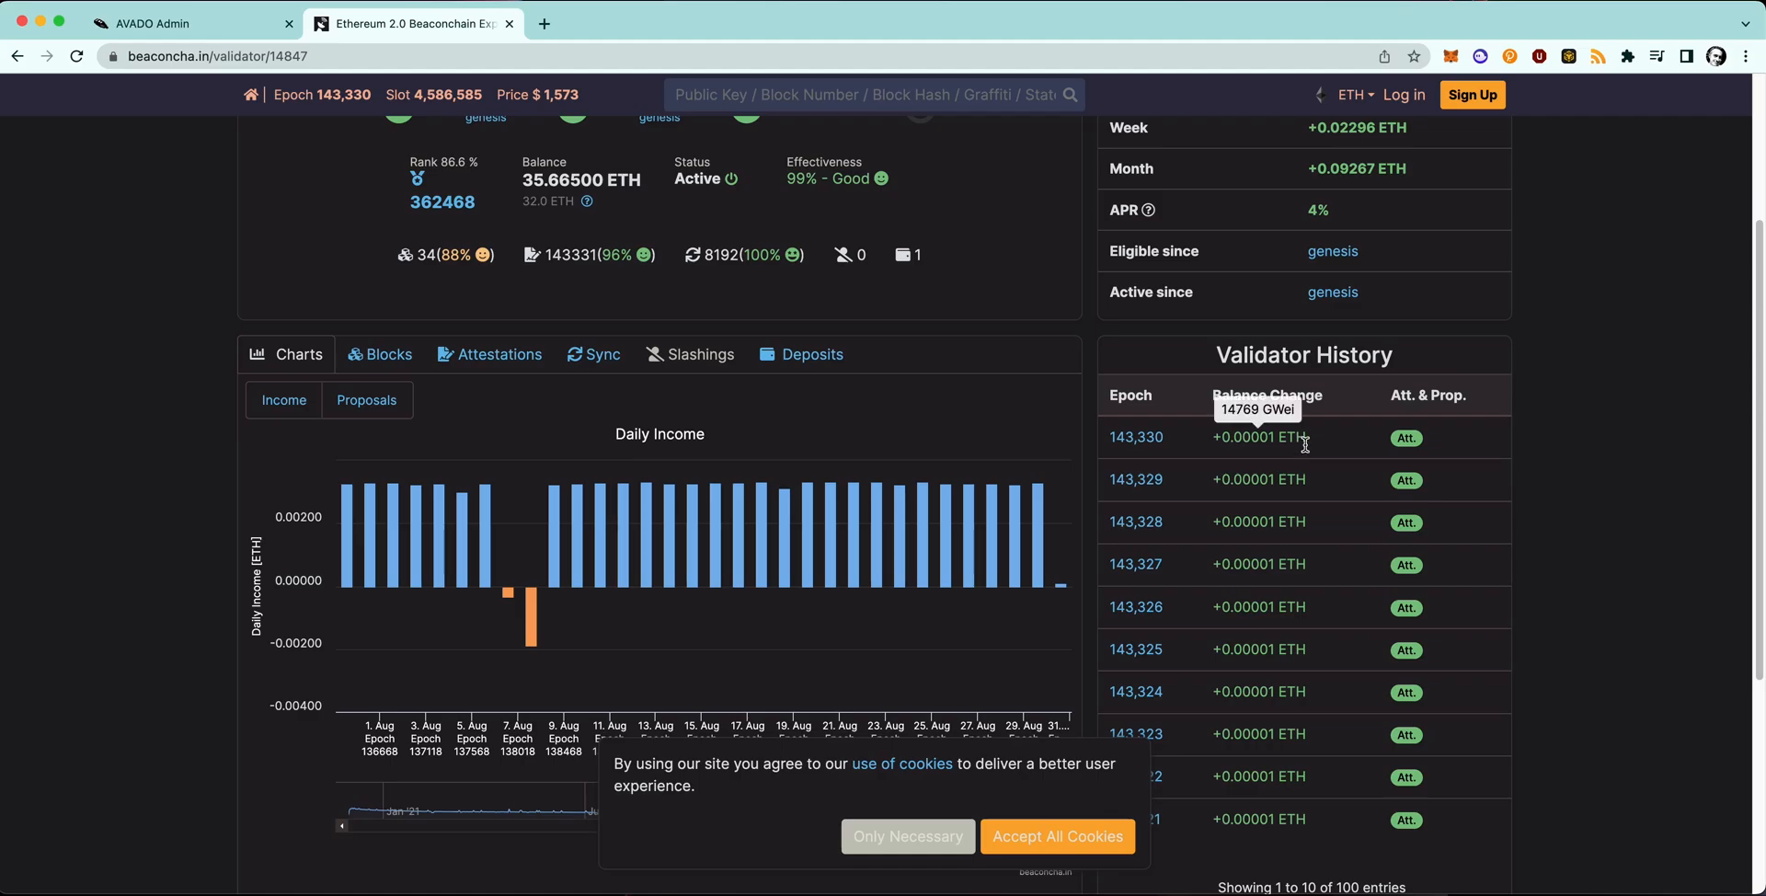
{"action": "mouse_move", "coordinate": [1309, 445]}
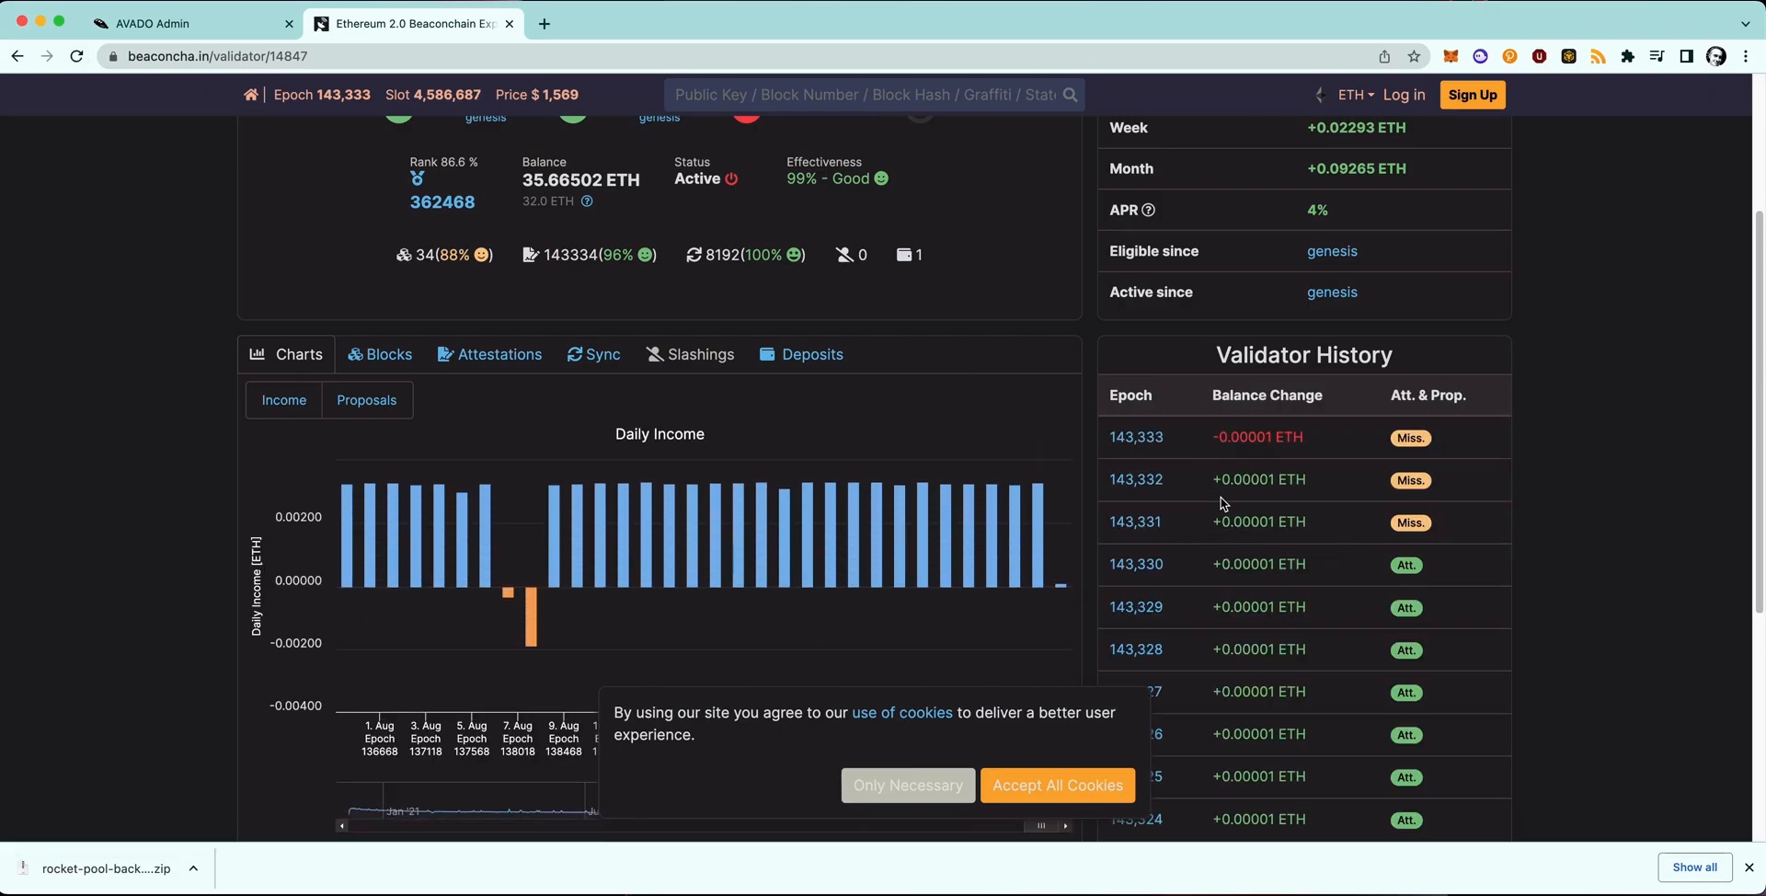
{"action": "mouse_move", "coordinate": [1138, 437]}
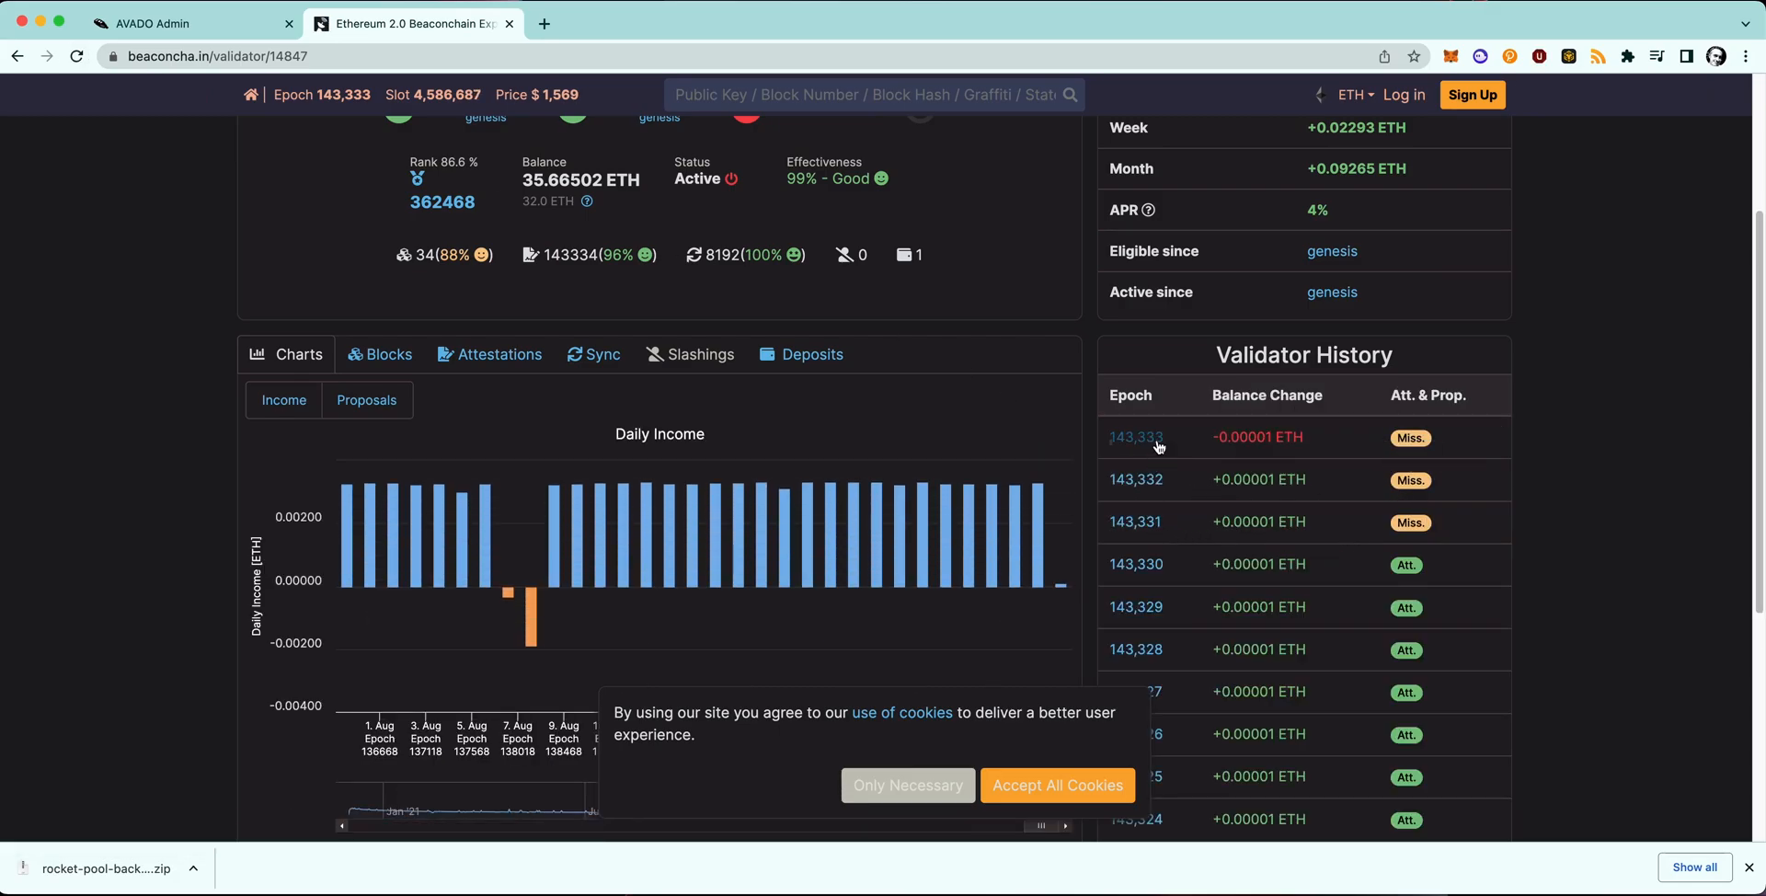
{"action": "mouse_move", "coordinate": [1159, 508]}
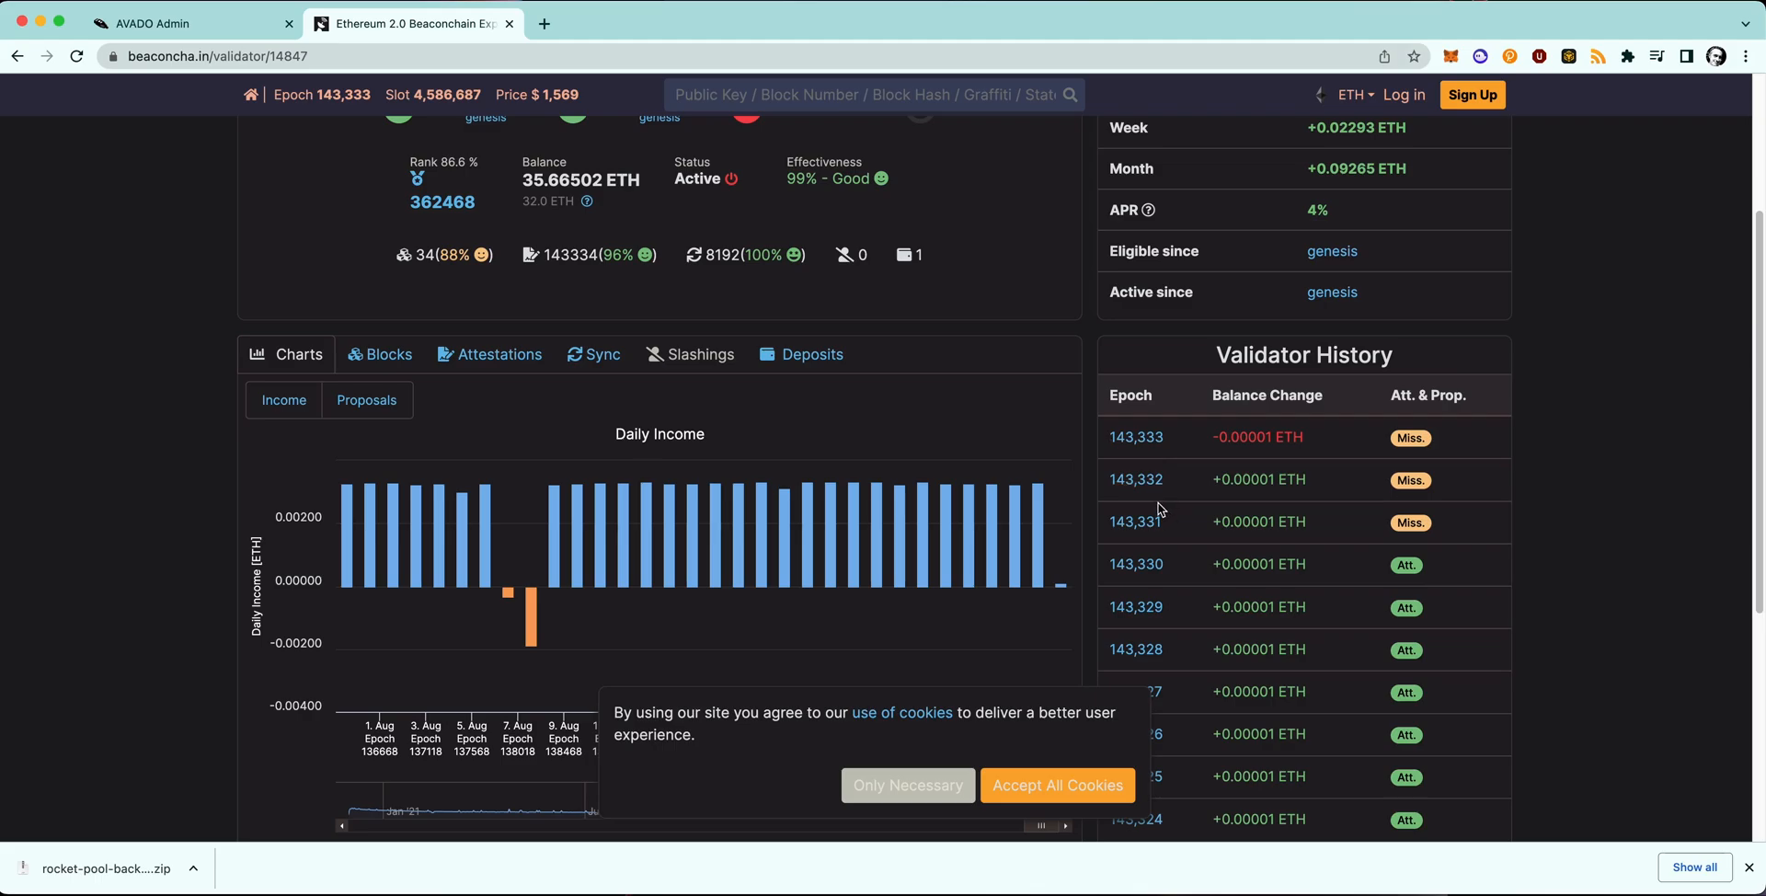
{"action": "mouse_move", "coordinate": [1135, 479]}
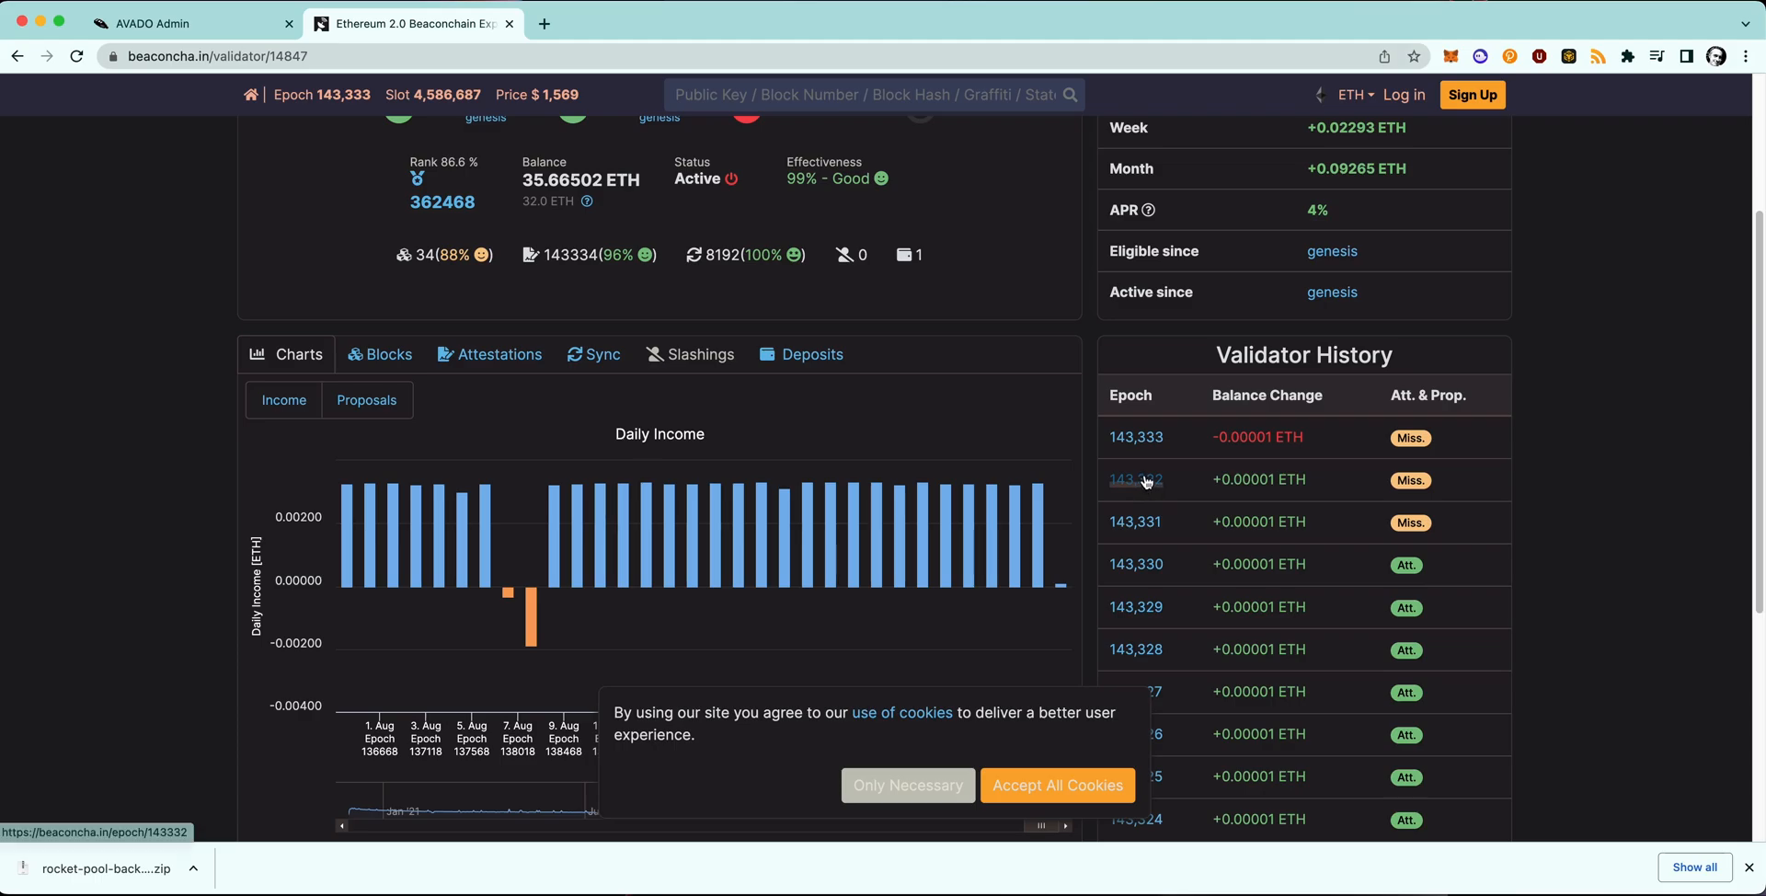
{"action": "mouse_move", "coordinate": [799, 305]}
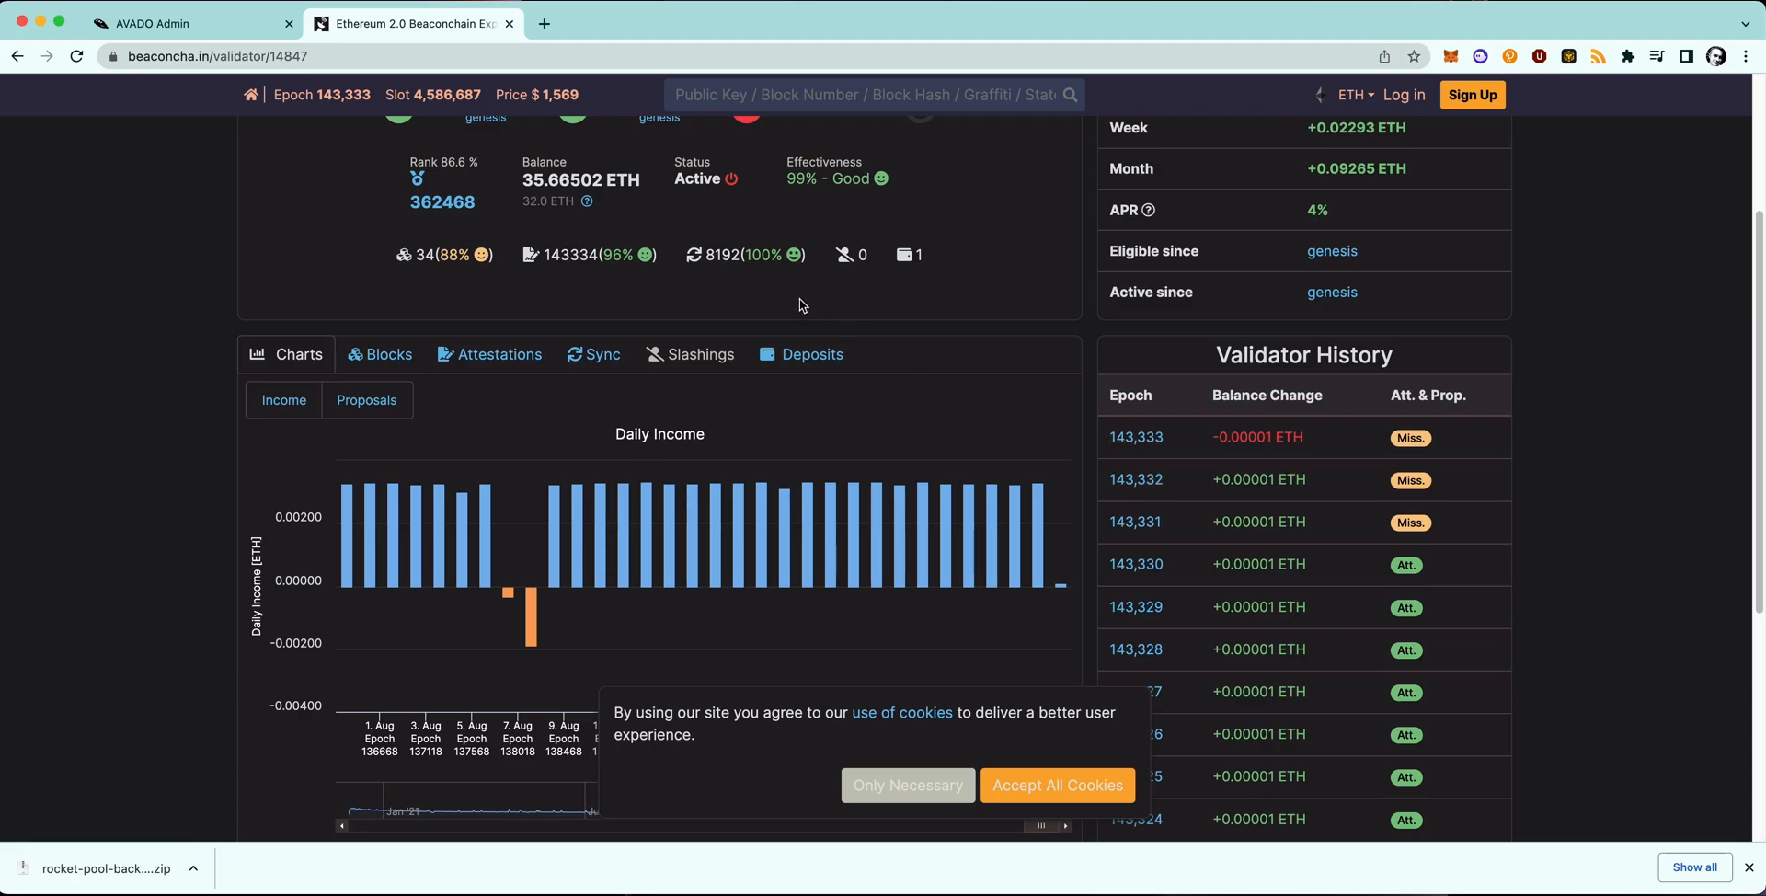
{"action": "mouse_move", "coordinate": [167, 23]}
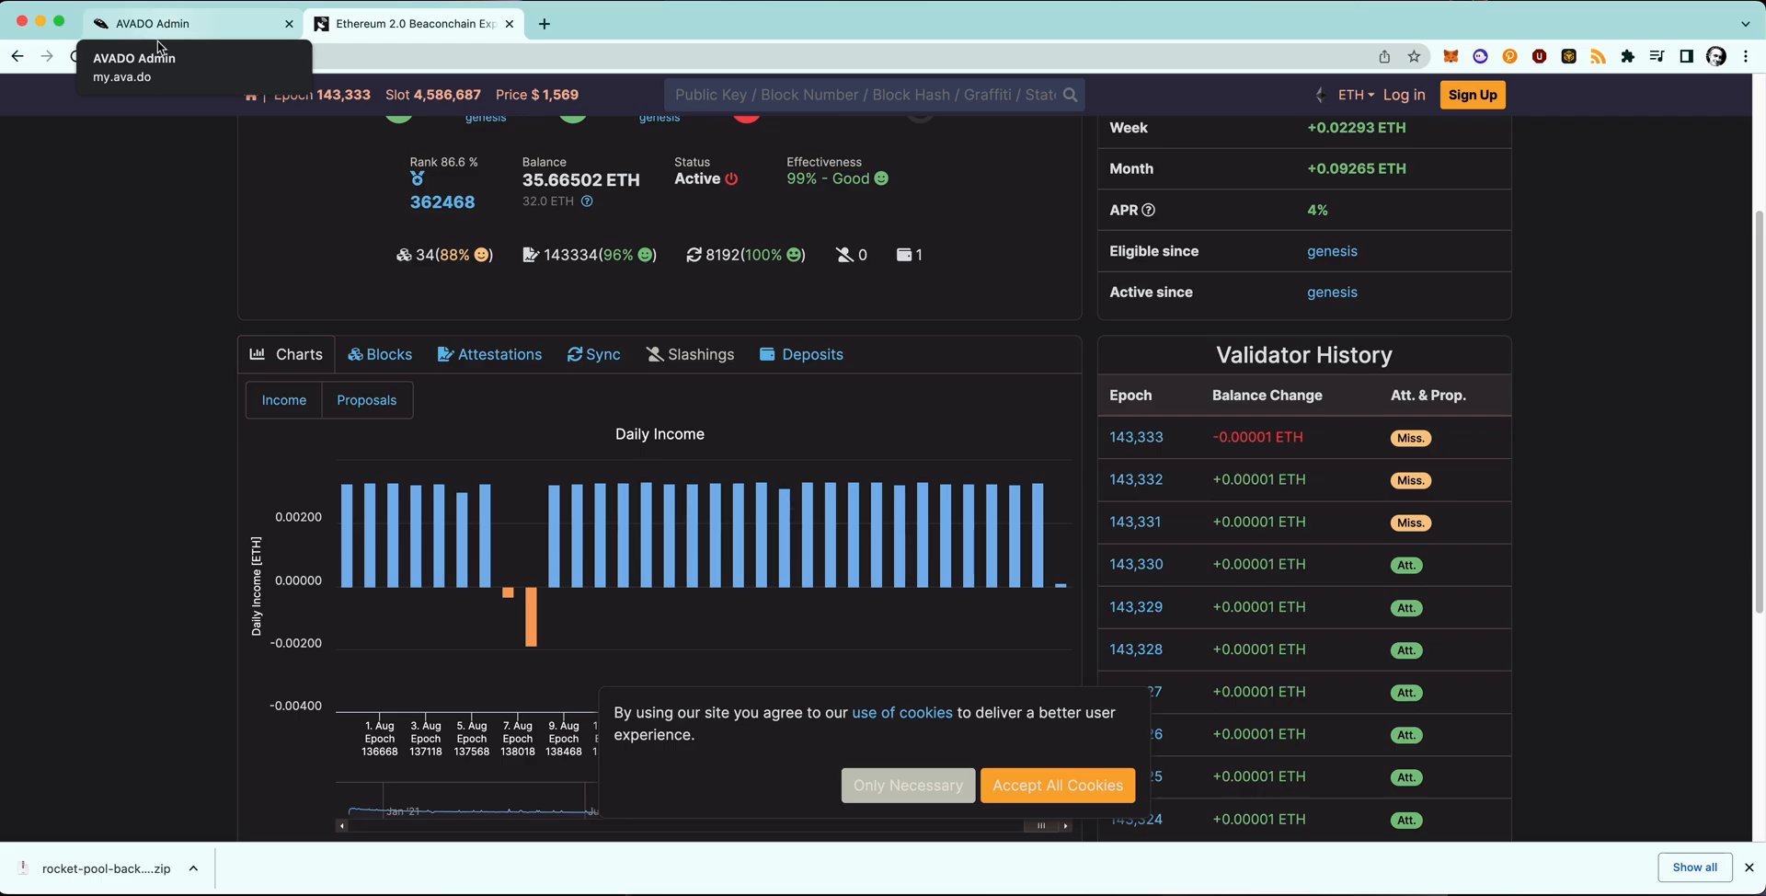
{"action": "mouse_move", "coordinate": [120, 251]}
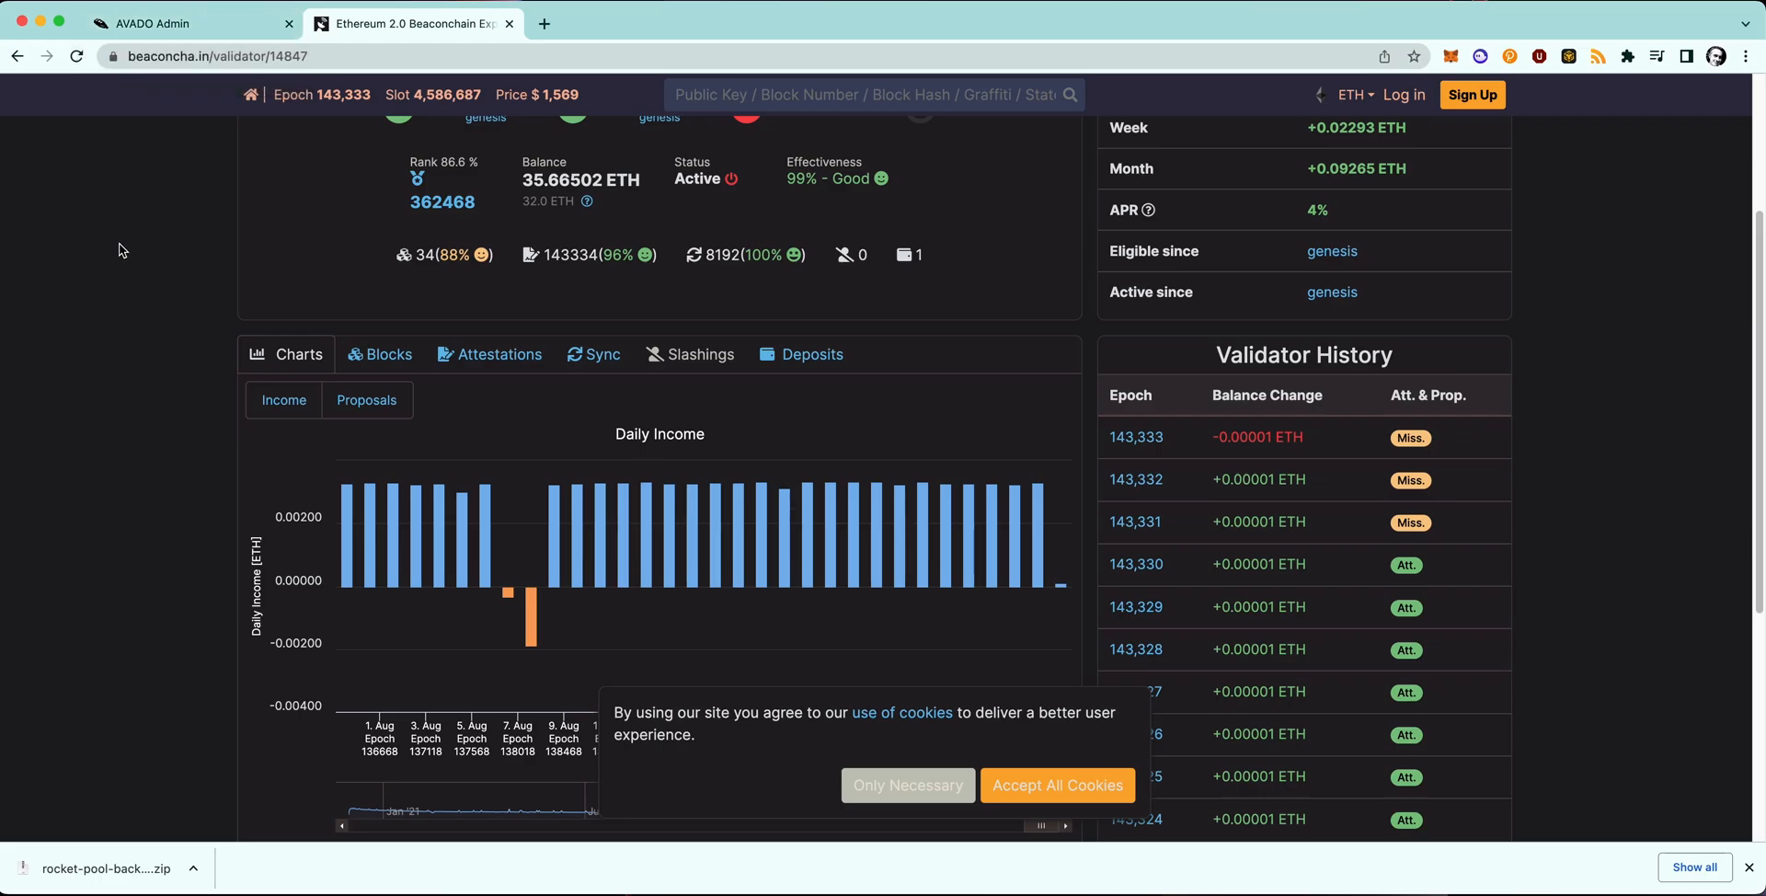
Return to AVADO Admin's My Dapps list with all ten packages running.
{"action": "left_click", "coordinate": [191, 23]}
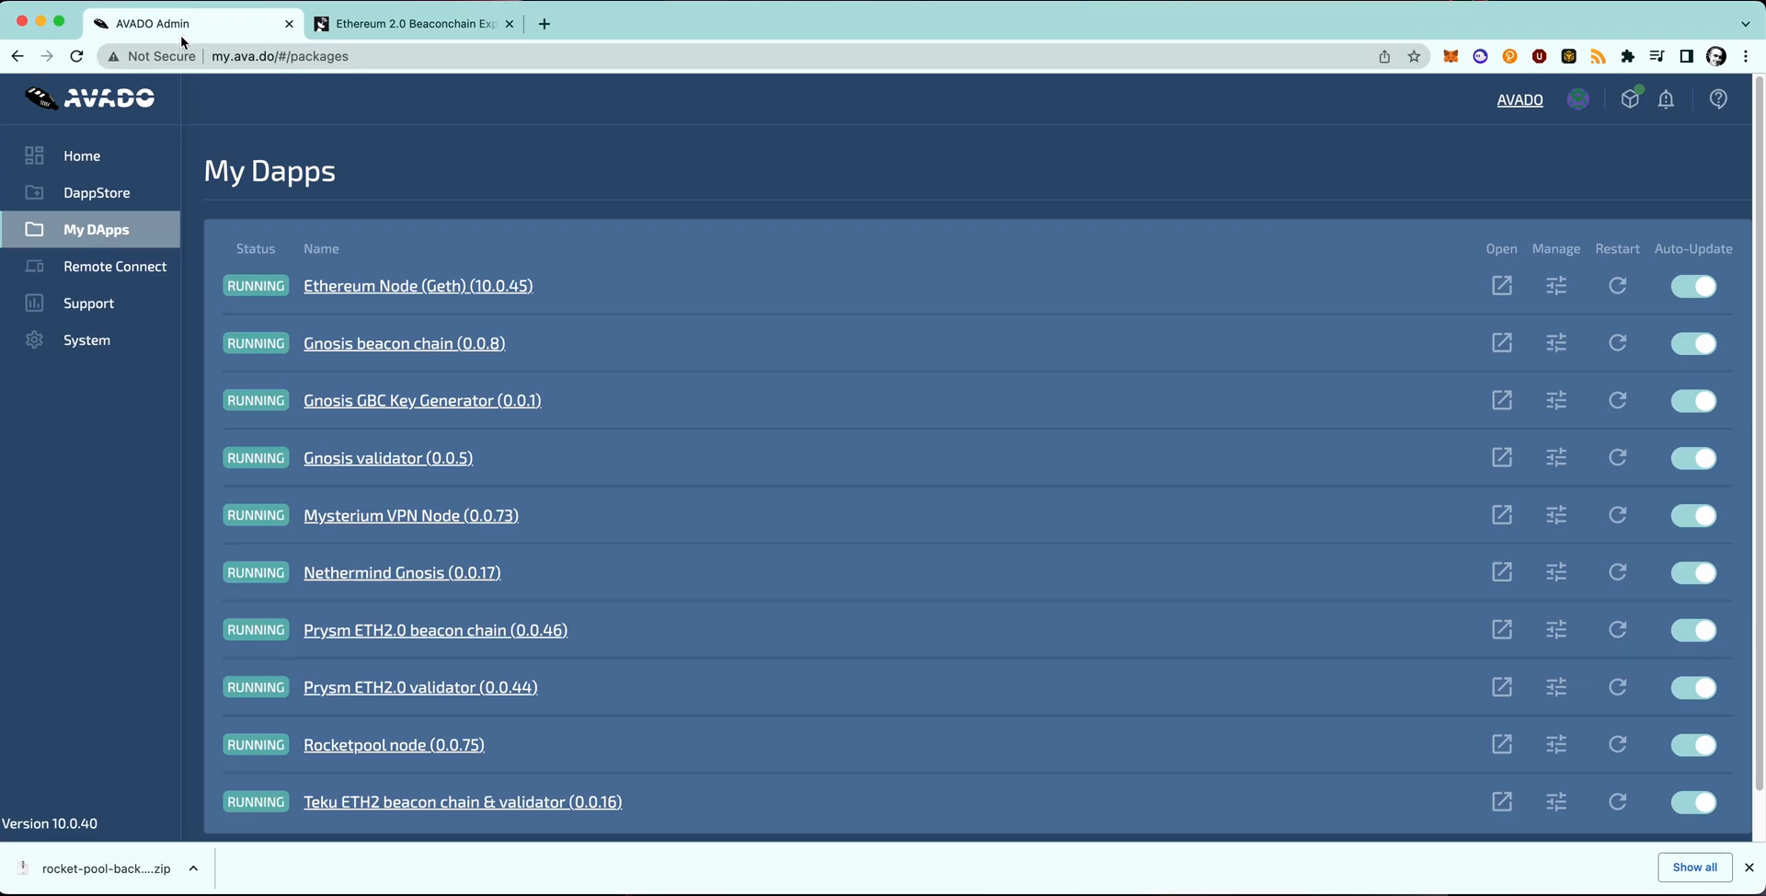
{"action": "mouse_move", "coordinate": [114, 449]}
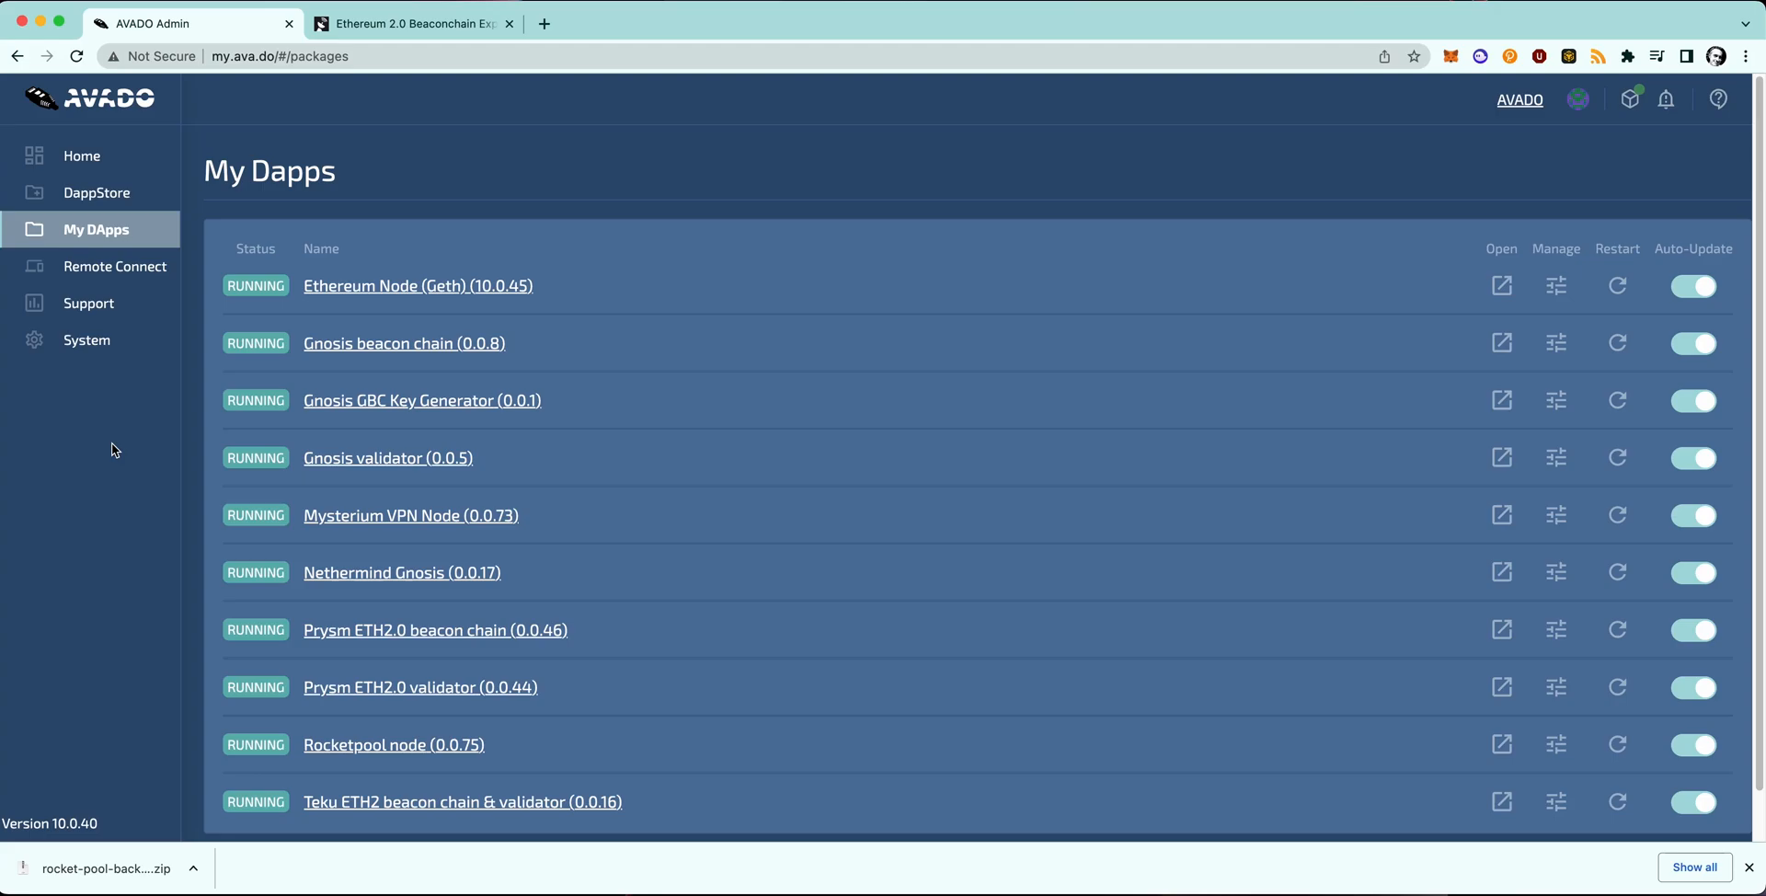
{"action": "mouse_move", "coordinate": [551, 669]}
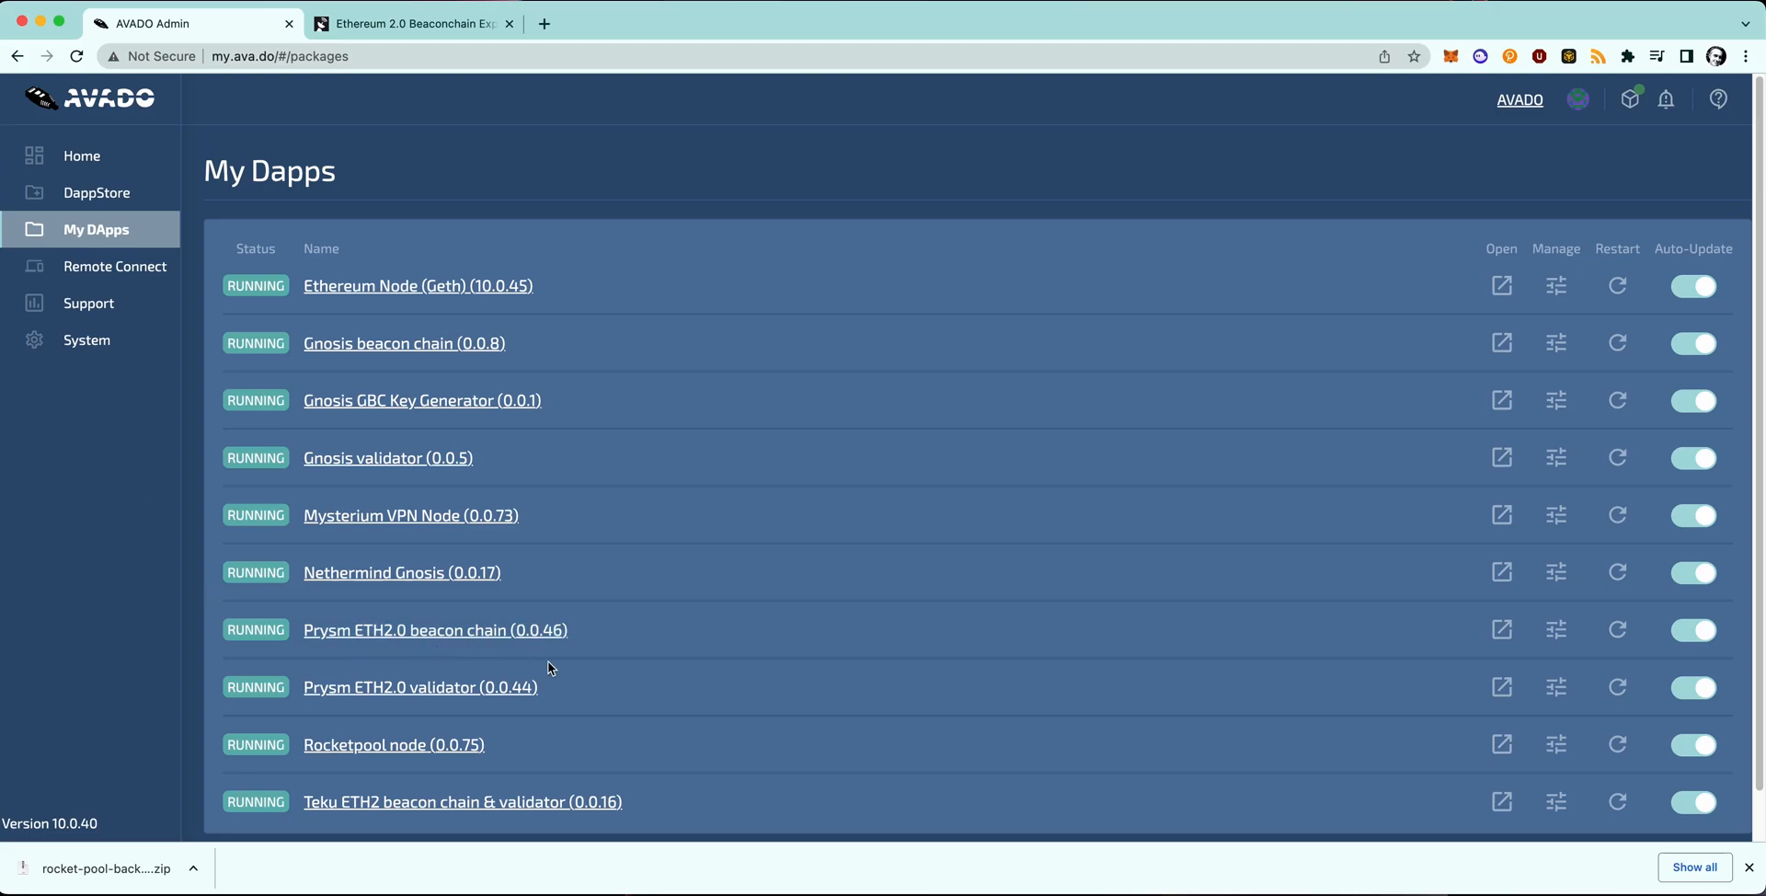
{"action": "mouse_move", "coordinate": [420, 686]}
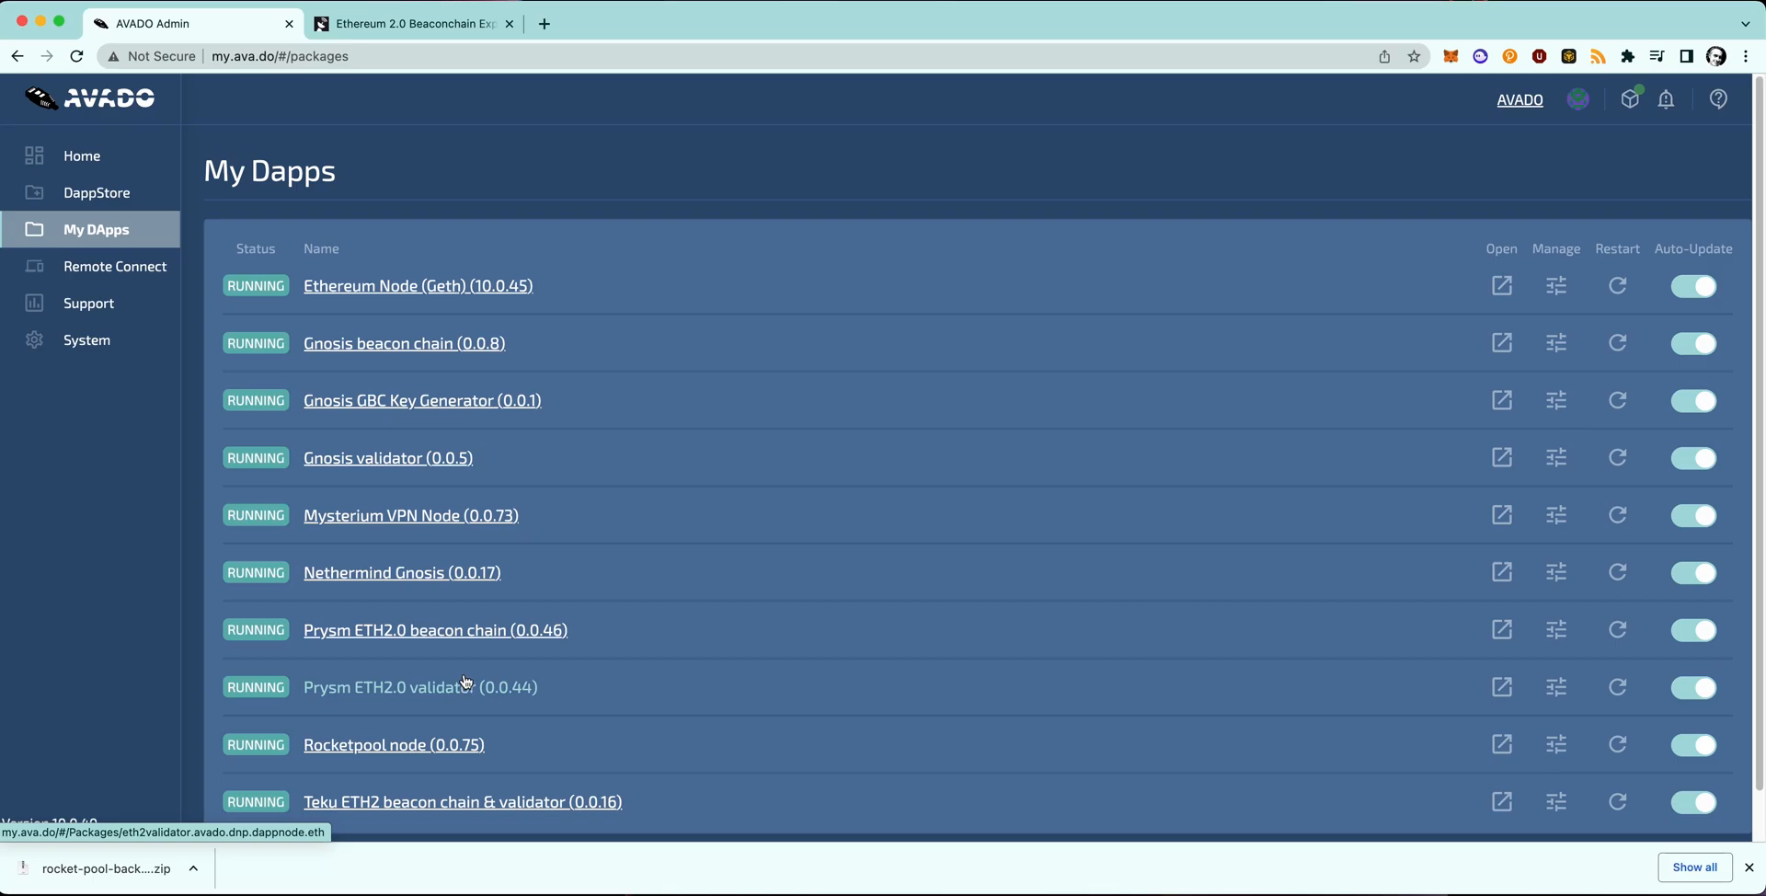
{"action": "mouse_move", "coordinate": [460, 705]}
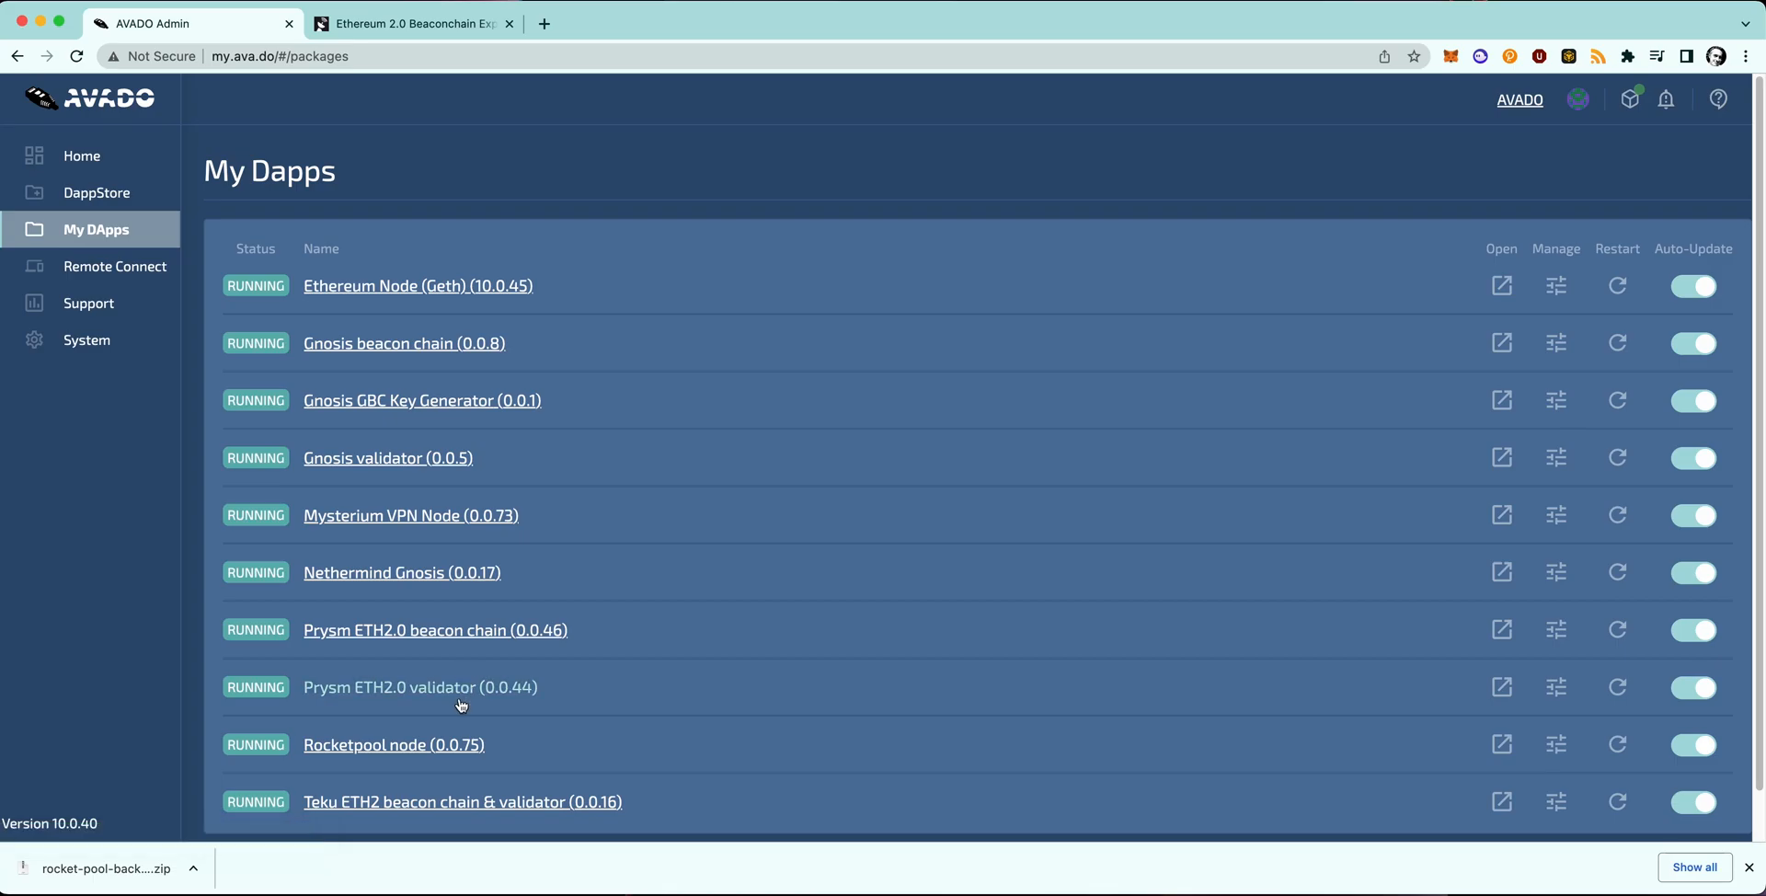
{"action": "mouse_move", "coordinate": [435, 629]}
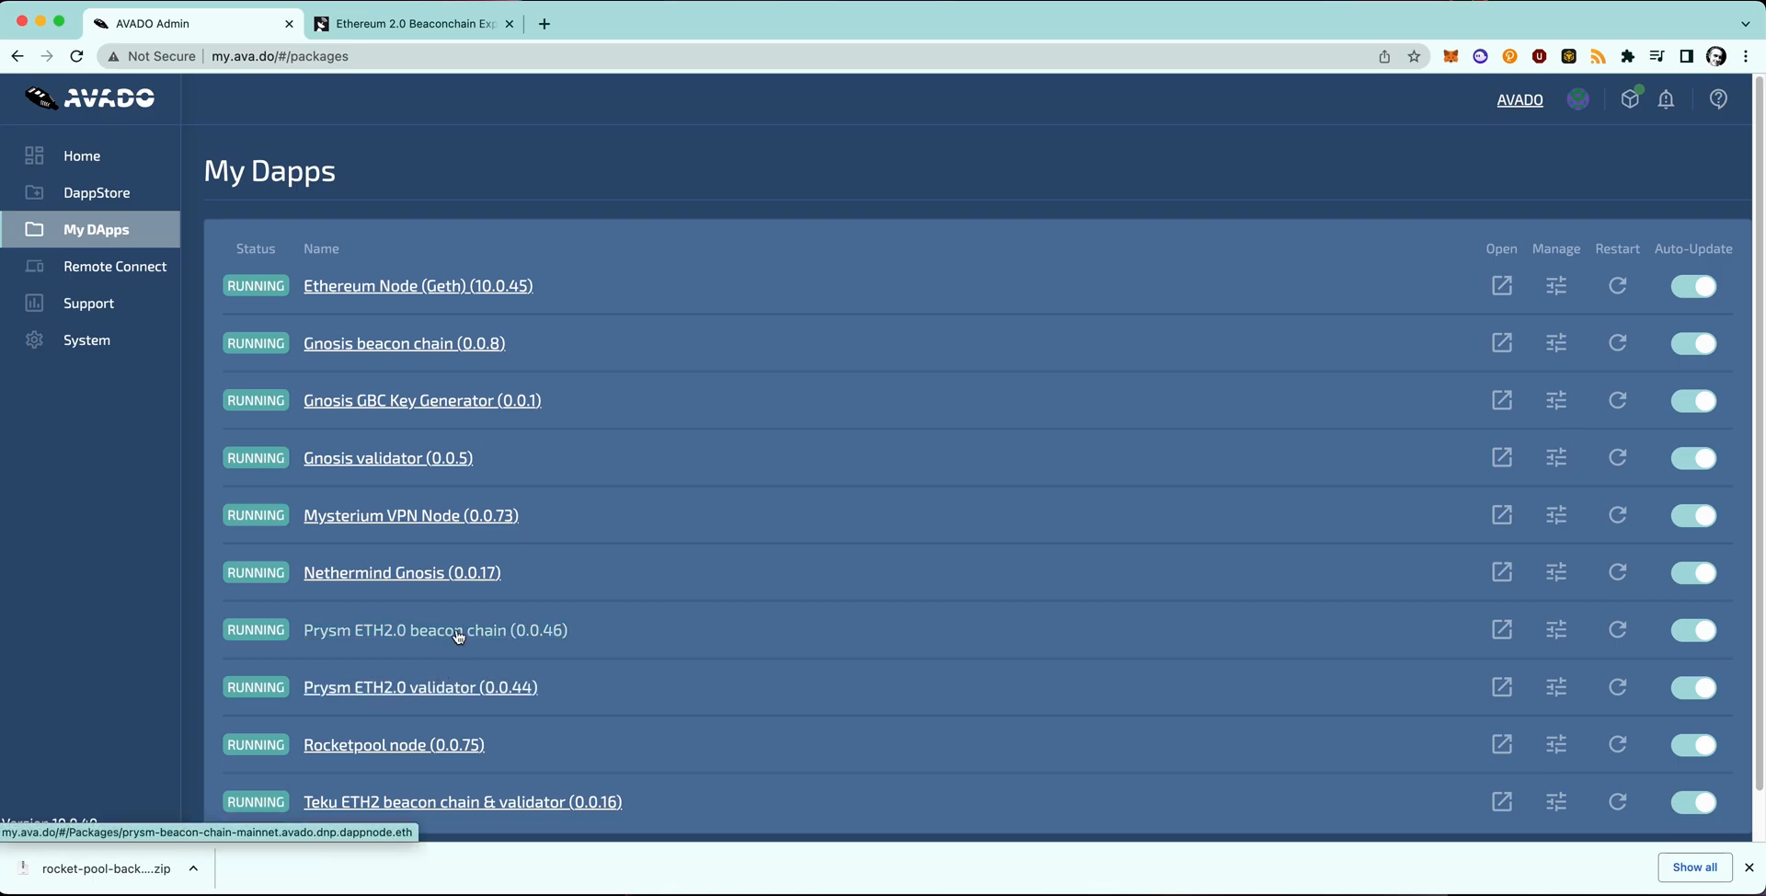
{"action": "mouse_move", "coordinate": [468, 290]}
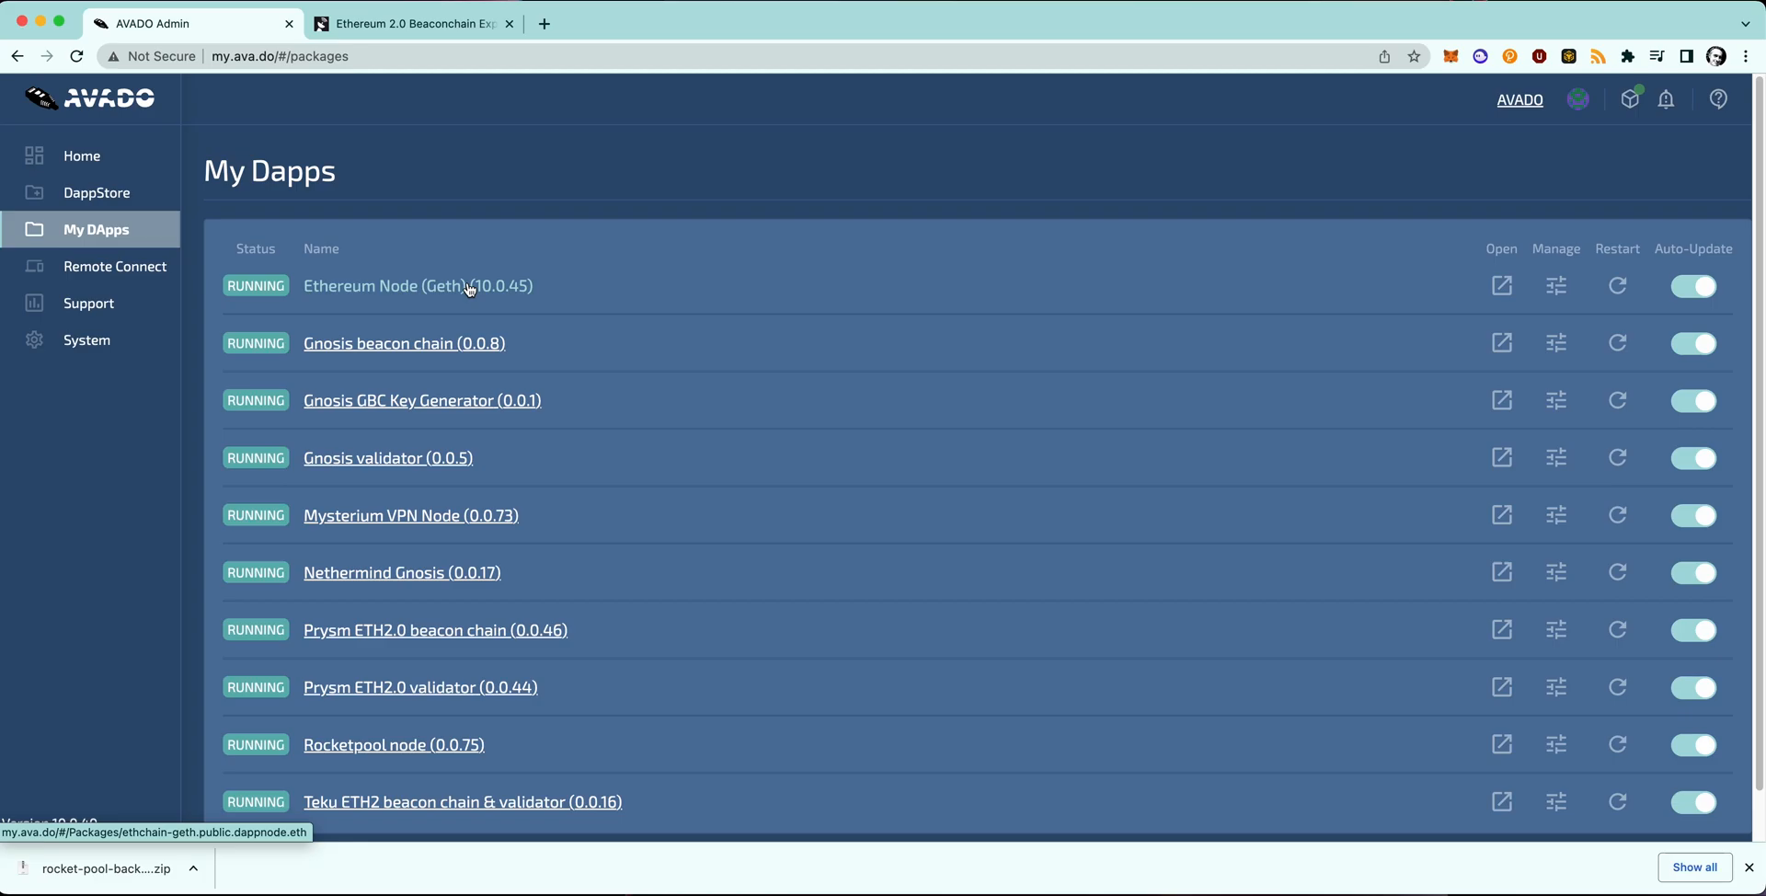
{"action": "mouse_move", "coordinate": [519, 648]}
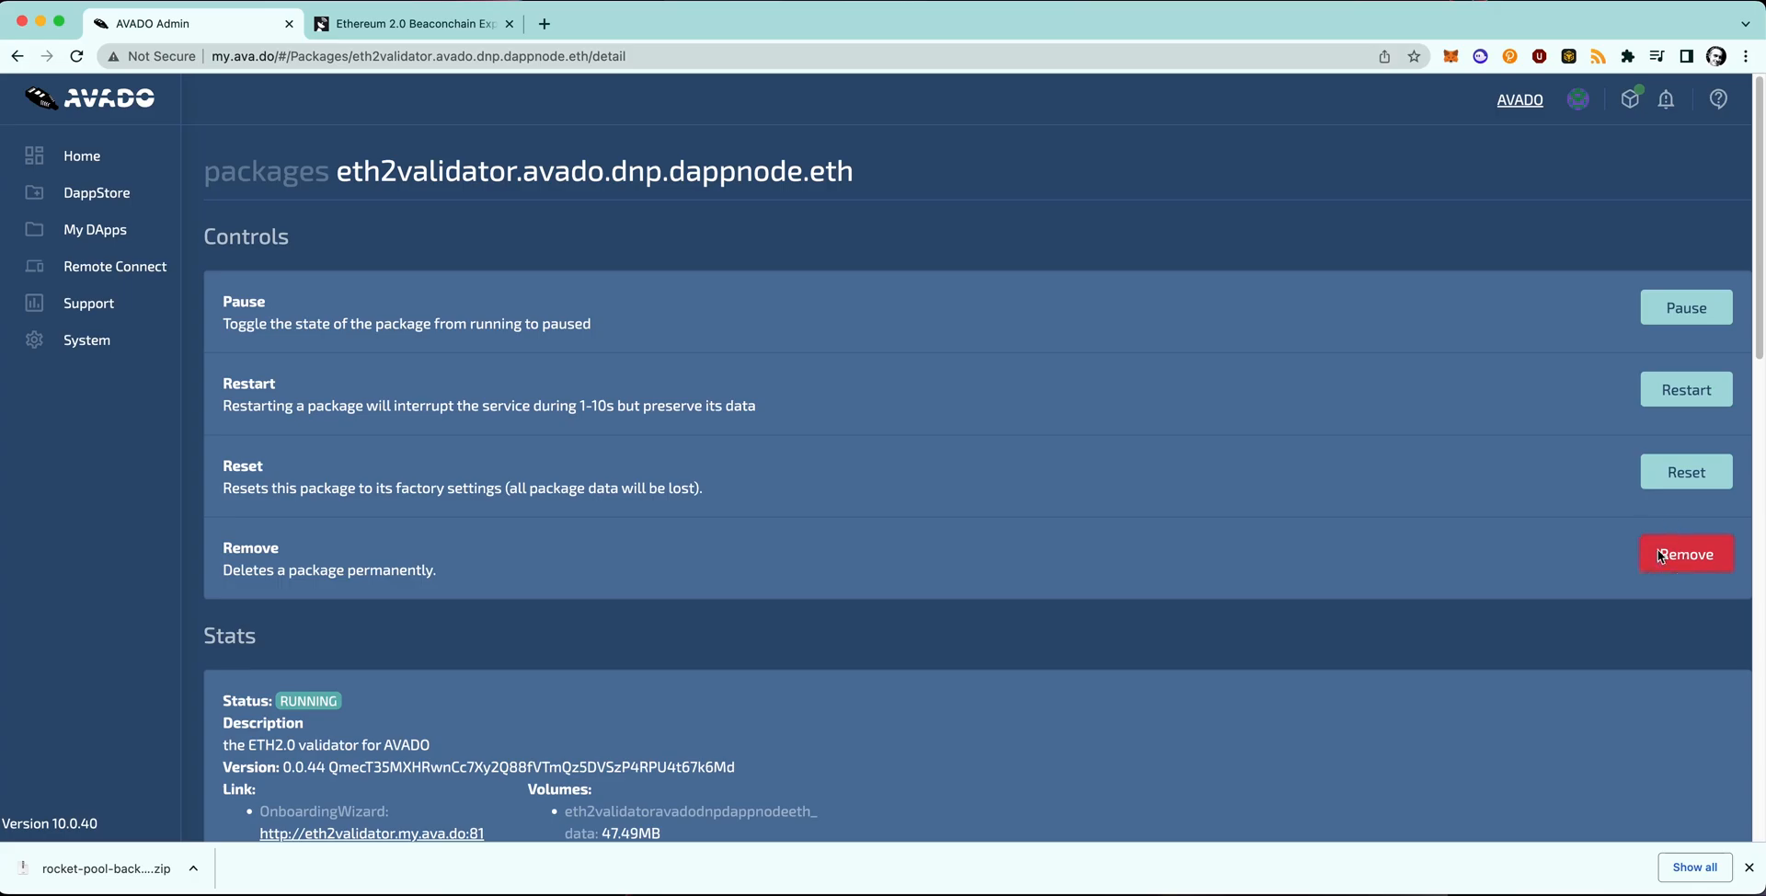
Delete the Prysm eth2validator package and its volumes, confirming permanent removal.
{"action": "left_click", "coordinate": [1684, 554]}
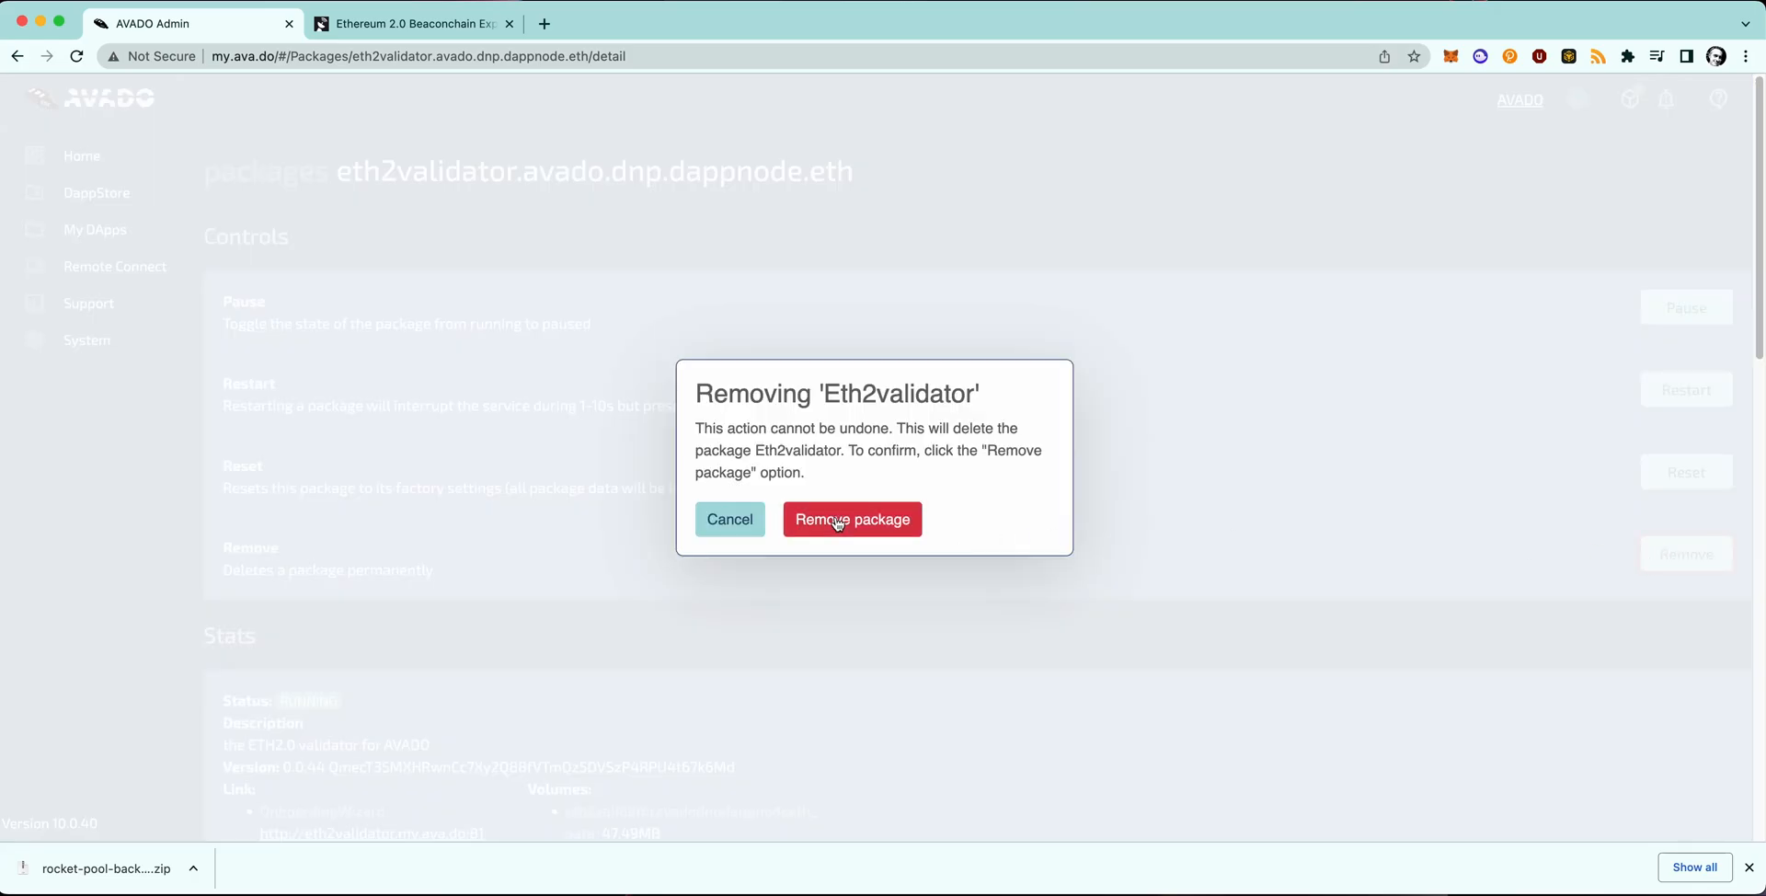
{"action": "left_click", "coordinate": [853, 519]}
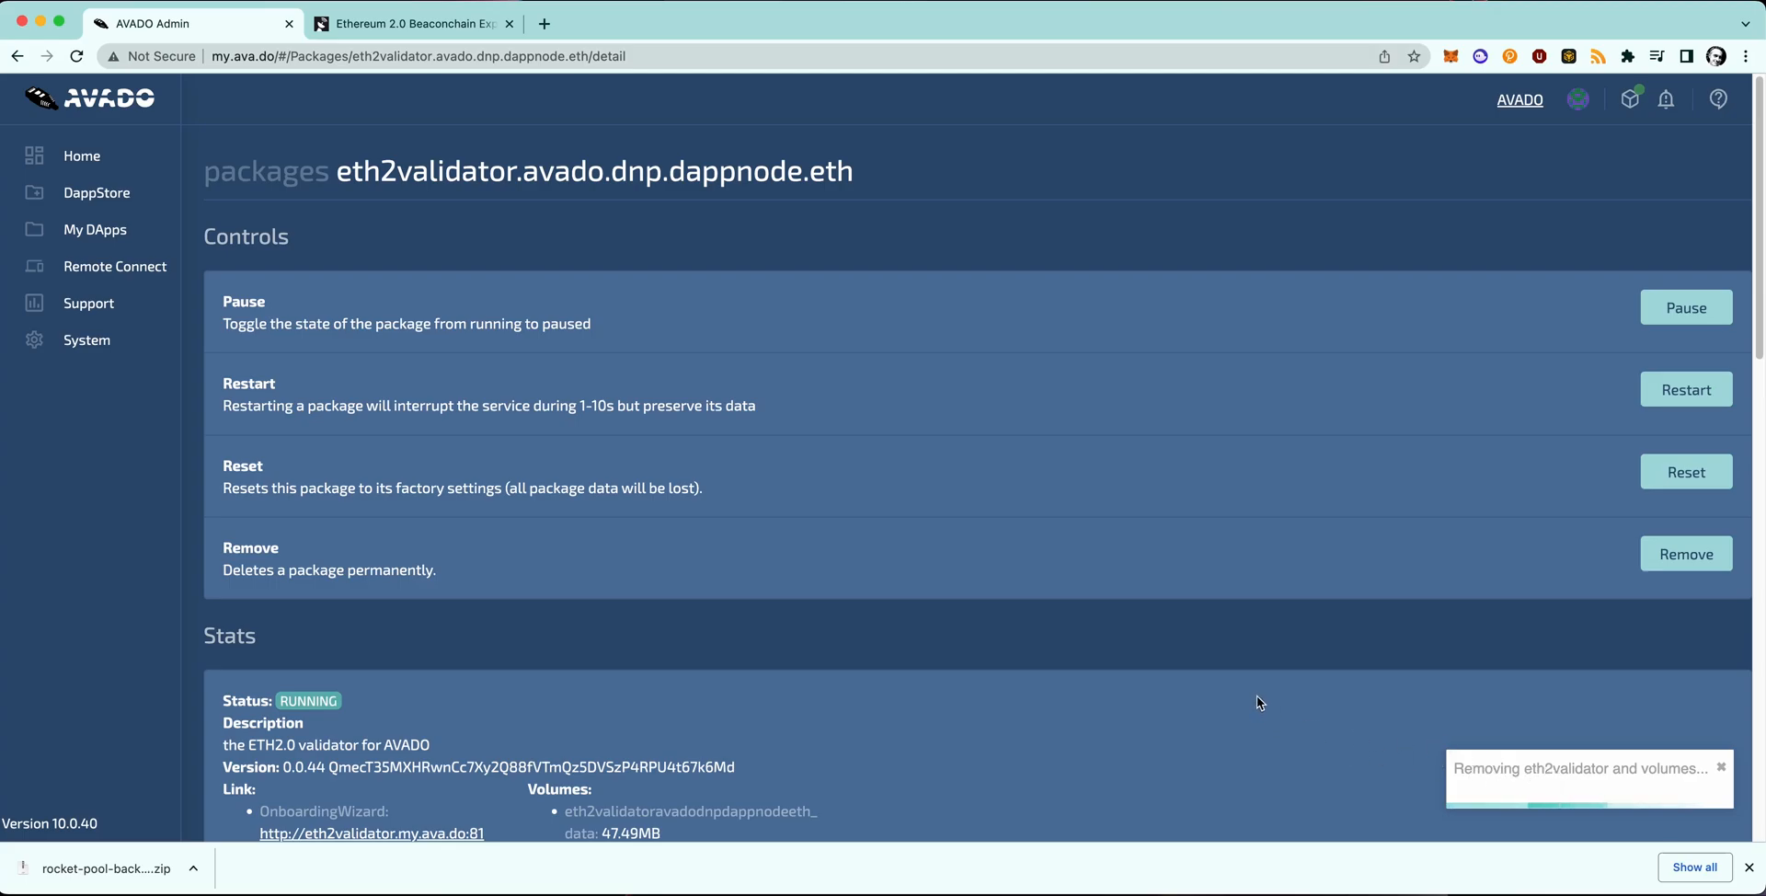
{"action": "mouse_move", "coordinate": [1248, 691]}
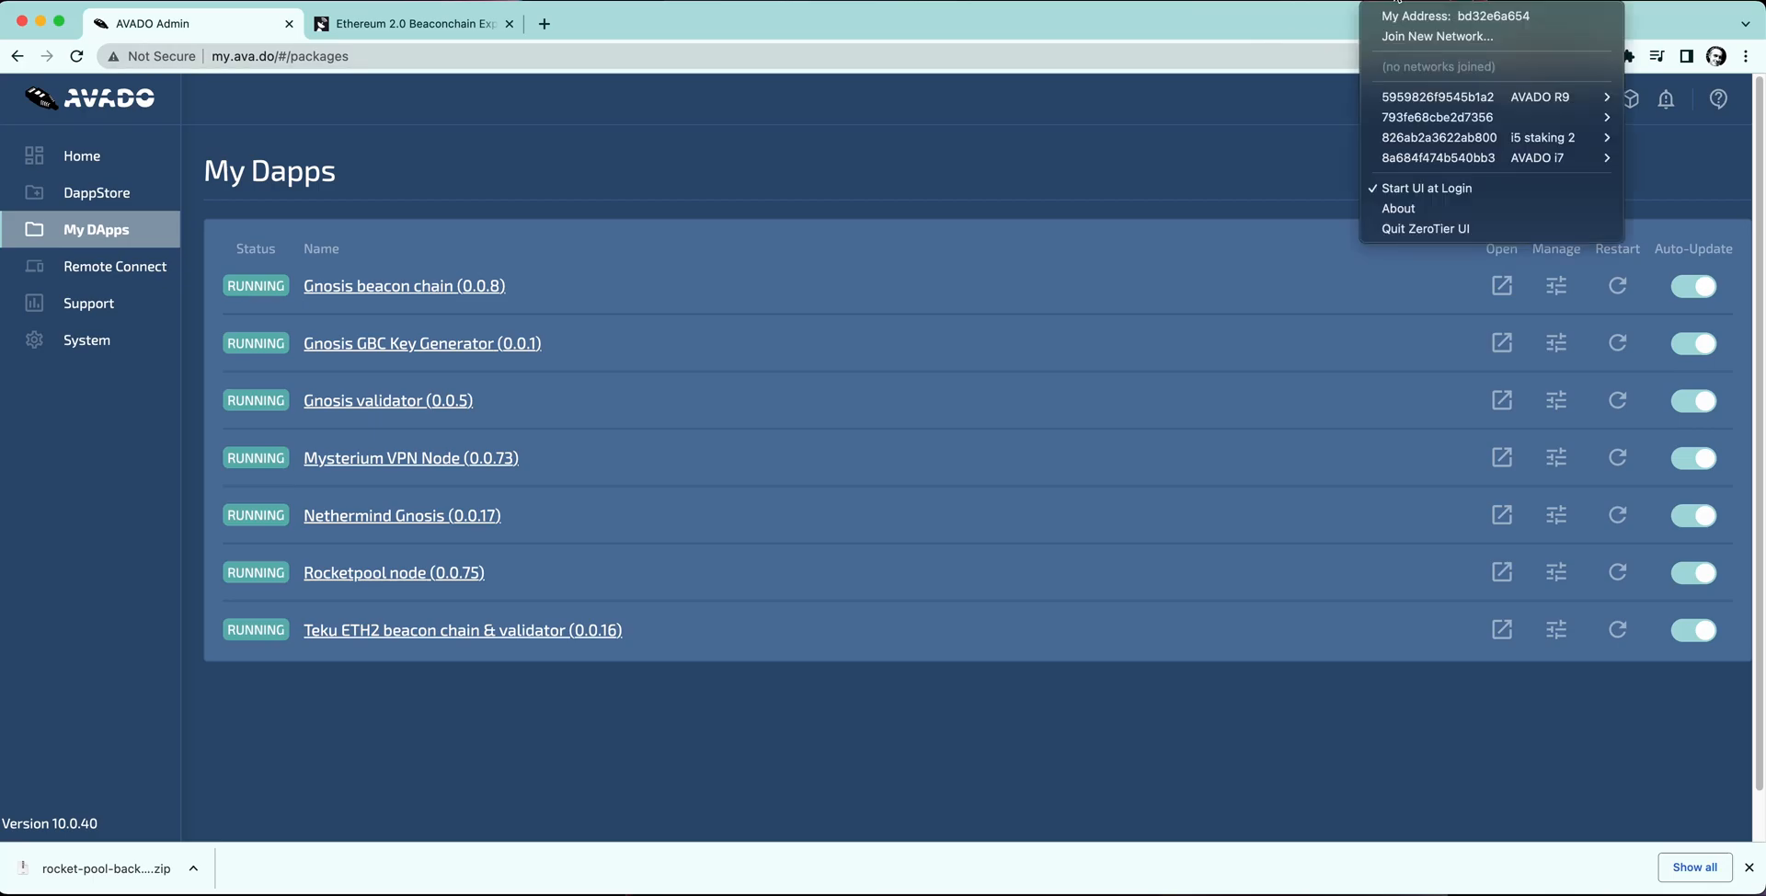
Switch to the other AVADO device's ZeroTier network and reload the dapps list.
{"action": "left_click", "coordinate": [1537, 156]}
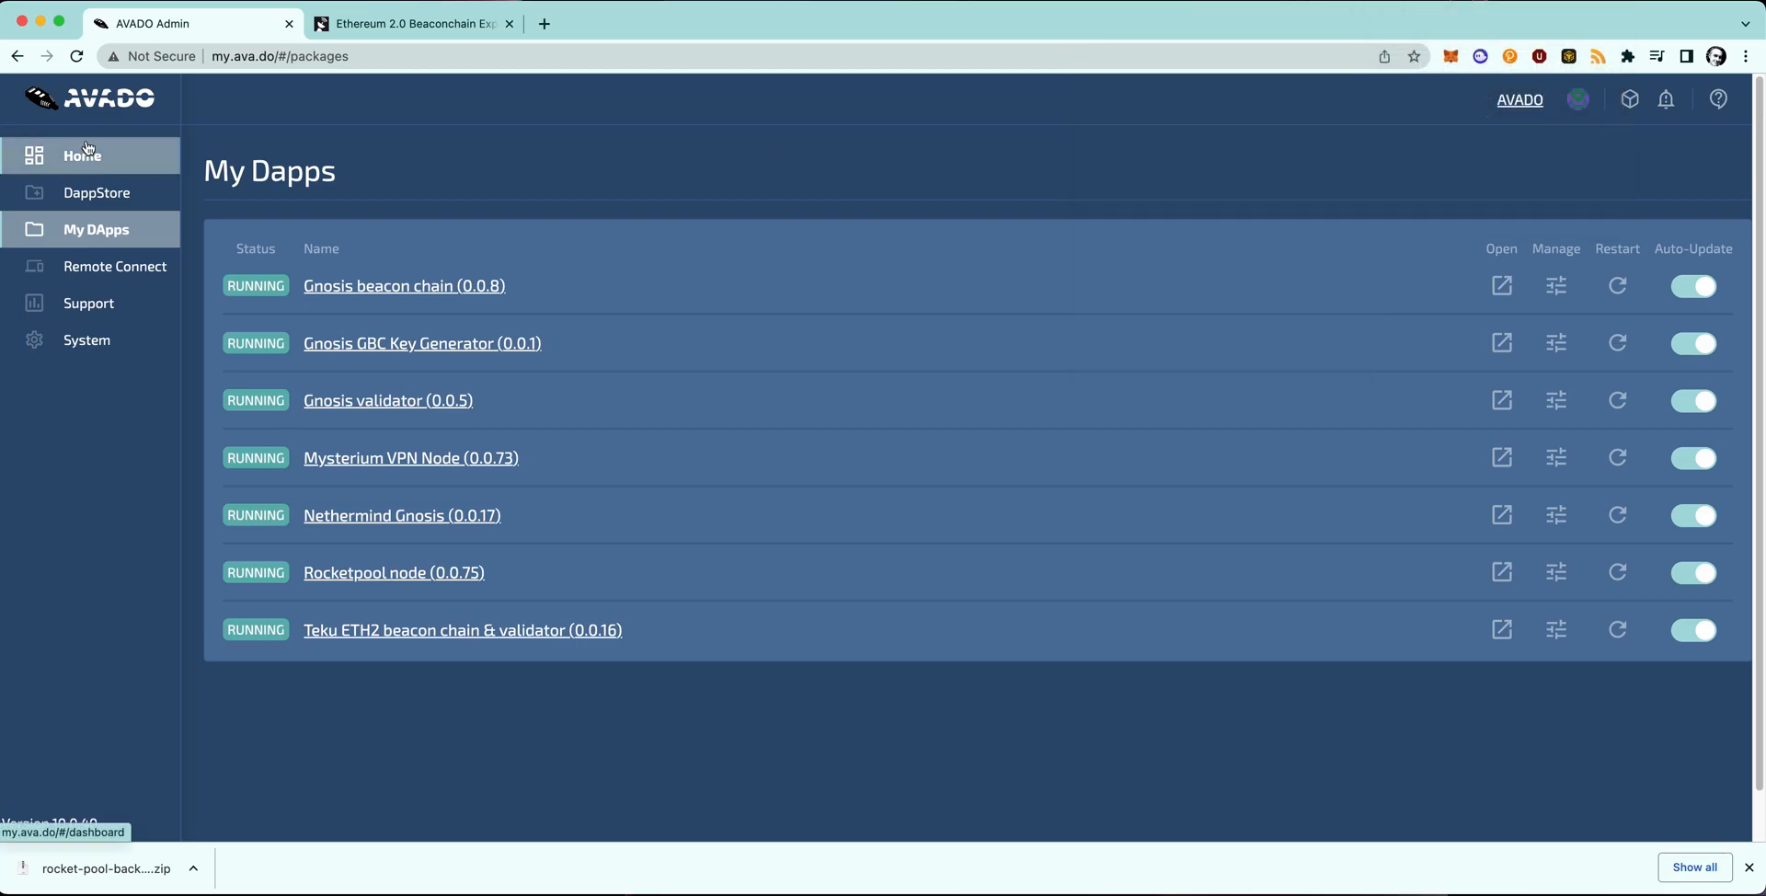
{"action": "left_click", "coordinate": [75, 55]}
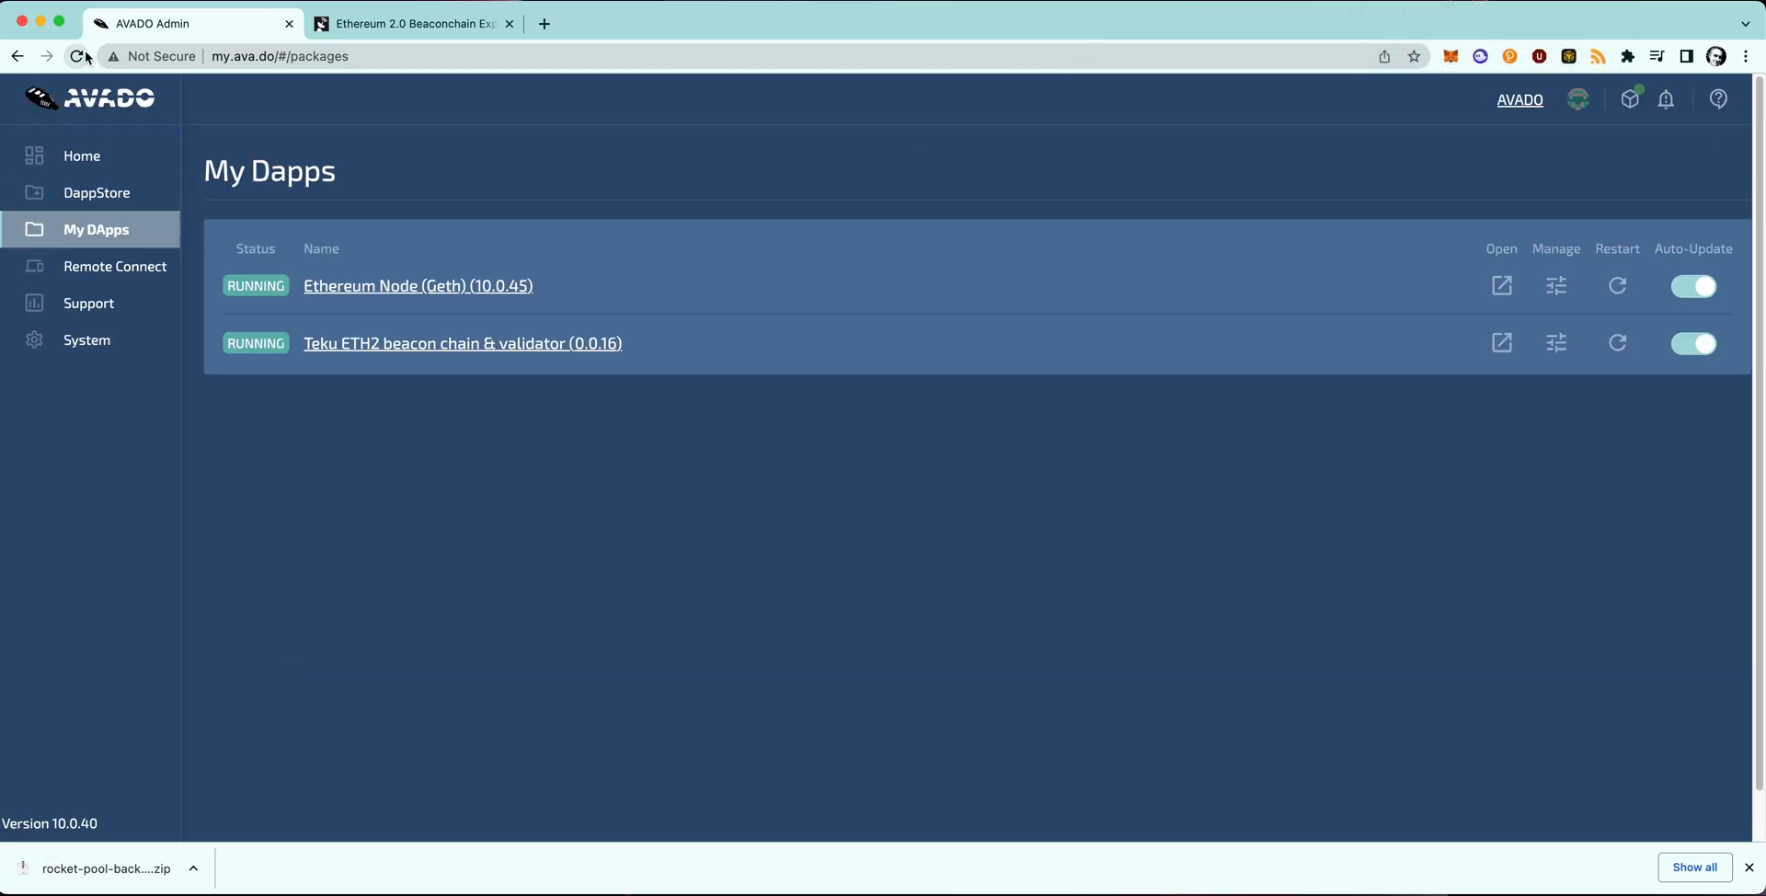
{"action": "mouse_move", "coordinate": [402, 285]}
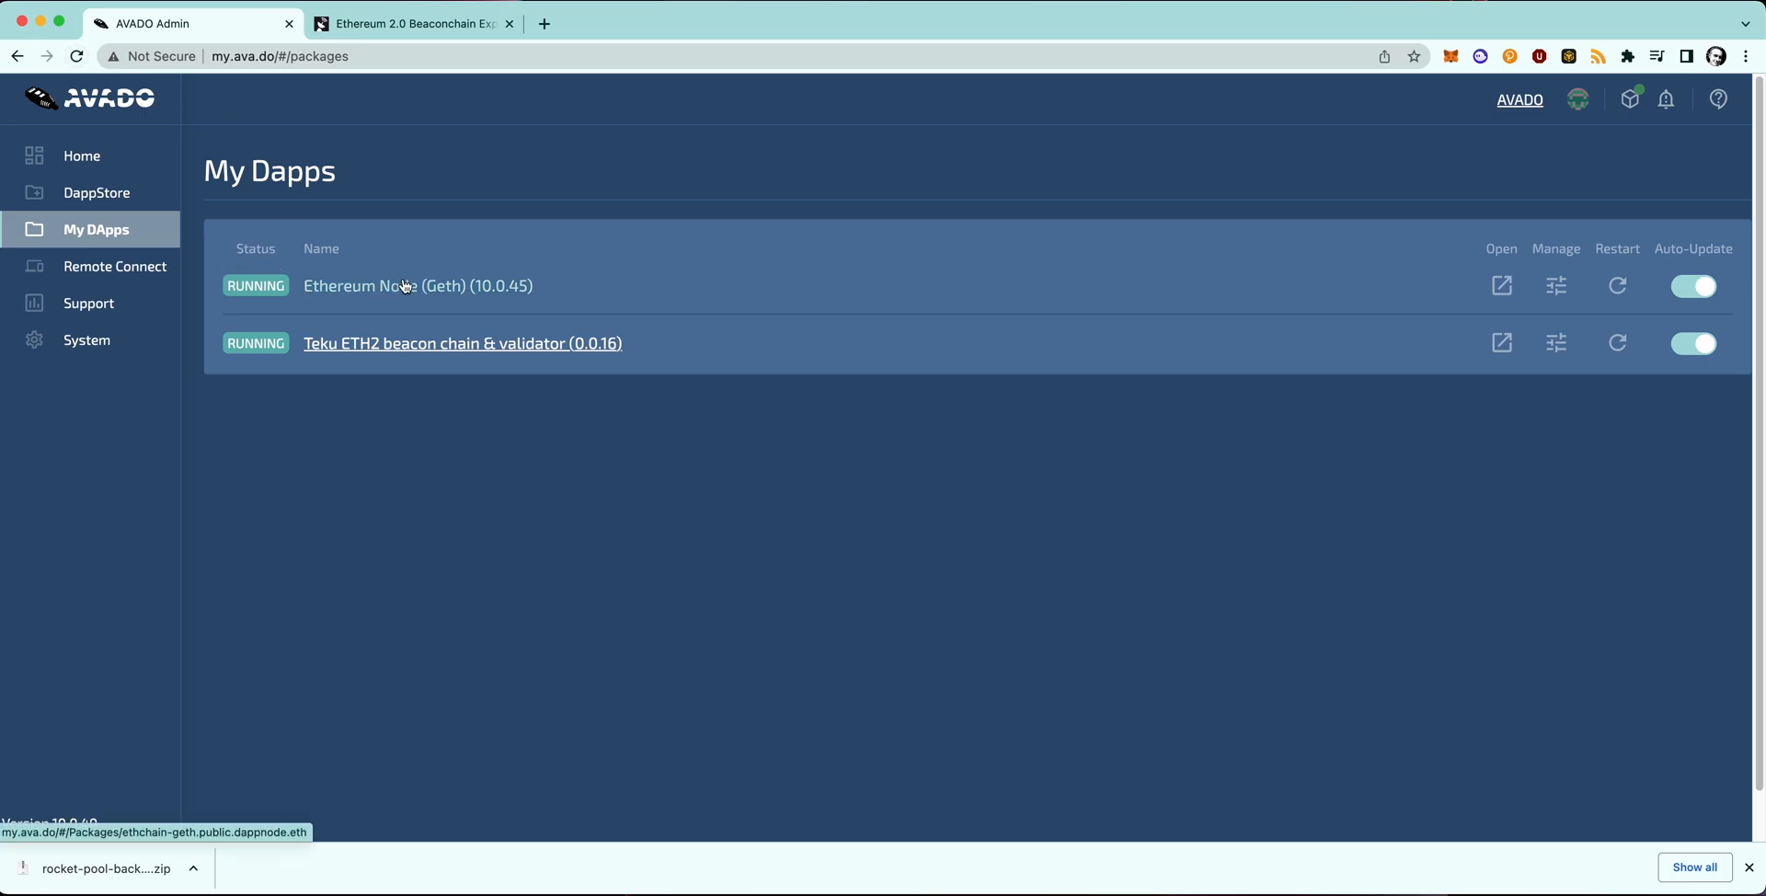
{"action": "mouse_move", "coordinate": [352, 324]}
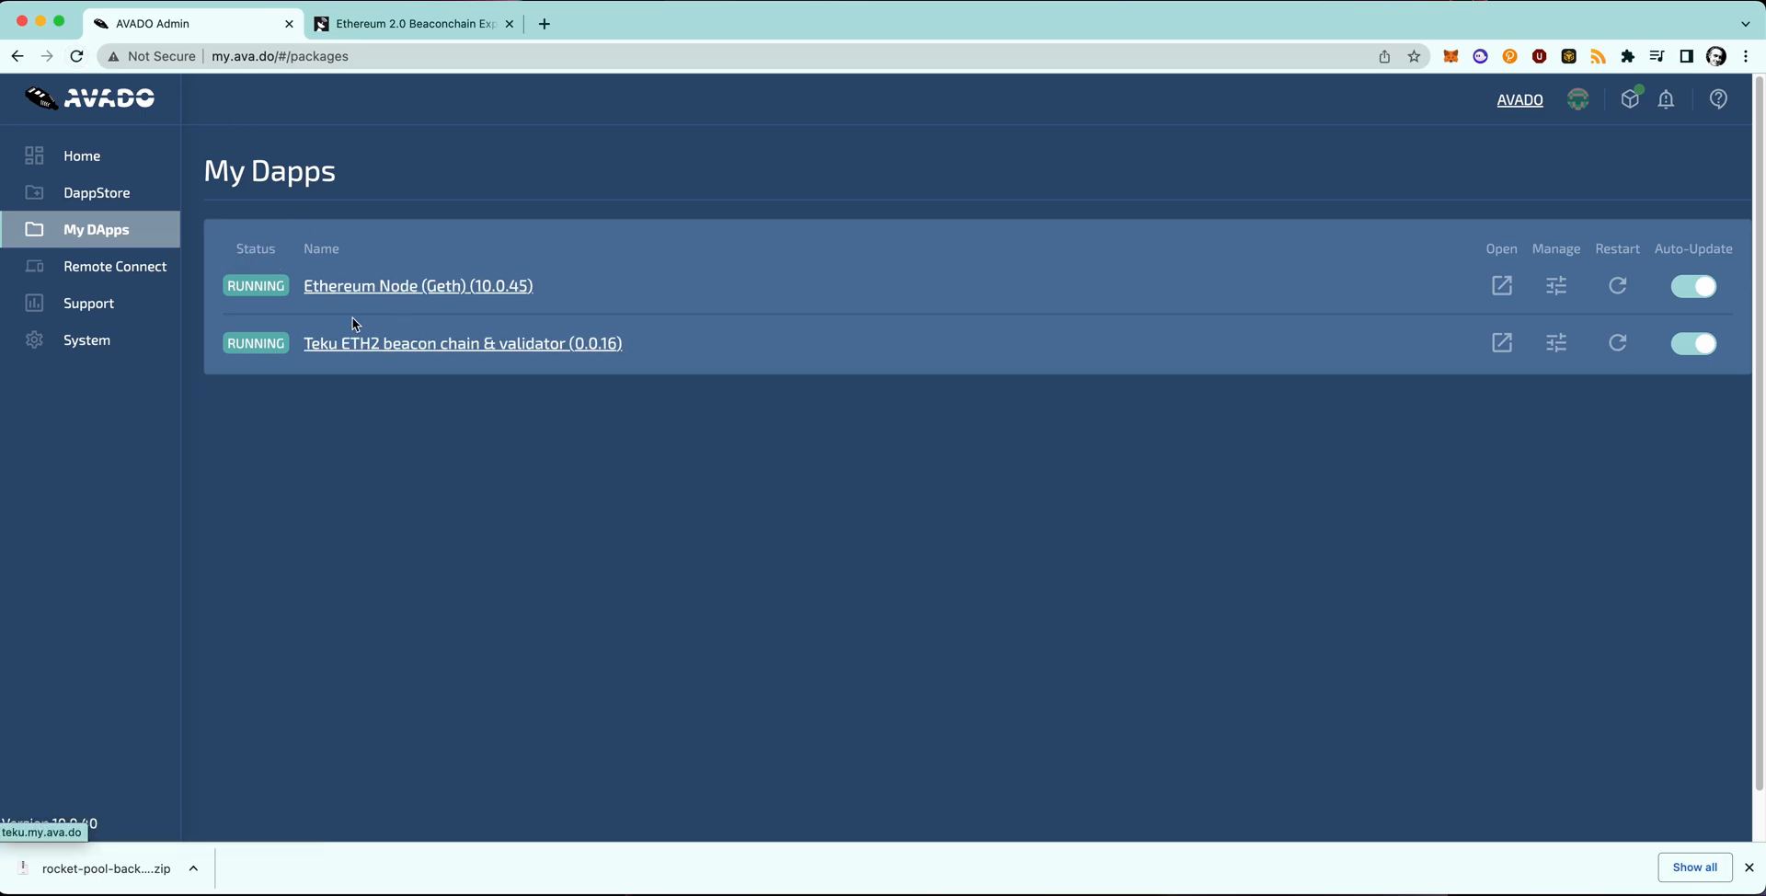
{"action": "mouse_move", "coordinate": [437, 285]}
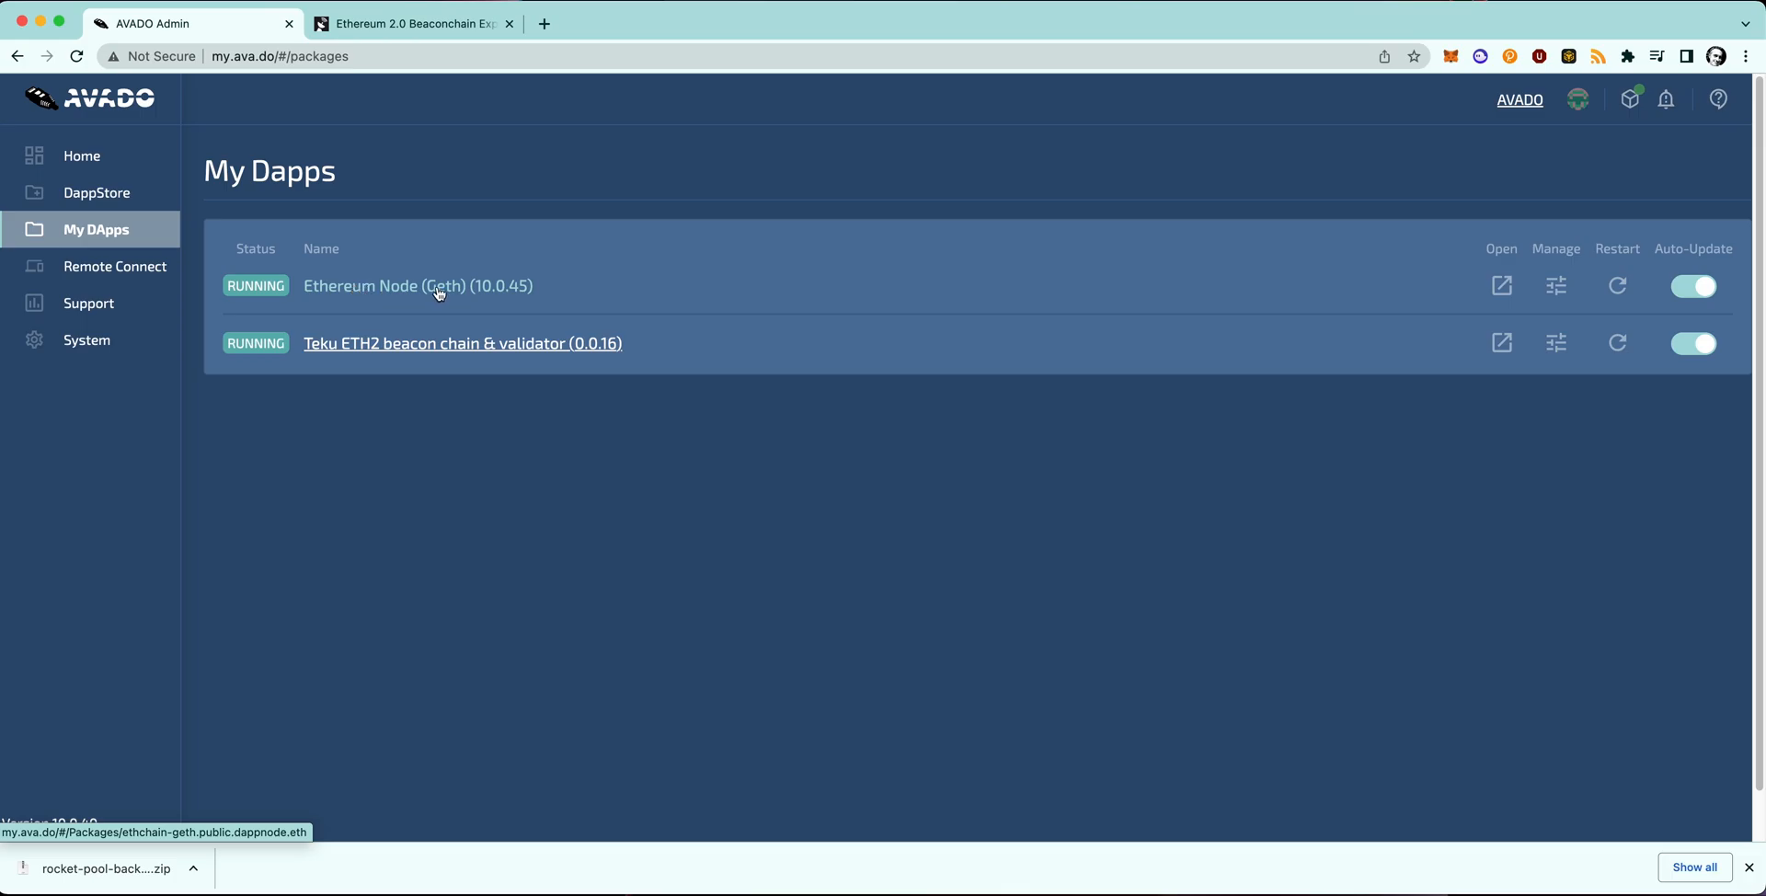
{"action": "mouse_move", "coordinate": [477, 302]}
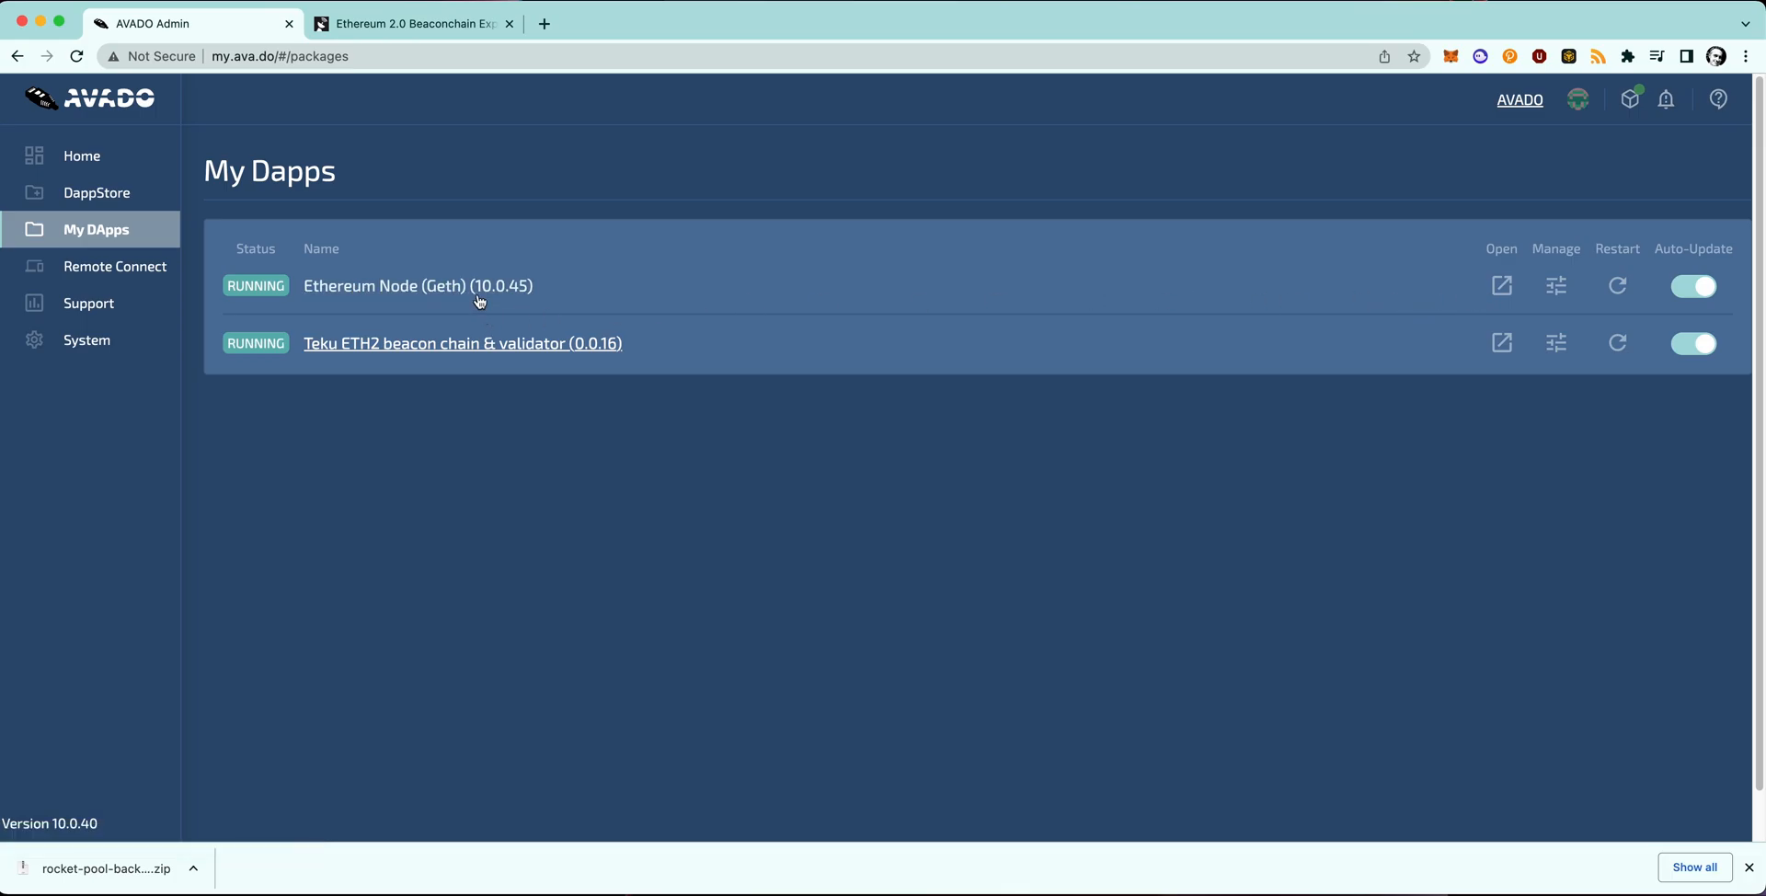
{"action": "left_click", "coordinate": [1555, 285]}
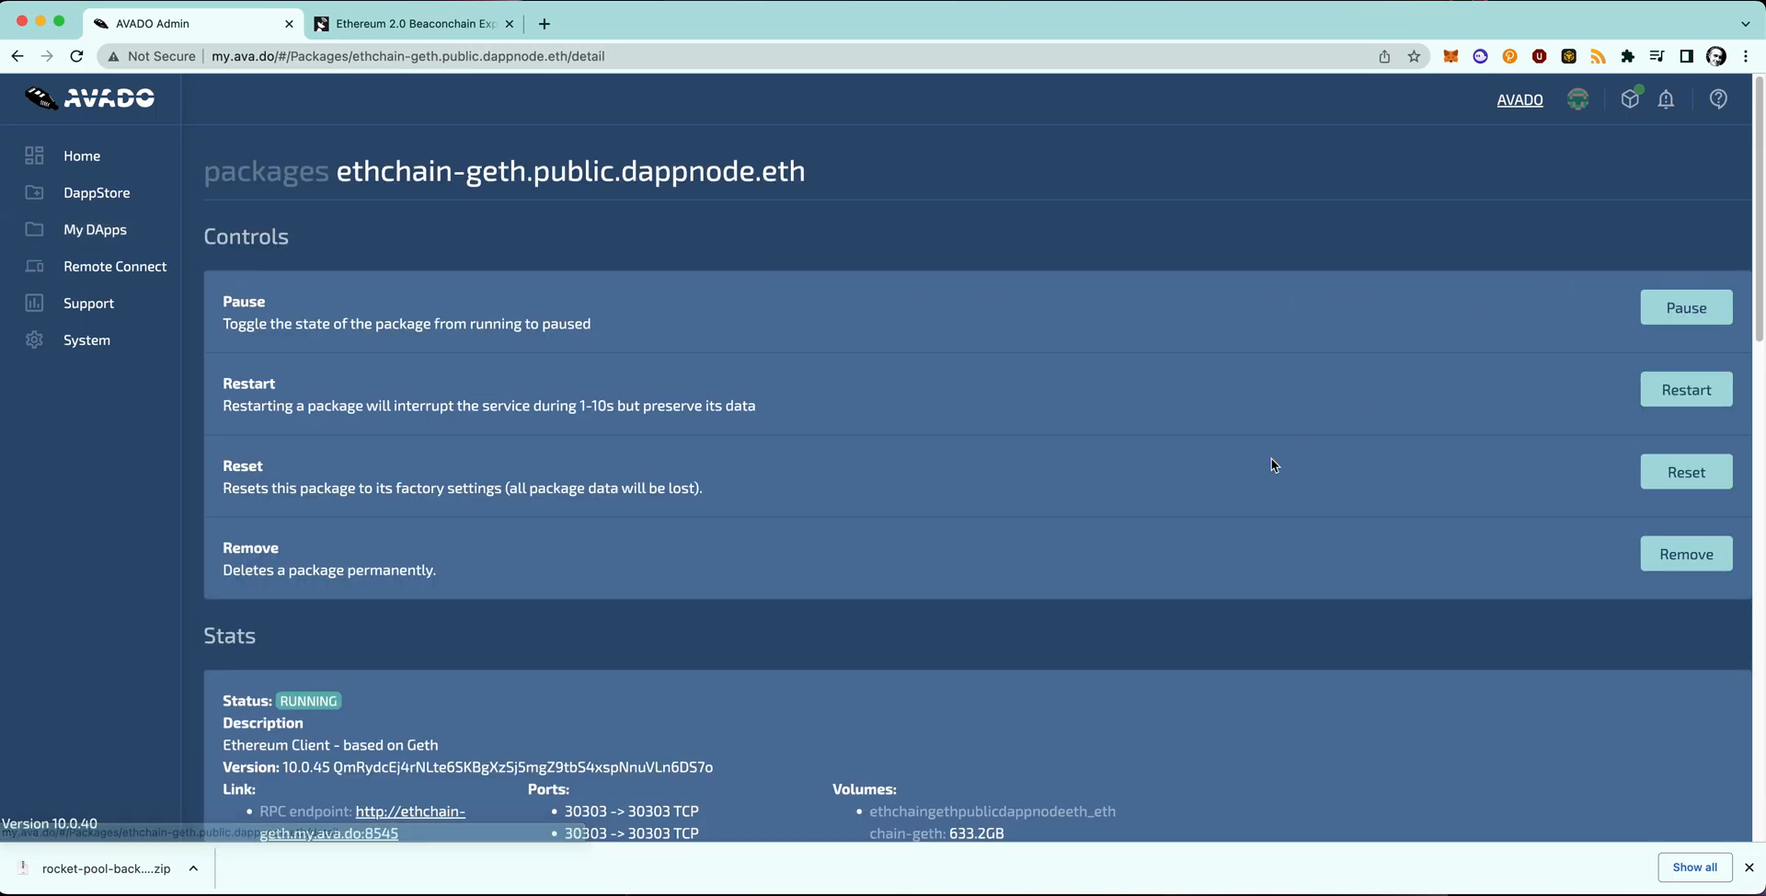
{"action": "scroll", "scroll_direction": "down", "scroll_amount": 3}
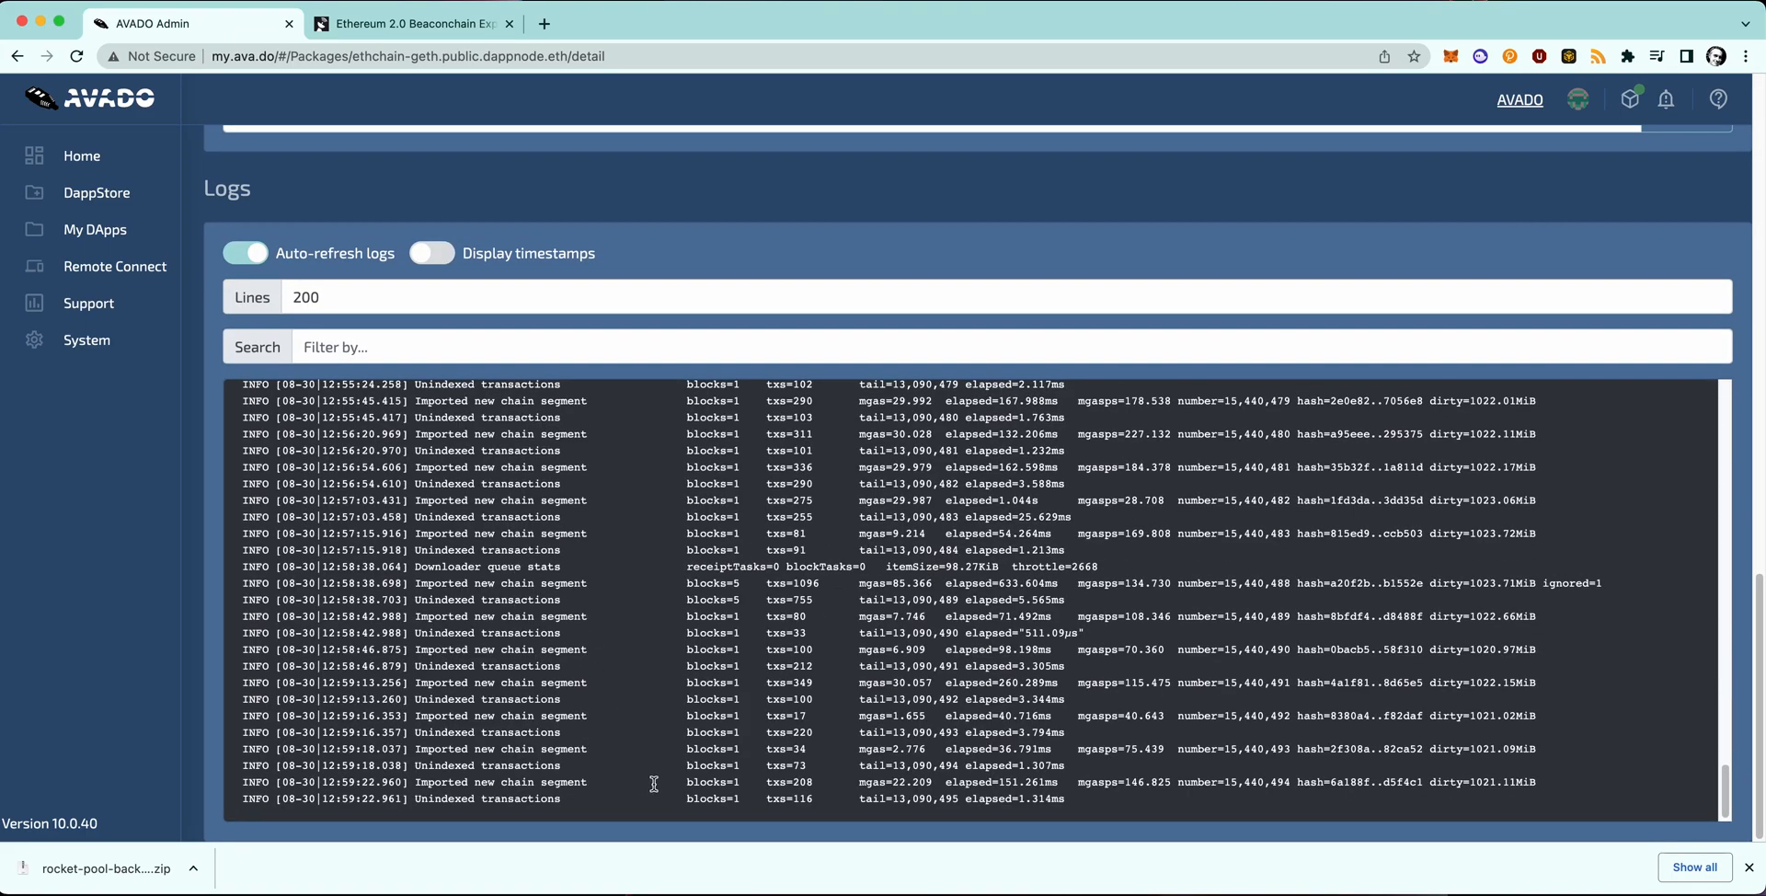
{"action": "mouse_move", "coordinate": [81, 155]}
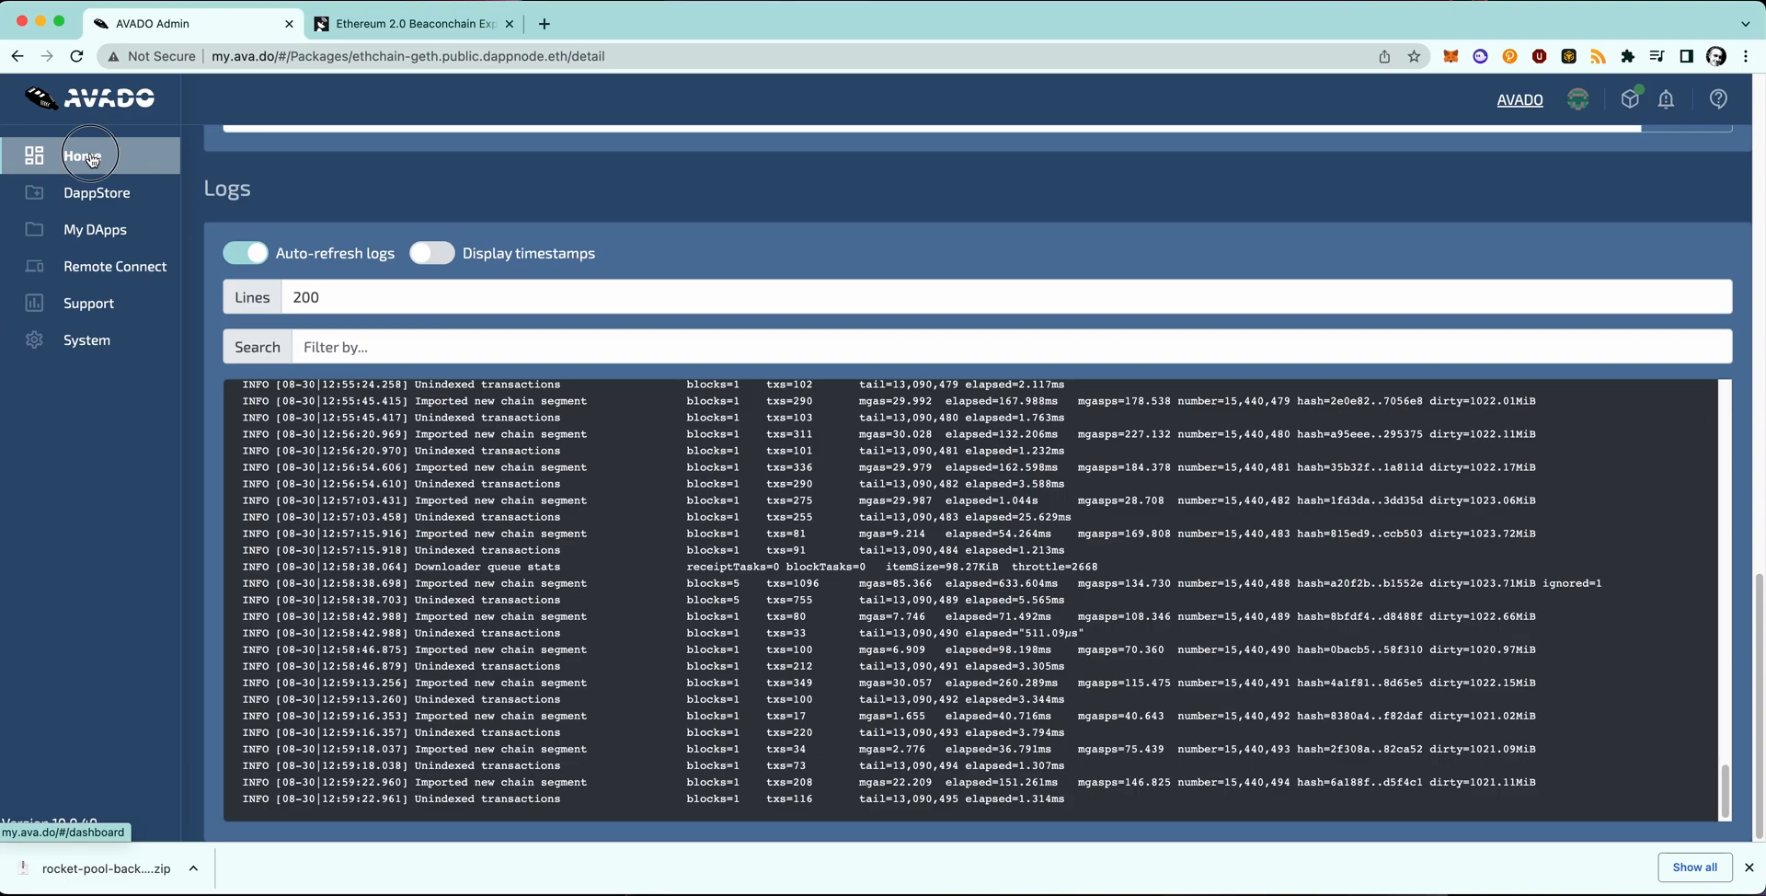
{"action": "left_click", "coordinate": [80, 155]}
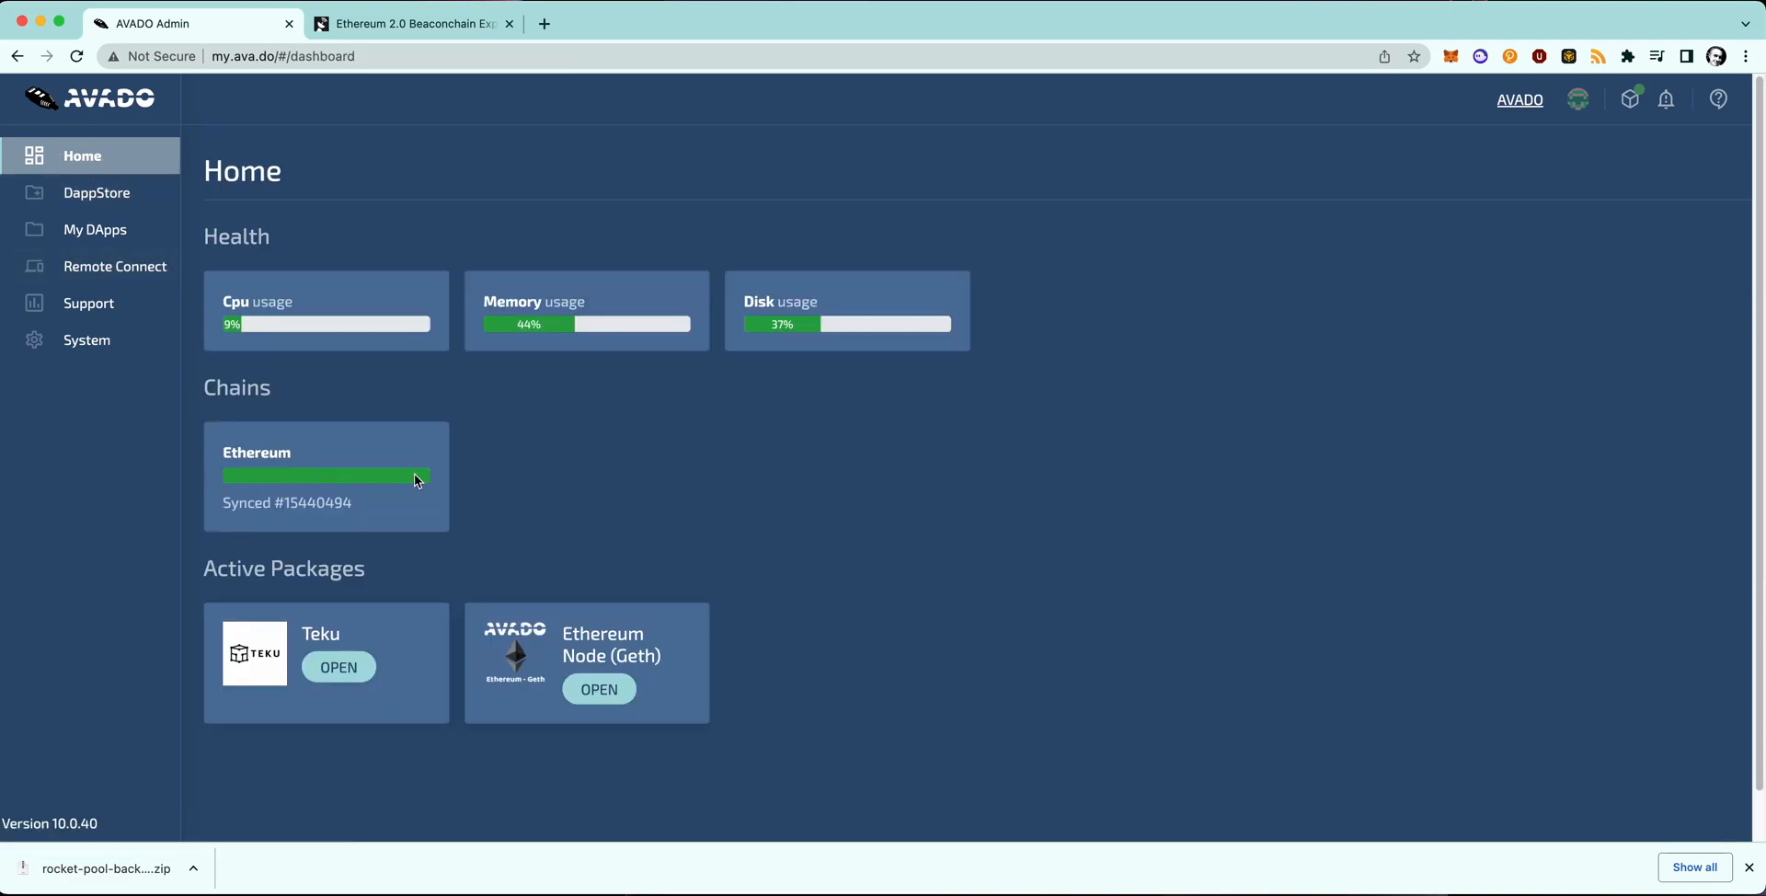
{"action": "mouse_move", "coordinate": [232, 726]}
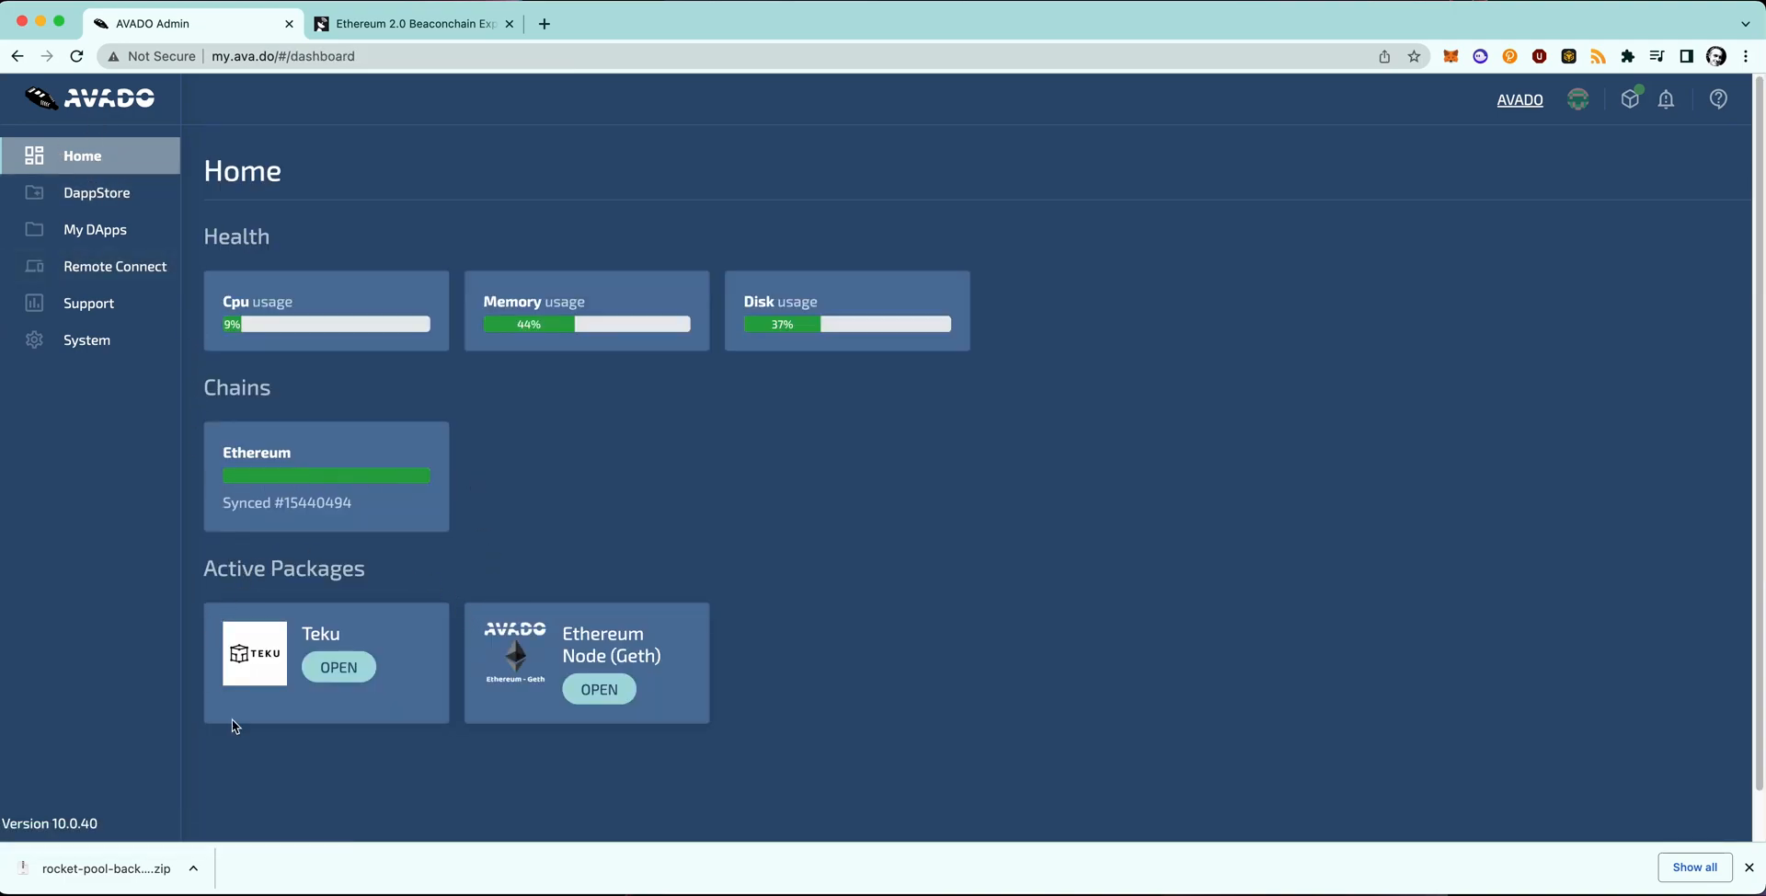
{"action": "left_click", "coordinate": [95, 229]}
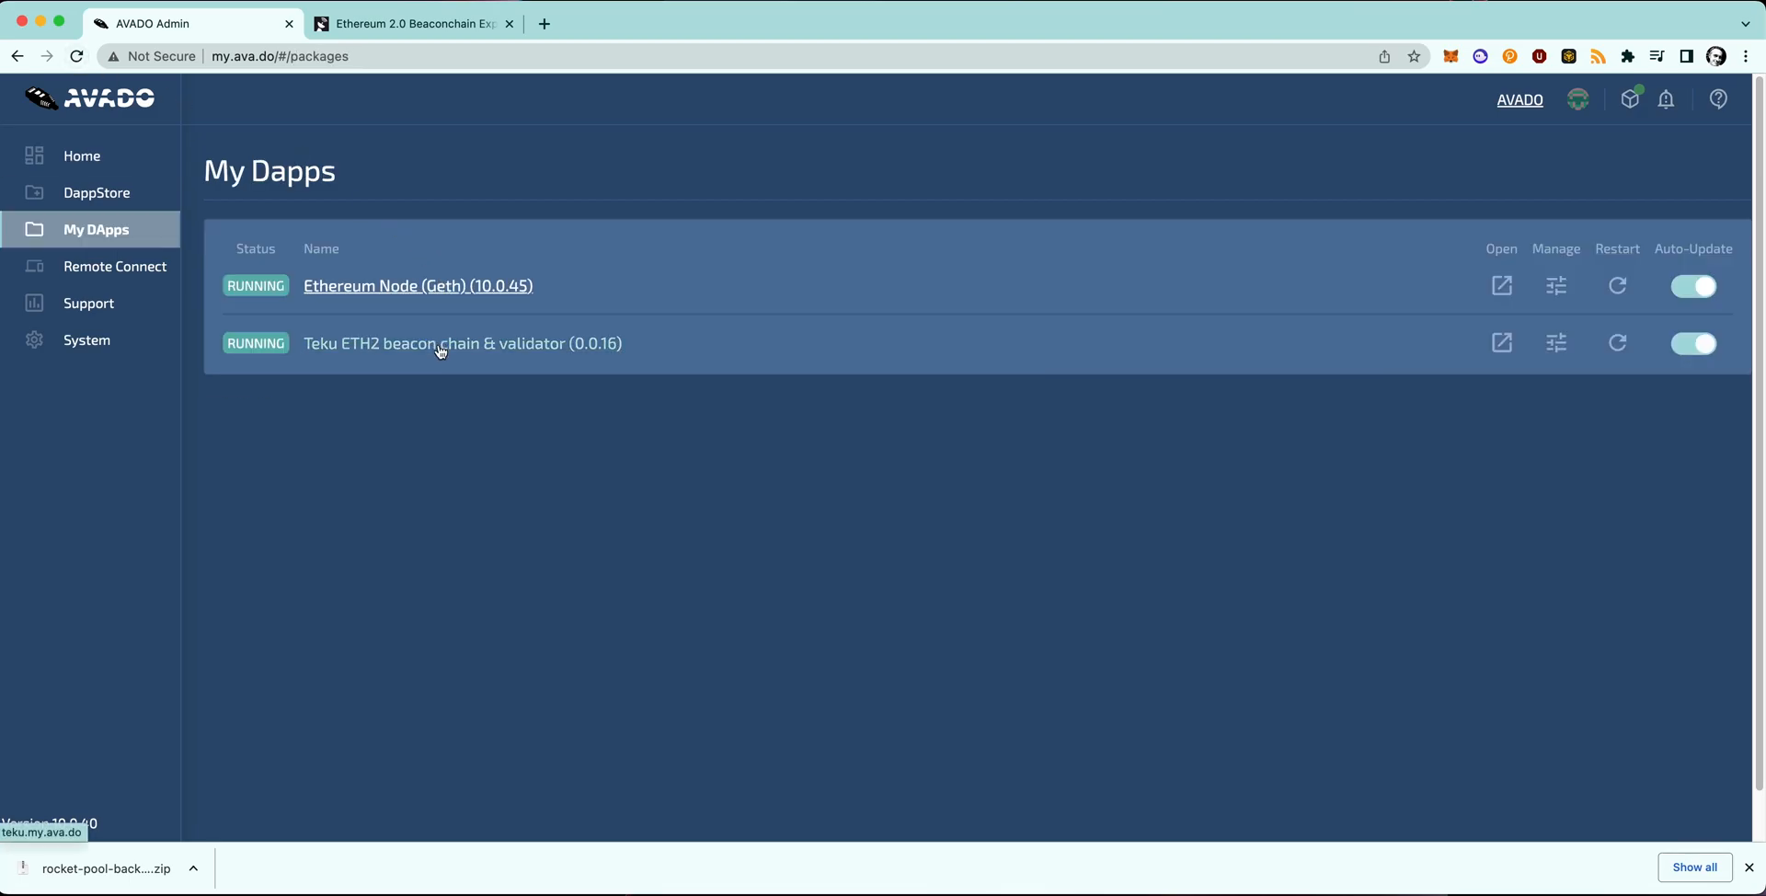
Open teku.my.ava.do from the Teku ETH2 beacon chain & validator link.
{"action": "left_click", "coordinate": [1500, 344]}
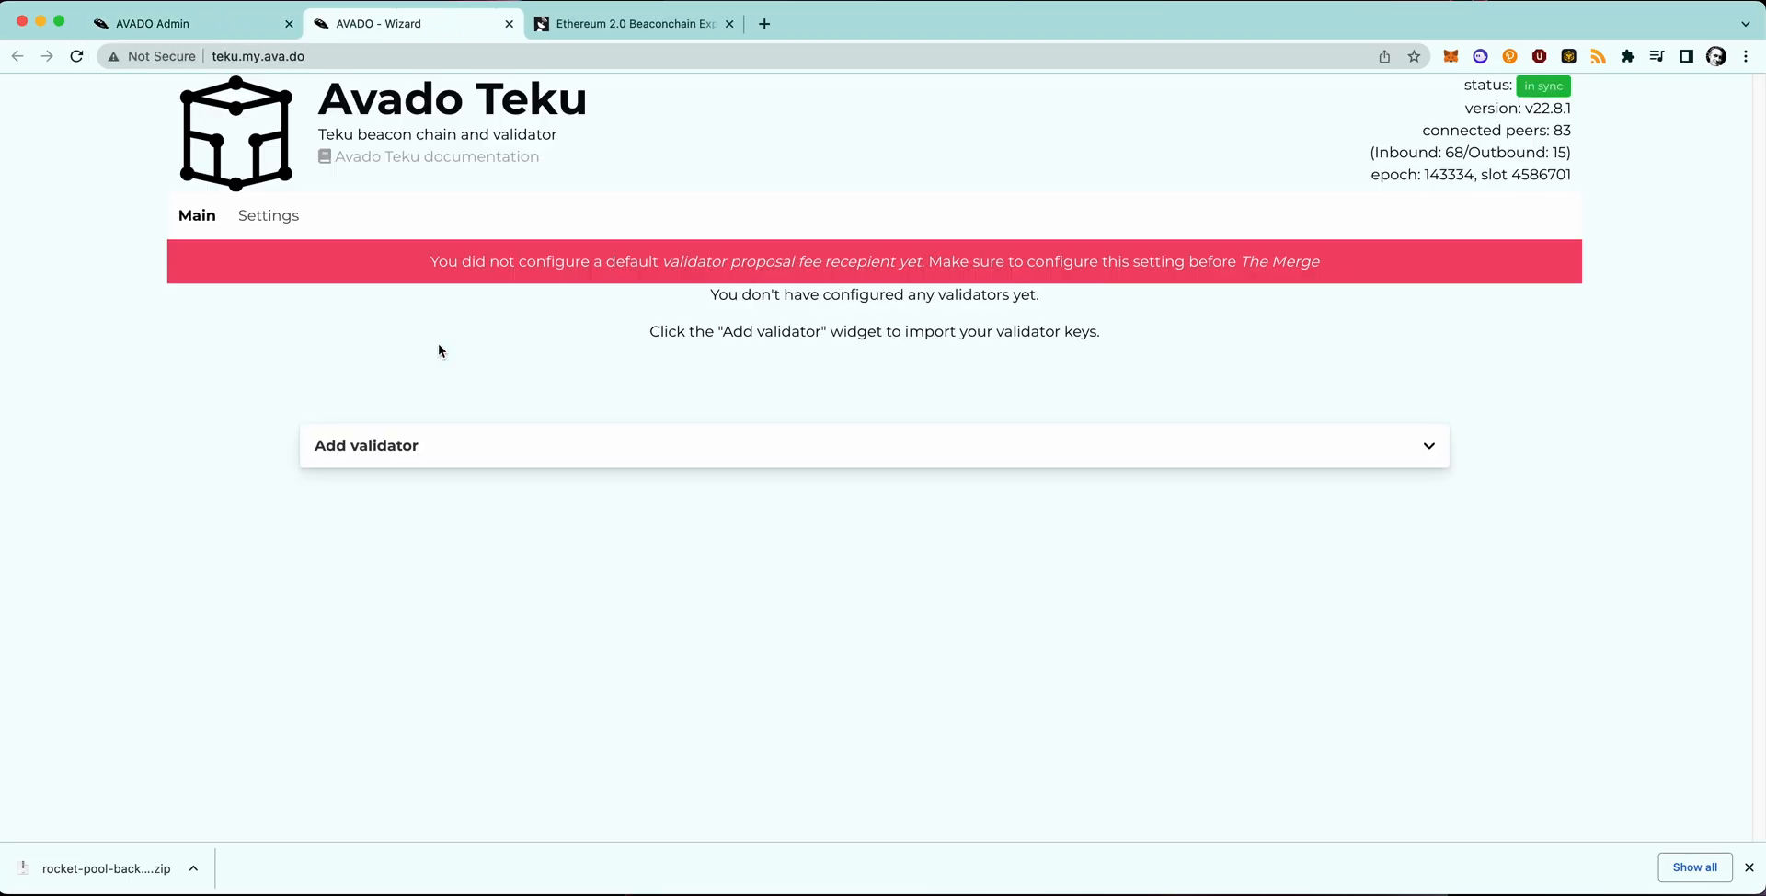
{"action": "mouse_move", "coordinate": [409, 211]}
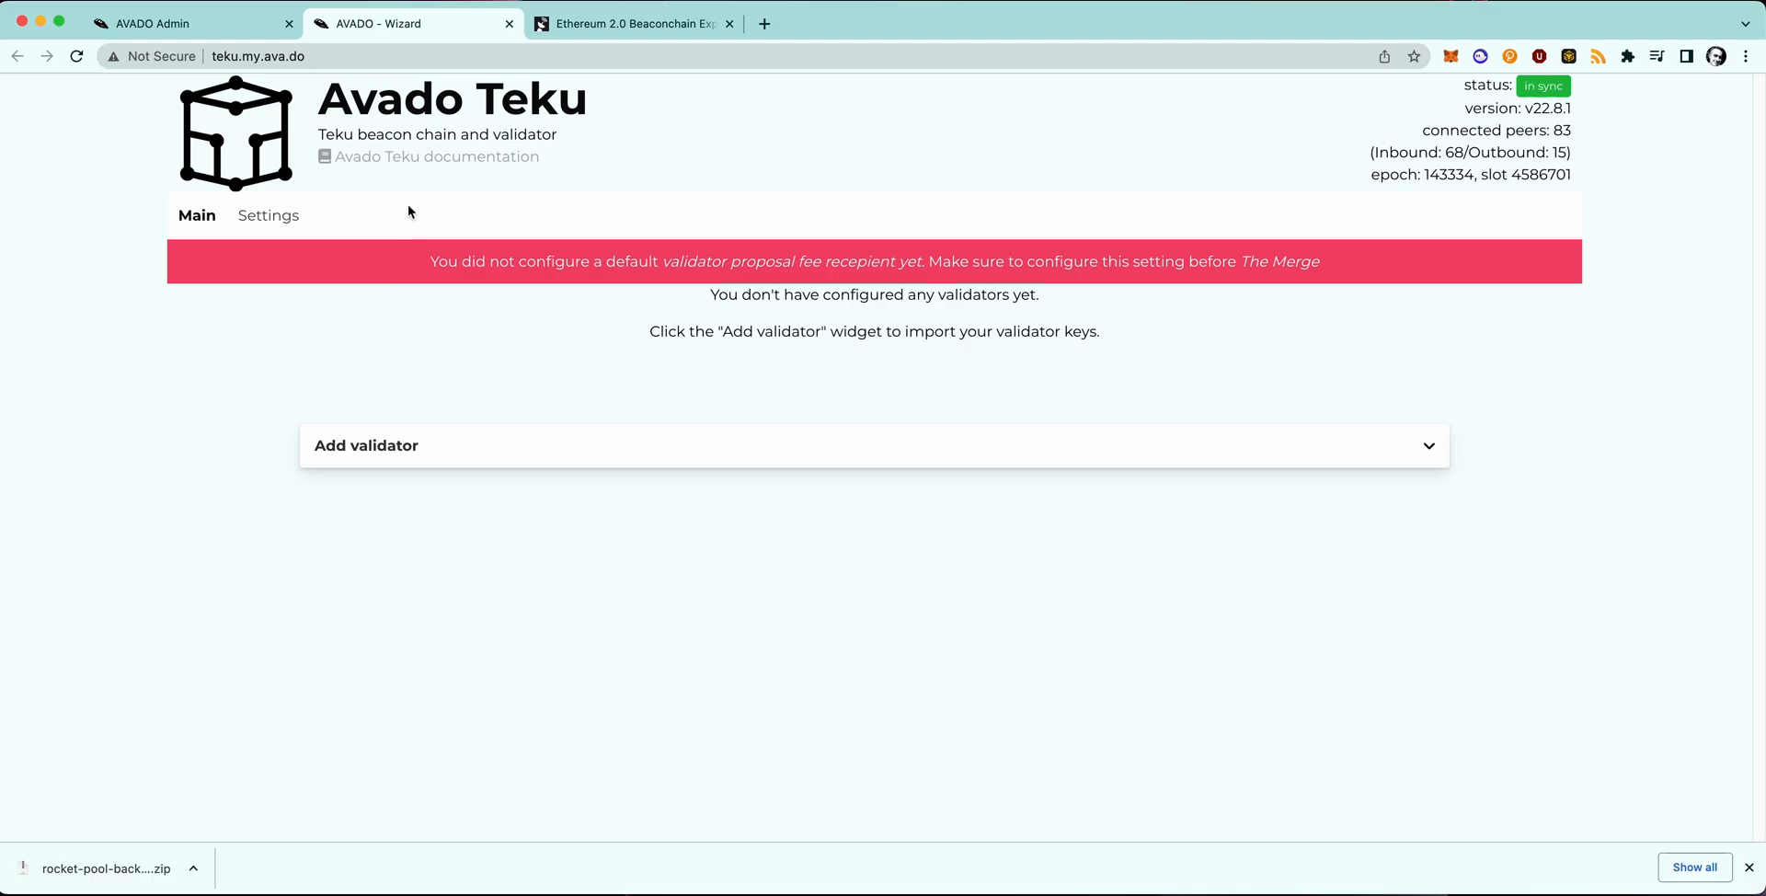
{"action": "mouse_move", "coordinate": [444, 107]}
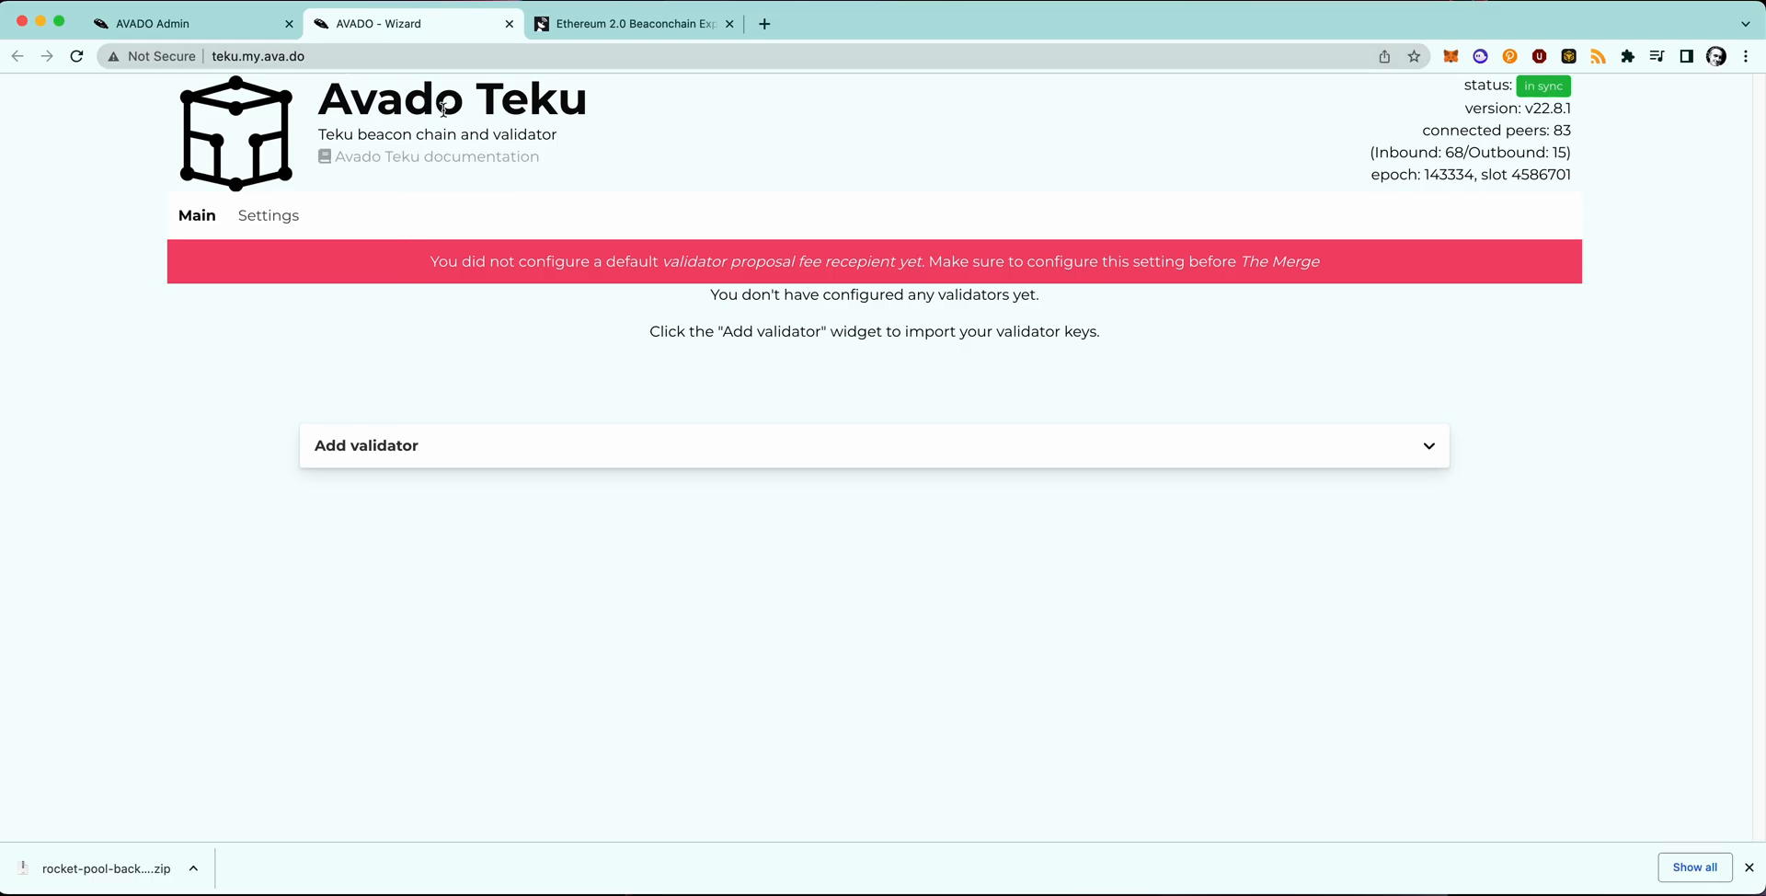
{"action": "mouse_move", "coordinate": [598, 163]}
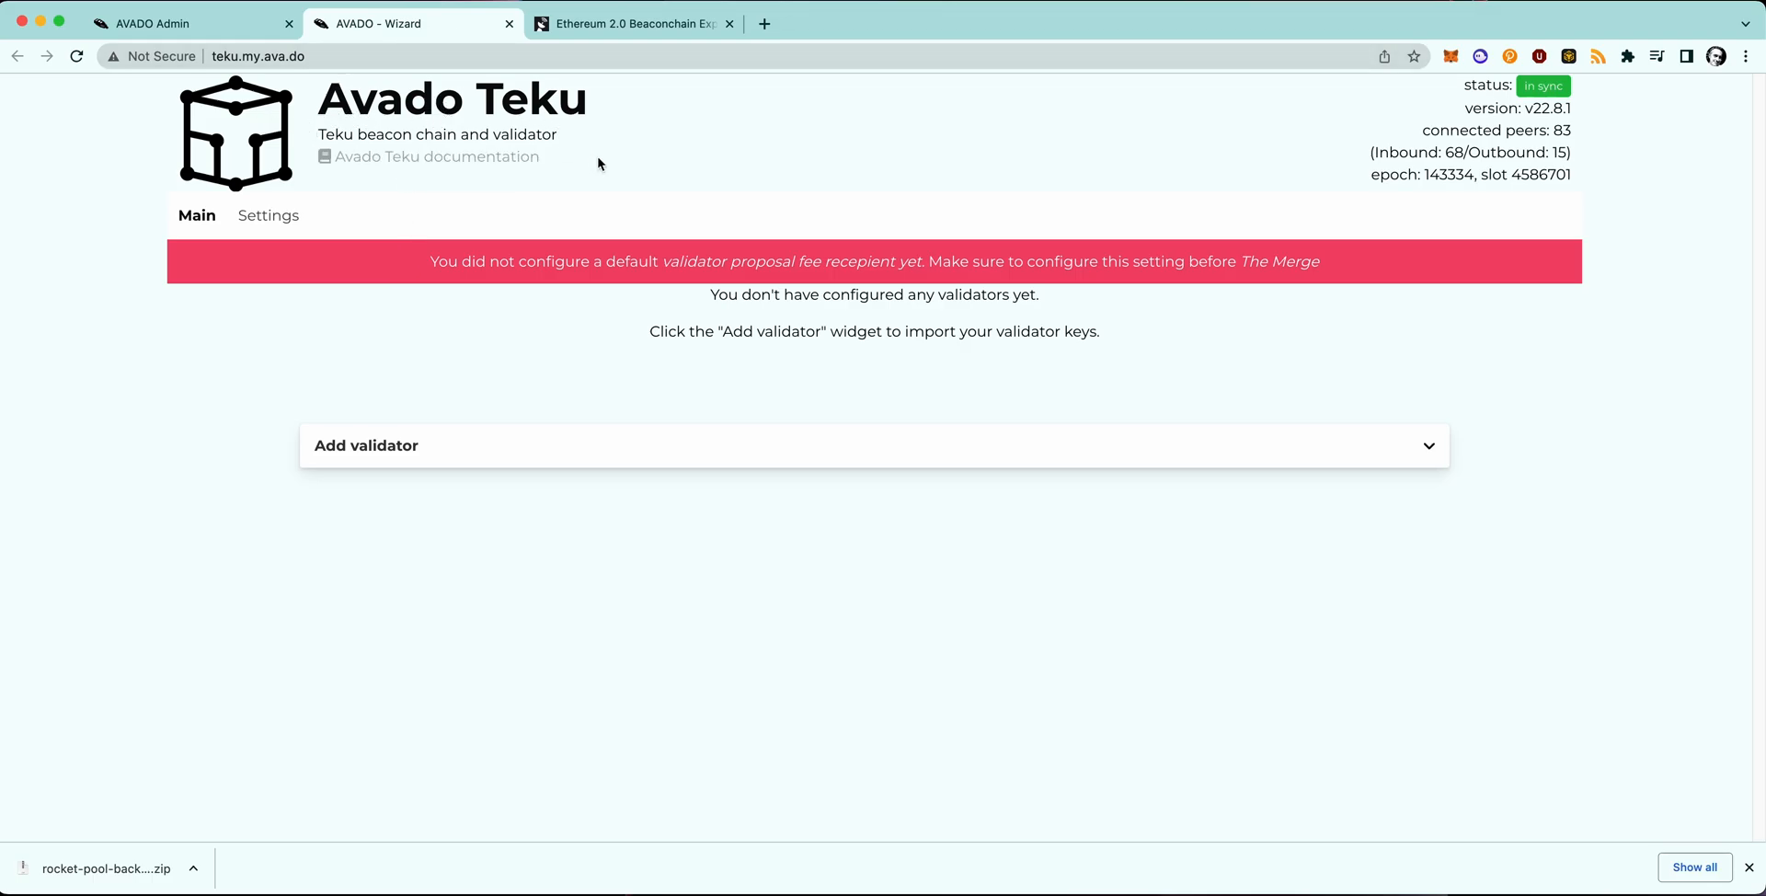
{"action": "mouse_move", "coordinate": [488, 452]}
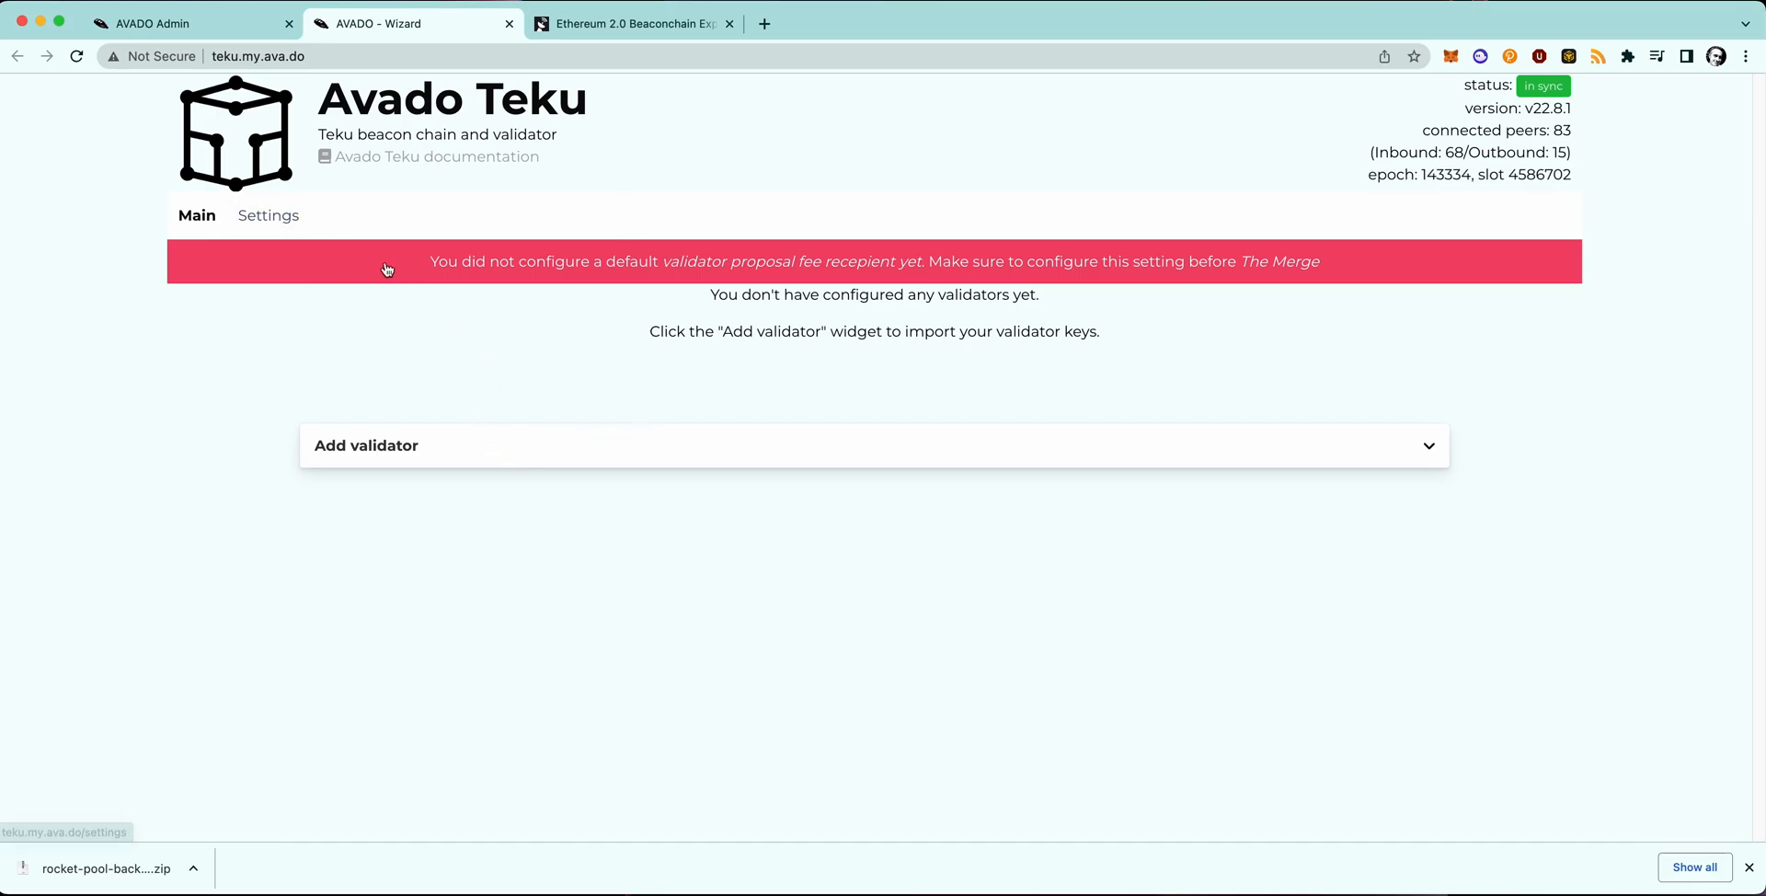
{"action": "mouse_move", "coordinate": [614, 271]}
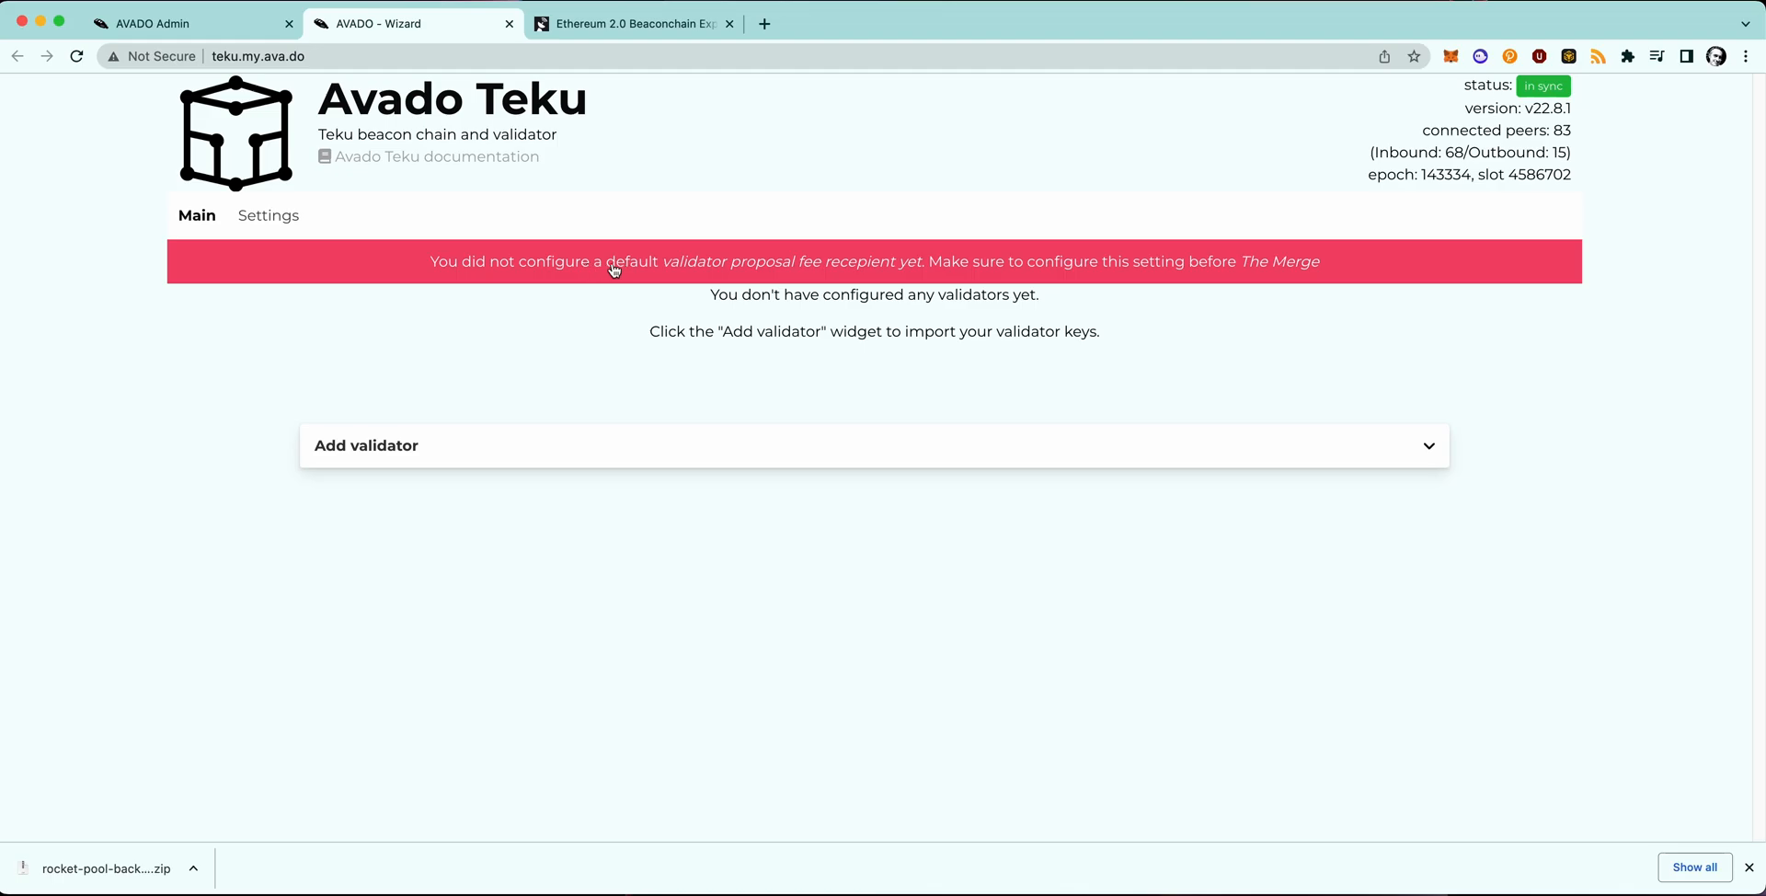
{"action": "mouse_move", "coordinate": [926, 269]}
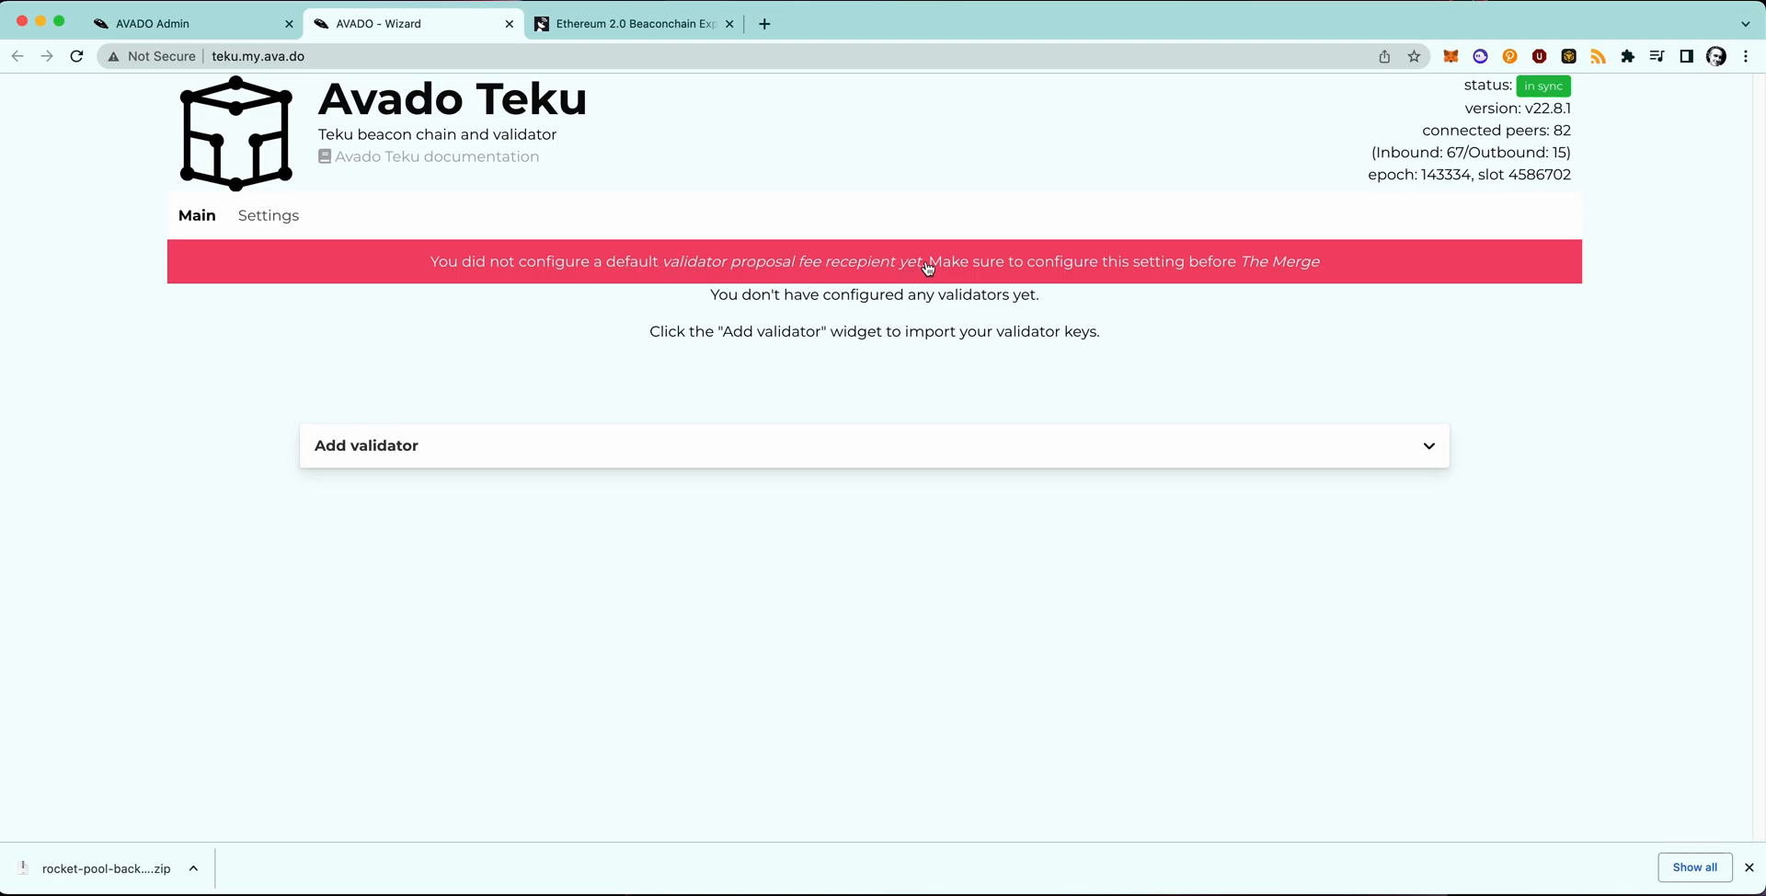
{"action": "mouse_move", "coordinate": [934, 267]}
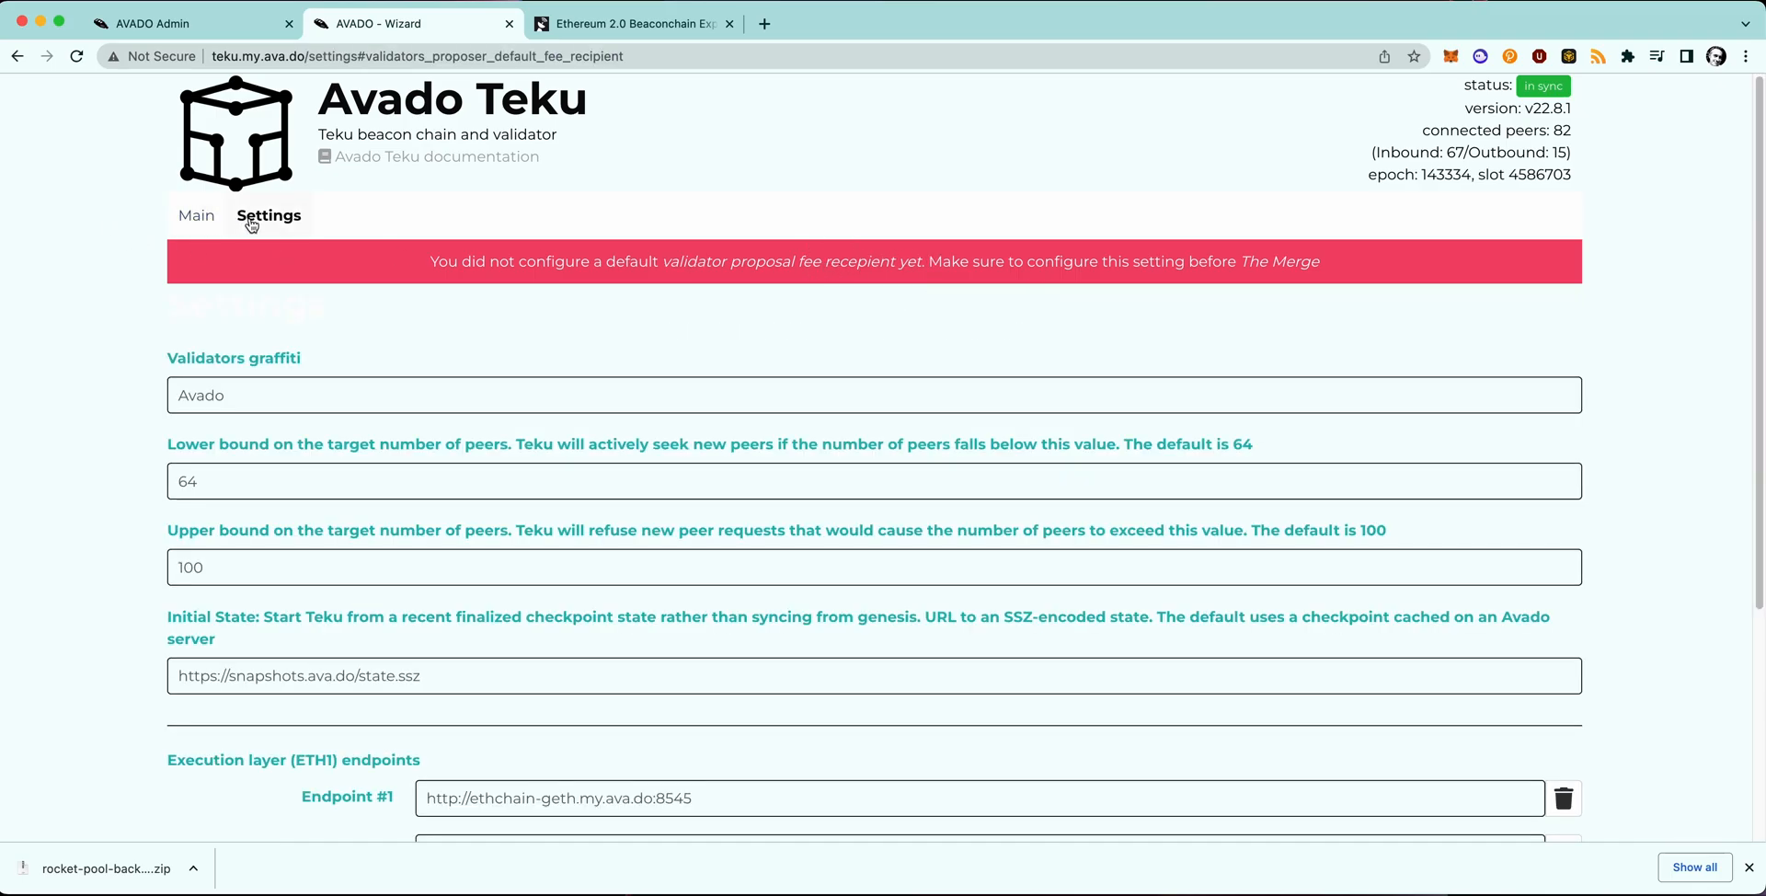
{"action": "scroll", "scroll_direction": "down", "scroll_amount": 3}
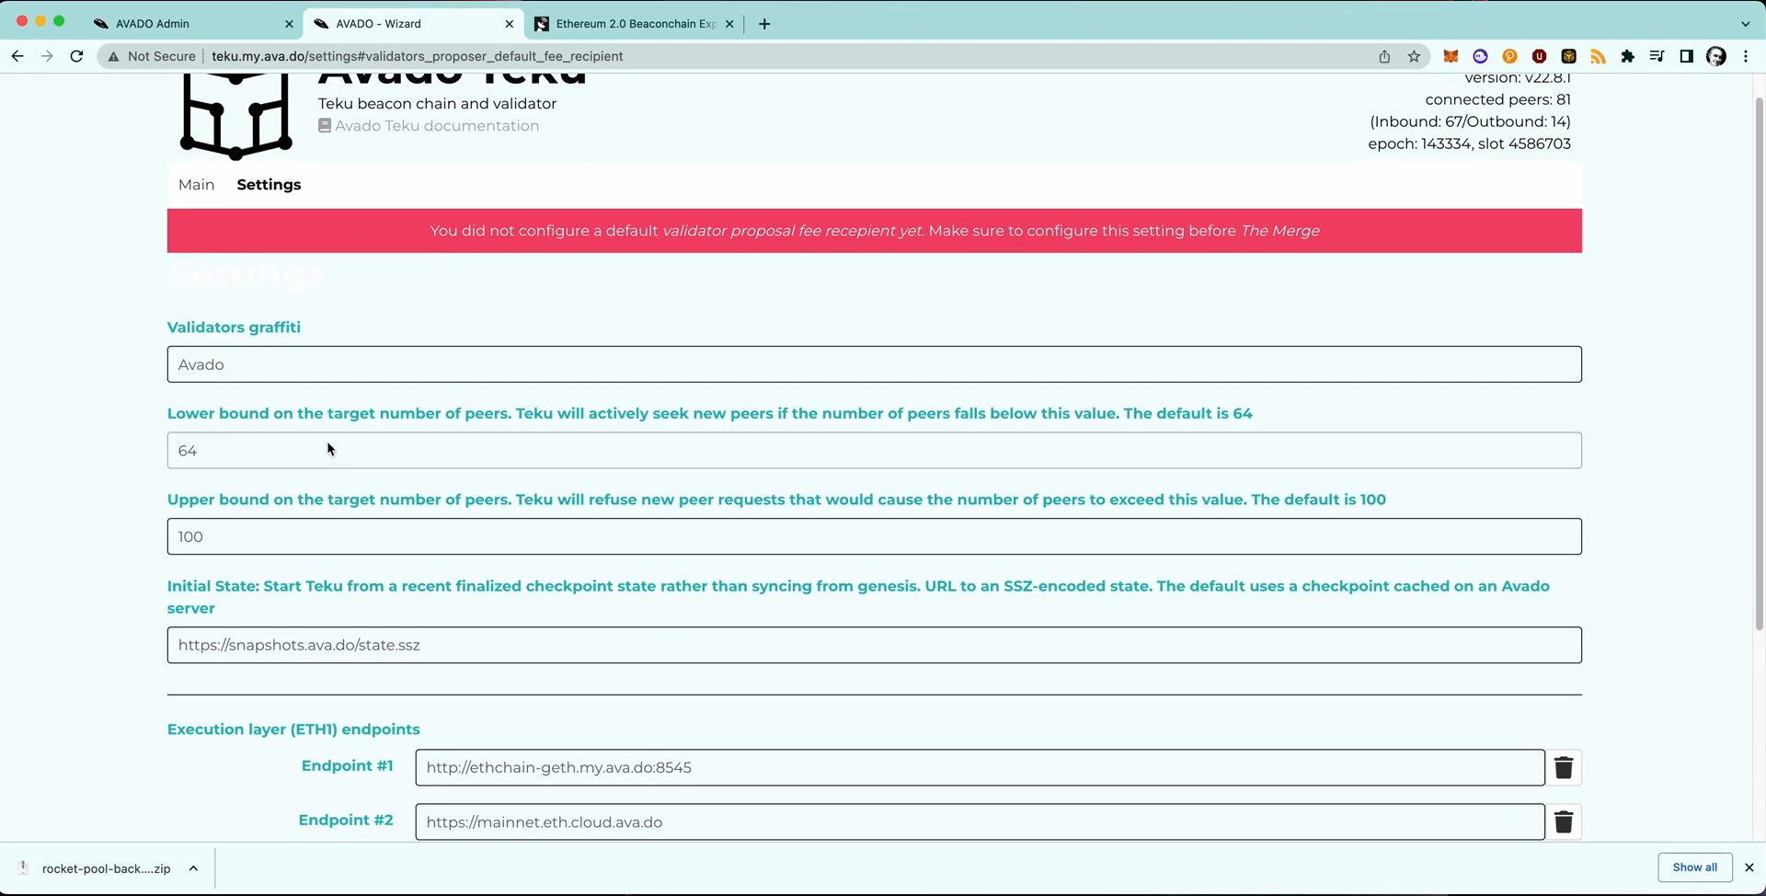
{"action": "scroll", "scroll_direction": "down", "scroll_amount": 3}
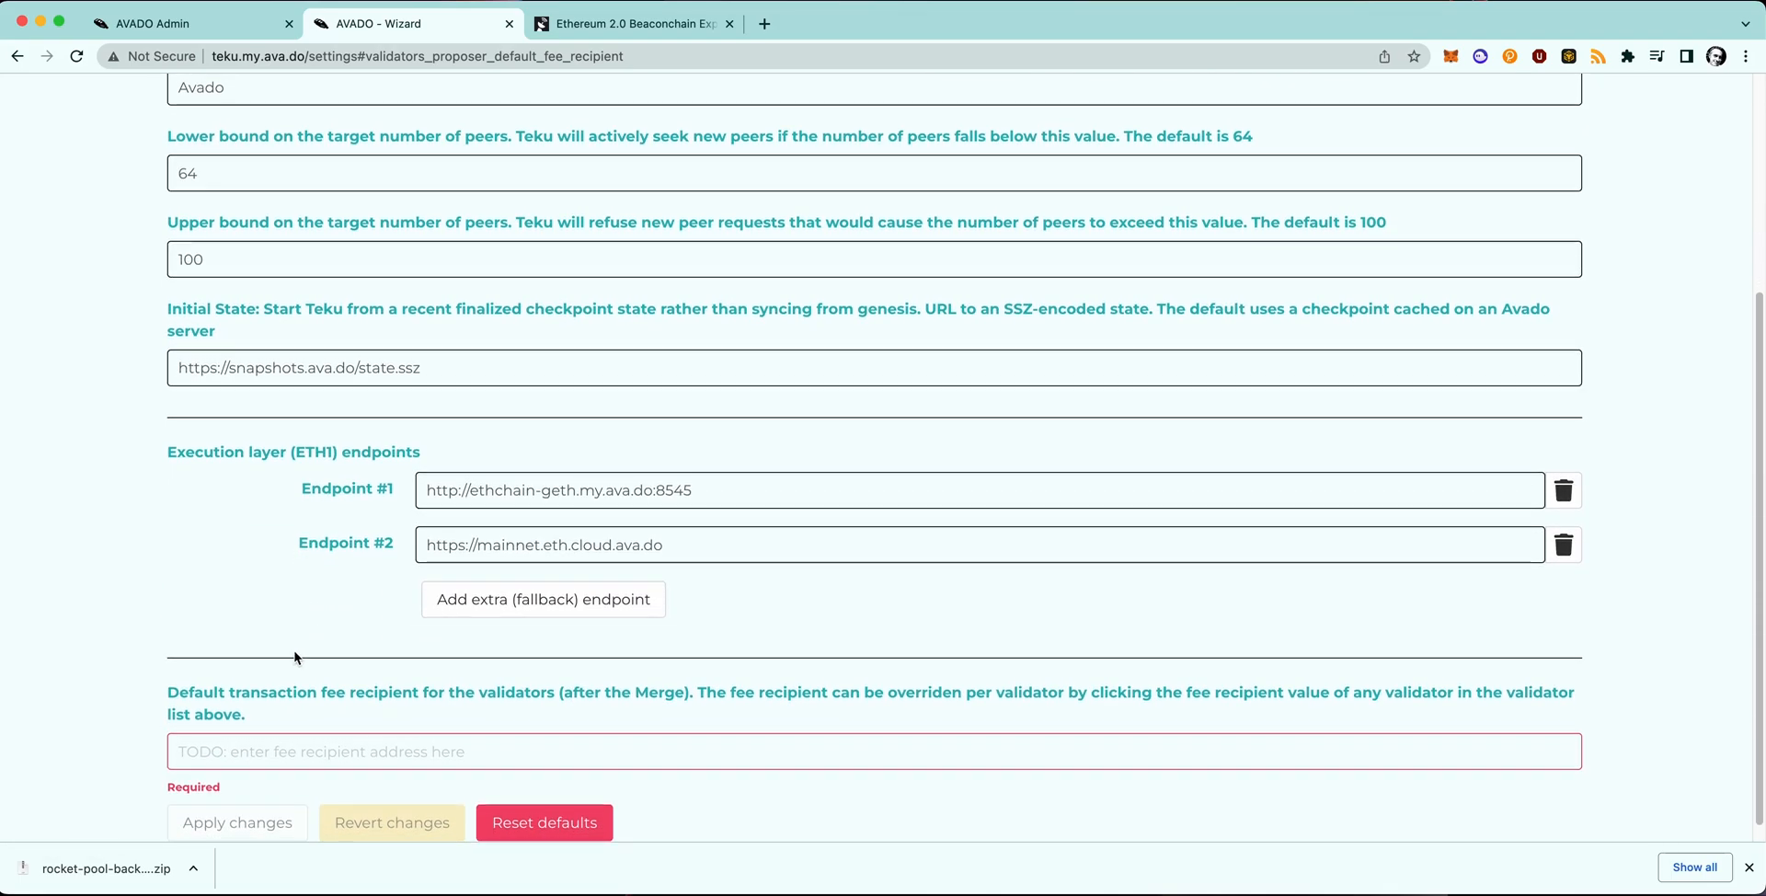
{"action": "mouse_move", "coordinate": [323, 761]}
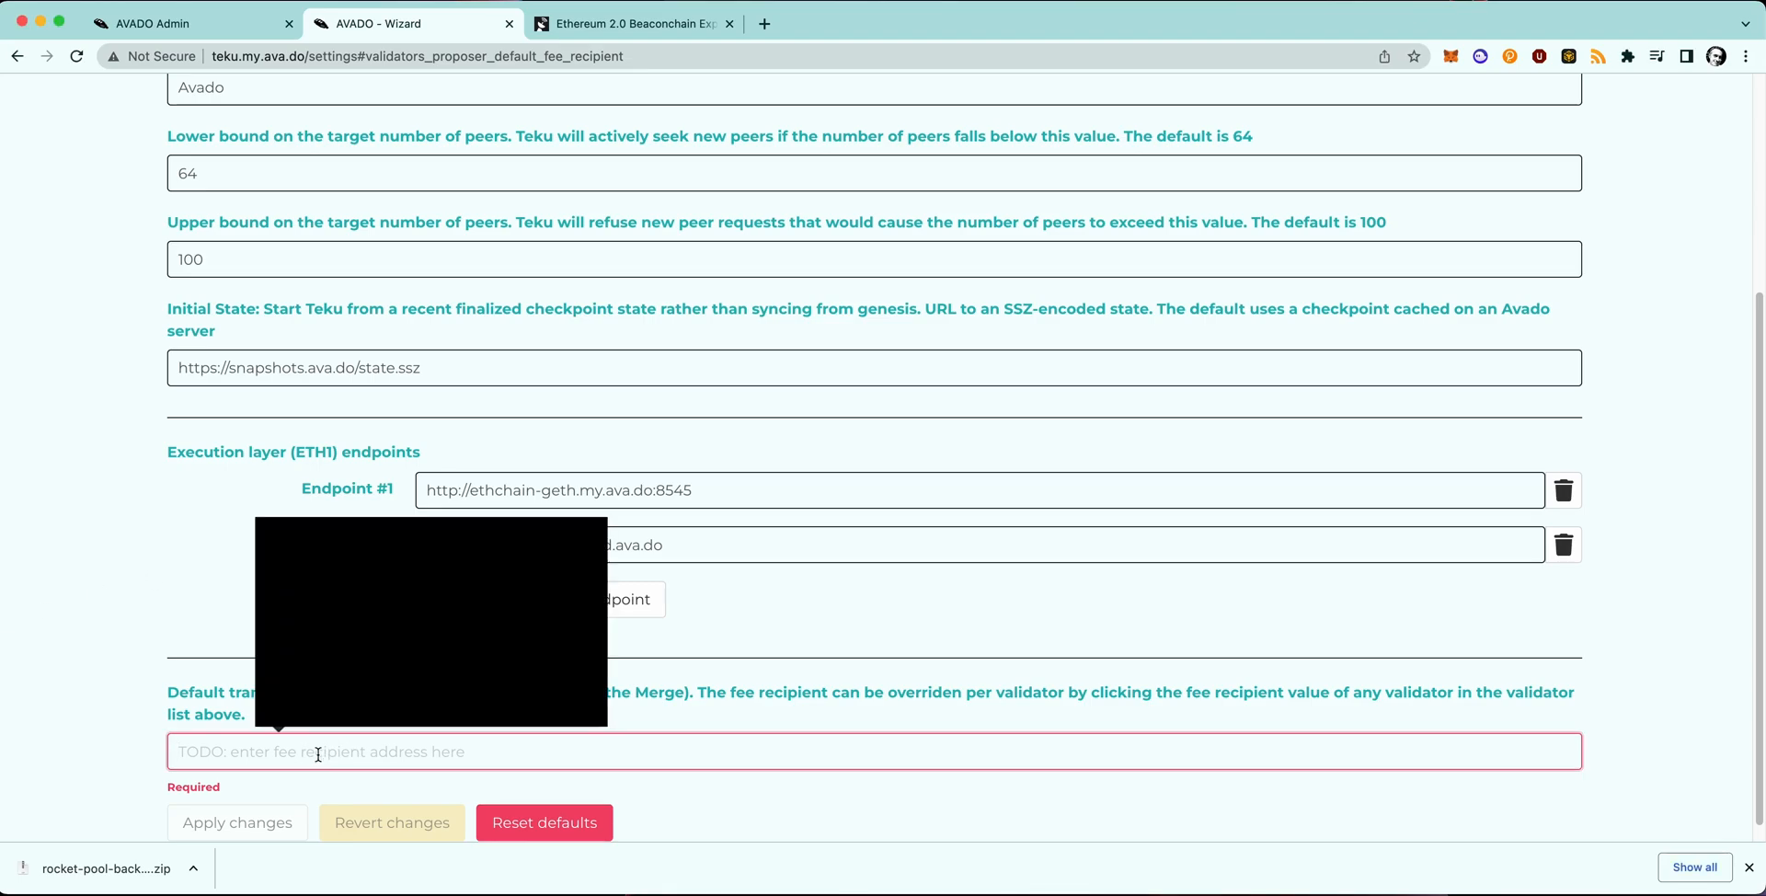
{"action": "type", "text": "0xFb44a75DF4703f38BAa8d8A7A51b08c1D4204540"}
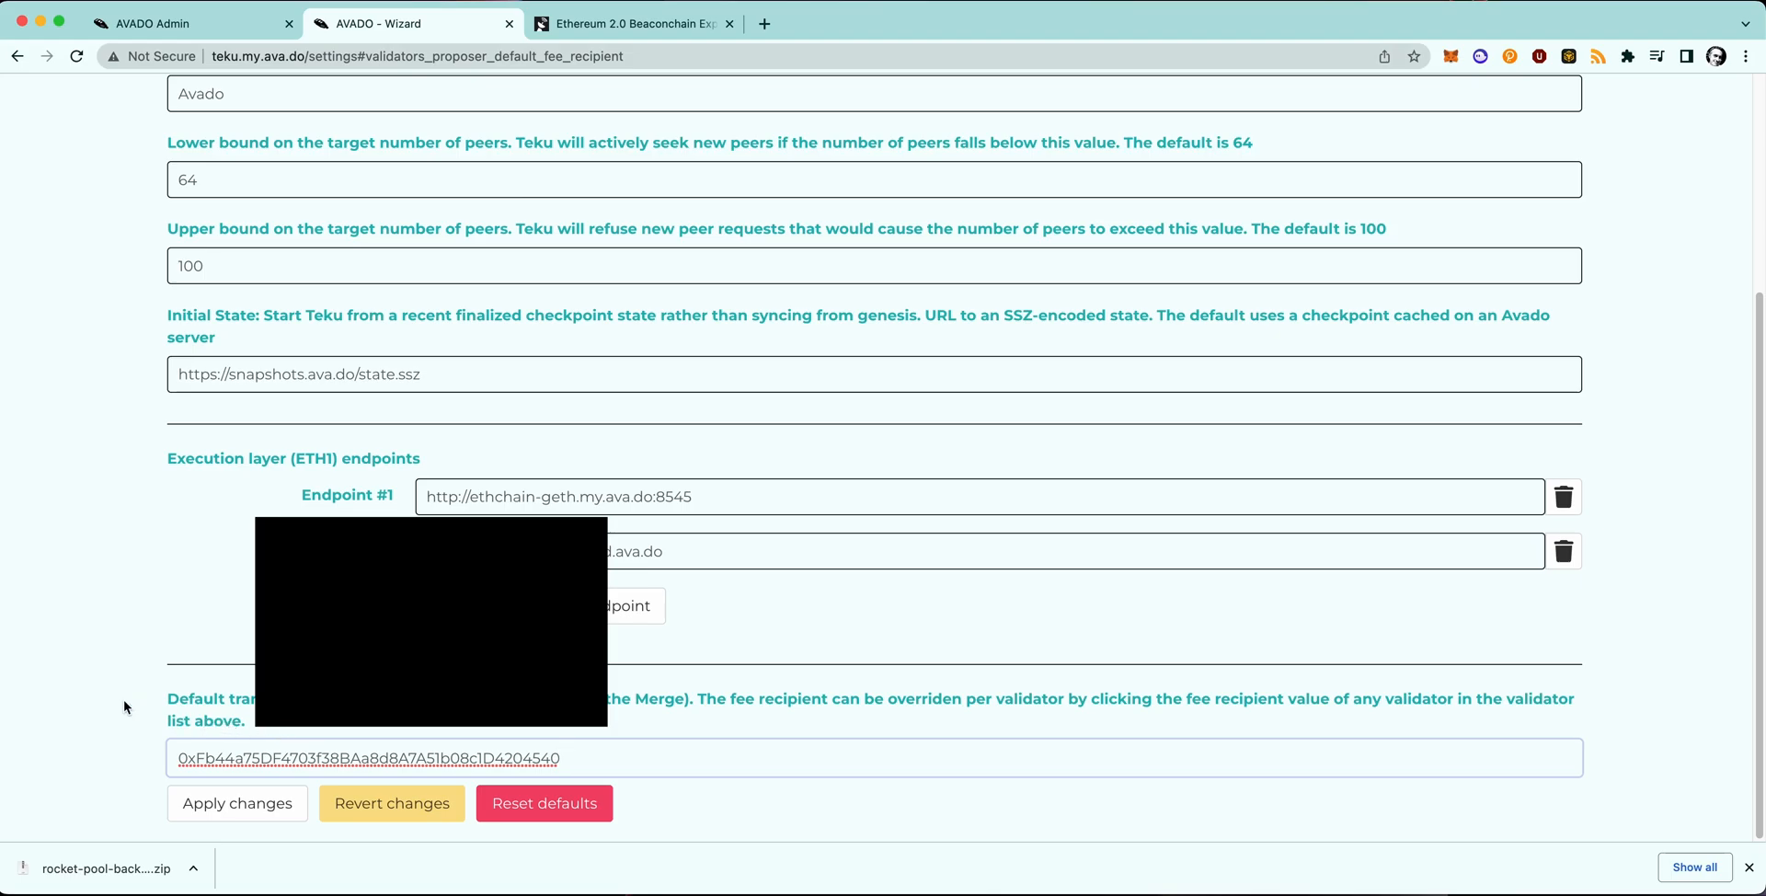
{"action": "mouse_move", "coordinate": [117, 702]}
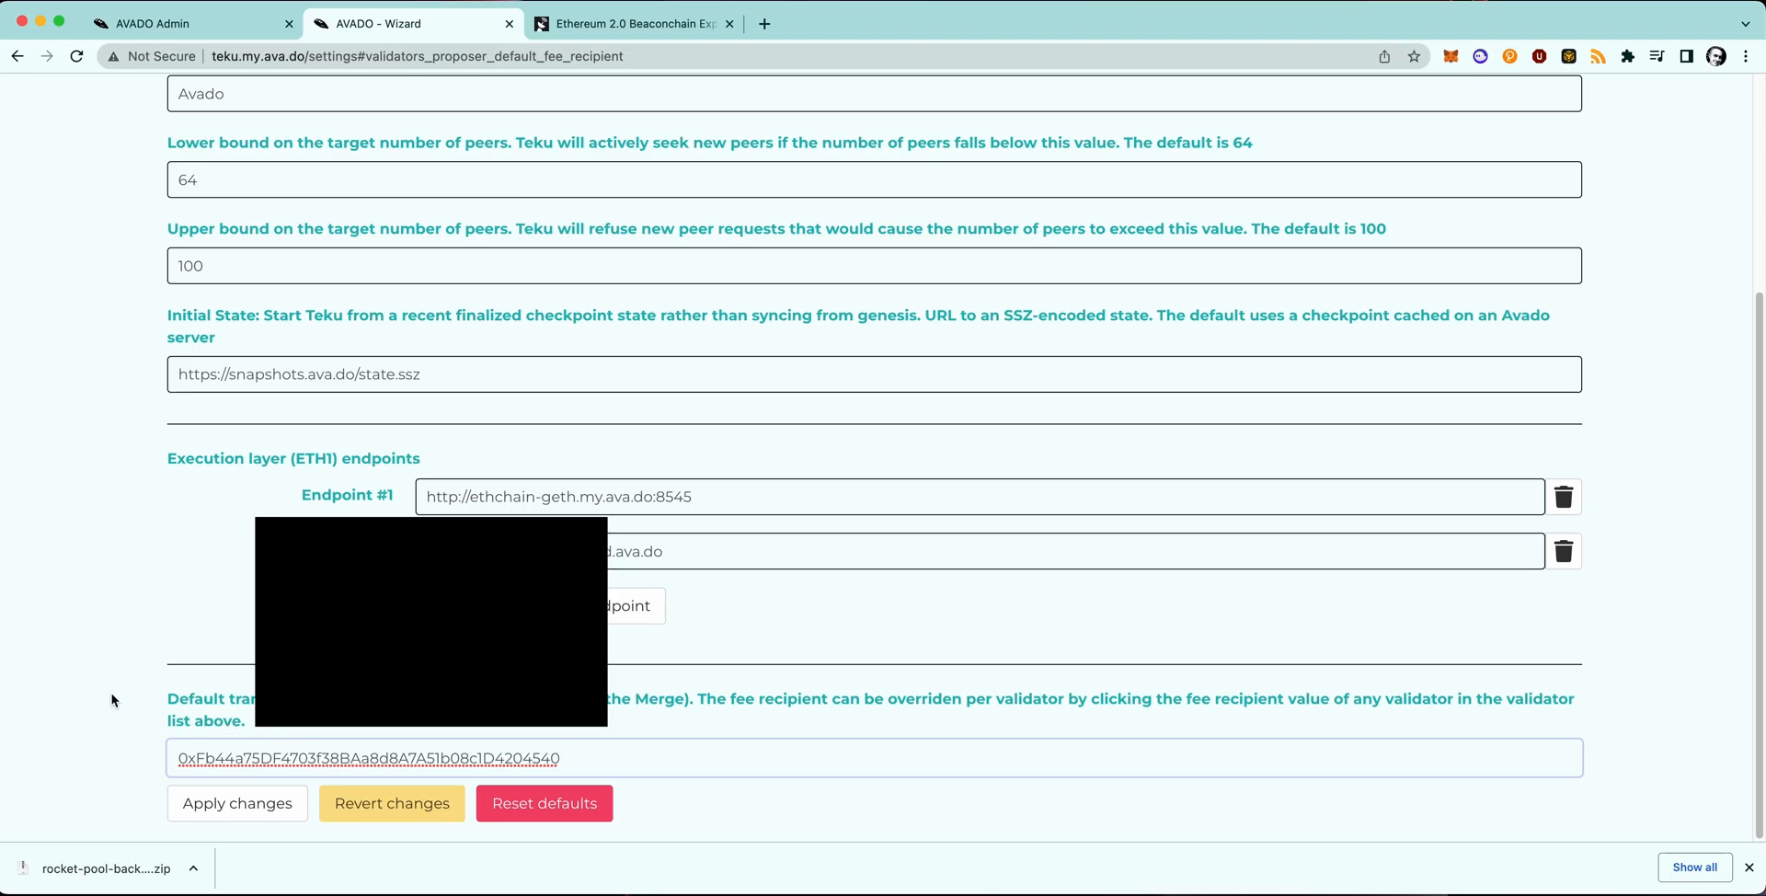
{"action": "left_click", "coordinate": [236, 804]}
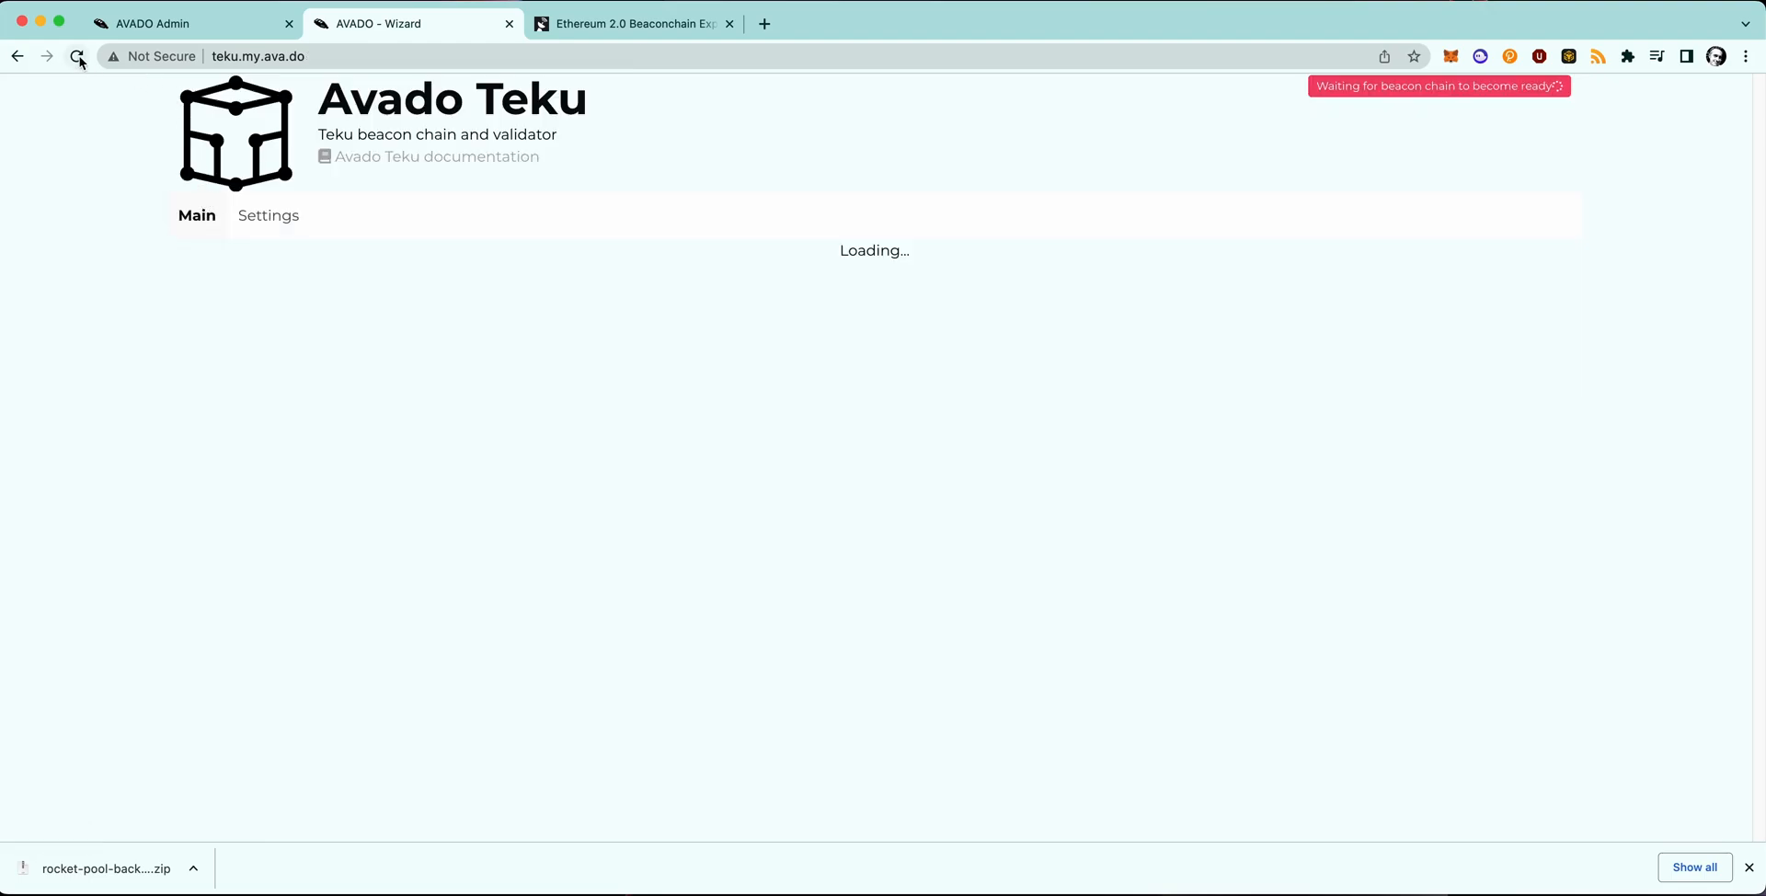
{"action": "mouse_move", "coordinate": [76, 56]}
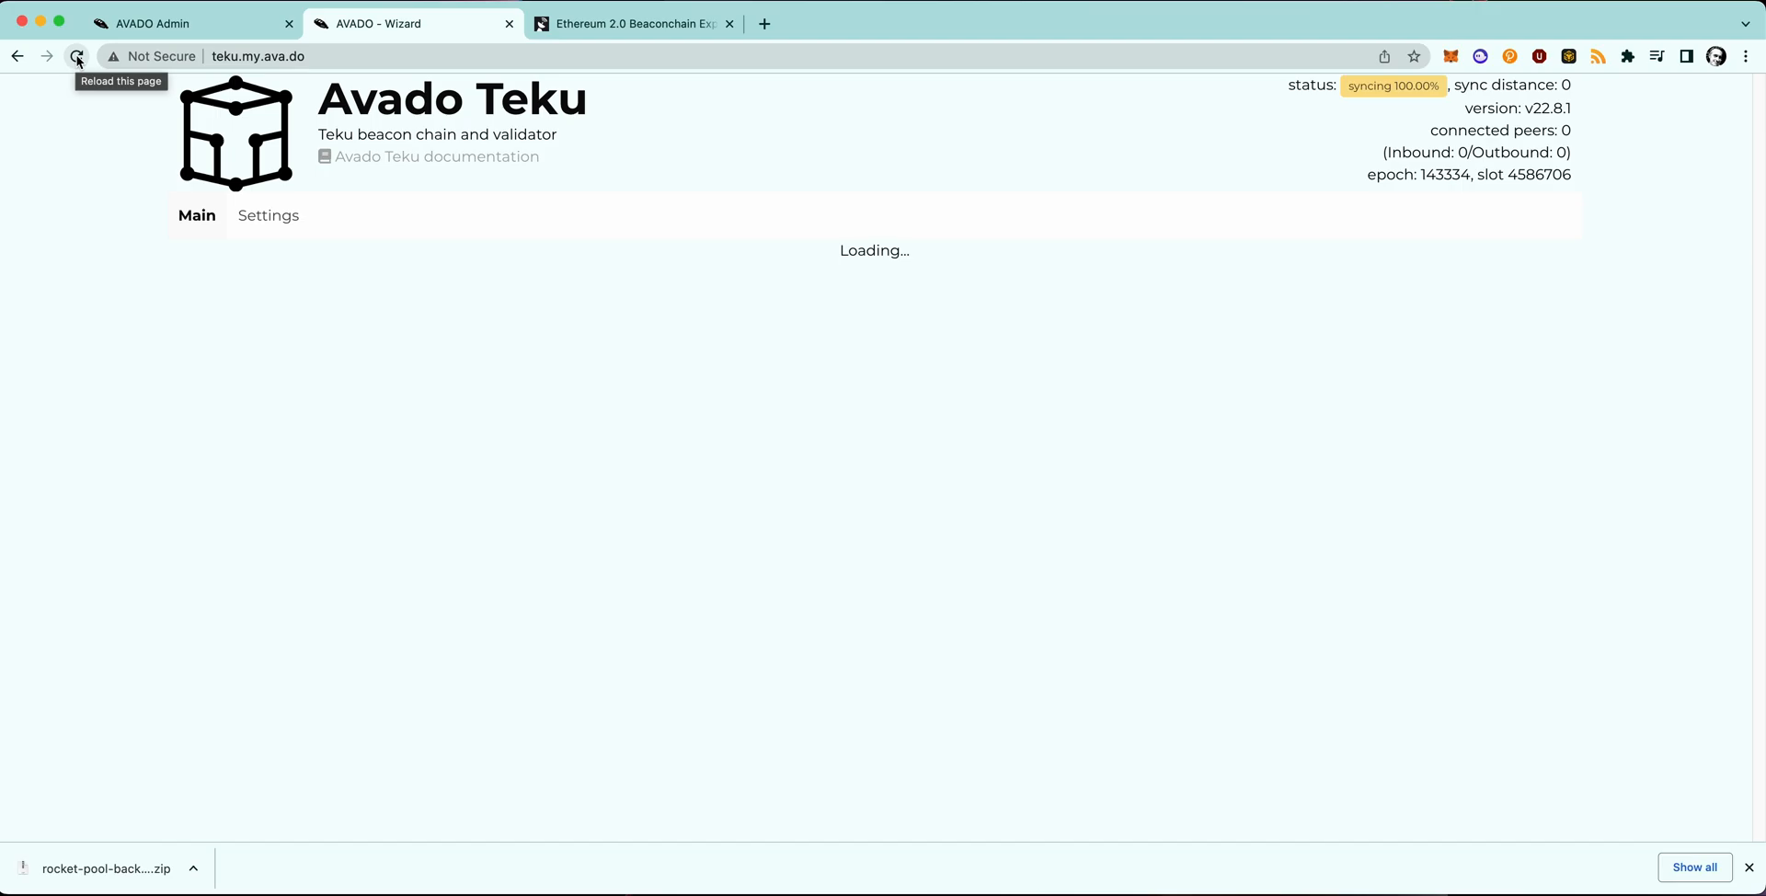
{"action": "mouse_move", "coordinate": [1393, 102]}
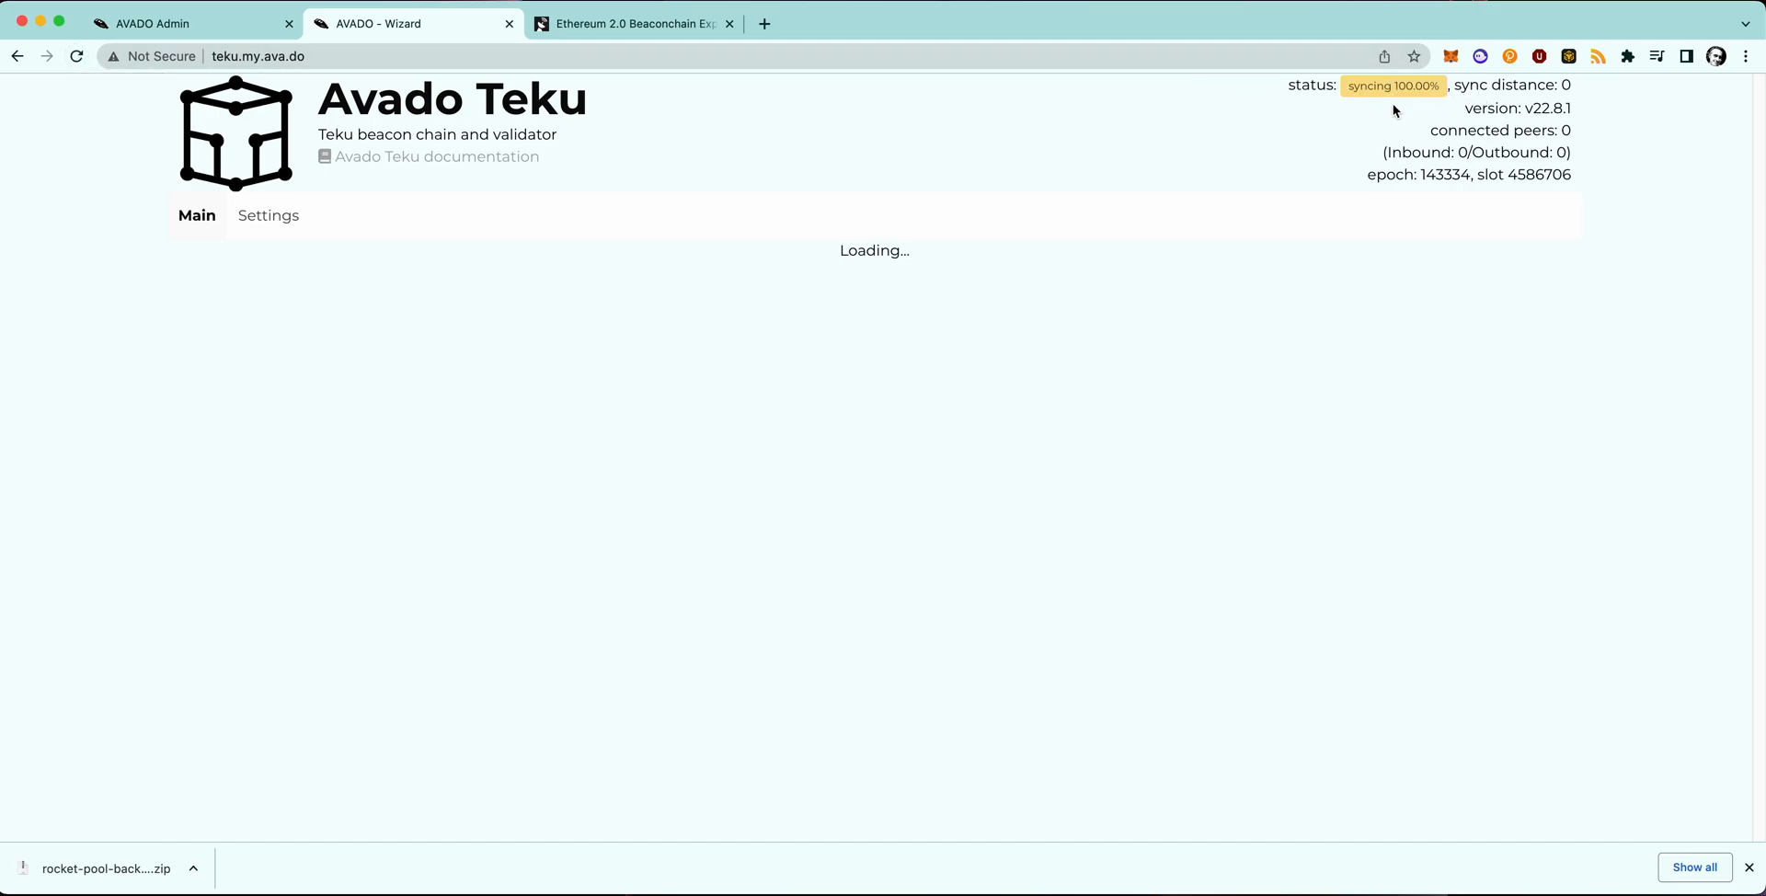
{"action": "mouse_move", "coordinate": [1305, 146]}
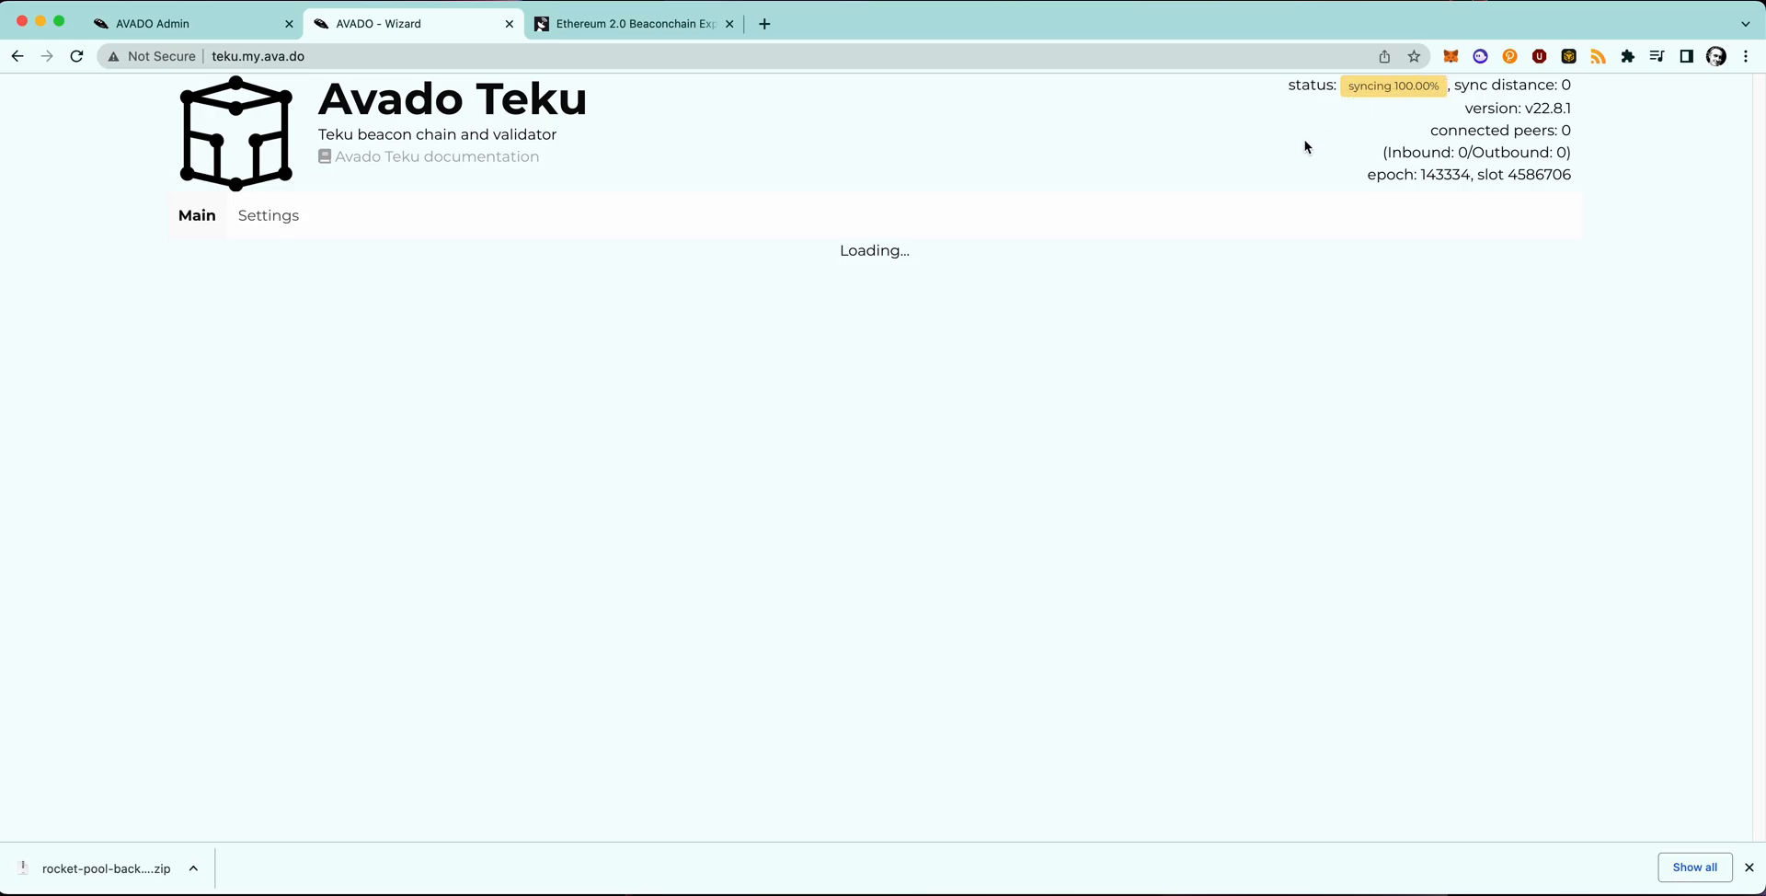
{"action": "mouse_move", "coordinate": [718, 191]}
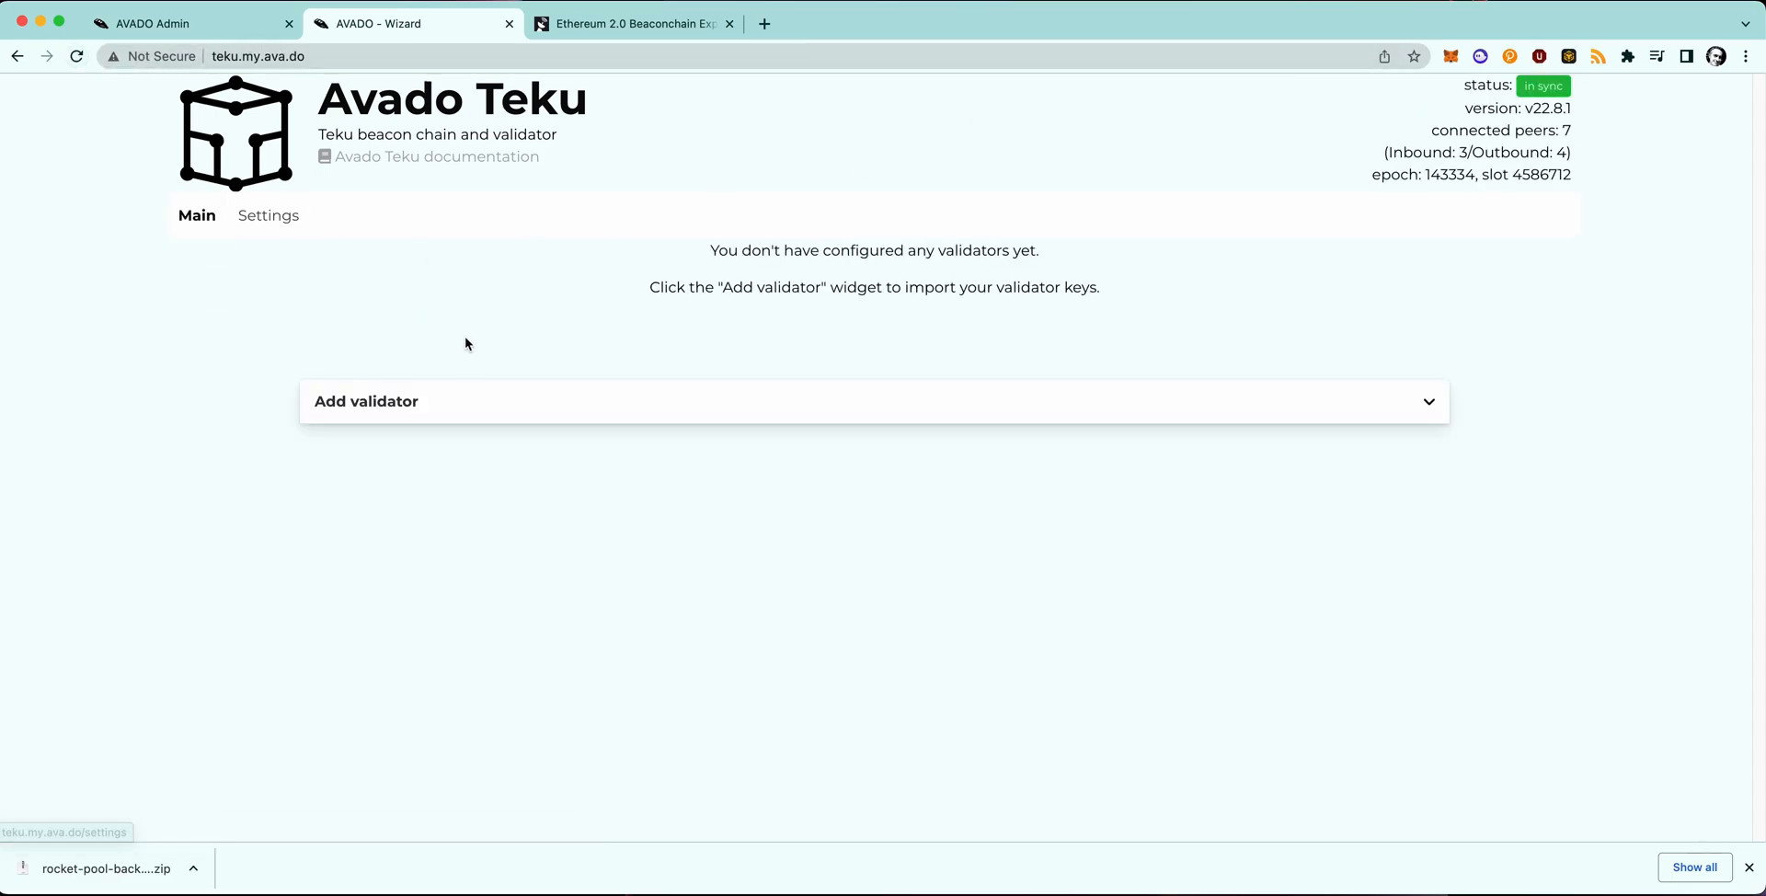
{"action": "mouse_move", "coordinate": [902, 259]}
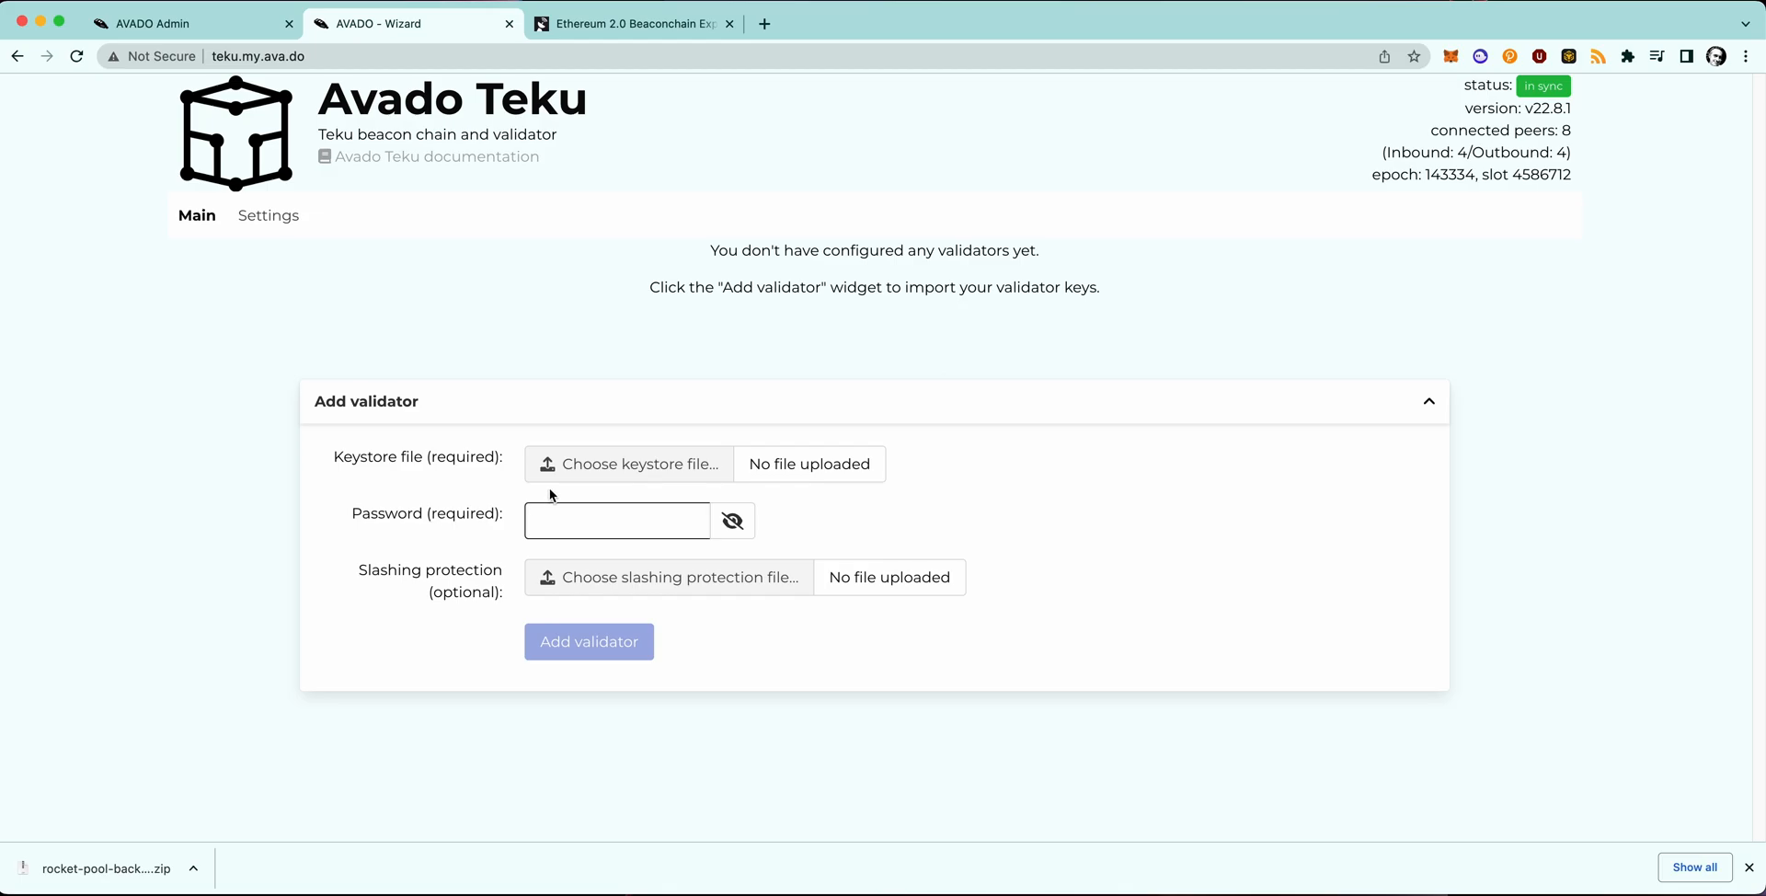
{"action": "mouse_move", "coordinate": [640, 465]}
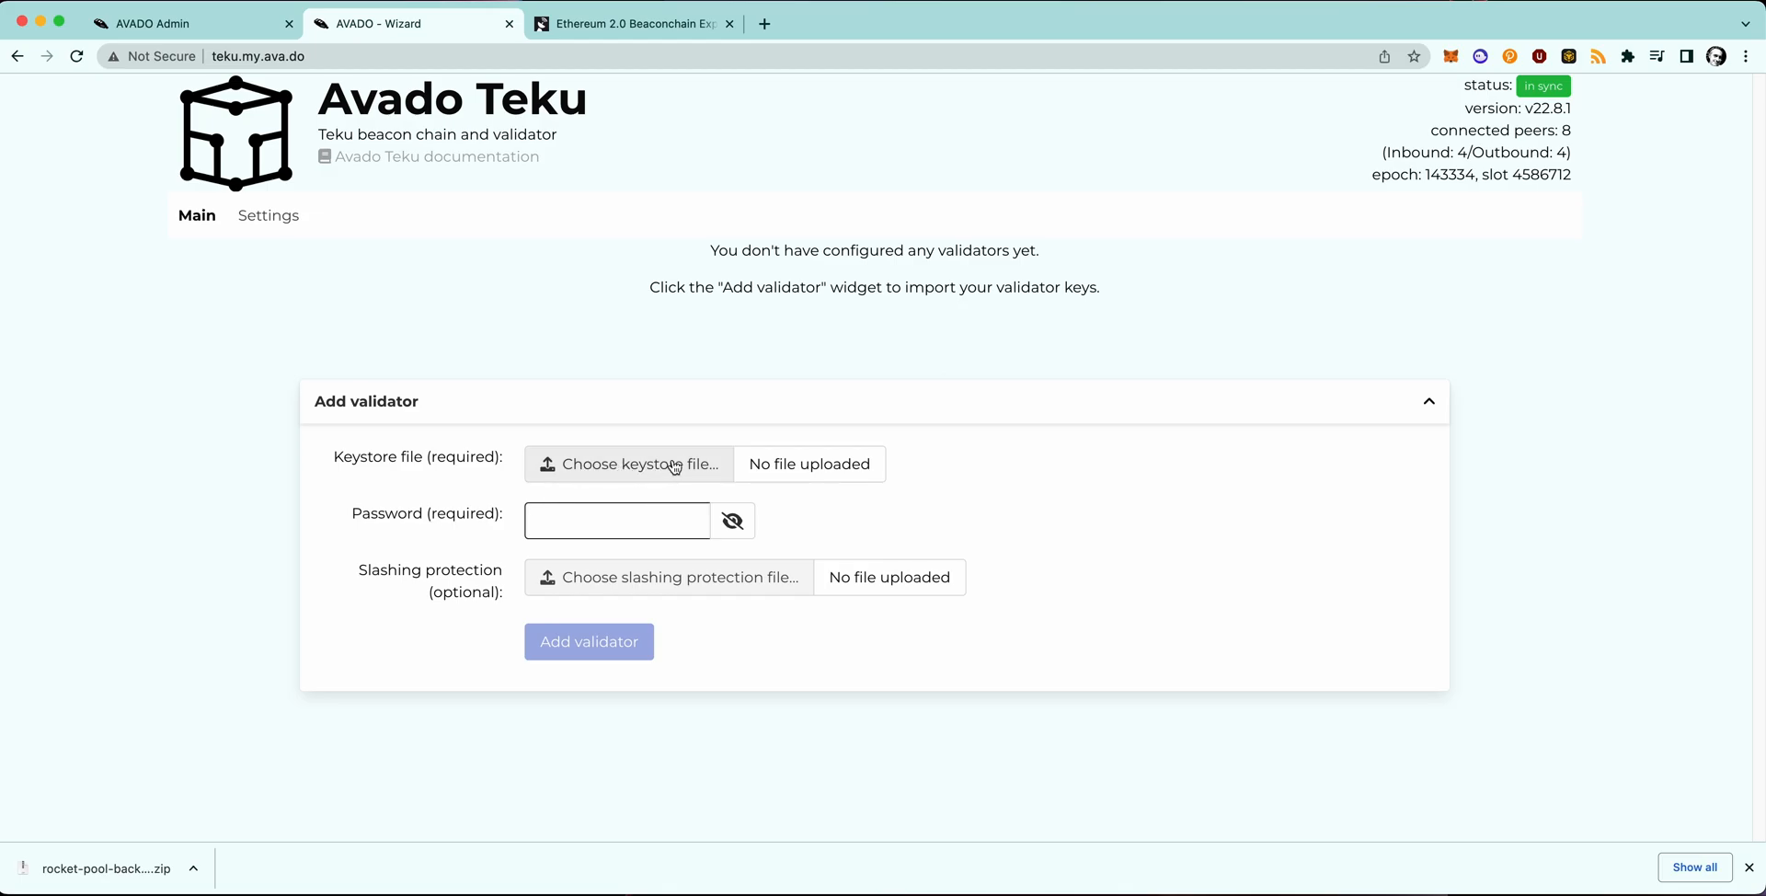
Import validator 14847 using its keystore from validator_keys_live and its password.
{"action": "left_click", "coordinate": [627, 463]}
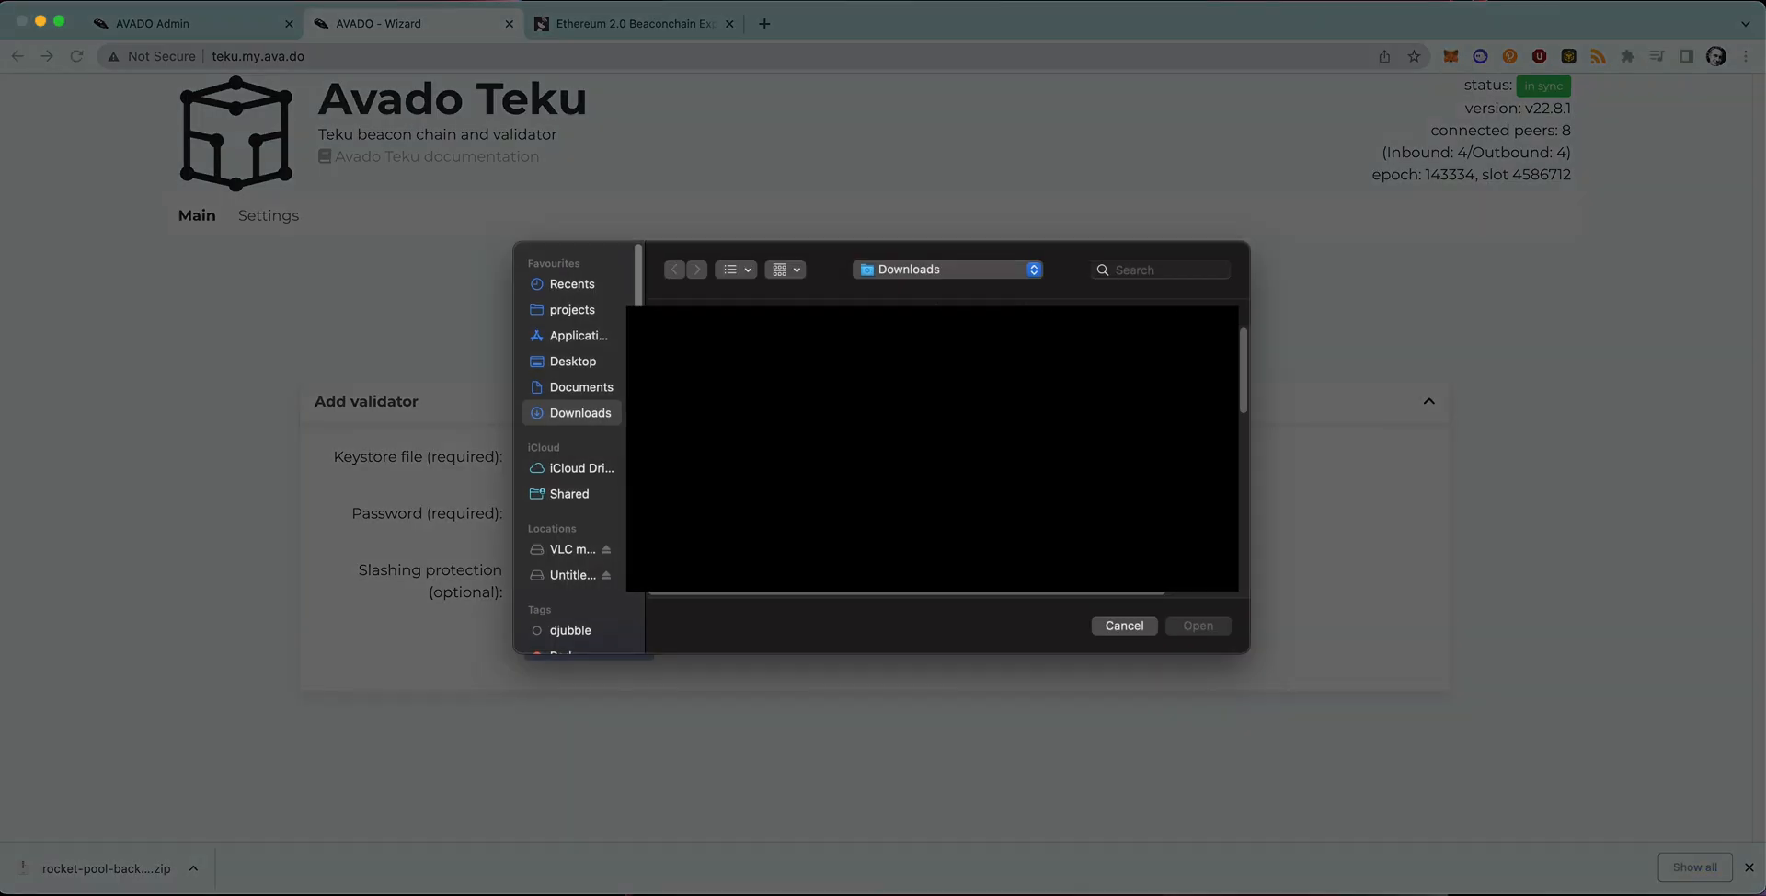
{"action": "mouse_move", "coordinate": [593, 505]}
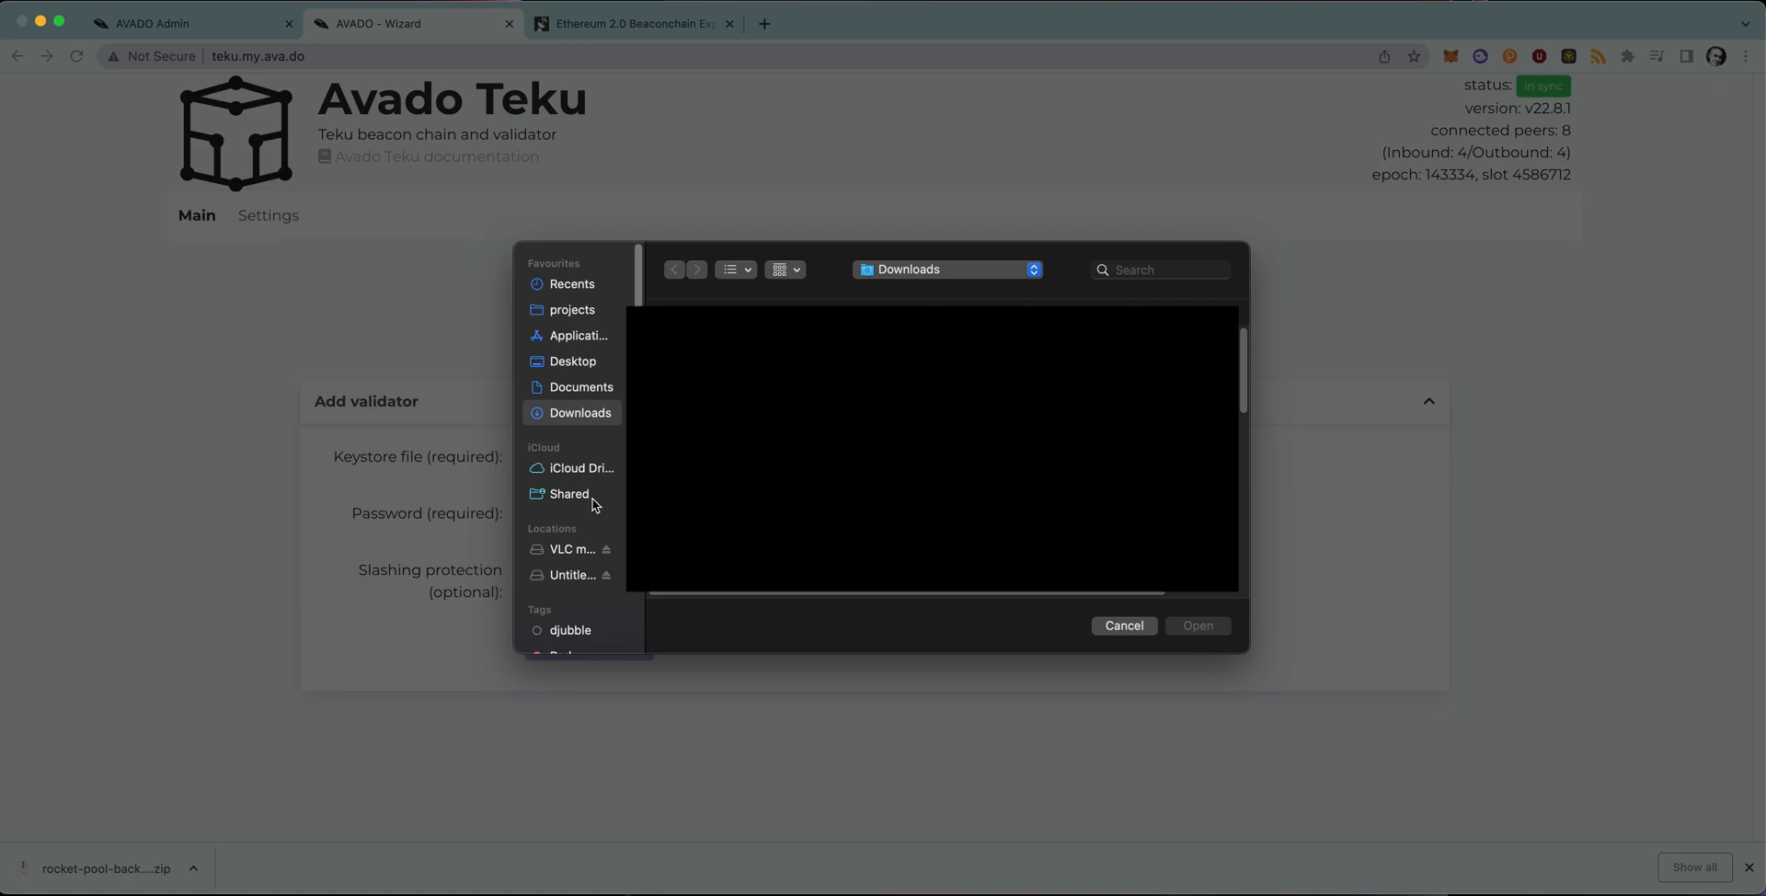
{"action": "left_click", "coordinate": [572, 575]}
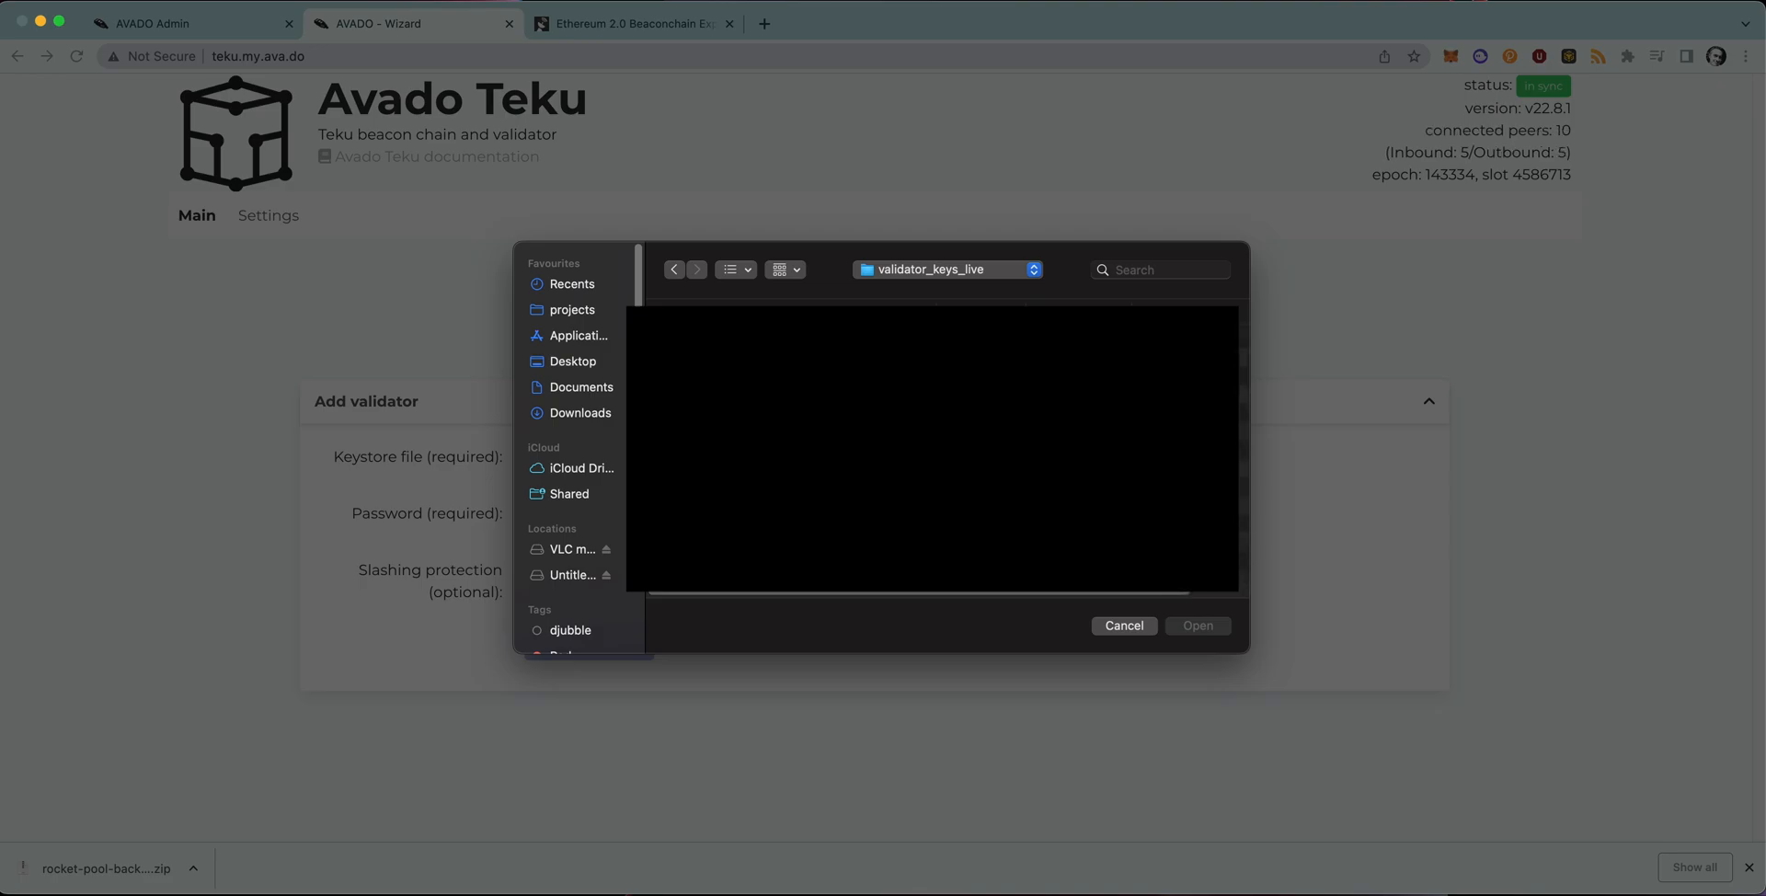
{"action": "left_click", "coordinate": [1122, 625]}
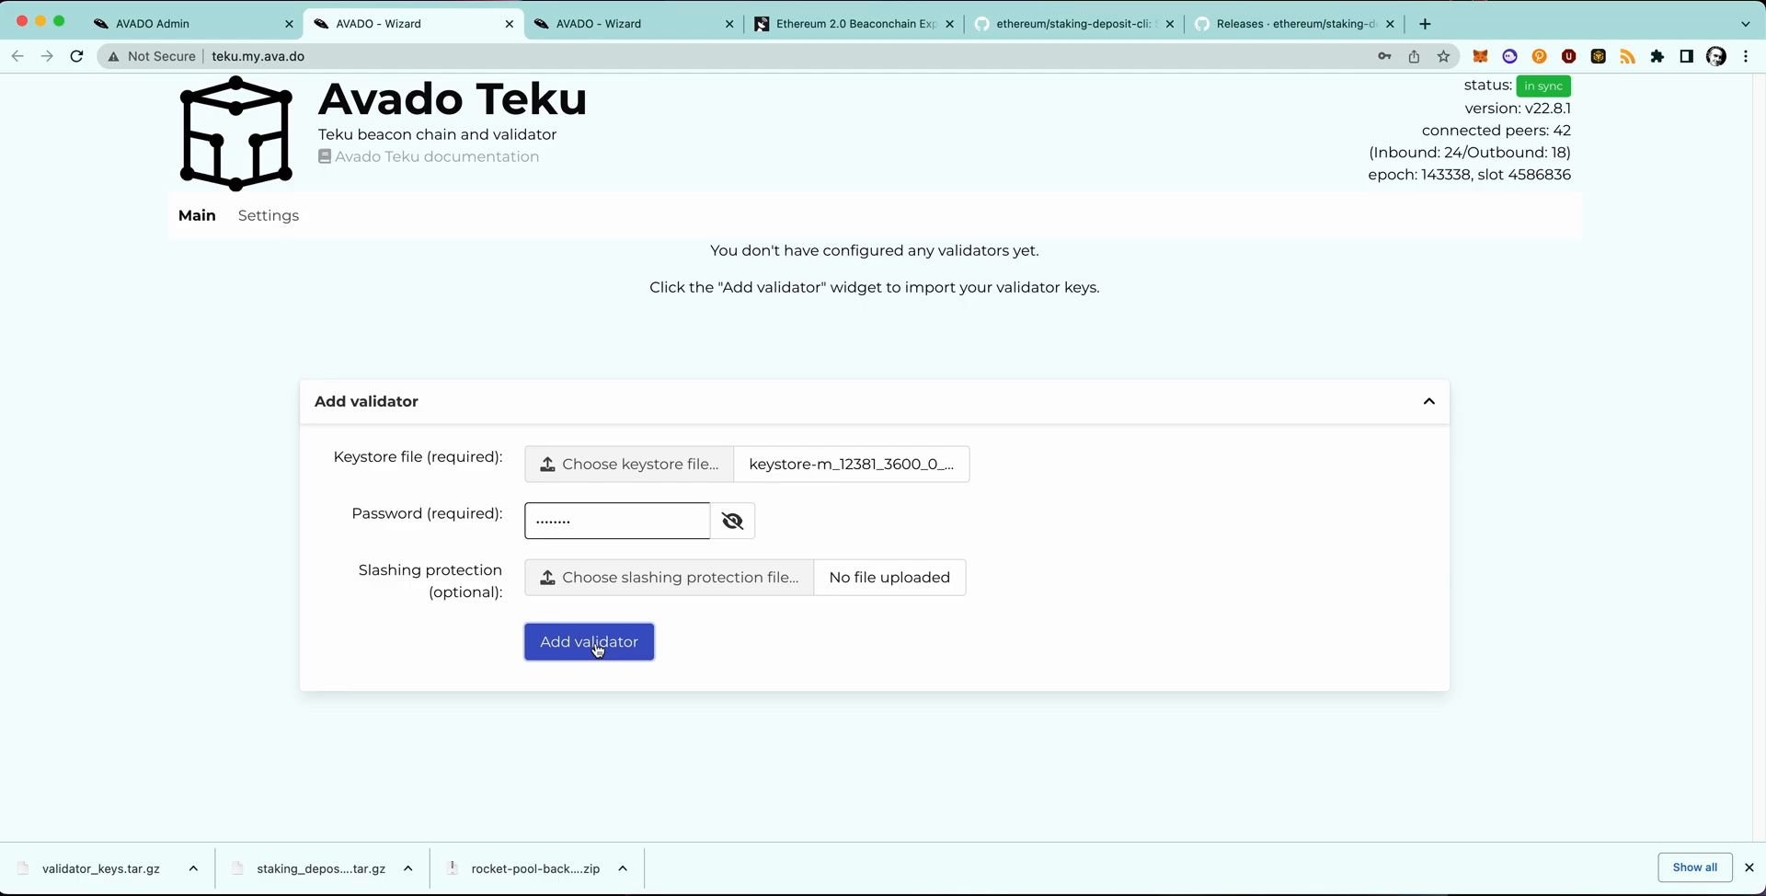
{"action": "left_click", "coordinate": [588, 641]}
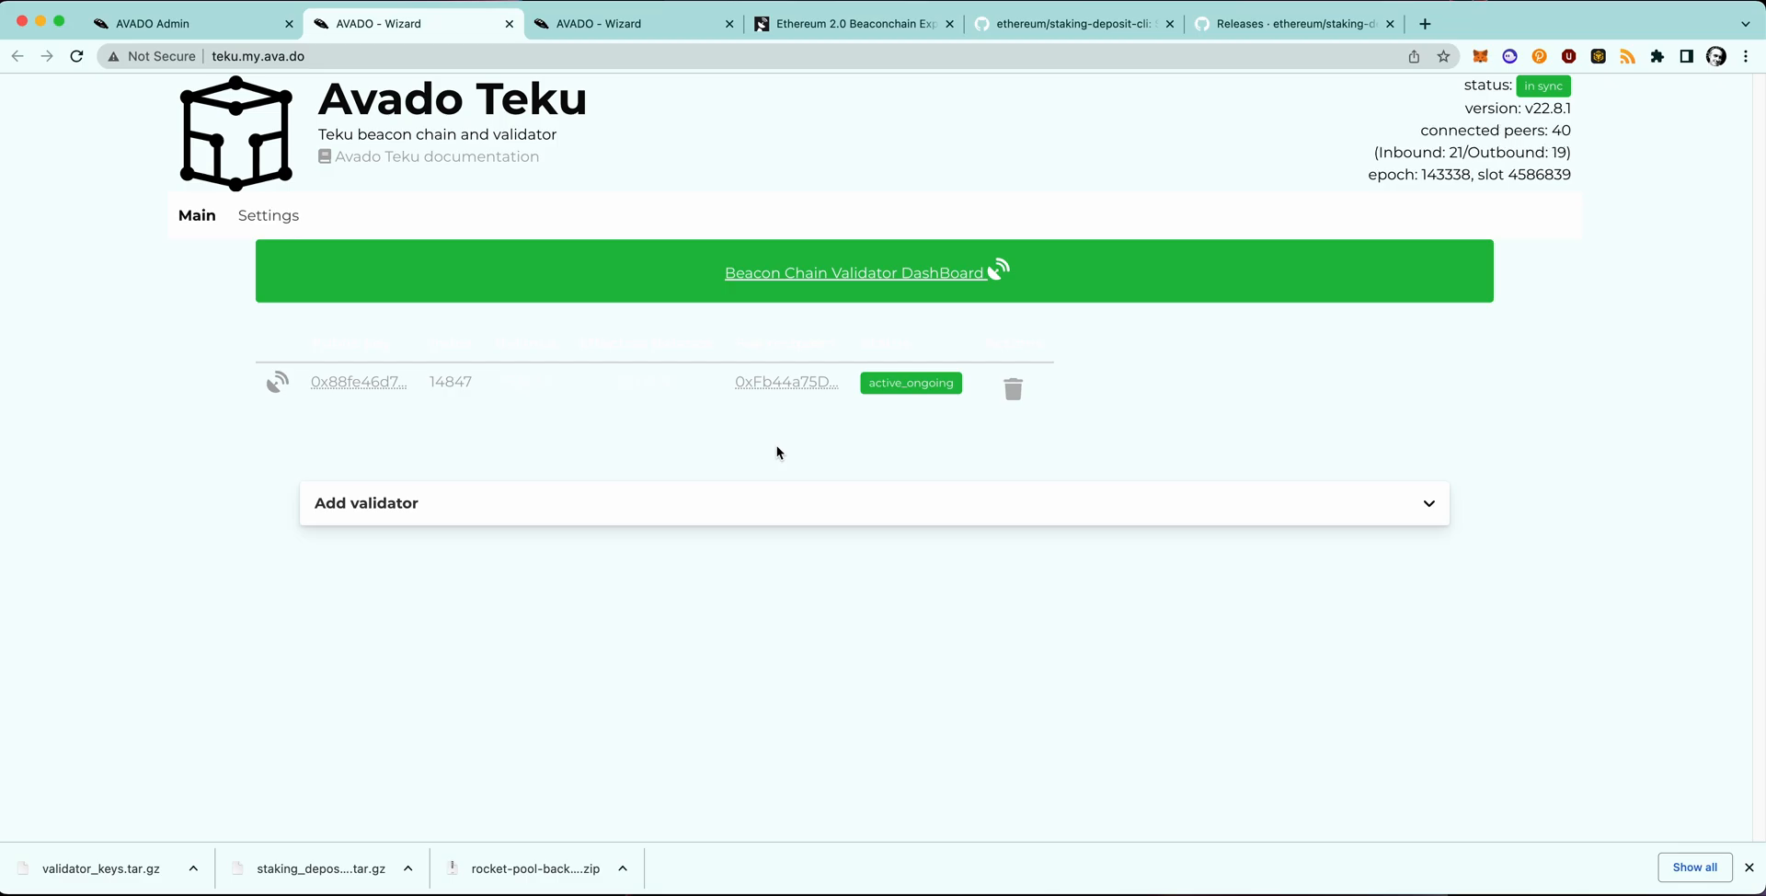
{"action": "mouse_move", "coordinate": [358, 380]}
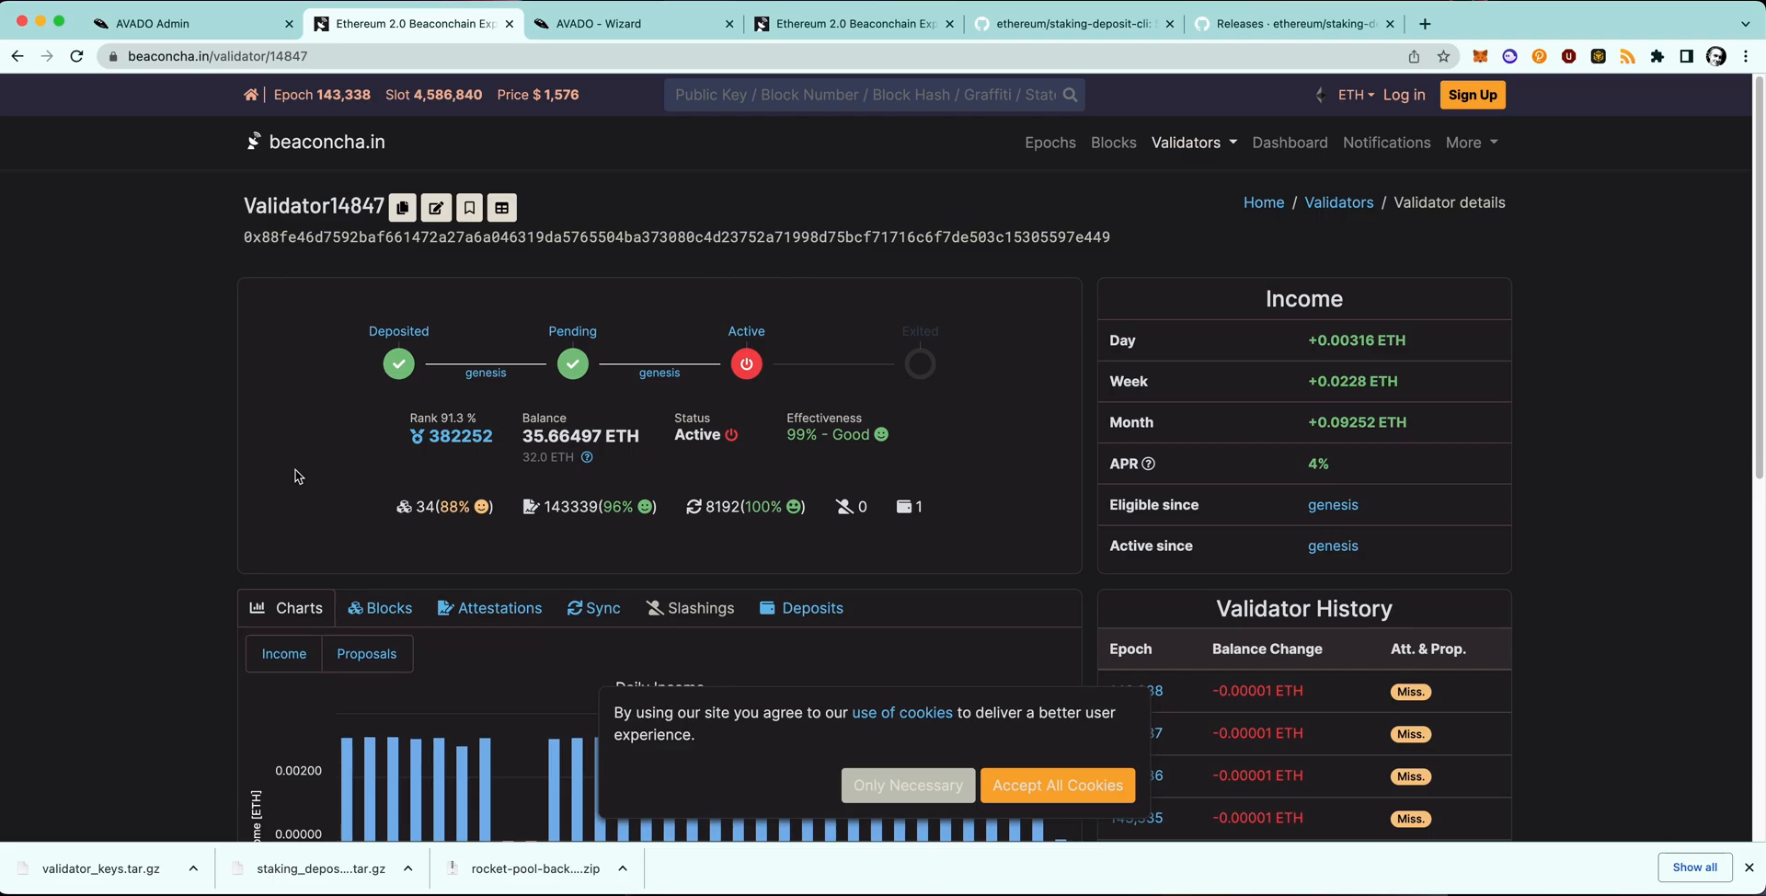
Reload validator 14847's history to see epochs 143,341–143,343 attested again.
{"action": "scroll", "scroll_direction": "down", "scroll_amount": 3}
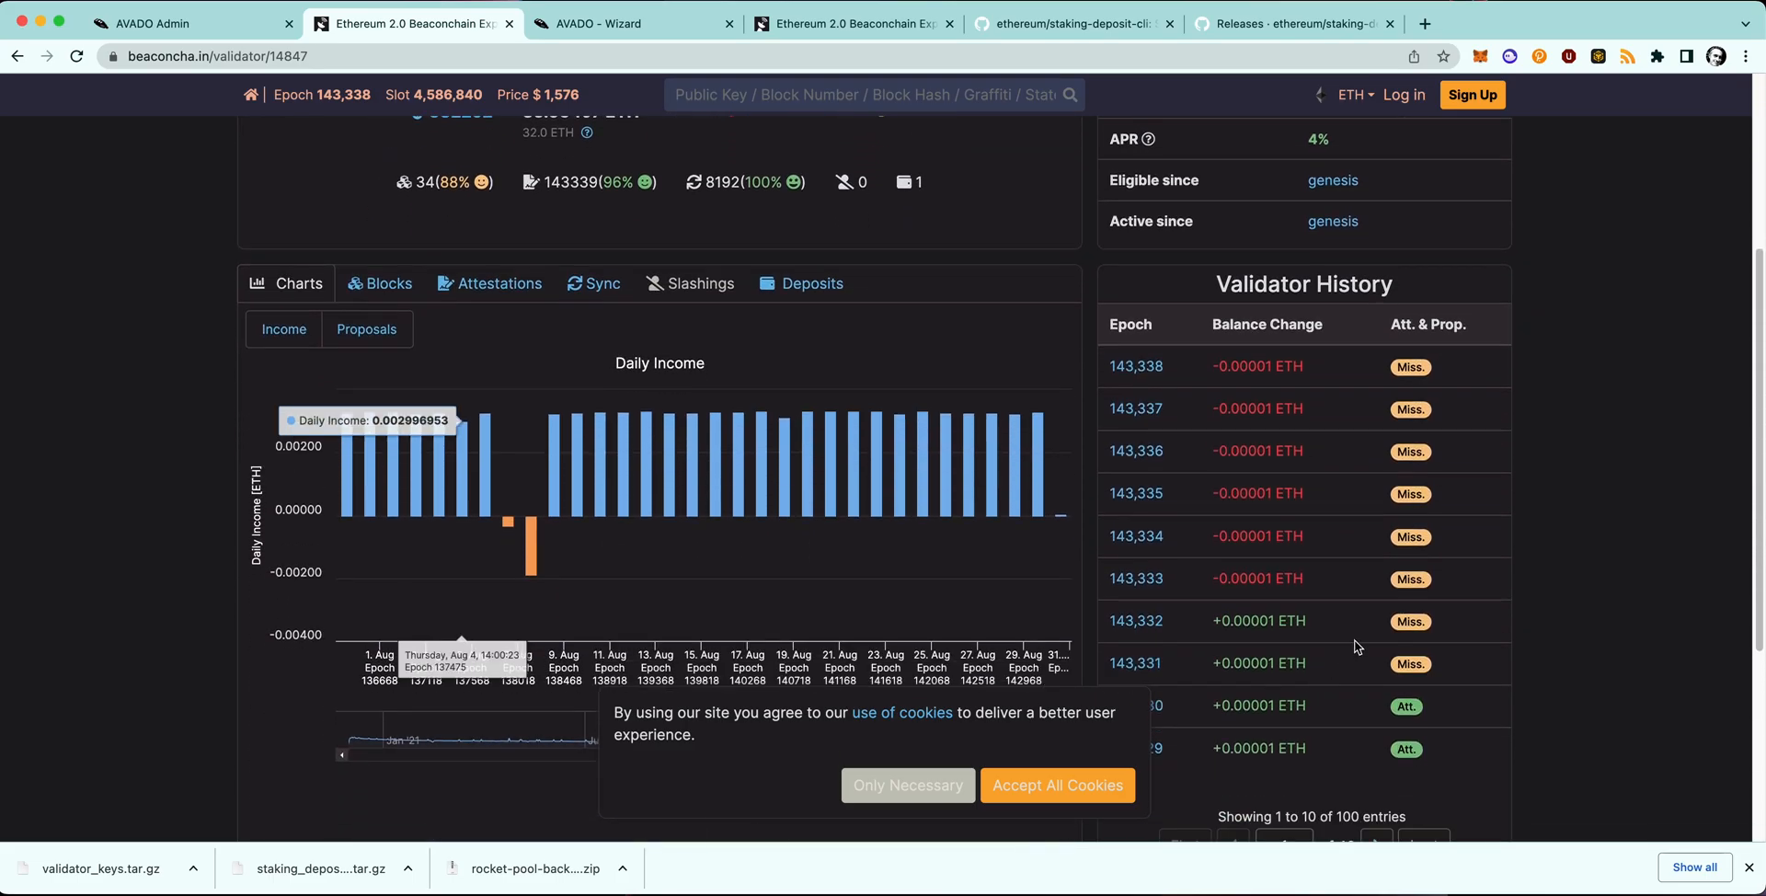
{"action": "mouse_move", "coordinate": [1494, 575]}
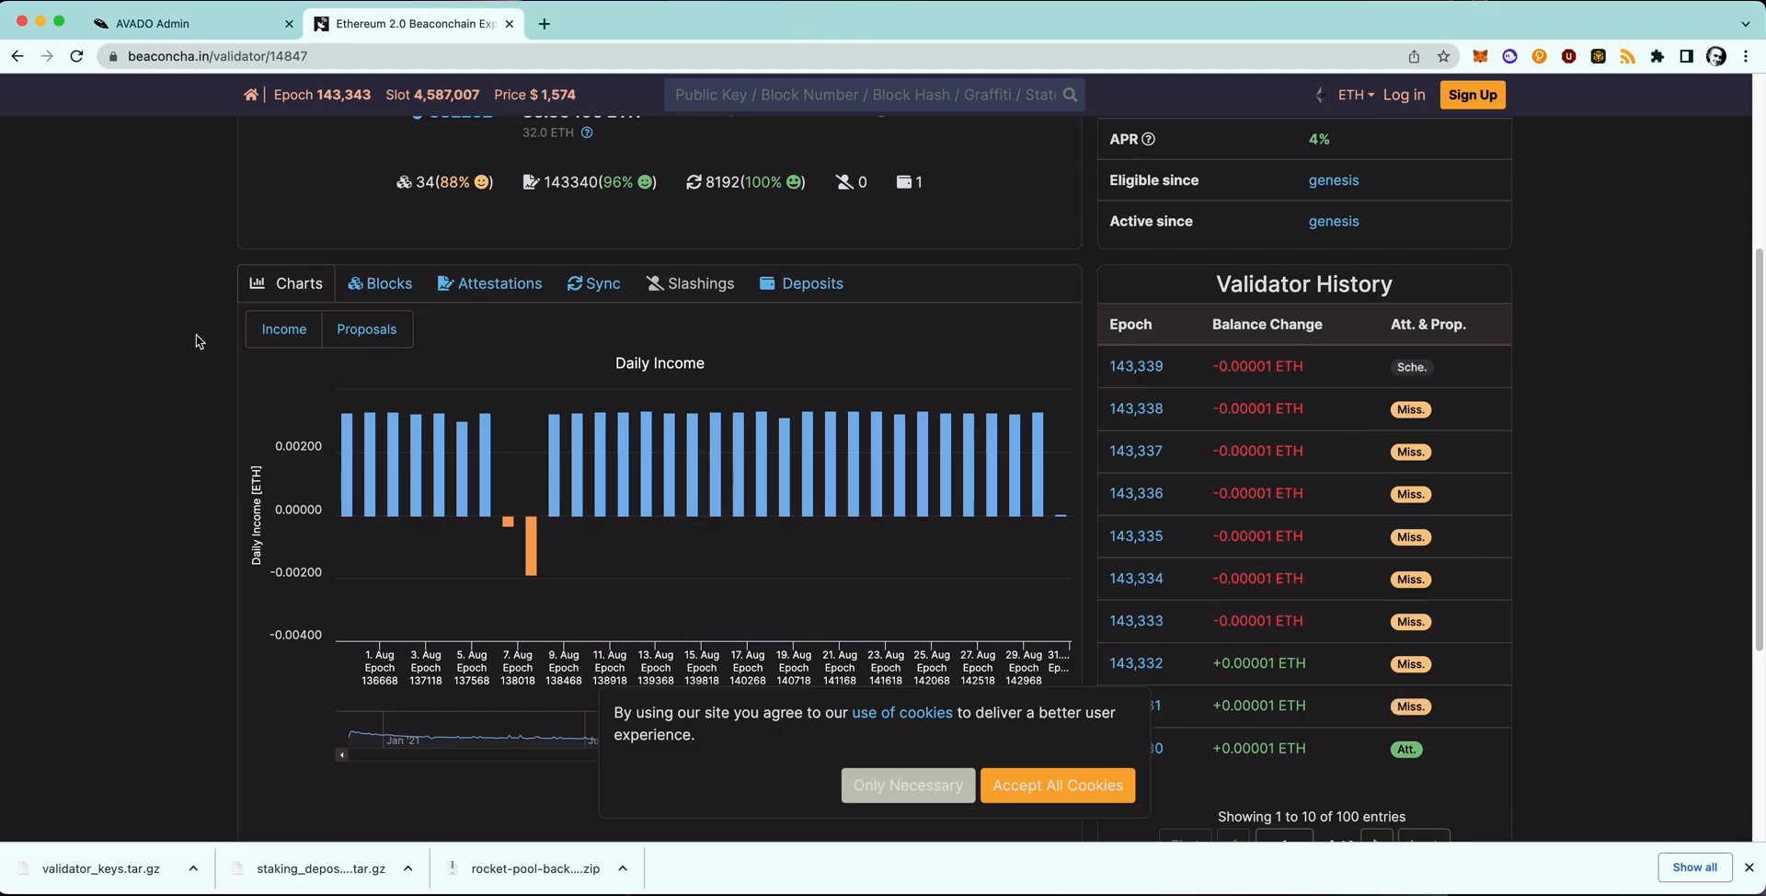
{"action": "mouse_move", "coordinate": [109, 80]}
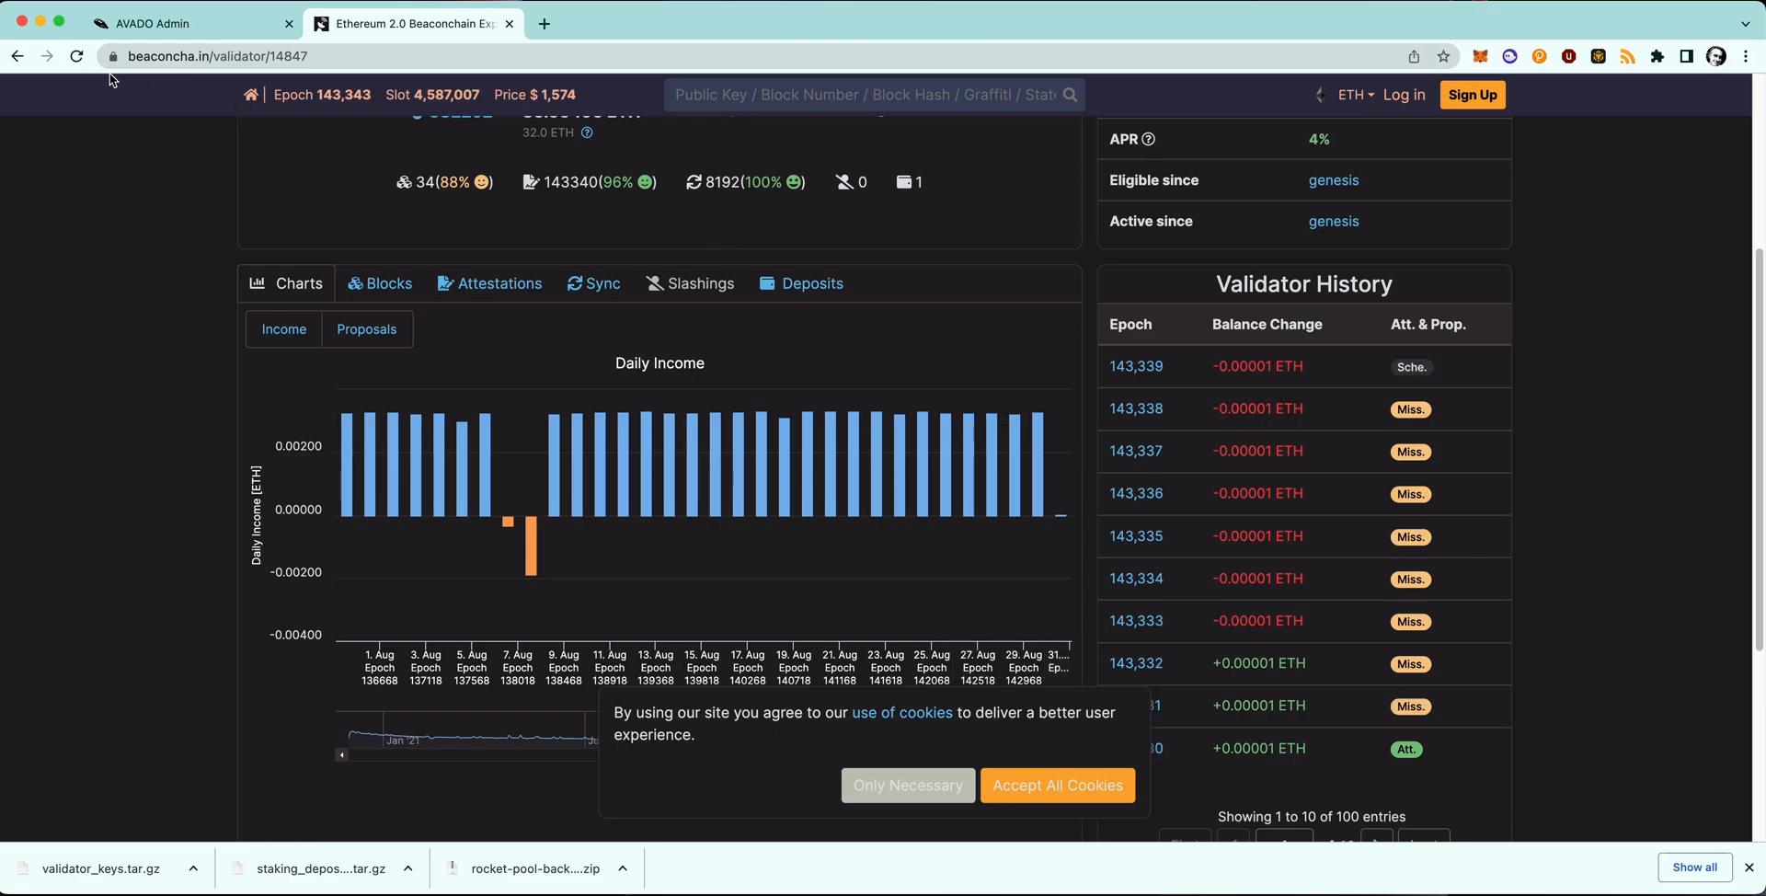
{"action": "left_click", "coordinate": [76, 55]}
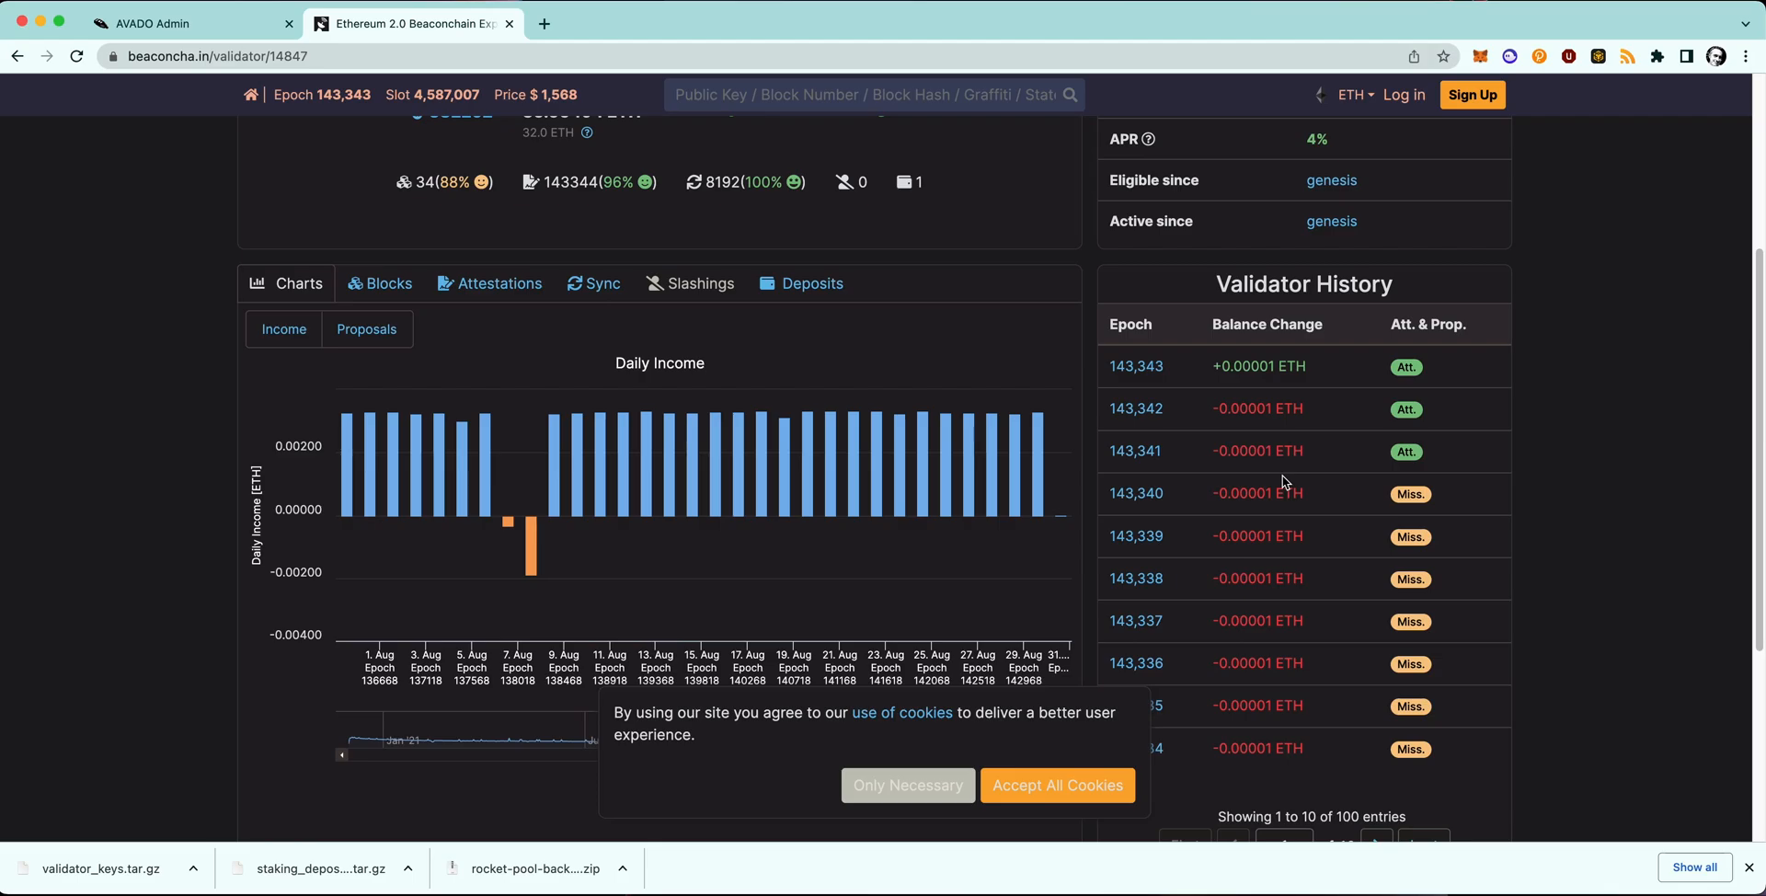
{"action": "mouse_move", "coordinate": [94, 420]}
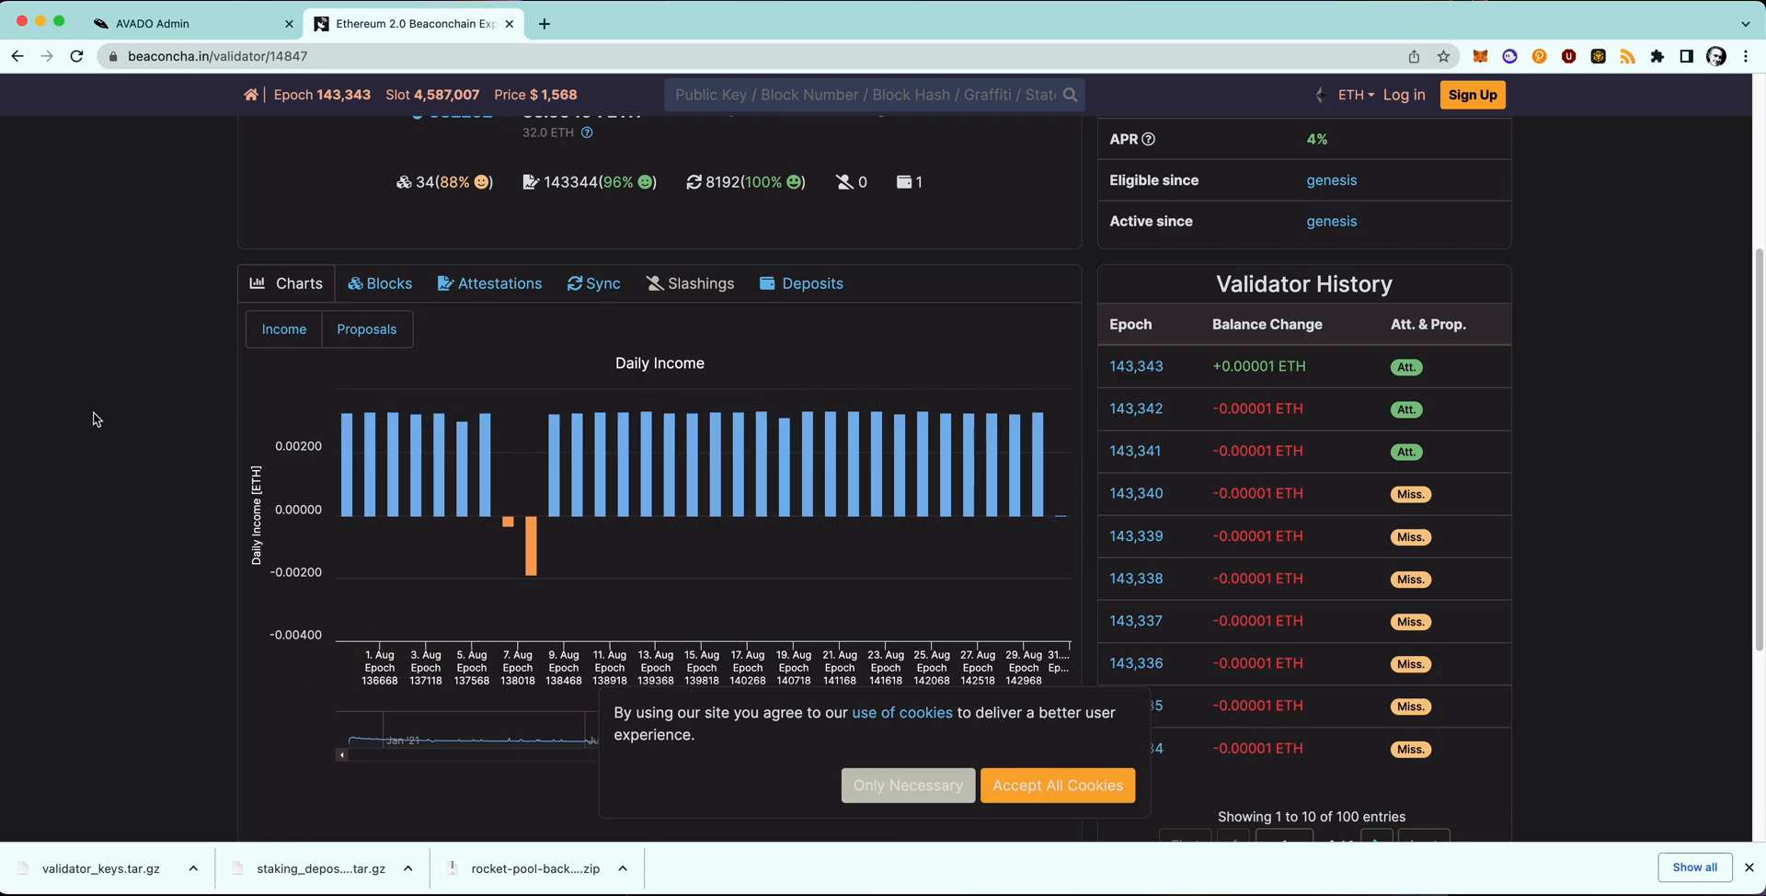
{"action": "mouse_move", "coordinate": [92, 411]}
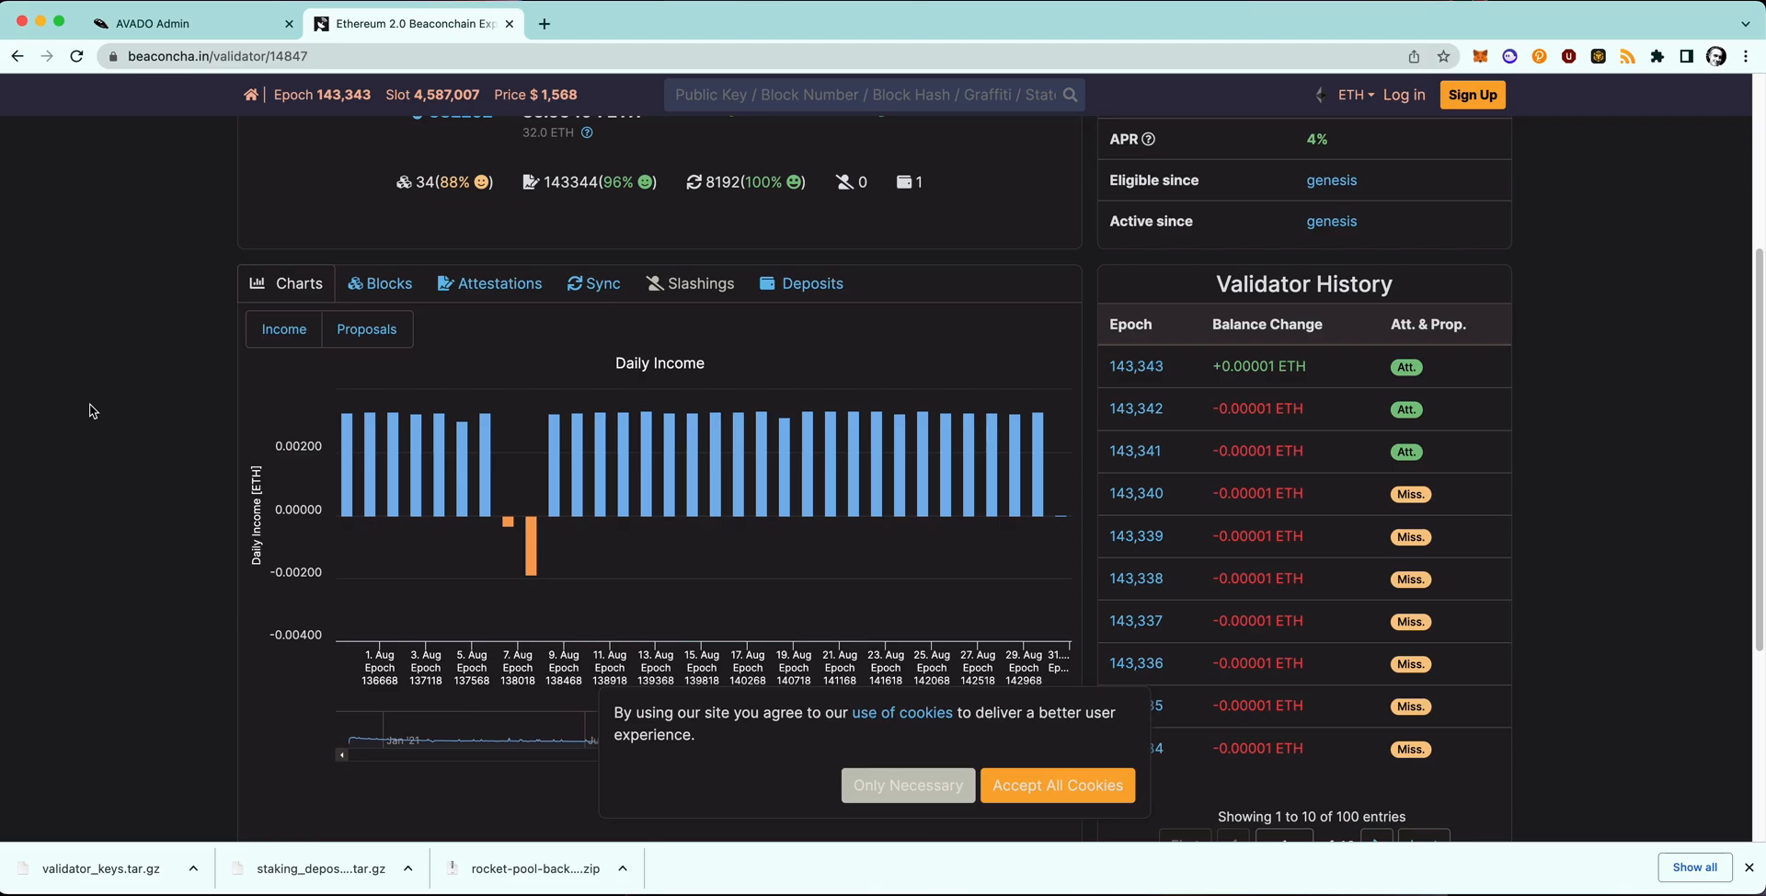
{"action": "mouse_move", "coordinate": [96, 415]}
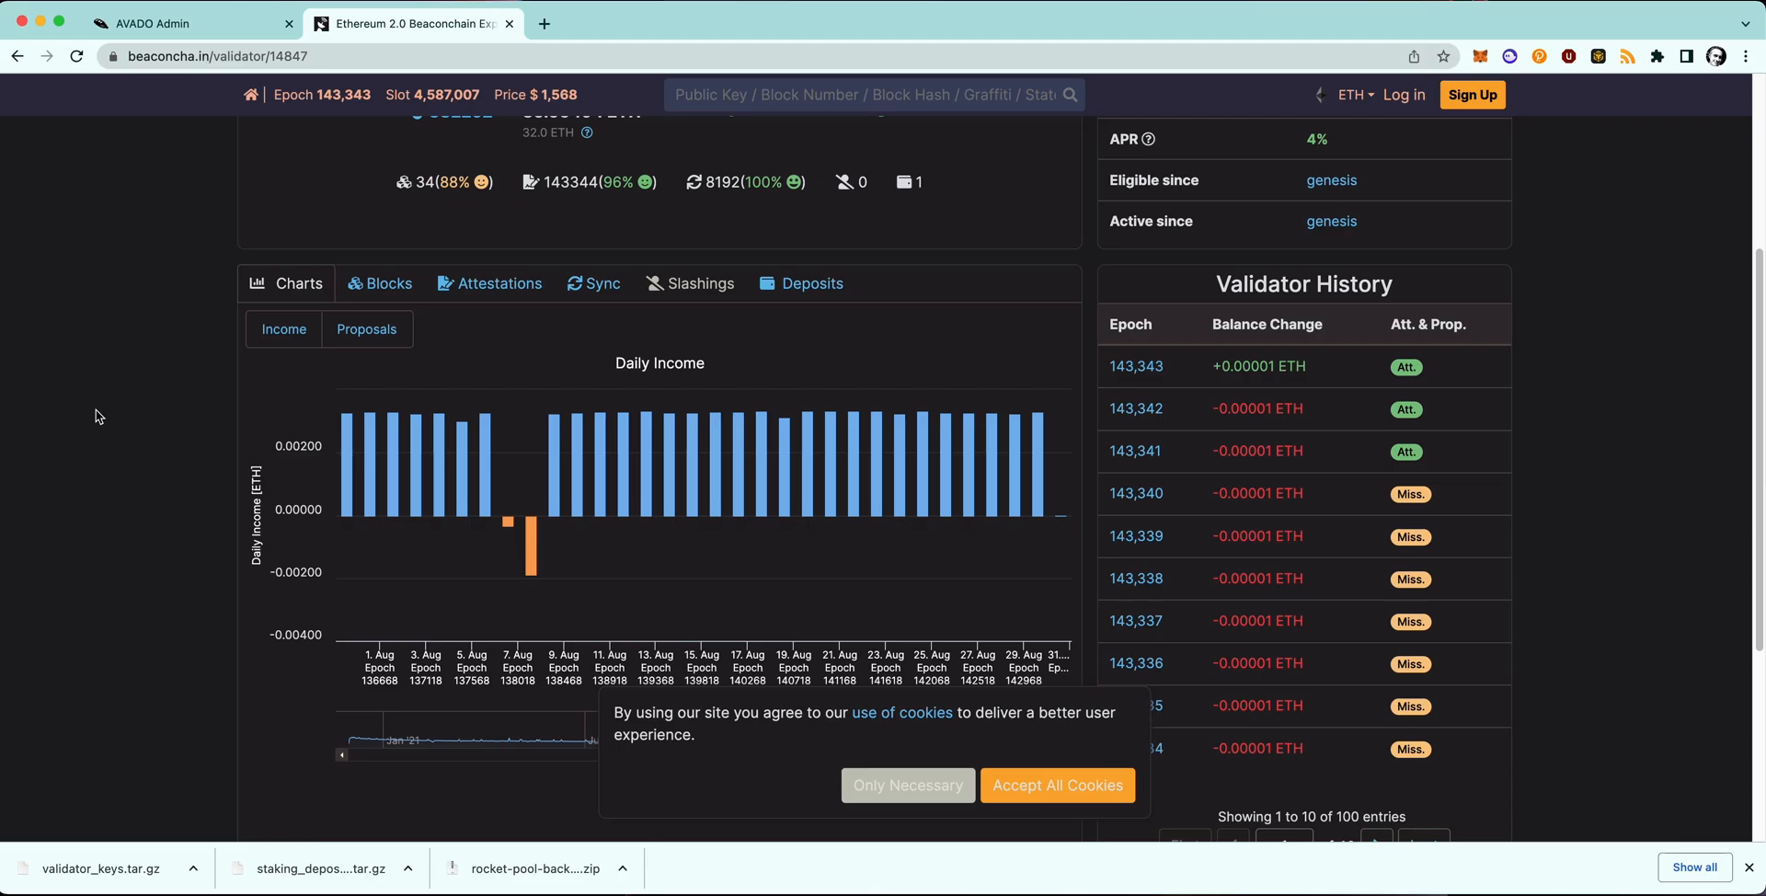